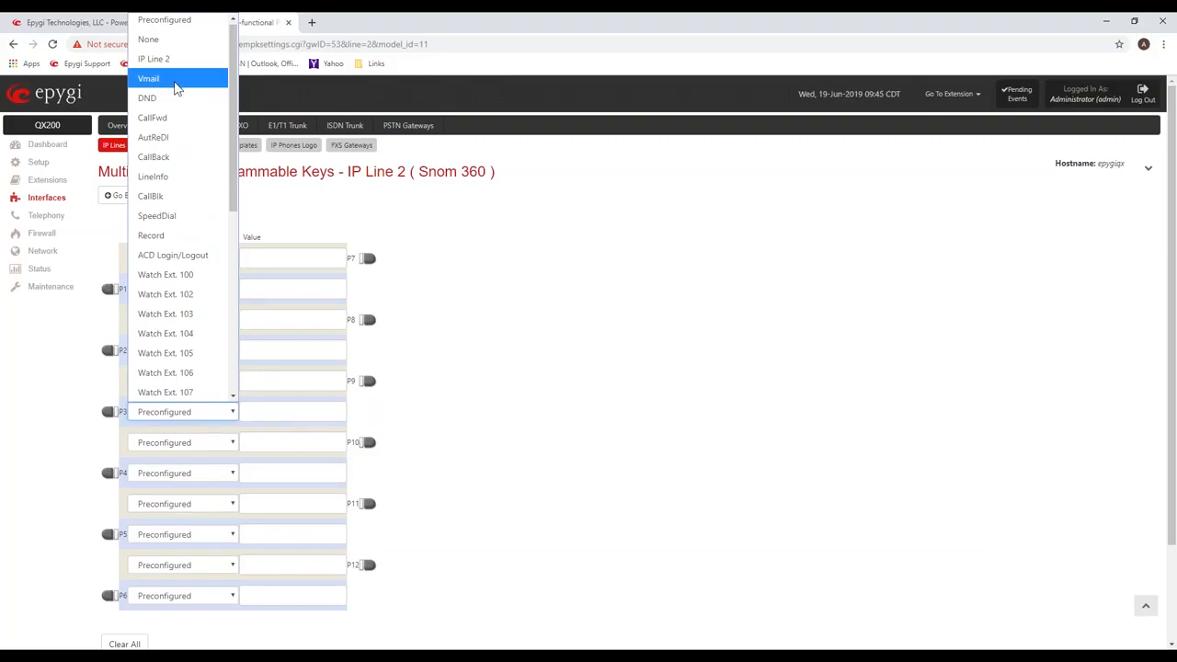
mouse_move(180, 99)
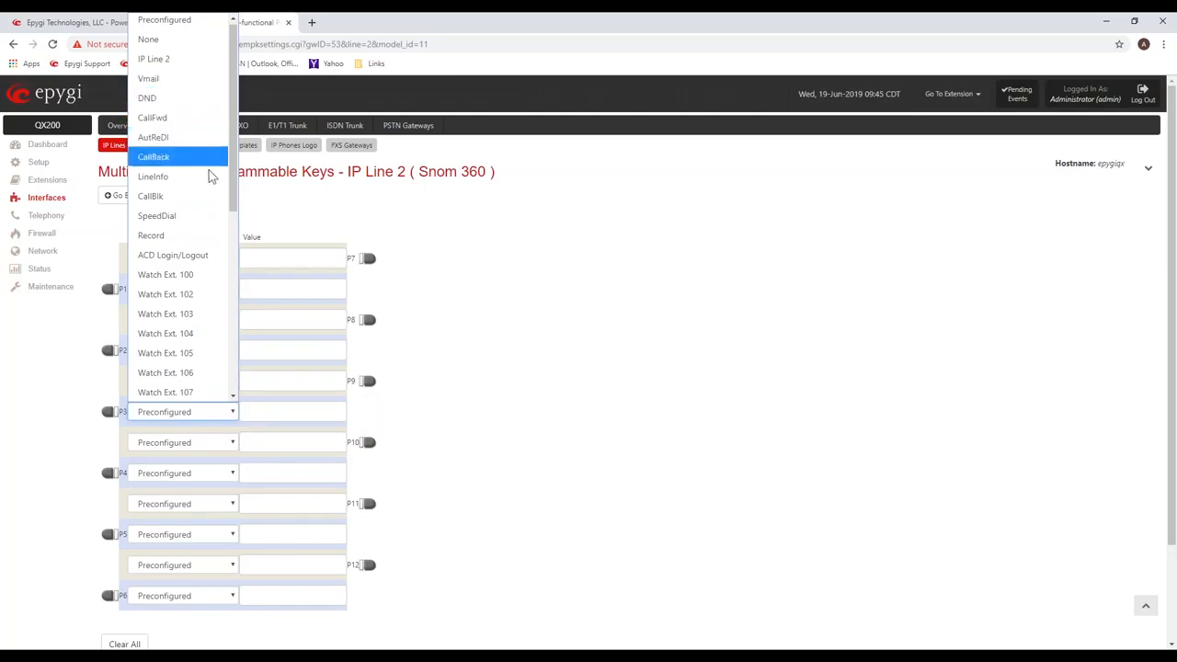
mouse_move(157, 215)
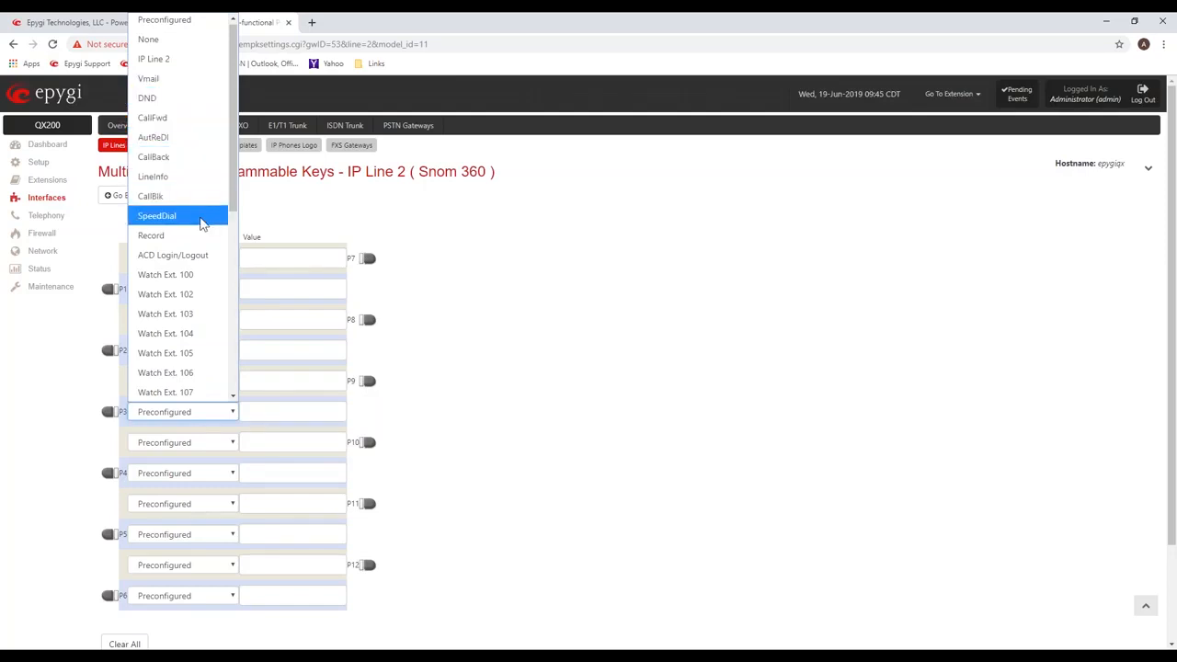
mouse_move(202, 254)
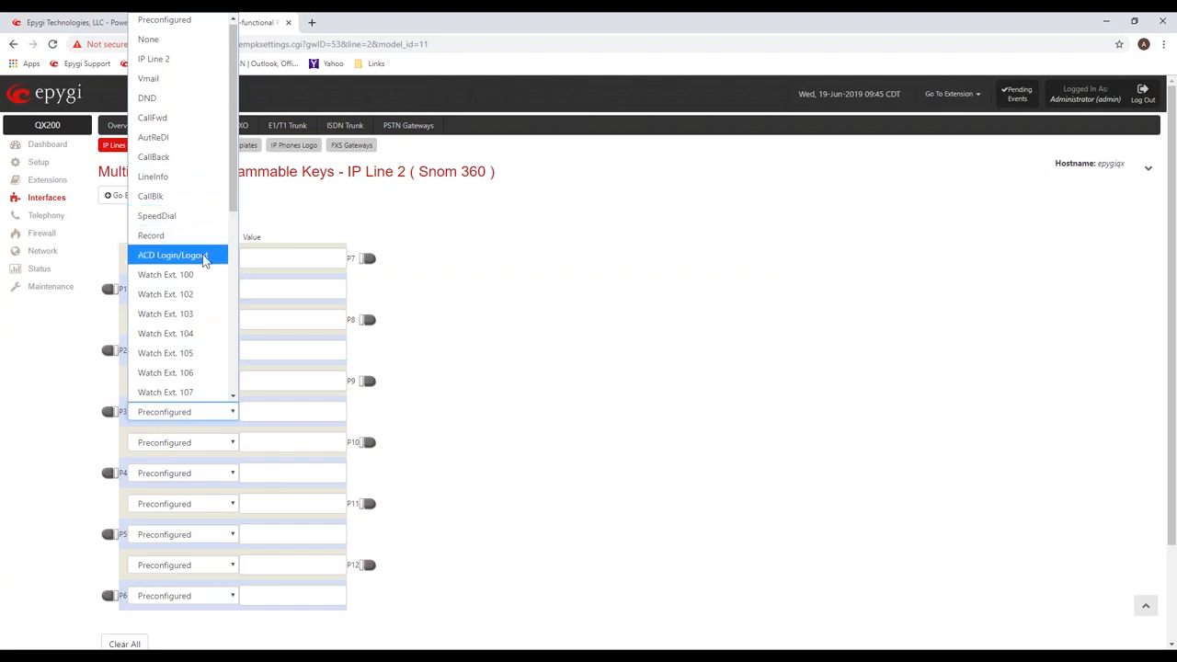
mouse_move(166, 274)
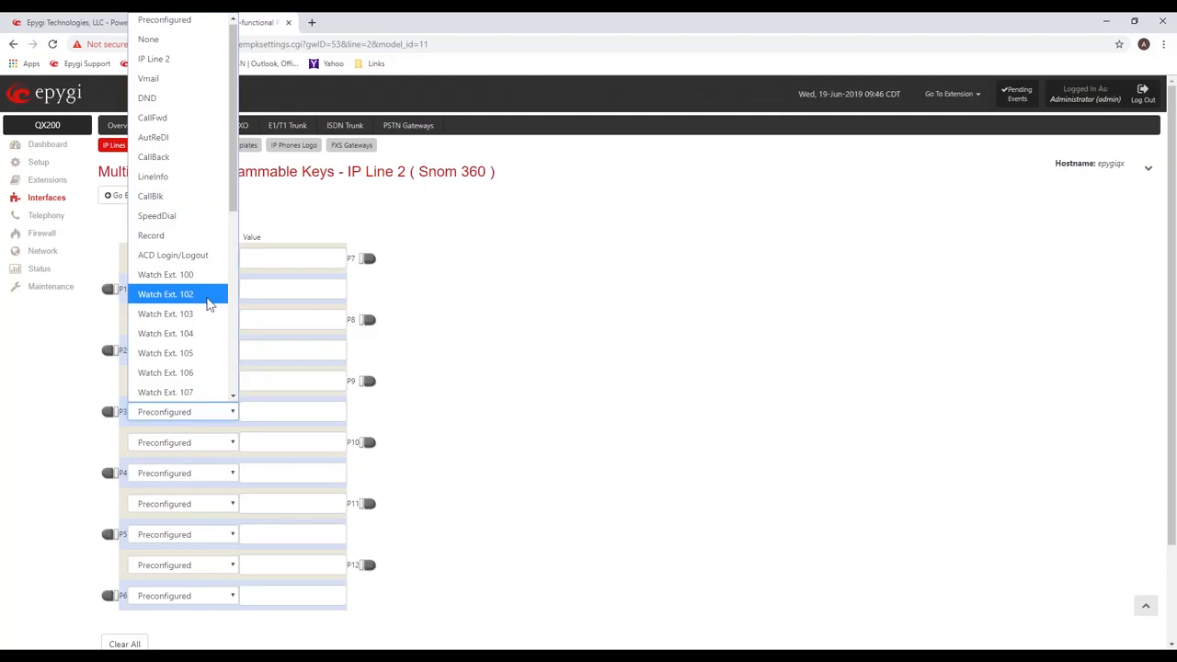
Assign Watch Ext. 103 to programmable key P3 of the IP Line 2 Snom 360.
left_click(165, 313)
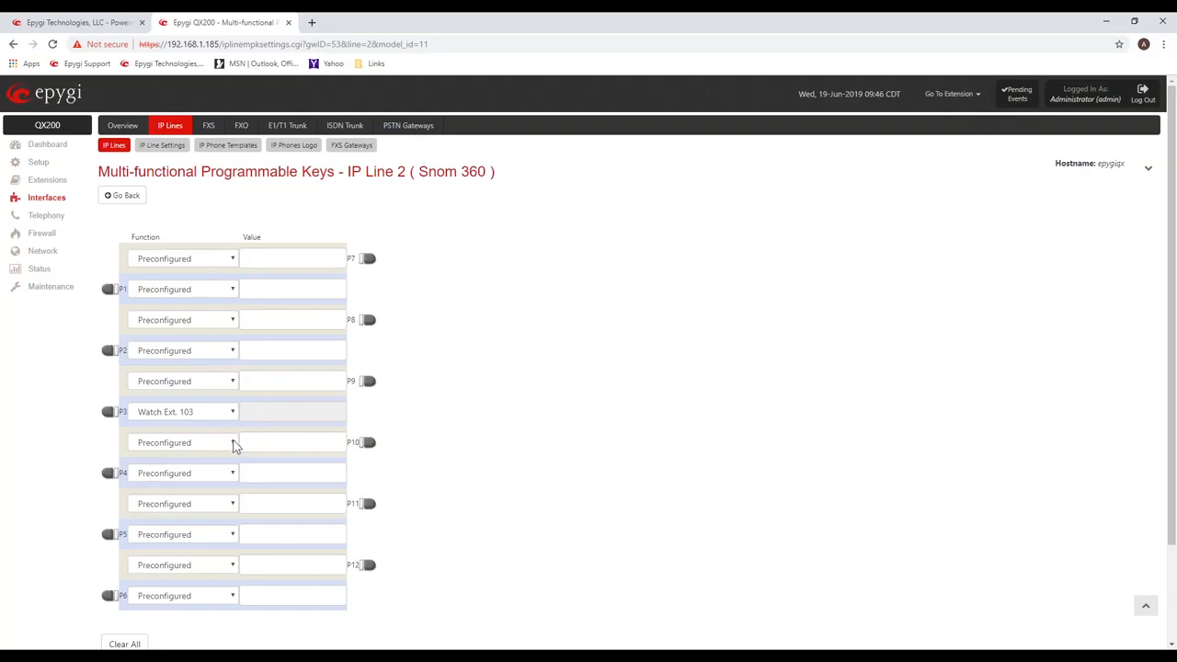
mouse_move(236, 420)
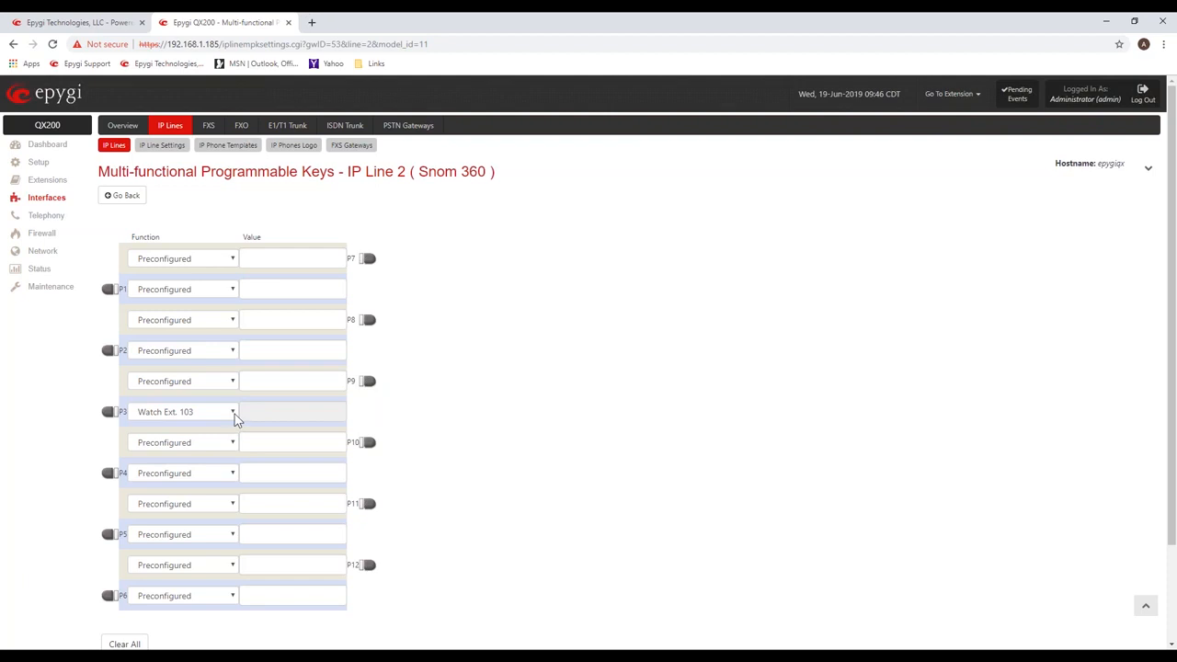
mouse_move(237, 416)
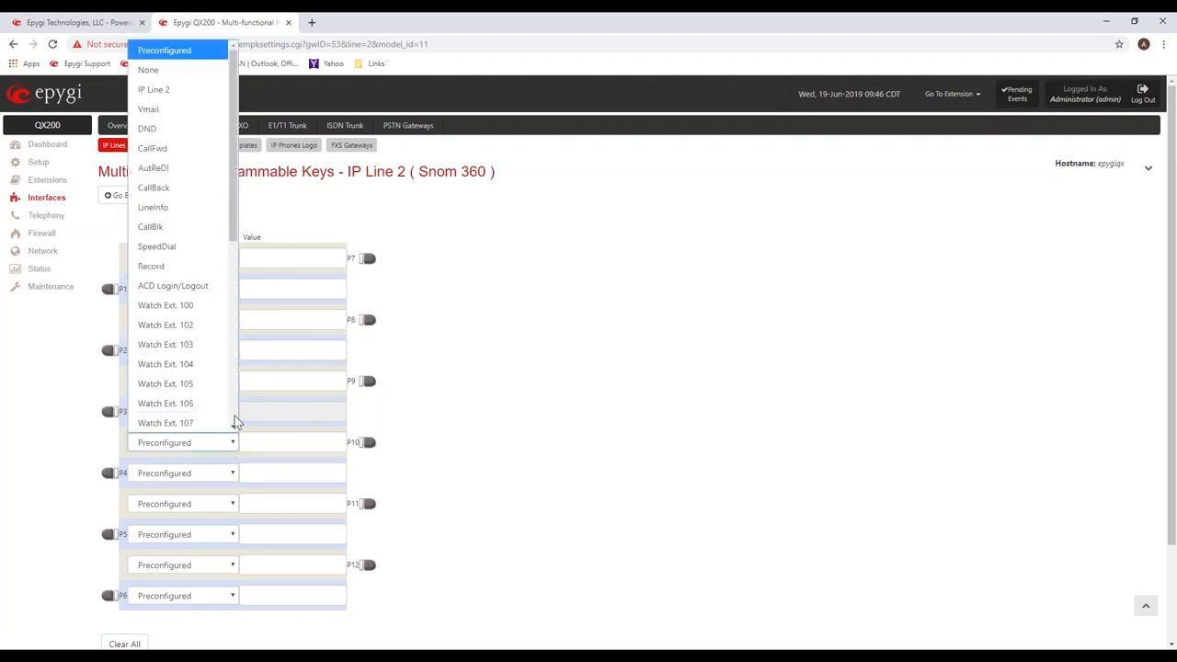
Assign Call Park Ext. 155 to key P10 and Shared VMail Ext. 250 to key P4.
scroll("down", 3)
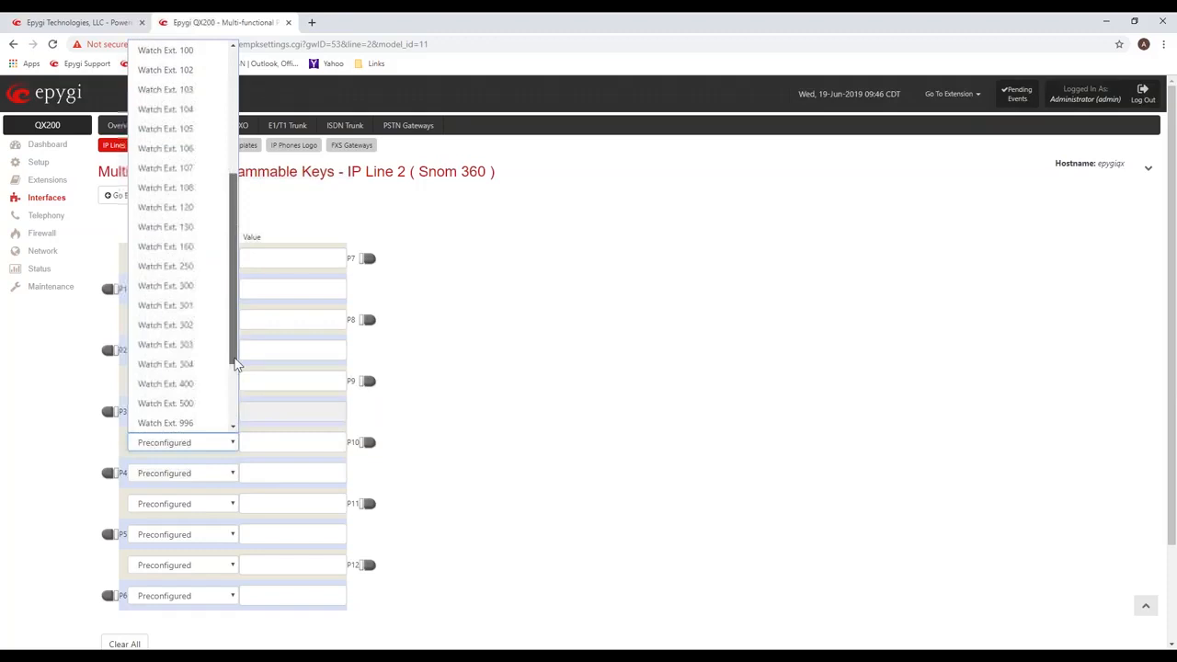
scroll("down", 3)
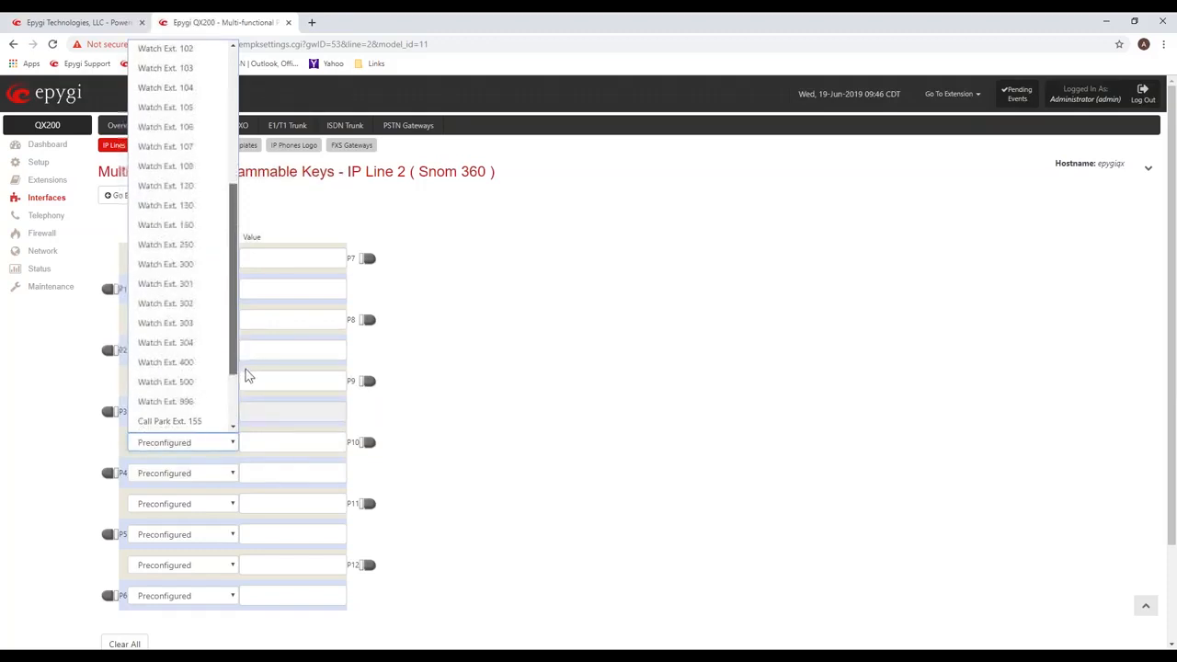
scroll("down", 3)
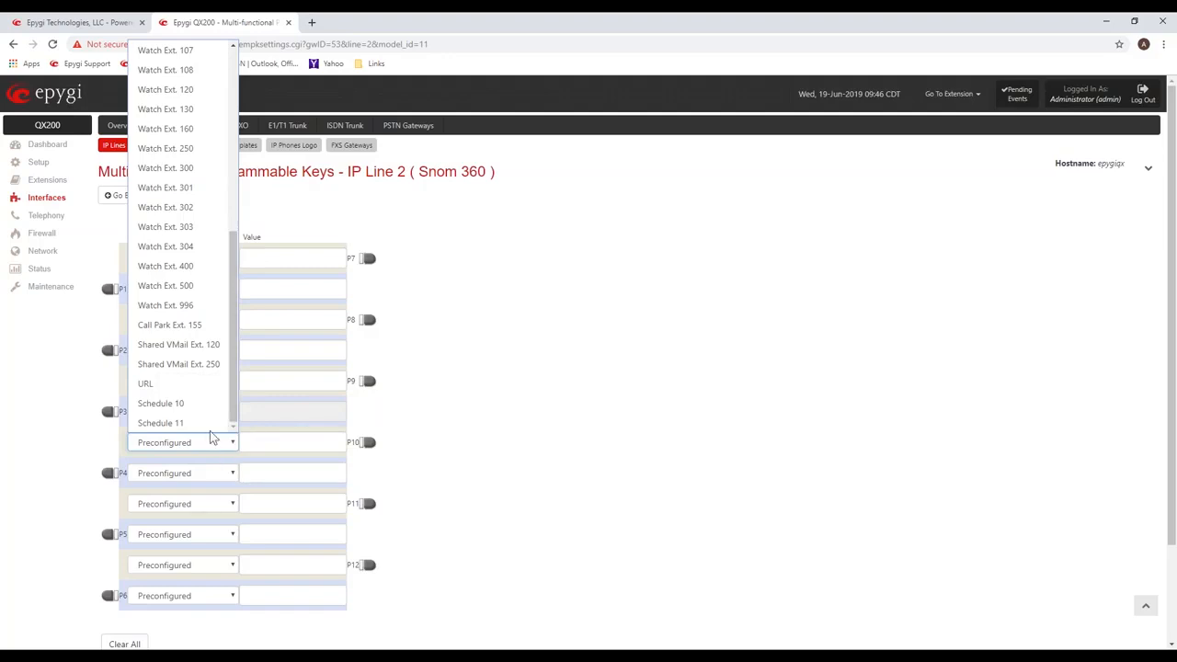
mouse_move(169, 324)
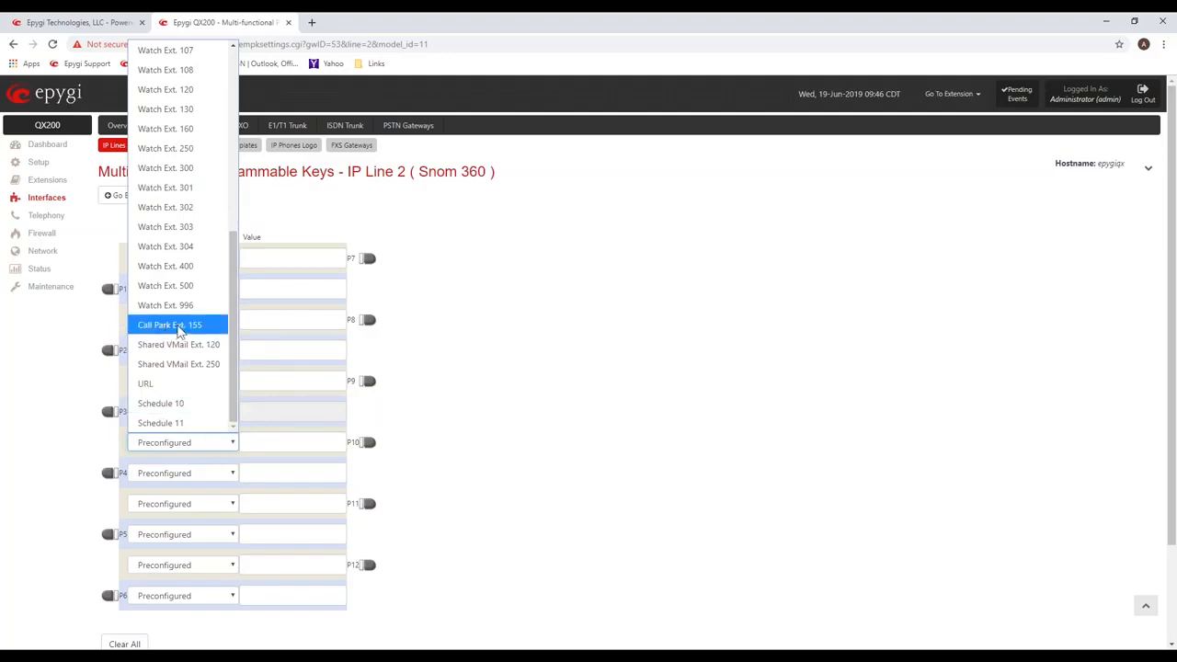
mouse_move(206, 331)
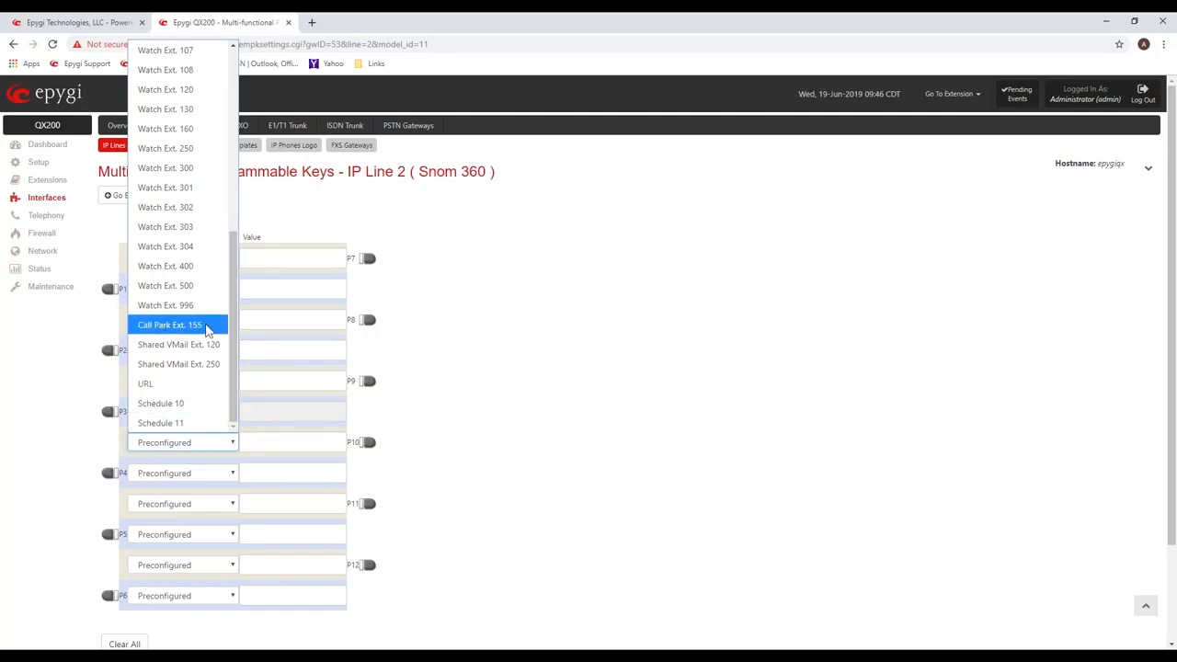
left_click(169, 324)
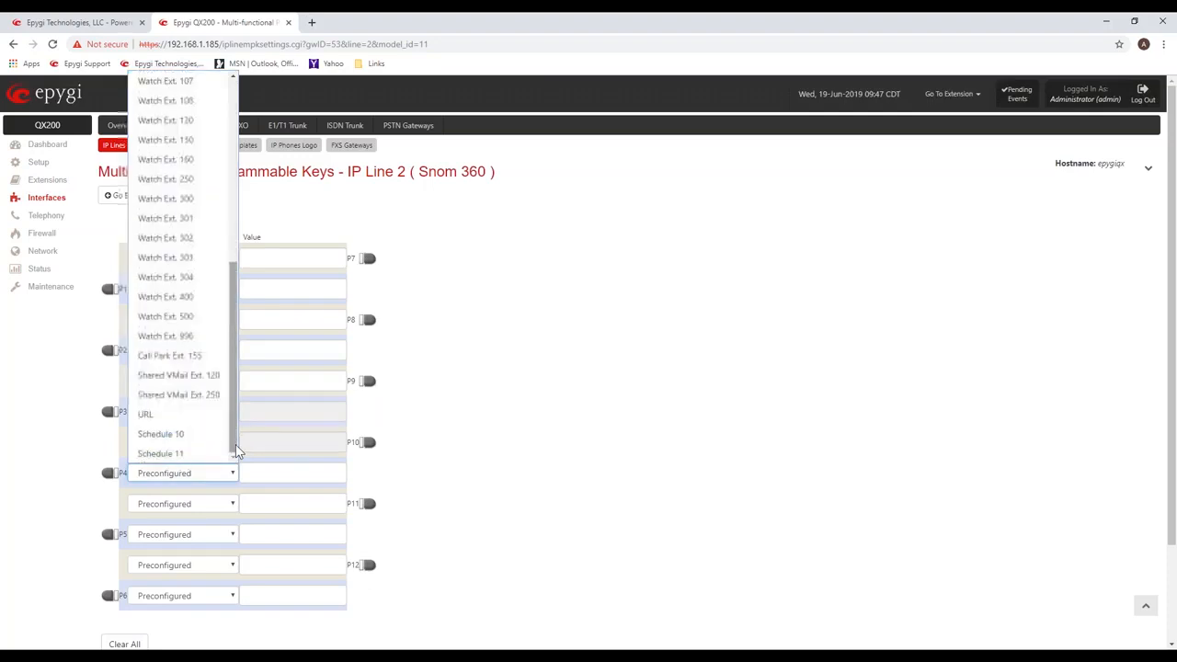
mouse_move(177, 376)
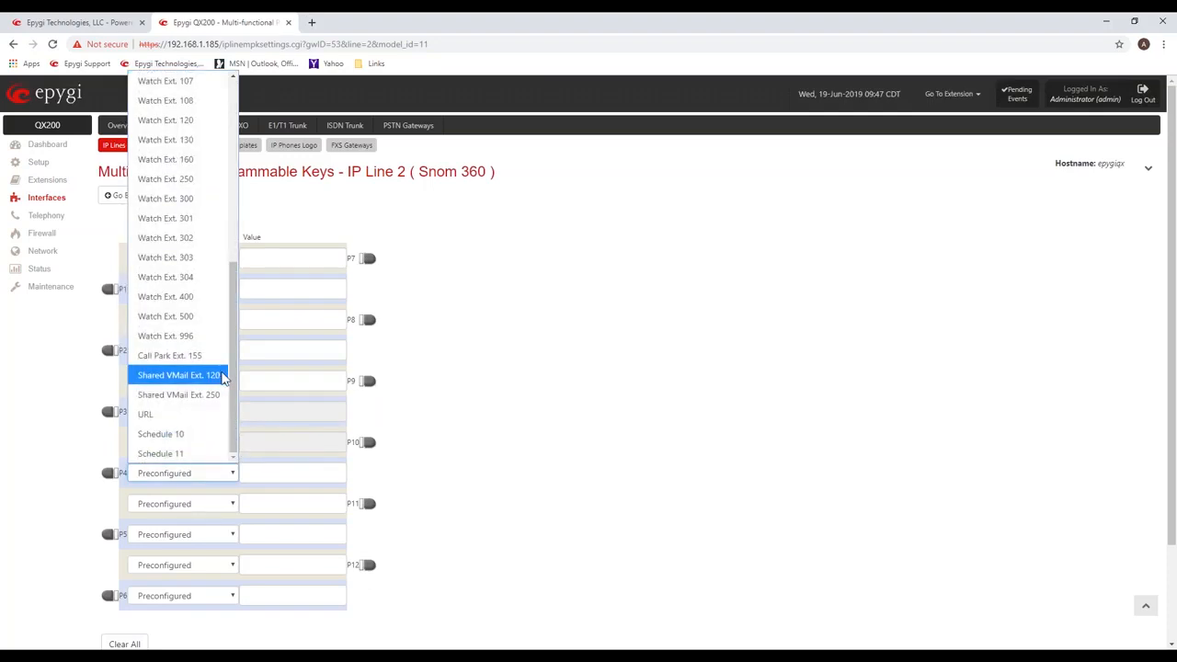
mouse_move(178, 393)
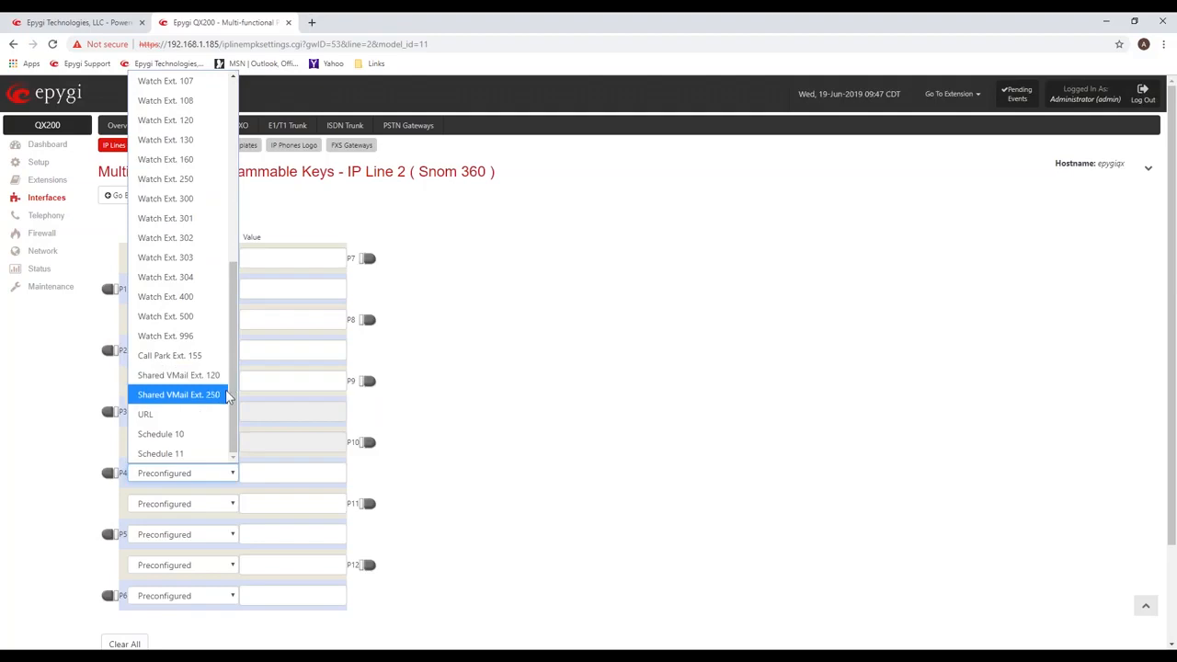
mouse_move(178, 375)
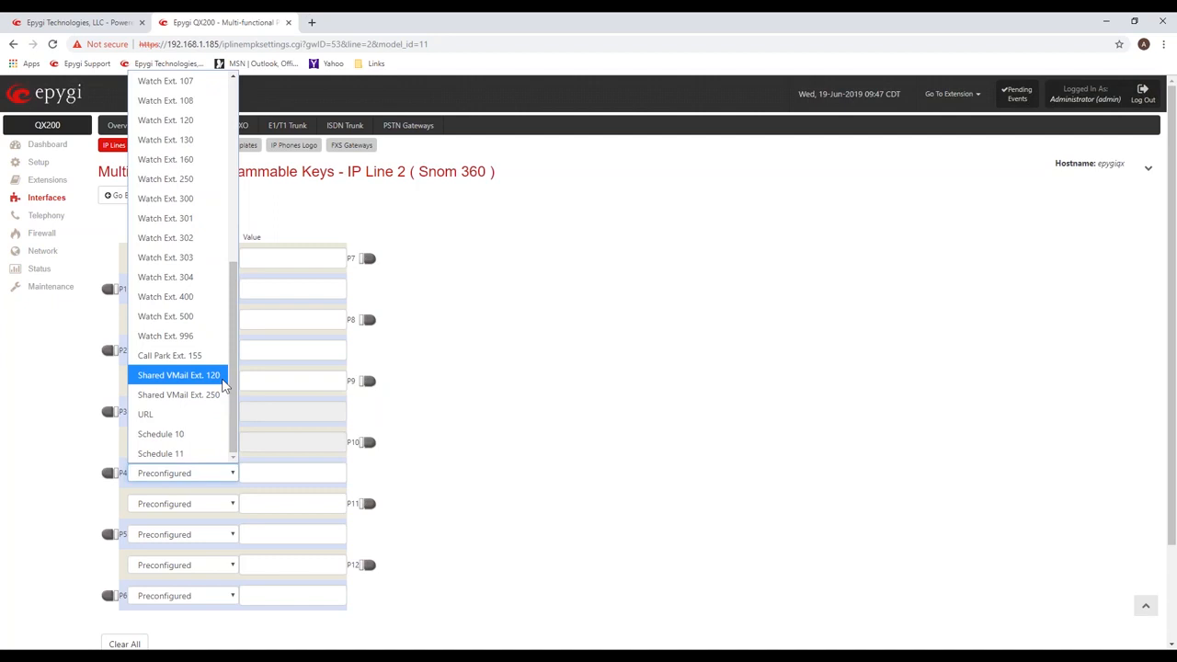
left_click(178, 394)
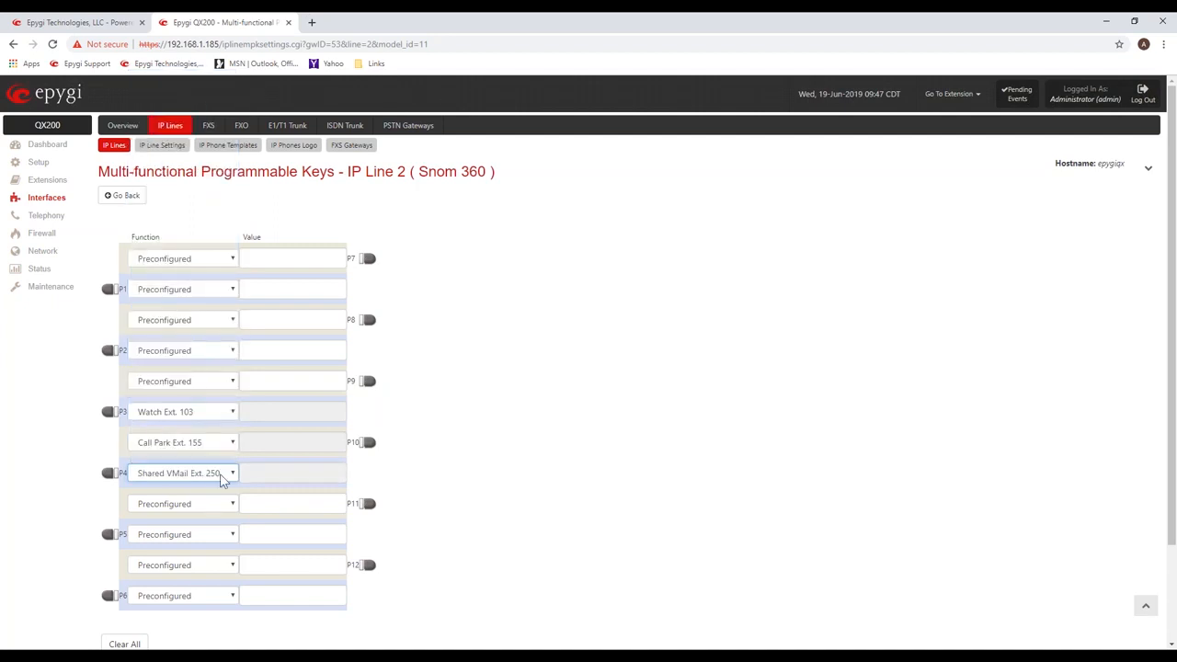
mouse_move(232, 508)
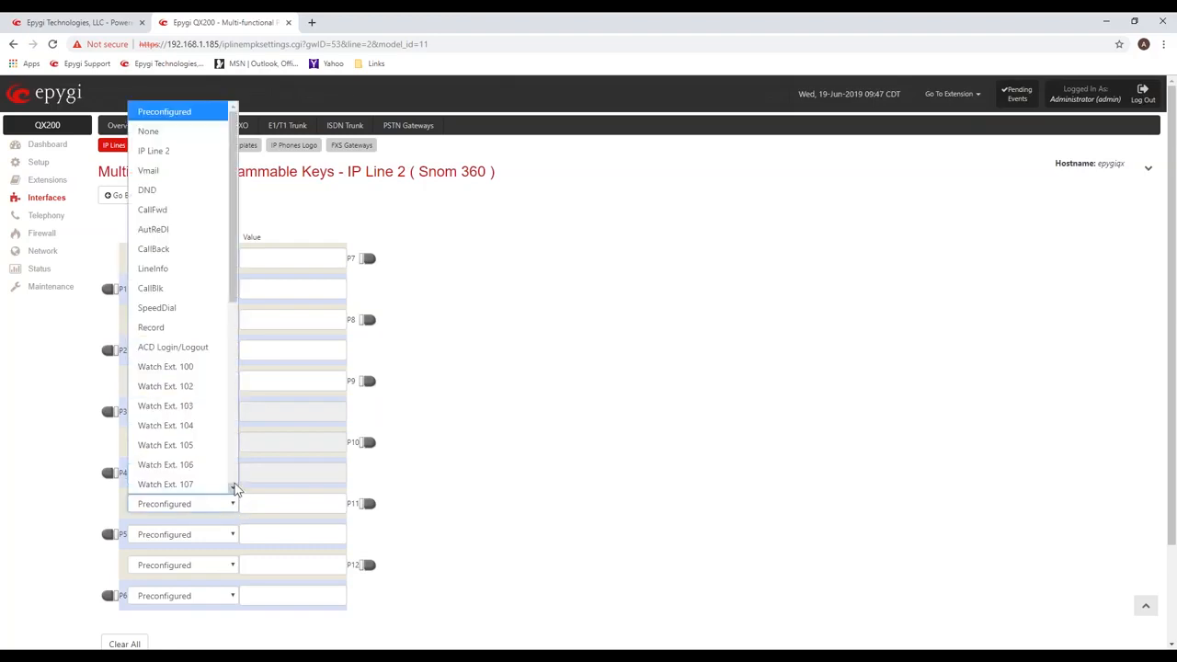
Assign Schedule 10 to programmable key P11.
scroll("down", 3)
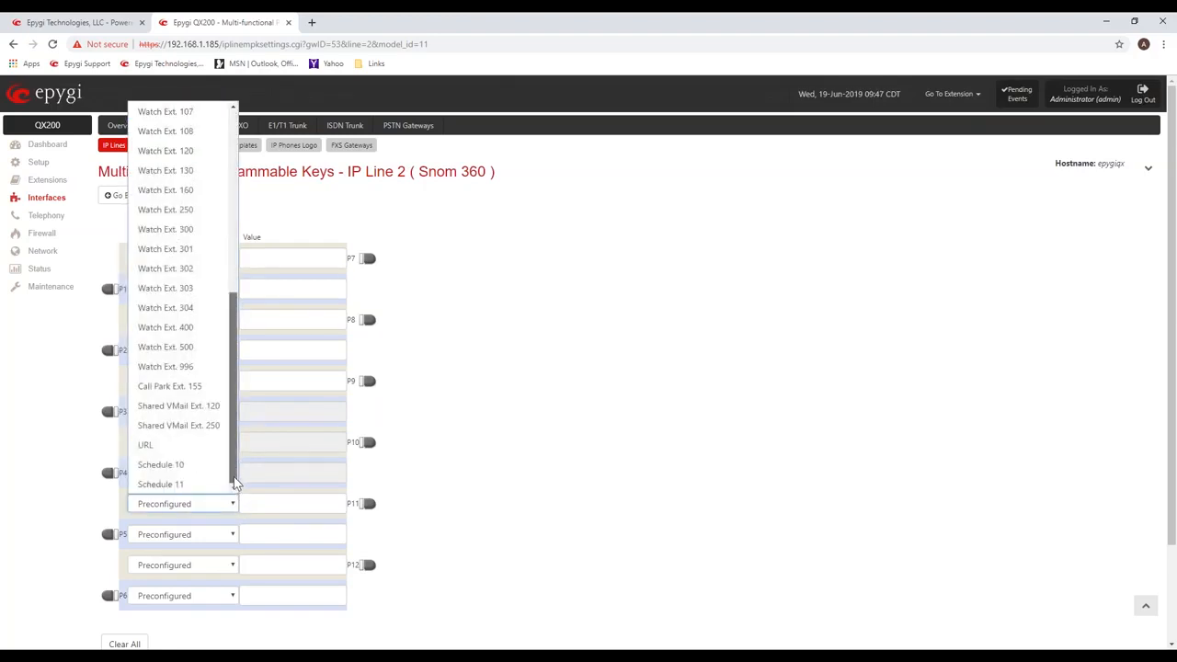
mouse_move(162, 463)
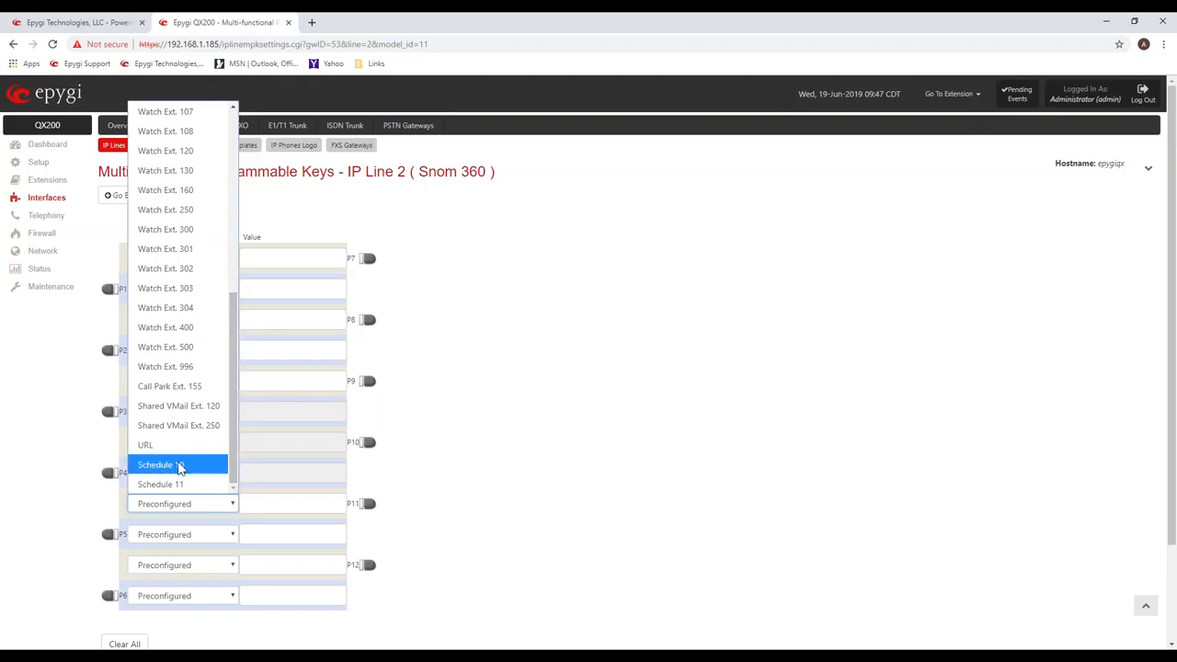
left_click(154, 464)
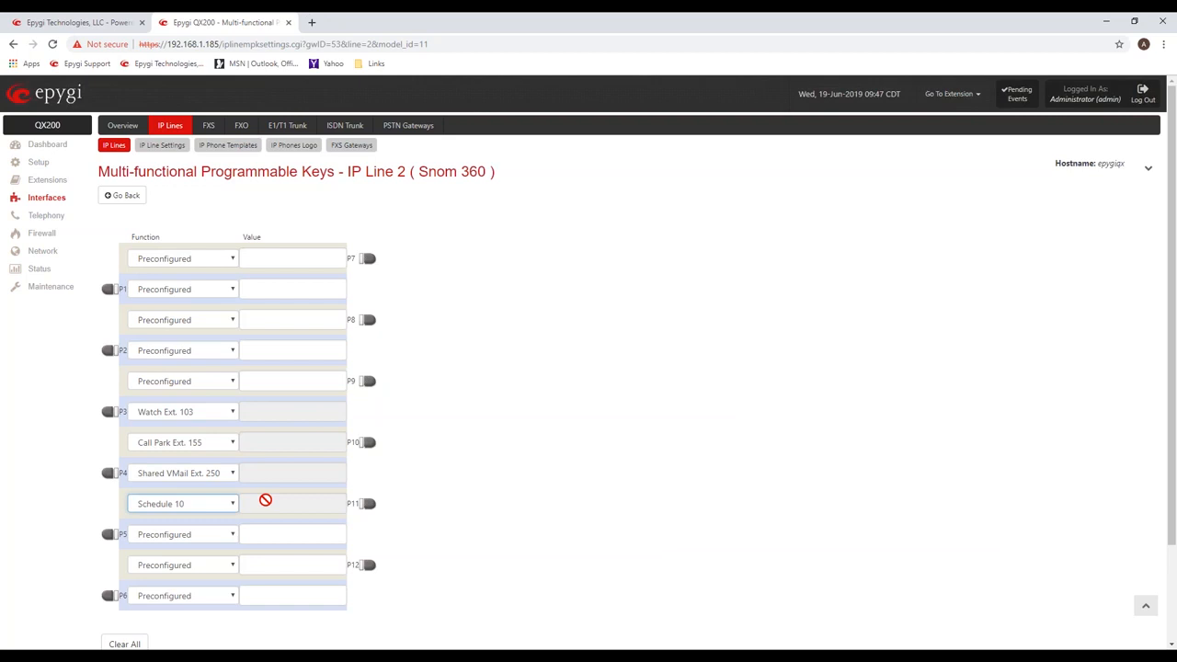
mouse_move(489, 414)
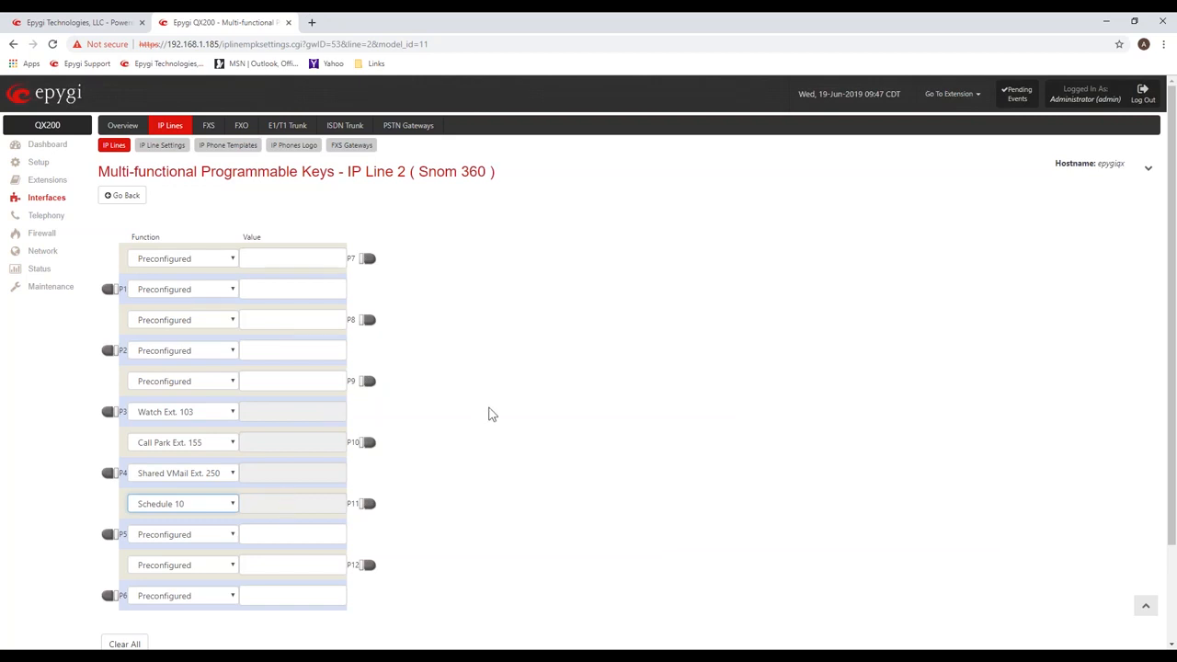
mouse_move(497, 409)
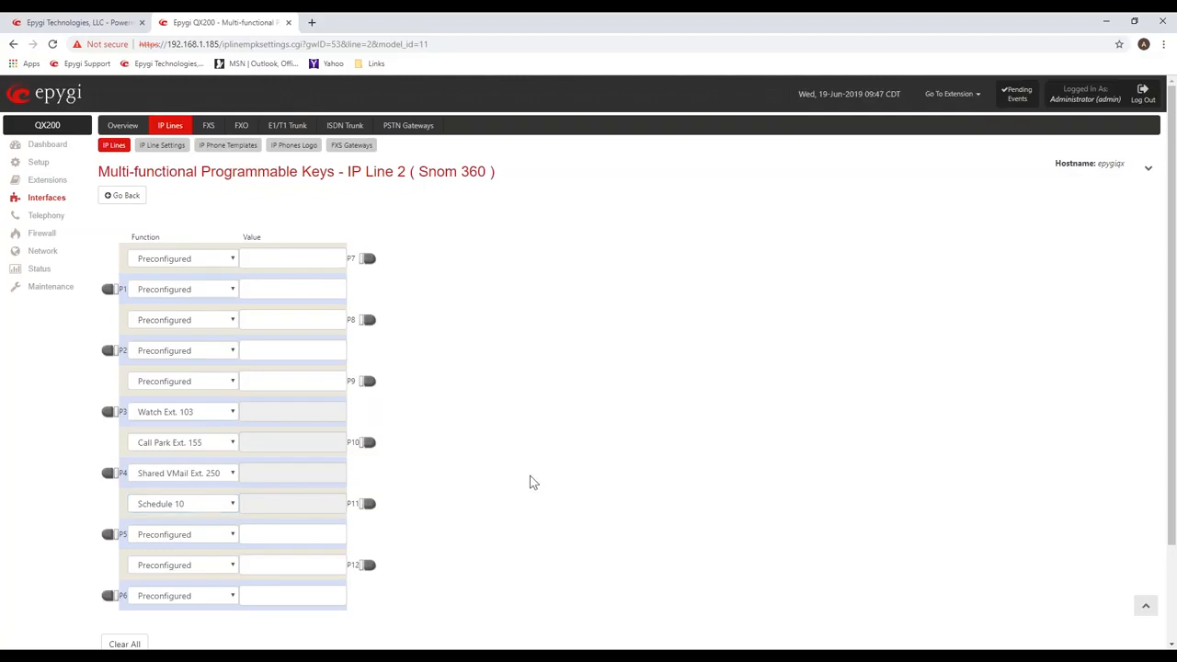
Save the Snom 360 programmable keys and confirm the phone reboot prompt with Yes.
scroll("down", 3)
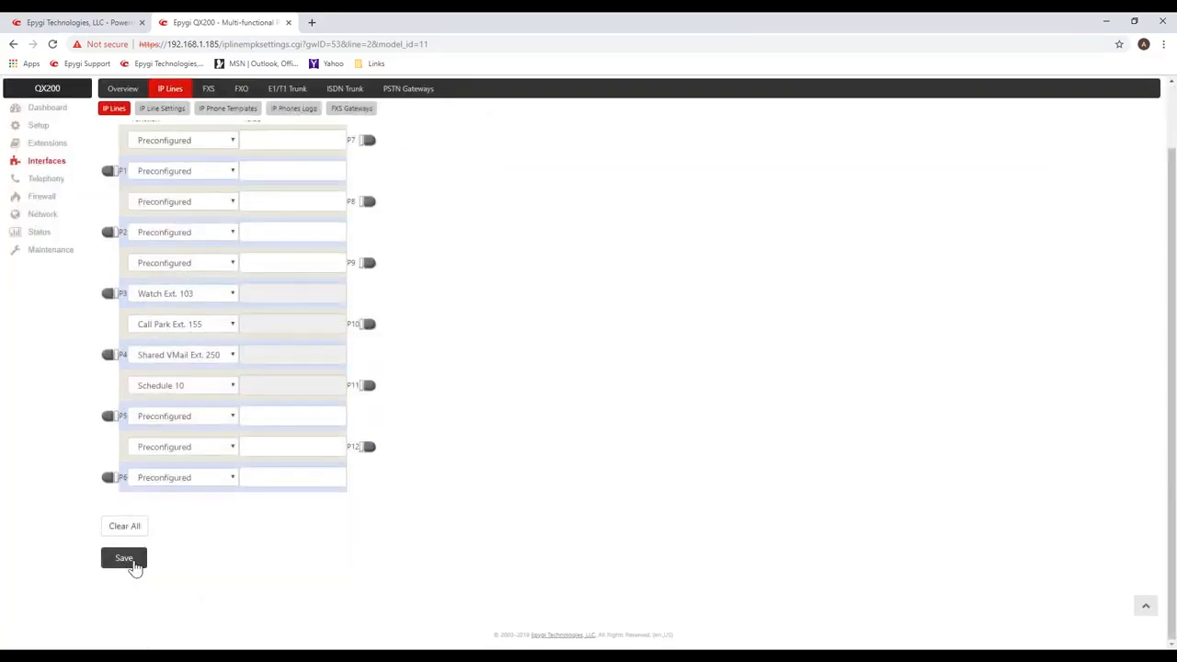
left_click(123, 559)
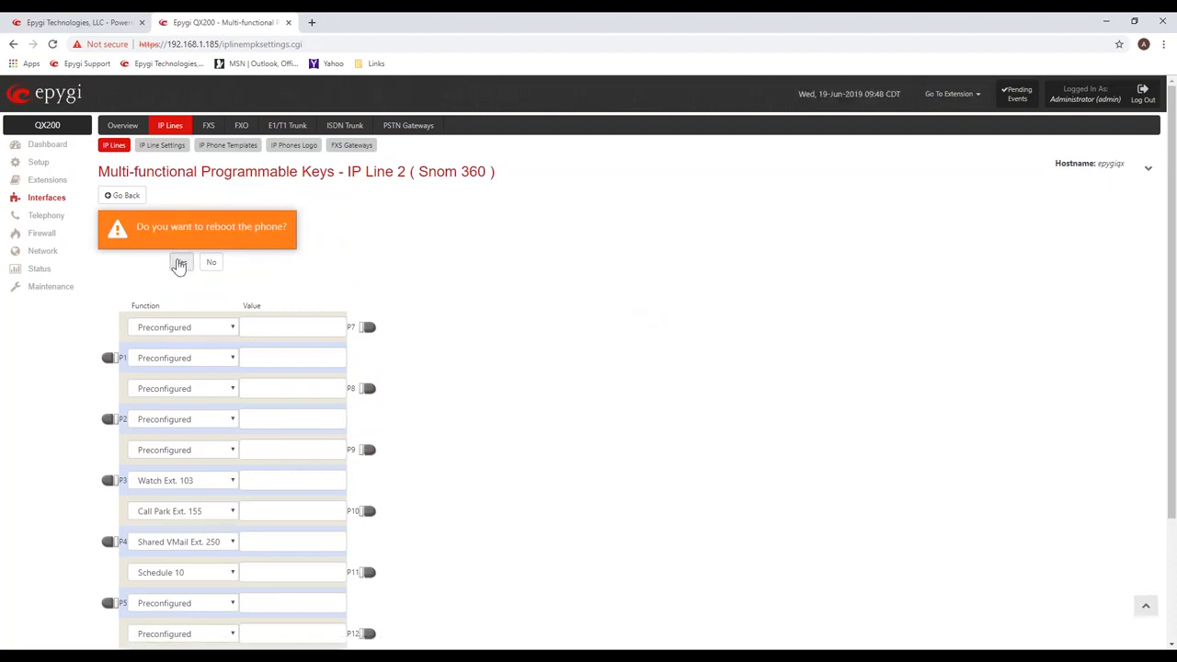
left_click(182, 261)
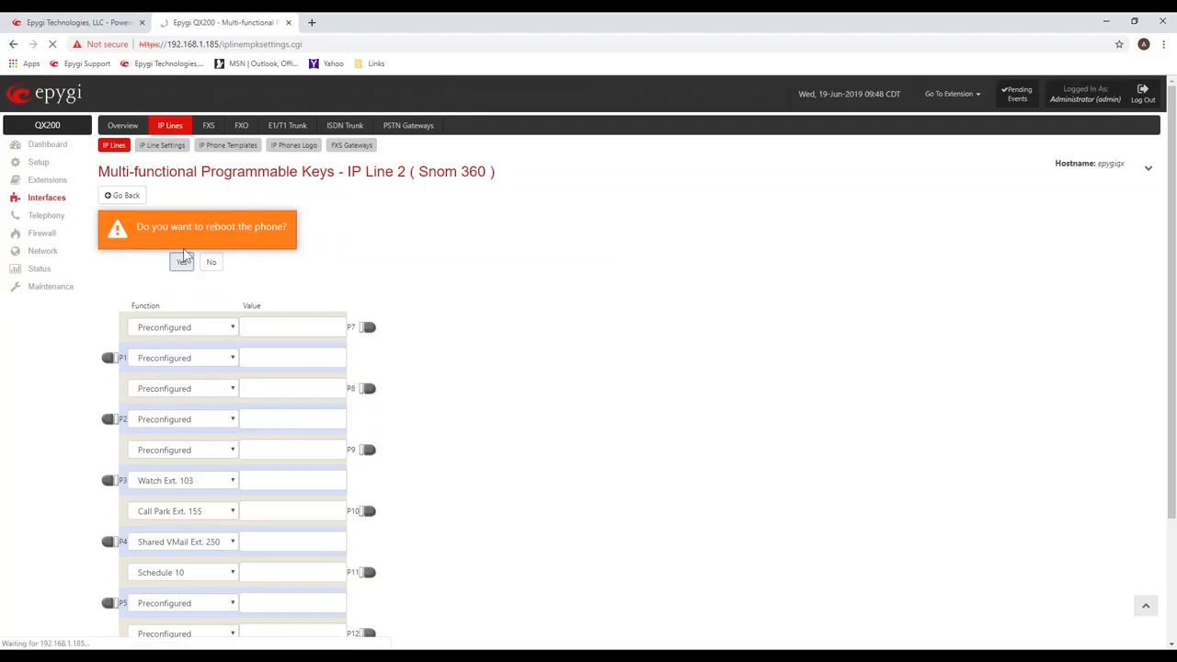
left_click(210, 262)
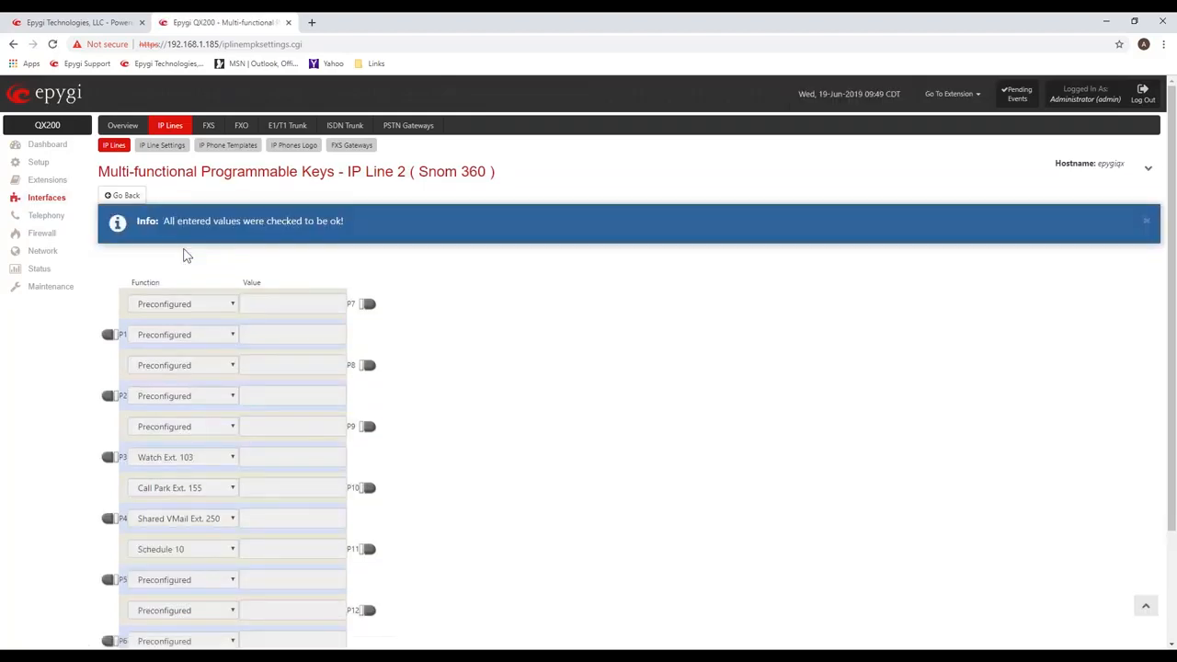
Show the IP Lines table under Interfaces with attached extensions and phone details.
left_click(122, 195)
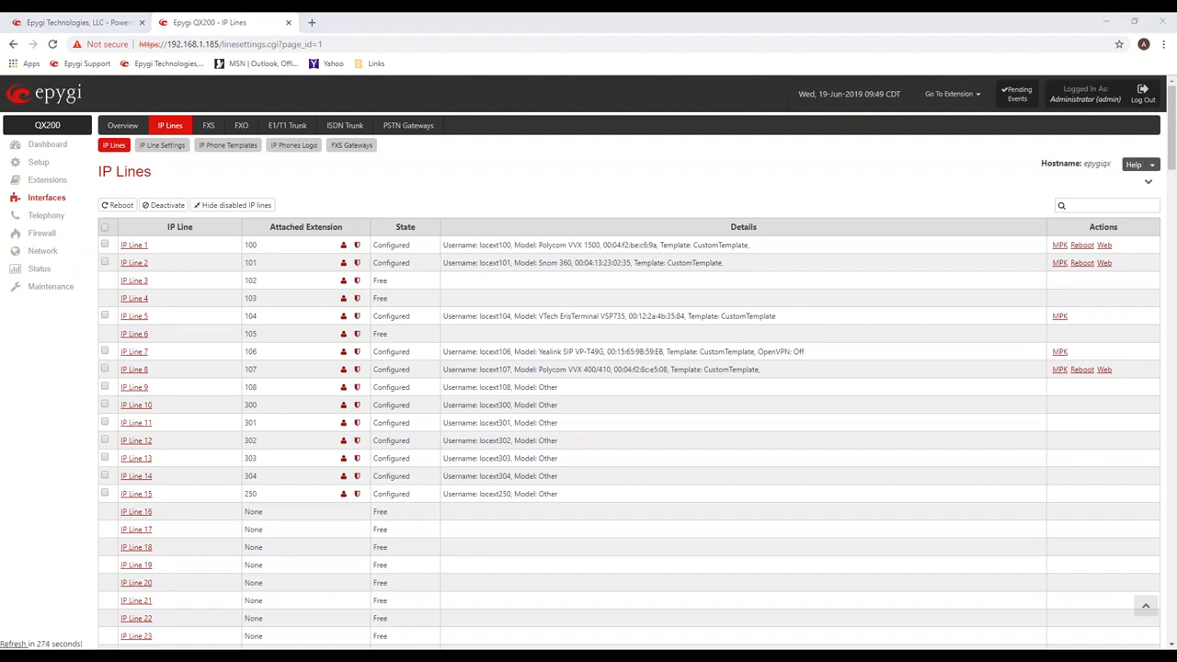
mouse_move(460, 206)
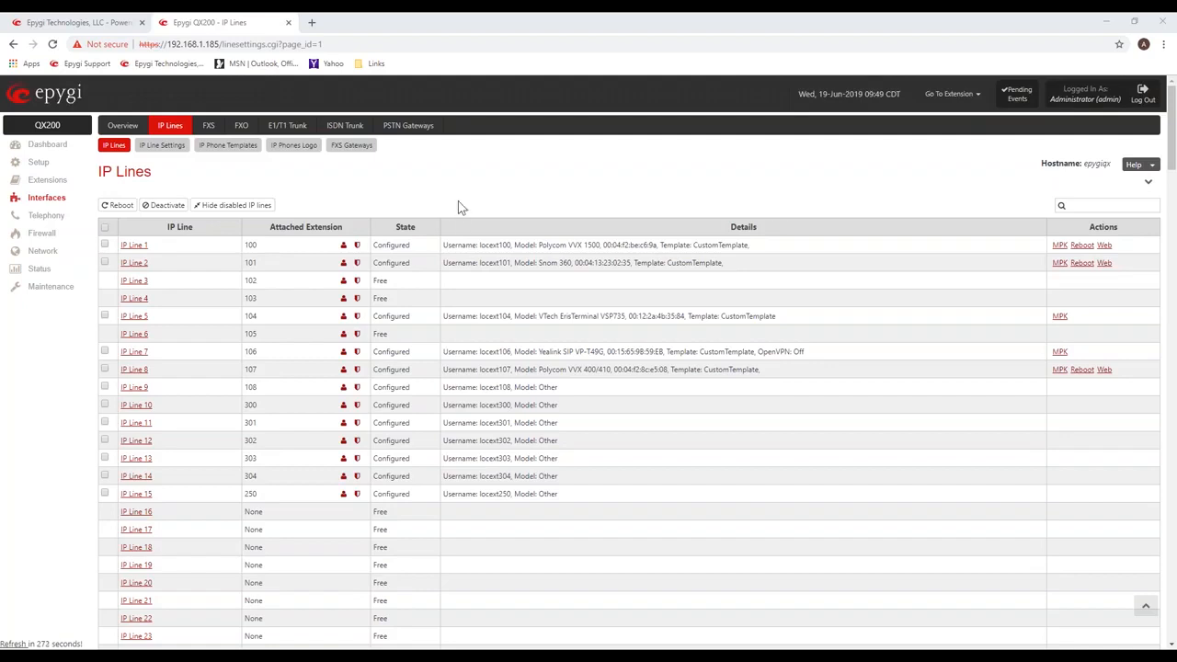
mouse_move(232, 204)
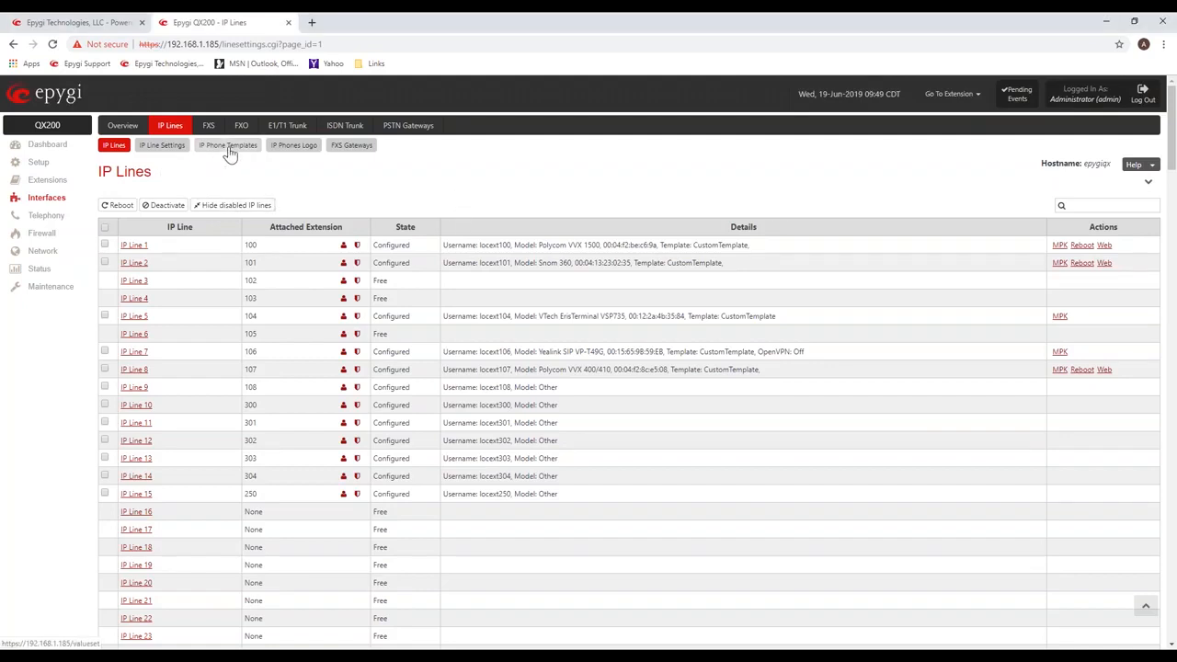
Show the Manage IP Phone Templates page listing systemdefault and CustomTemplate.
left_click(229, 144)
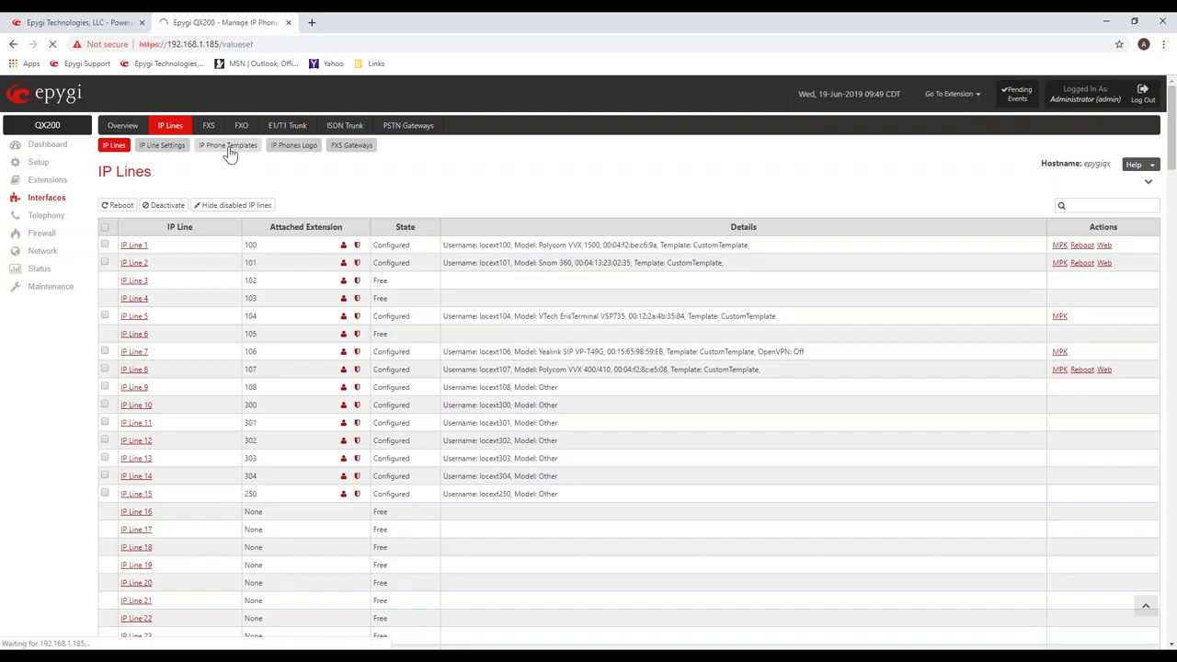
left_click(228, 143)
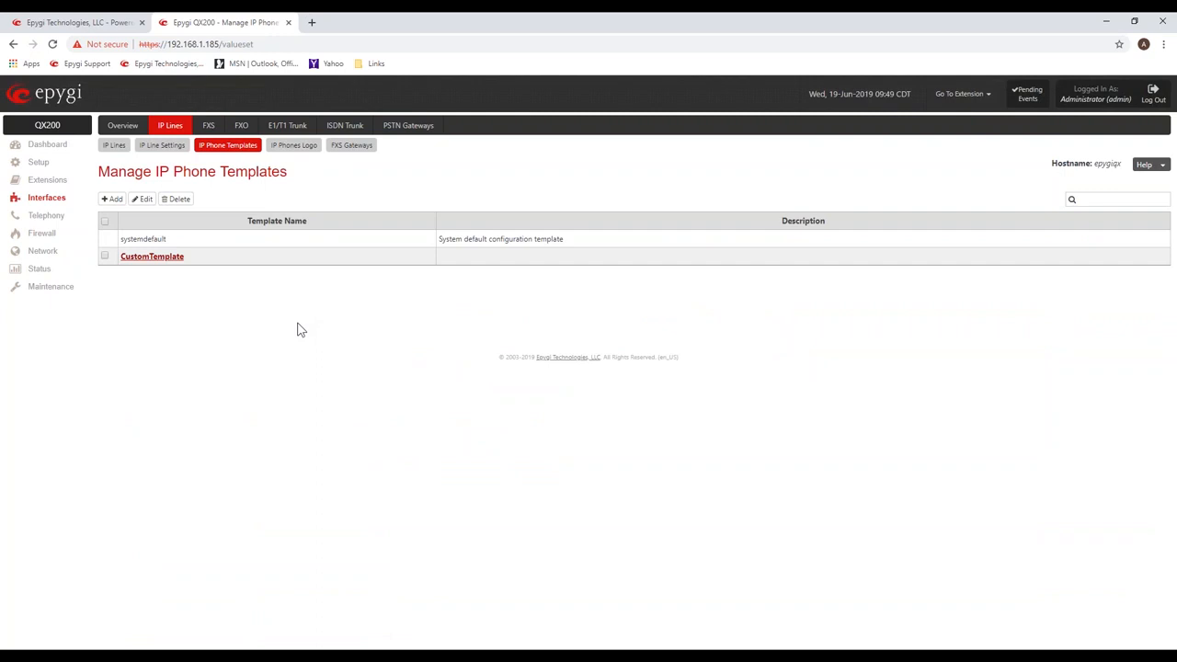
mouse_move(304, 325)
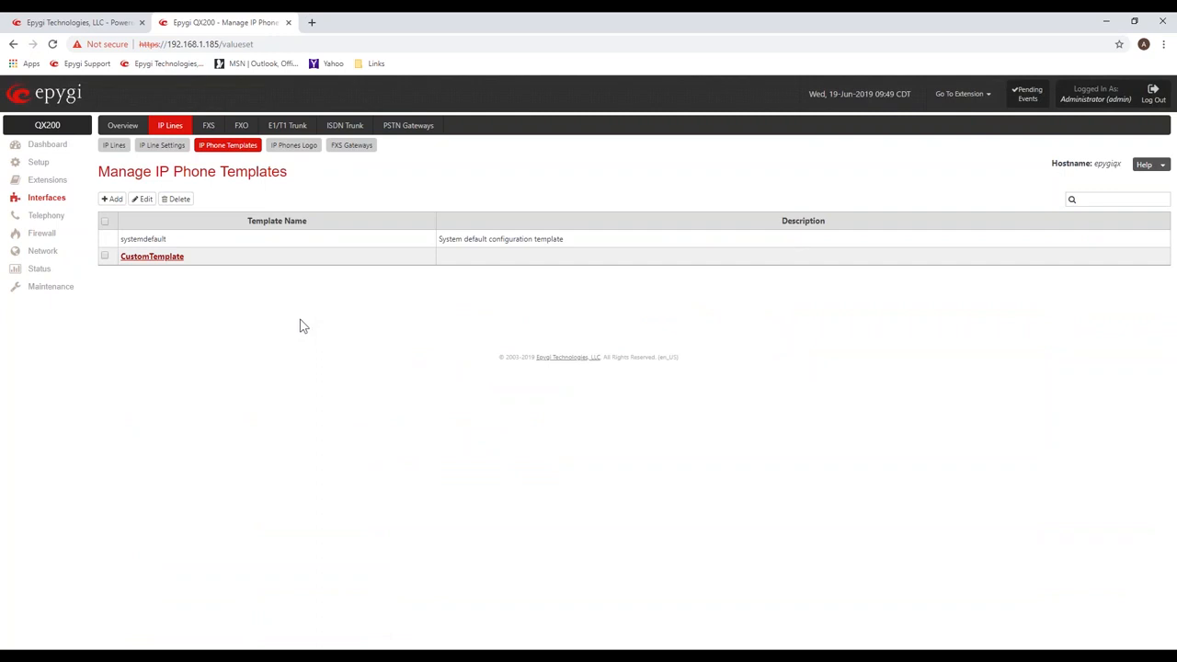
mouse_move(265, 330)
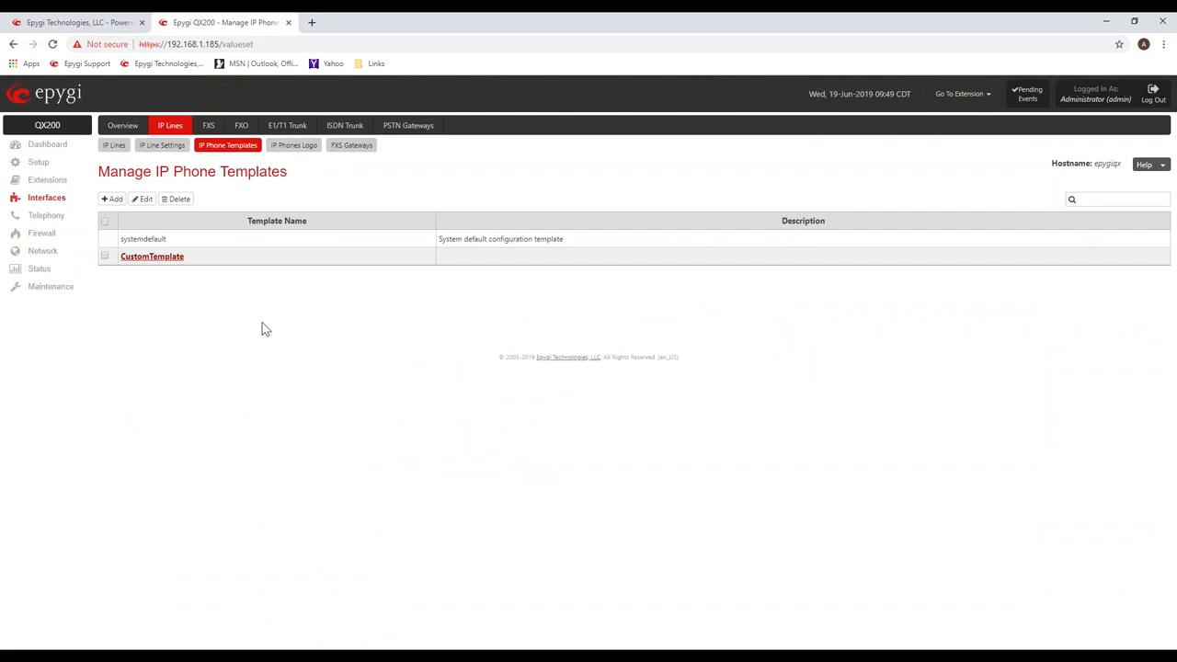
mouse_move(151, 262)
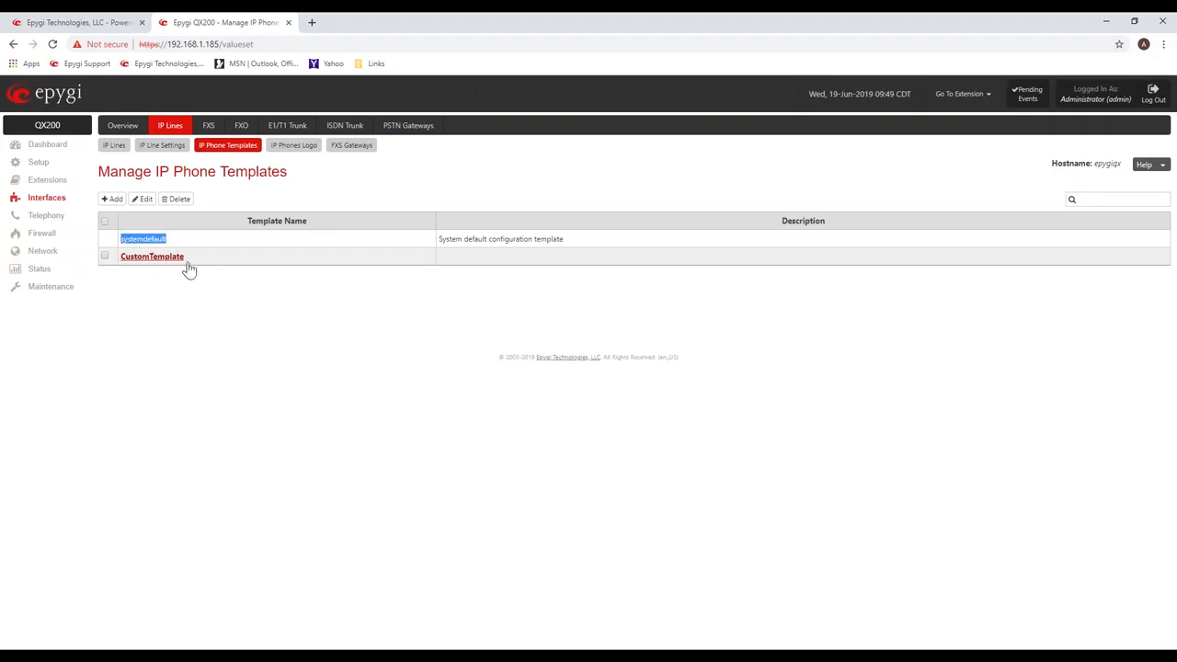
left_click(151, 256)
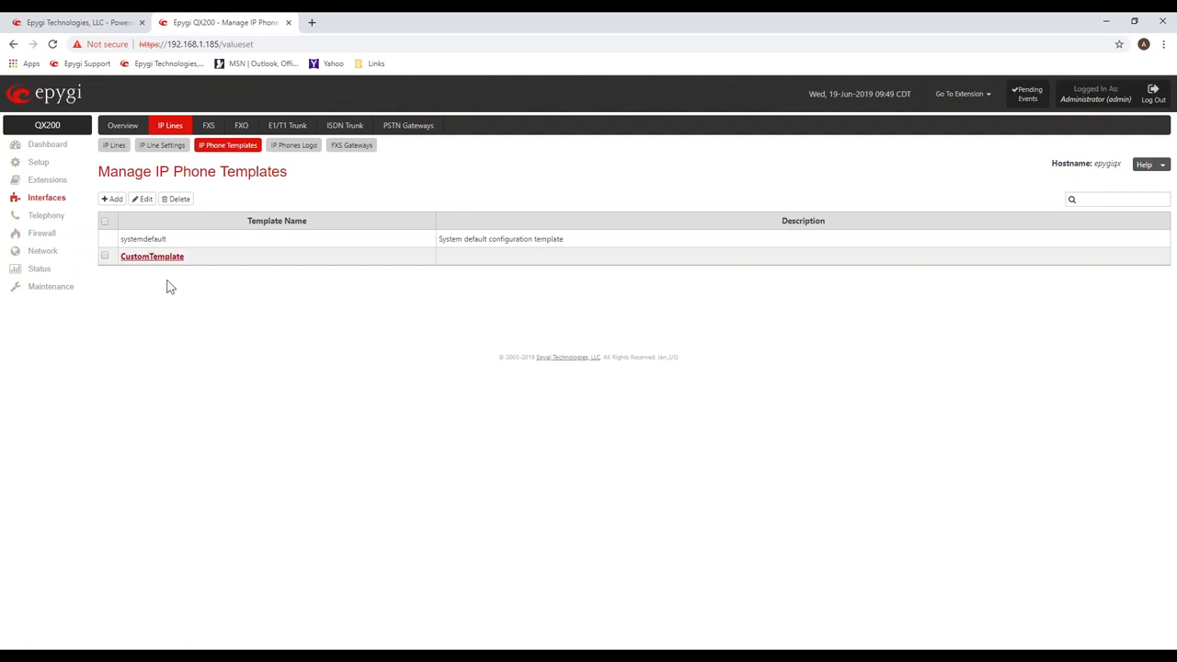
mouse_move(151, 258)
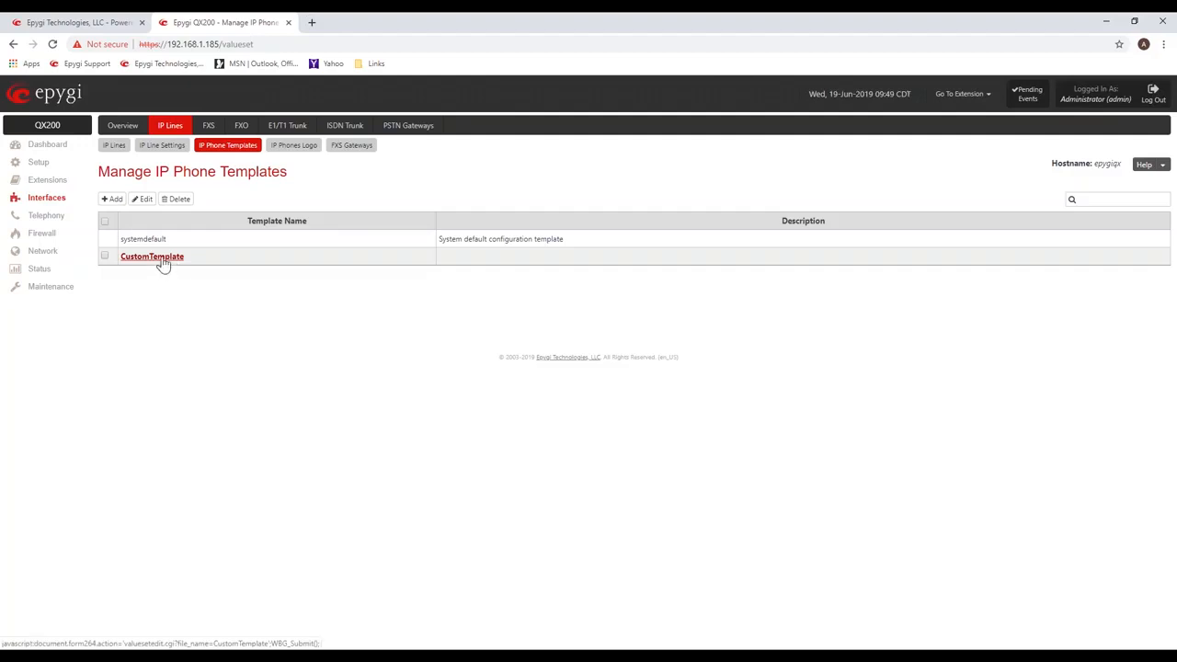
Edit CustomTemplate with Snom as vendor, keeping general settings for all models, and review Number Display Style.
left_click(151, 256)
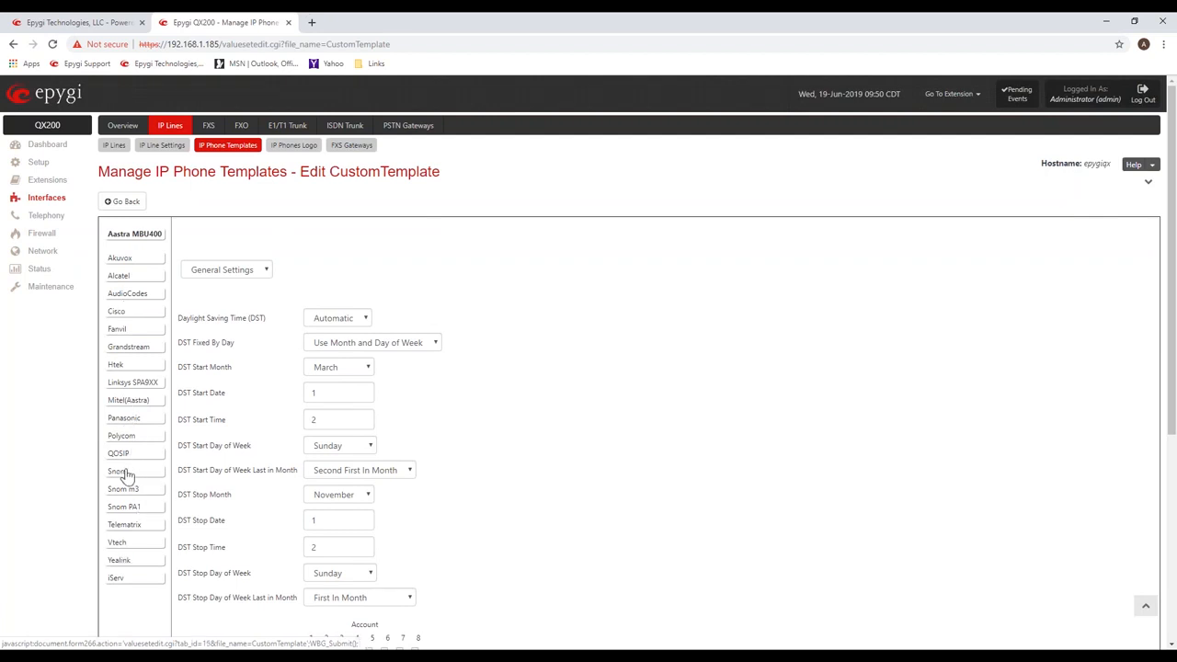
left_click(118, 471)
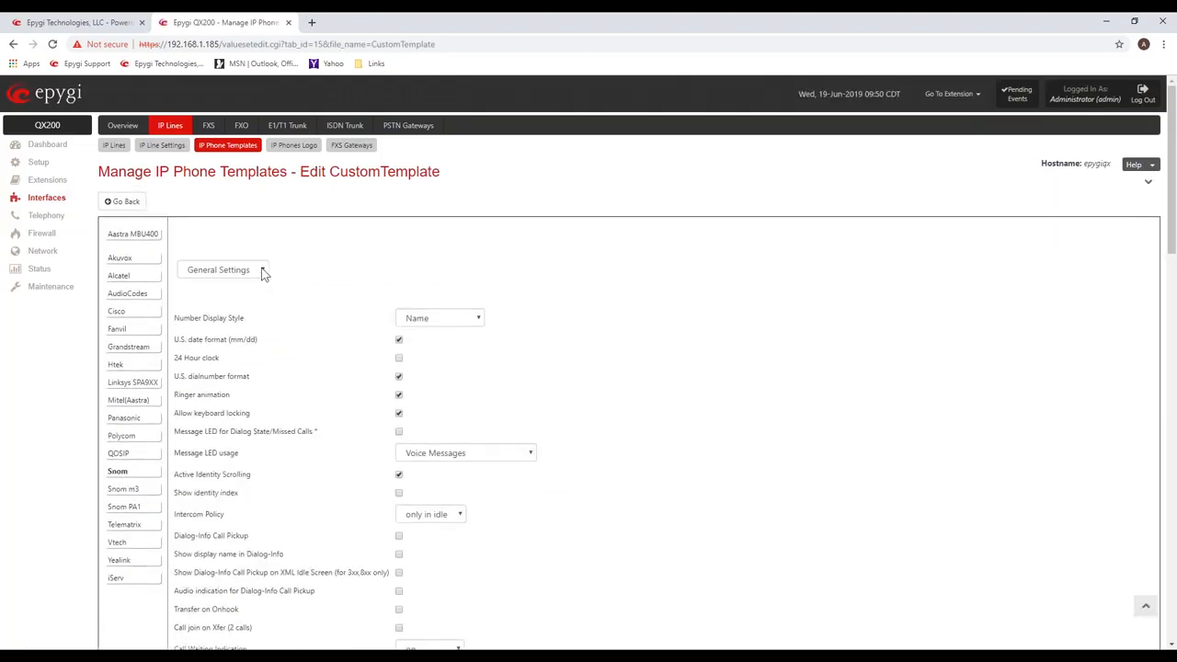
left_click(220, 268)
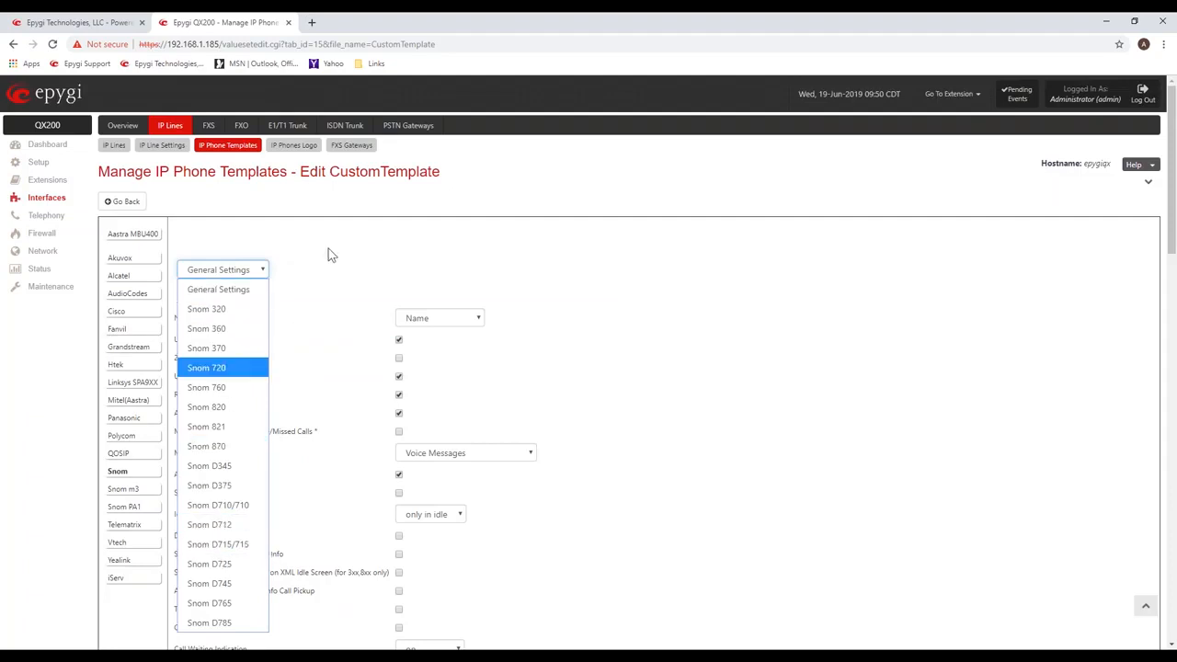
left_click(221, 268)
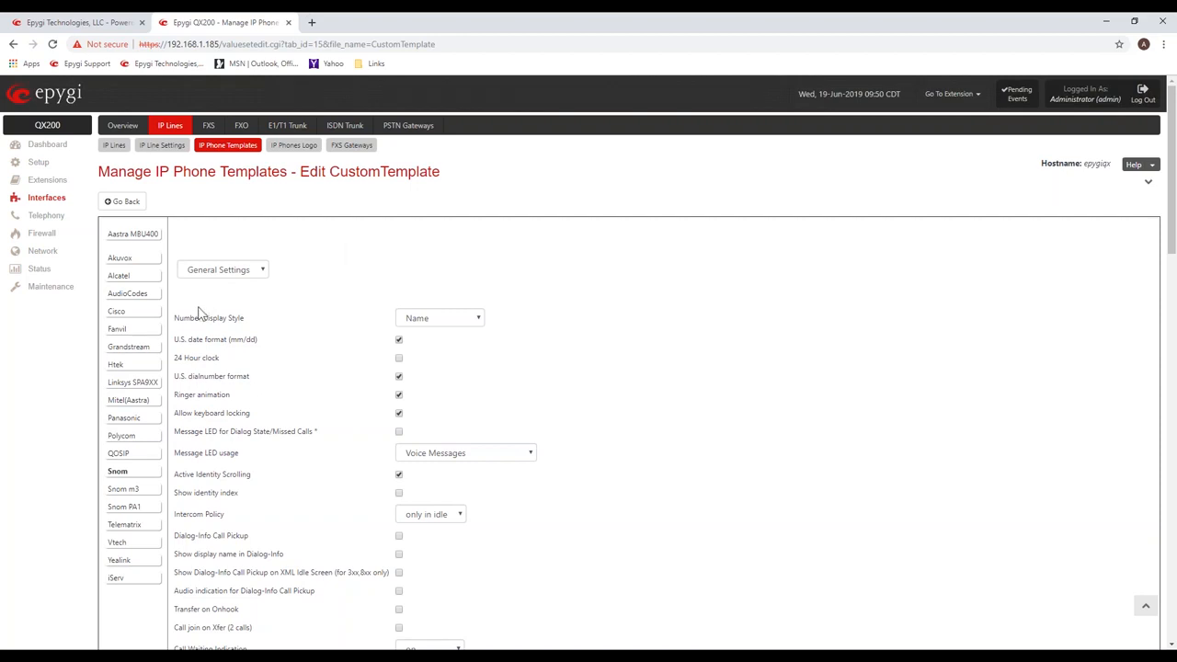
double_click(192, 317)
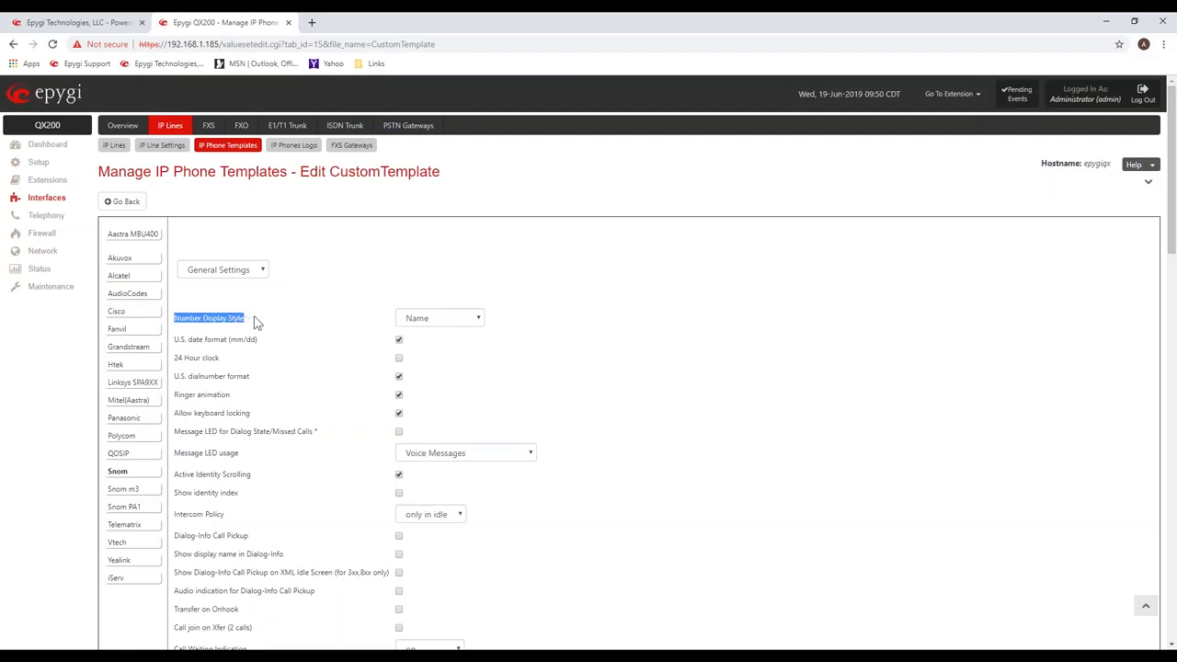
mouse_move(438, 271)
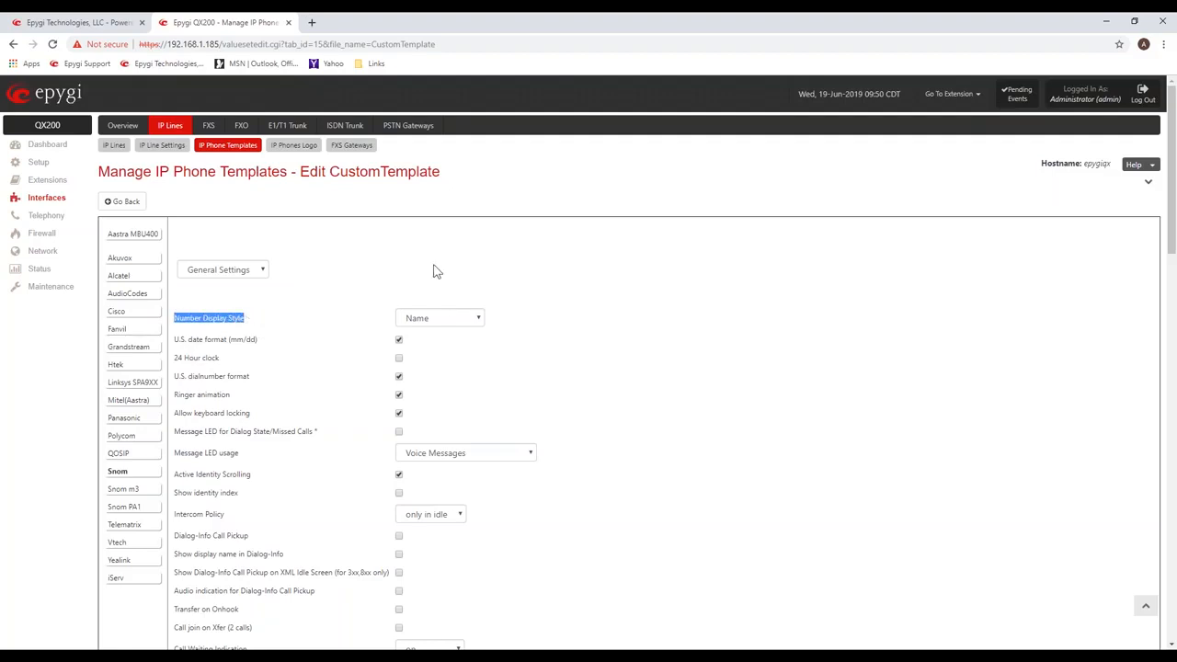
scroll("down", 3)
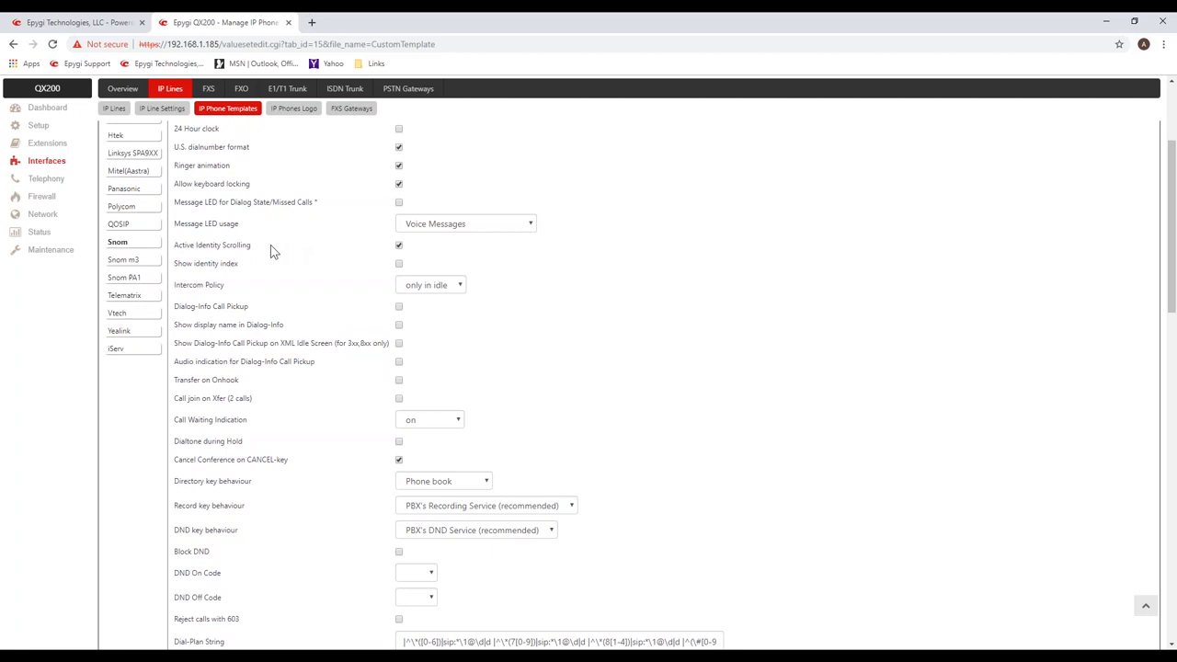
mouse_move(269, 252)
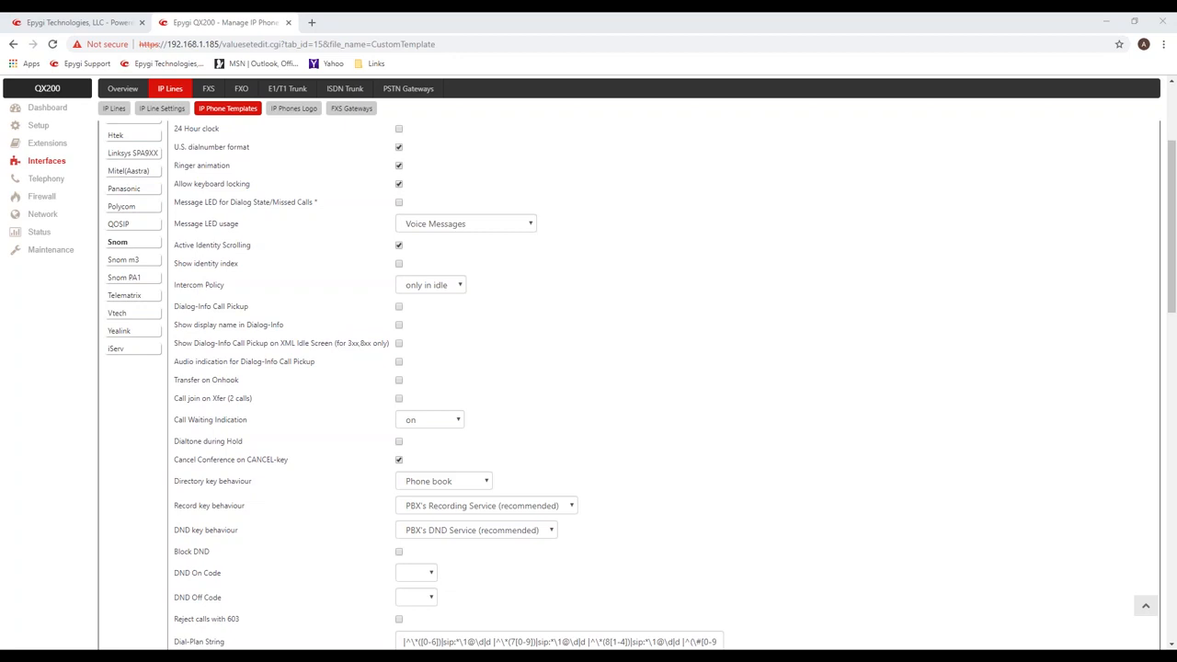
mouse_move(548, 335)
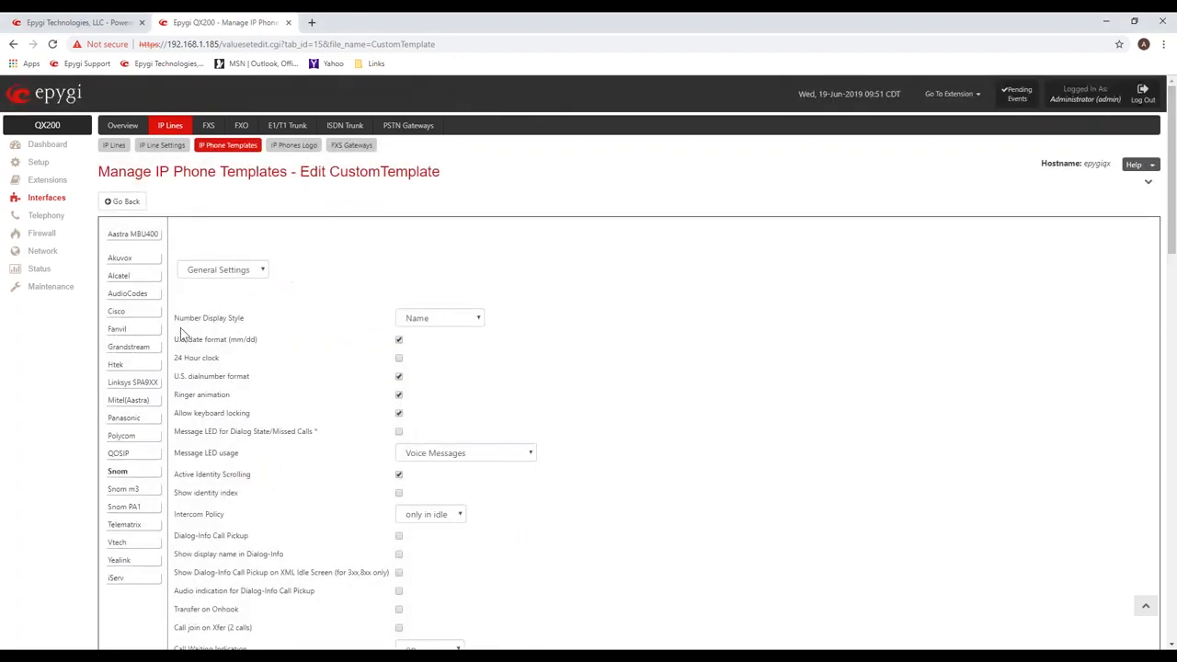
Set the Snom Number Display Style in CustomTemplate to Name+Number.
double_click(210, 317)
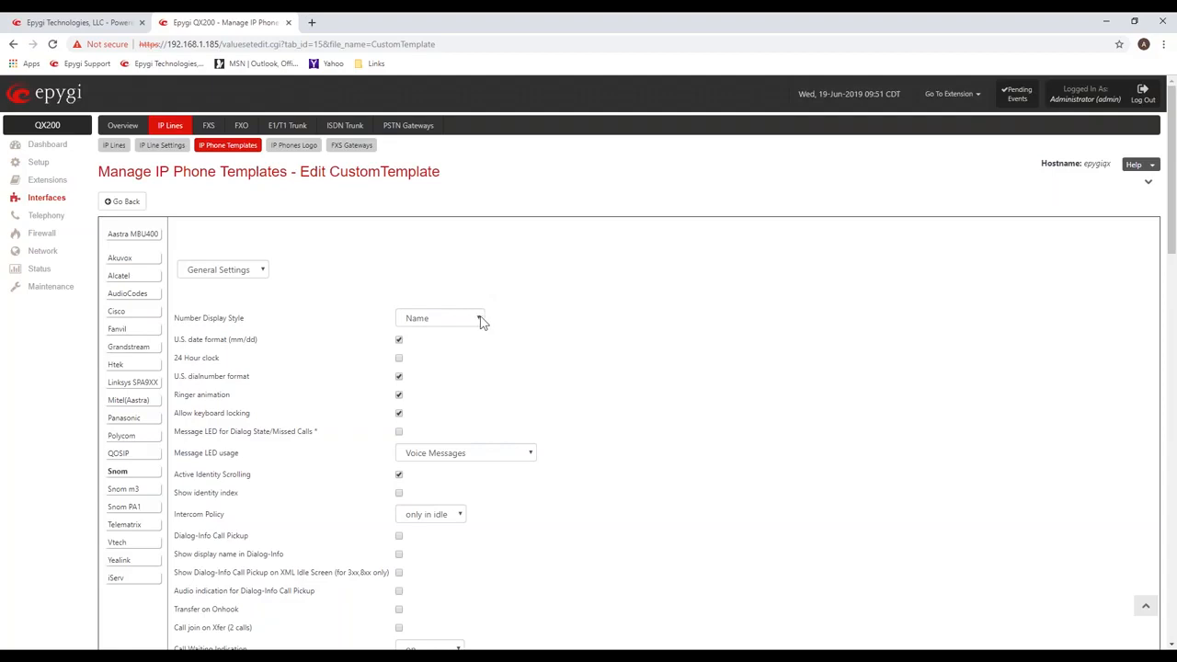
left_click(439, 317)
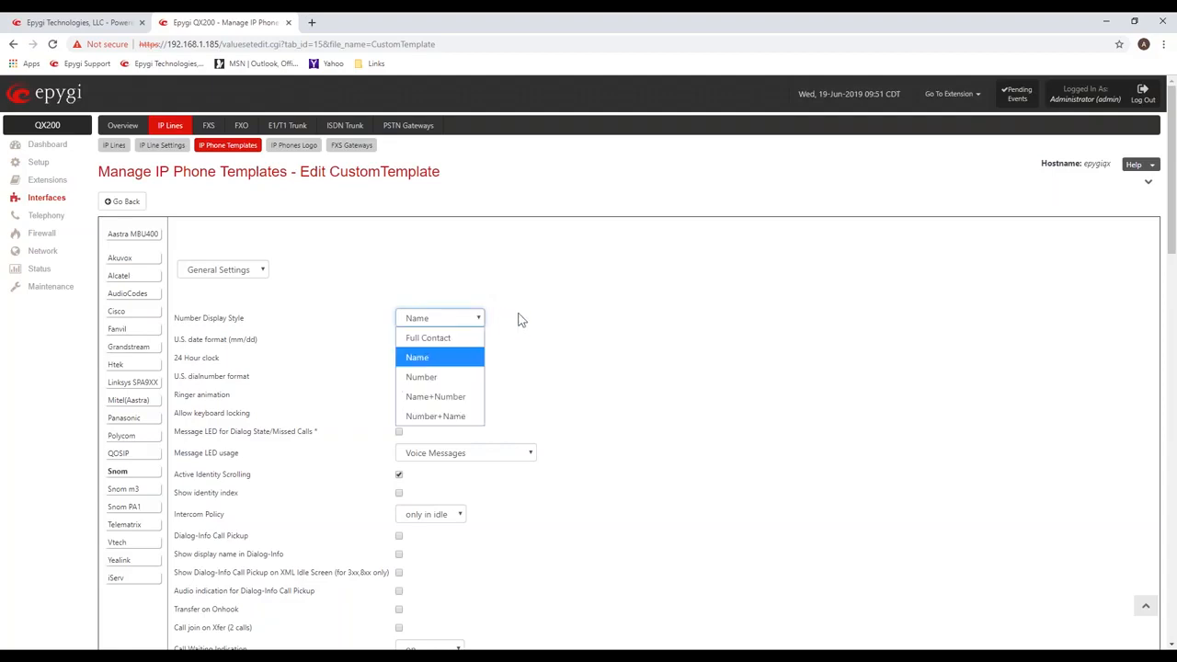
mouse_move(511, 368)
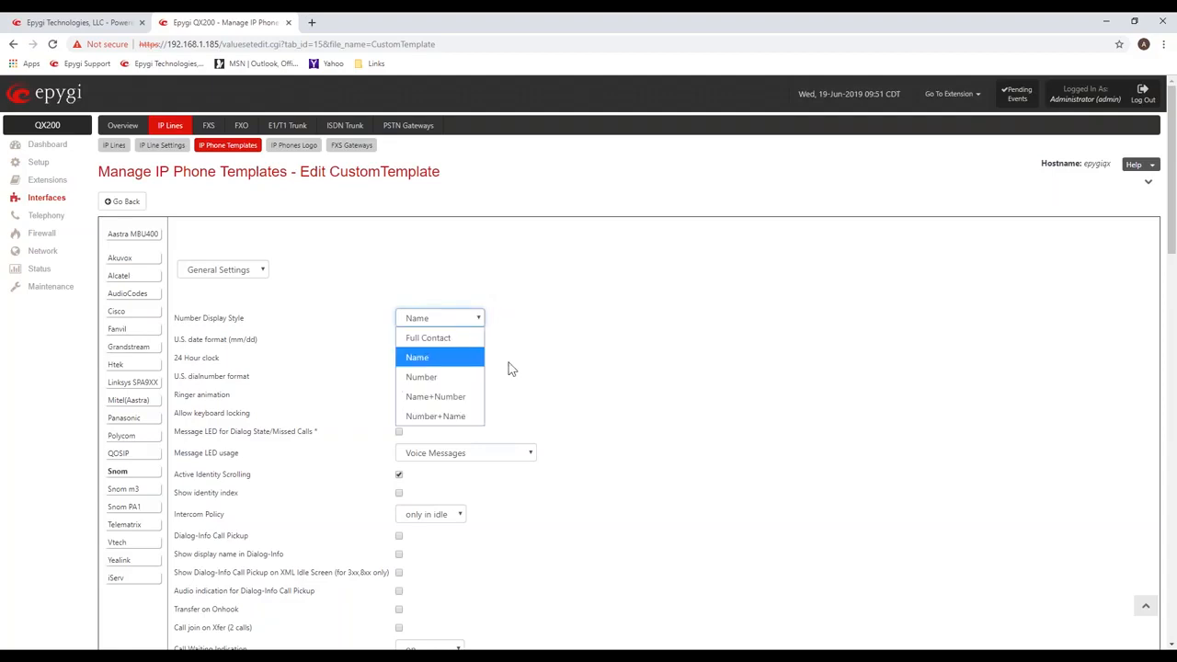
left_click(434, 398)
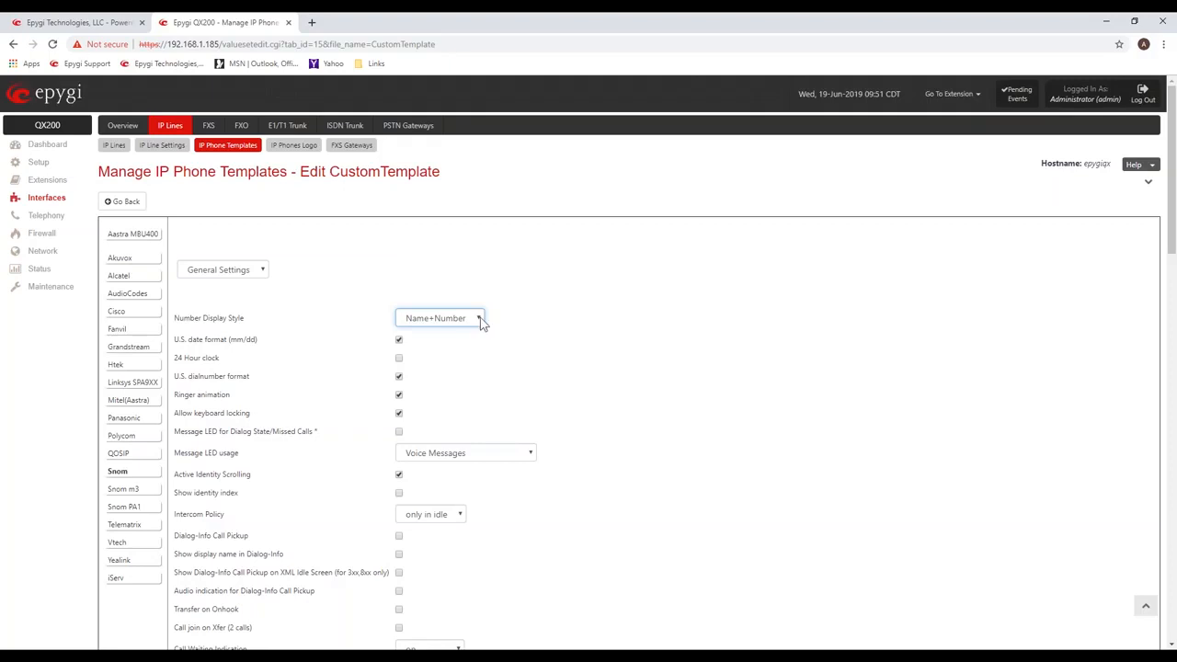
mouse_move(331, 307)
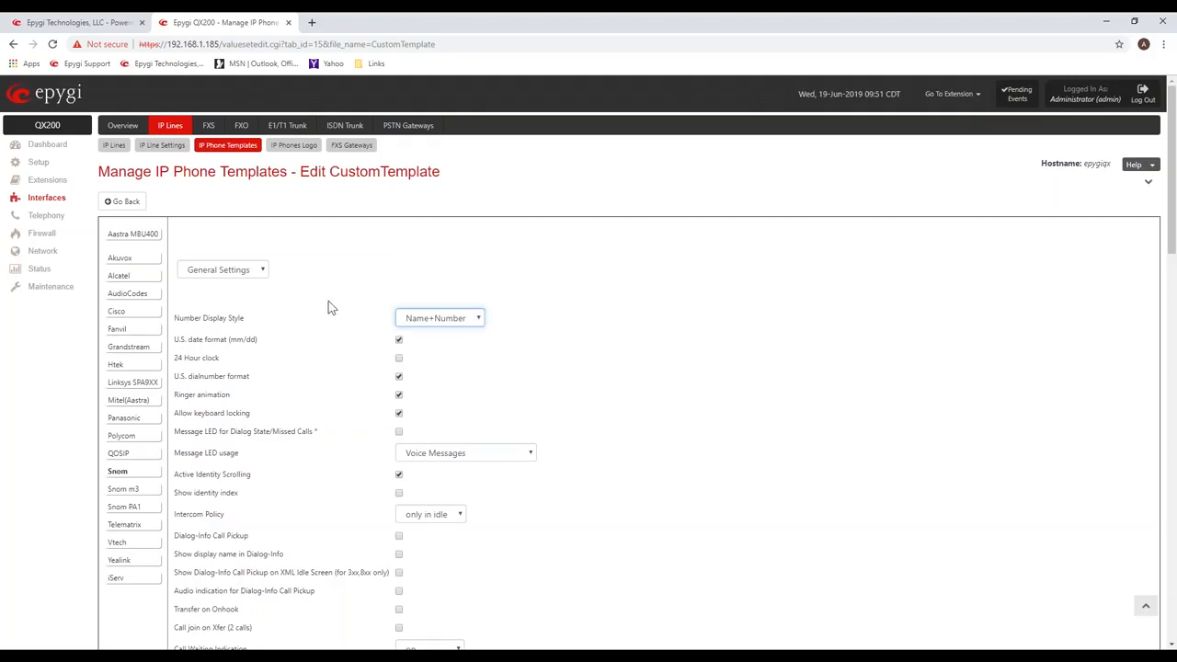
mouse_move(291, 381)
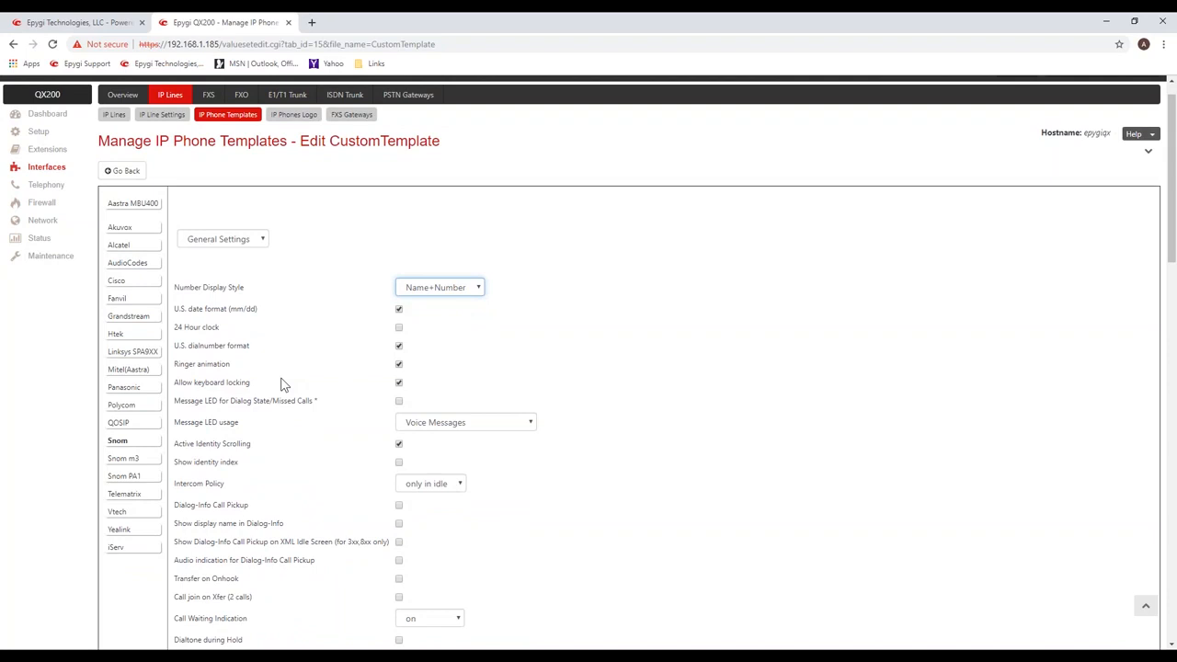
scroll("down", 3)
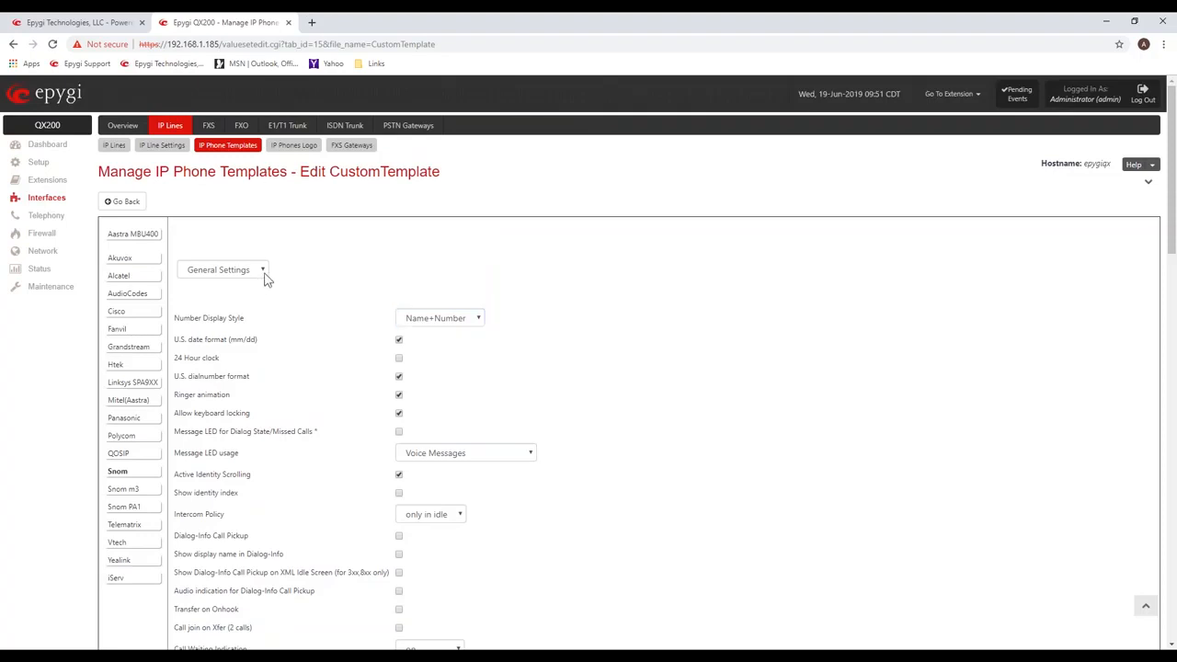
Select the Snom 760 model in CustomTemplate to show its programmable keys.
left_click(221, 269)
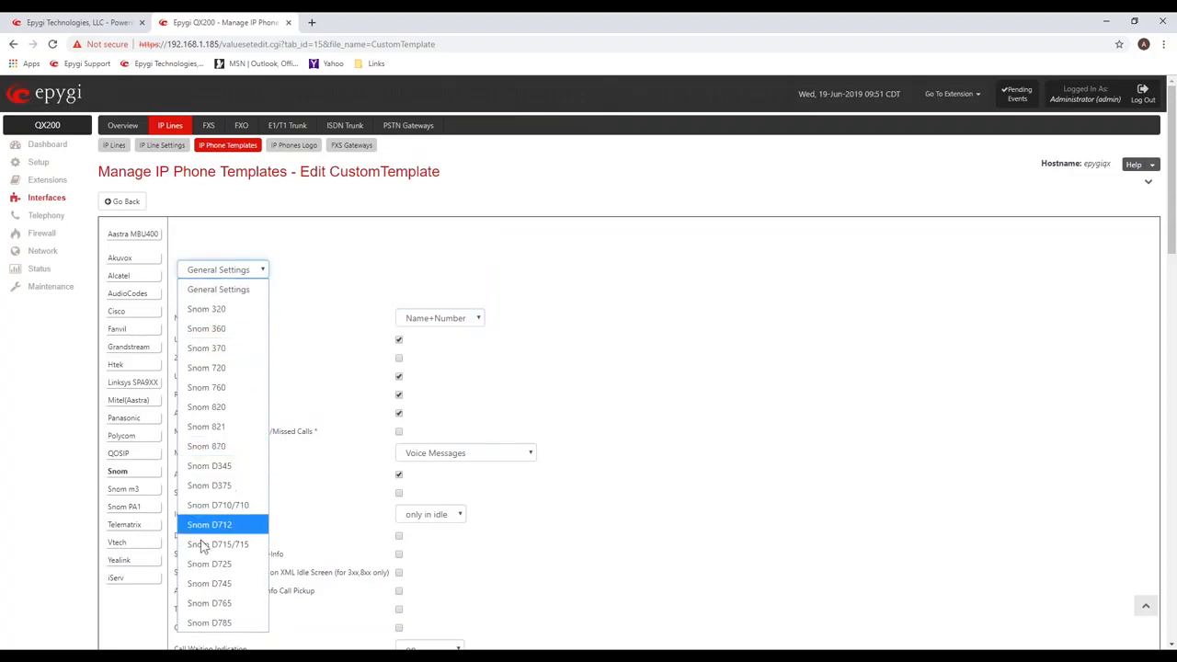
mouse_move(220, 583)
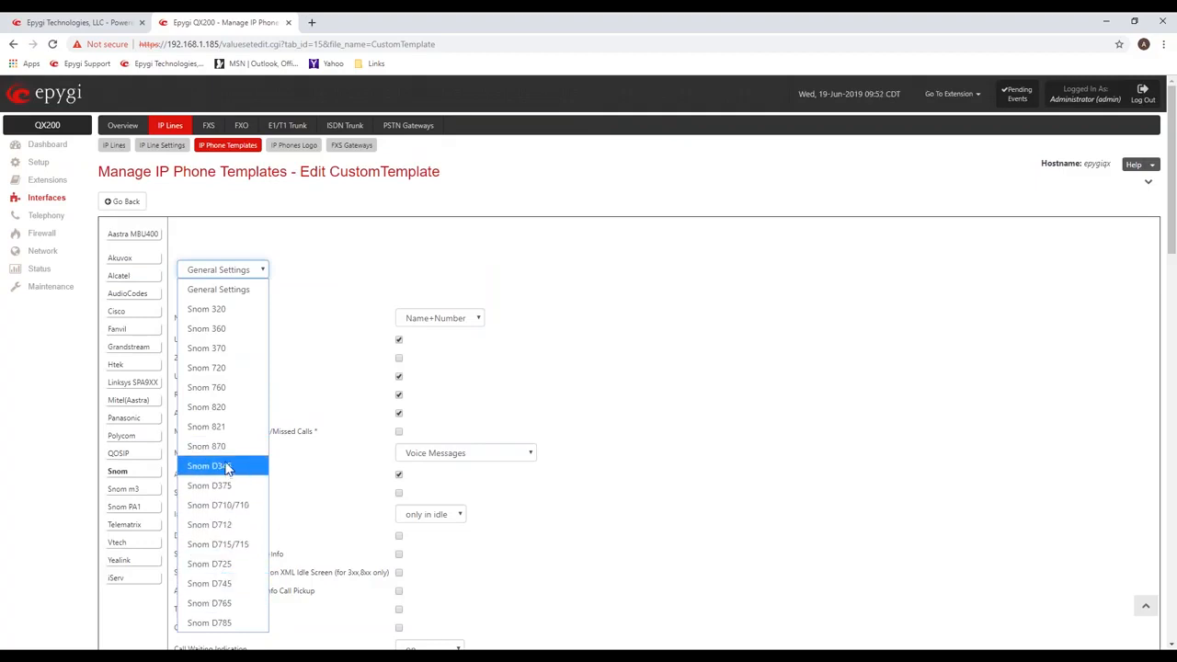
mouse_move(228, 387)
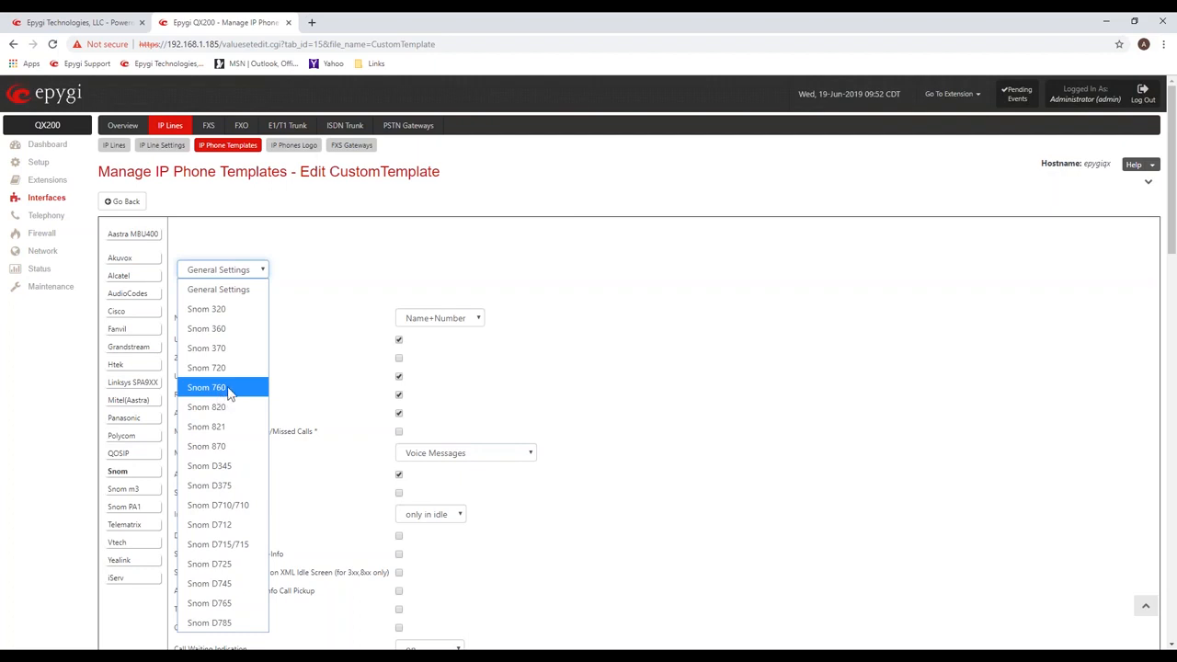
left_click(206, 386)
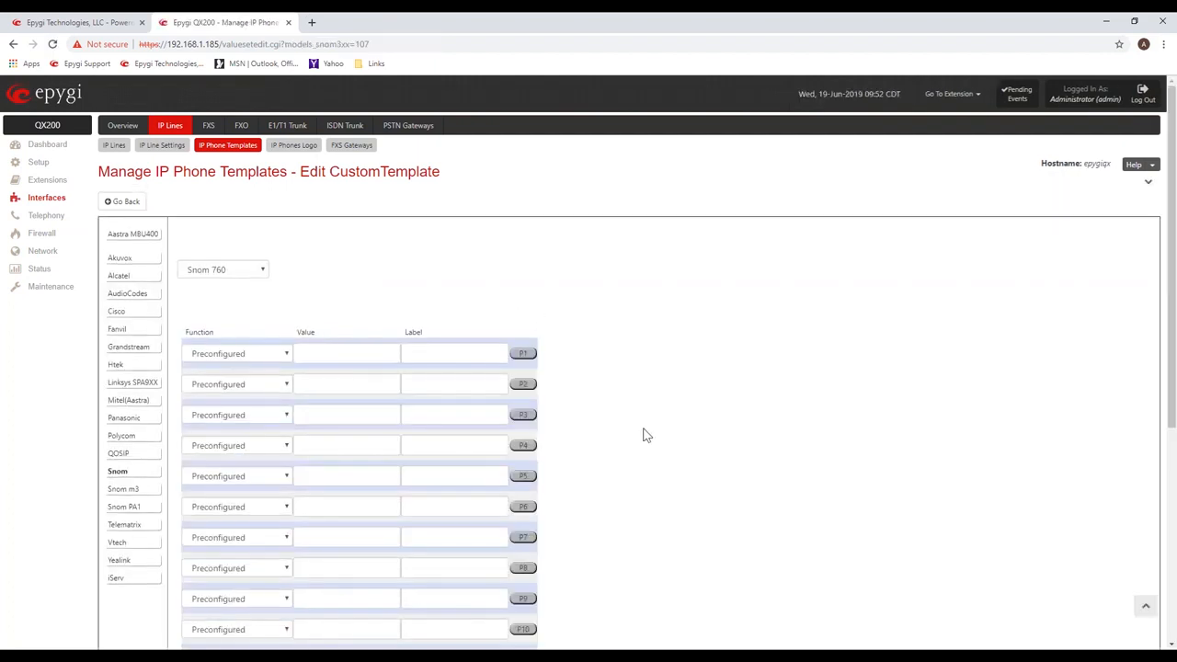
scroll("down", 3)
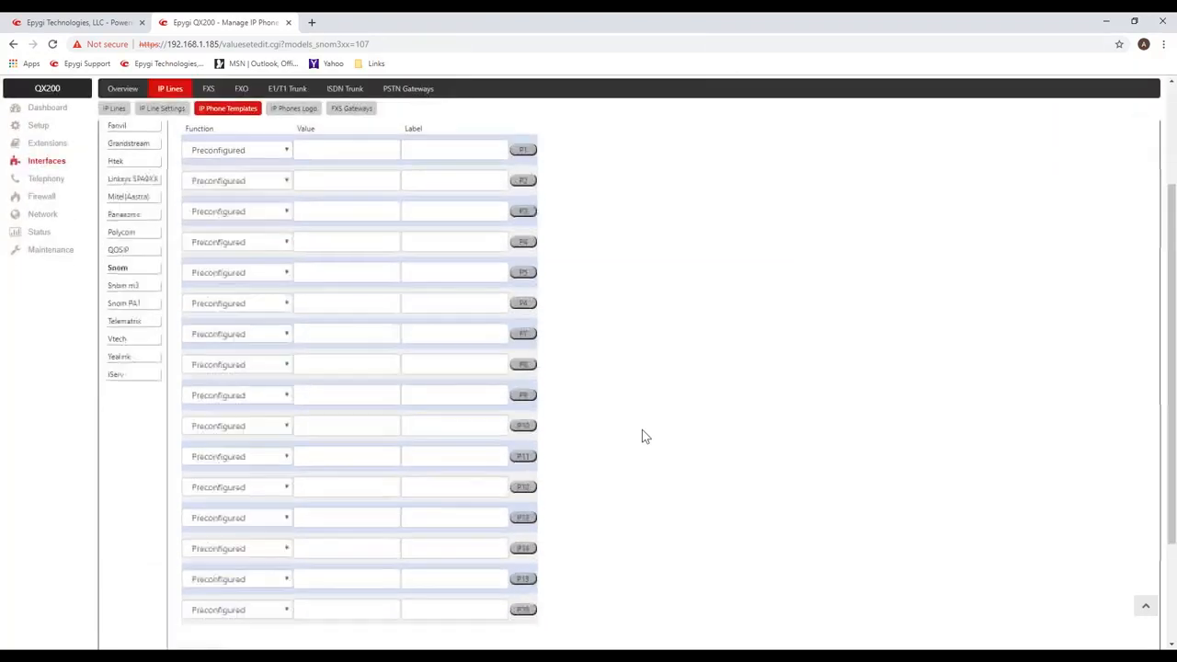
scroll("down", 3)
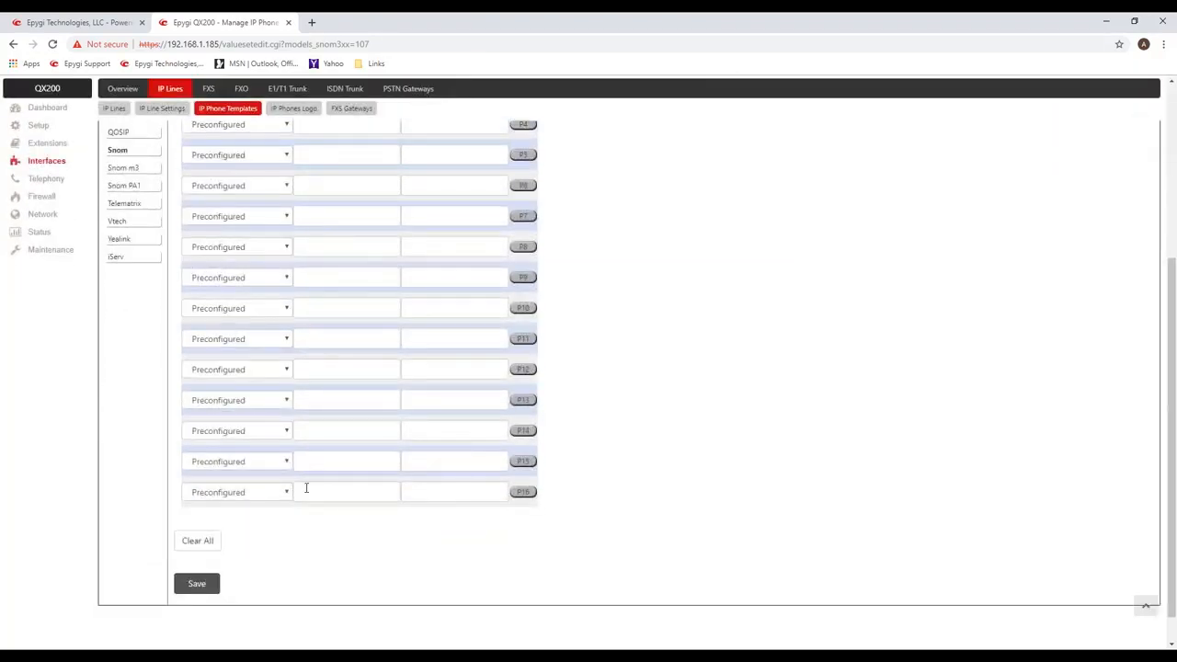
Set the last Snom 760 key to Watch Ext. 103 with label 'Andy'.
left_click(240, 493)
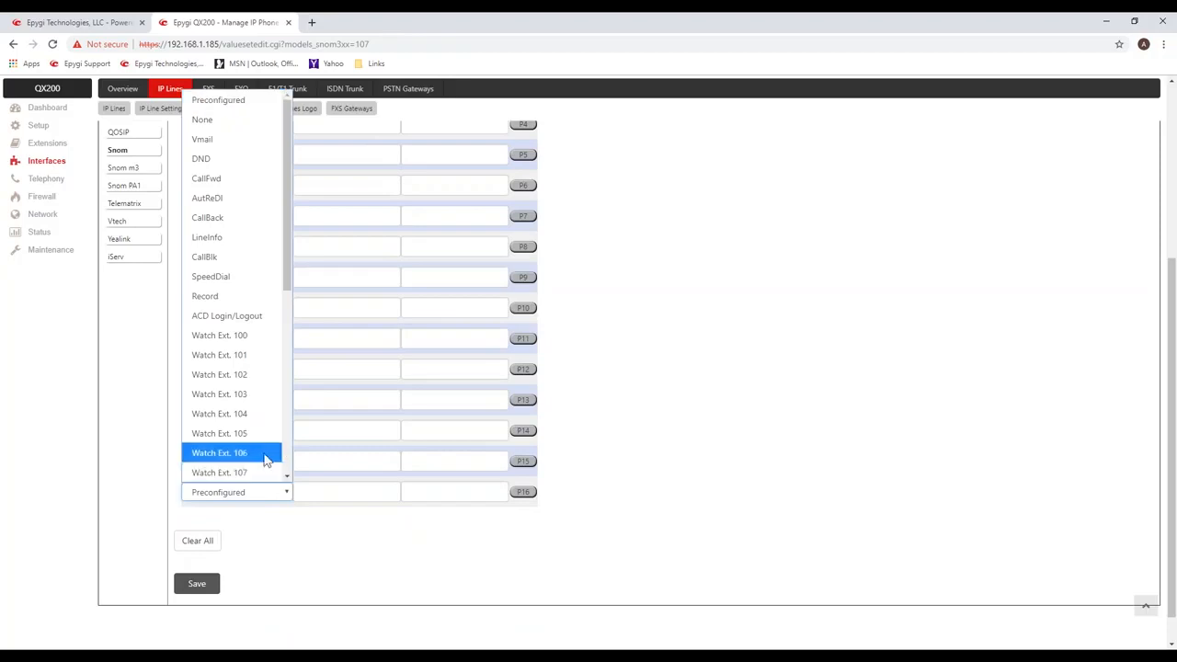
left_click(219, 393)
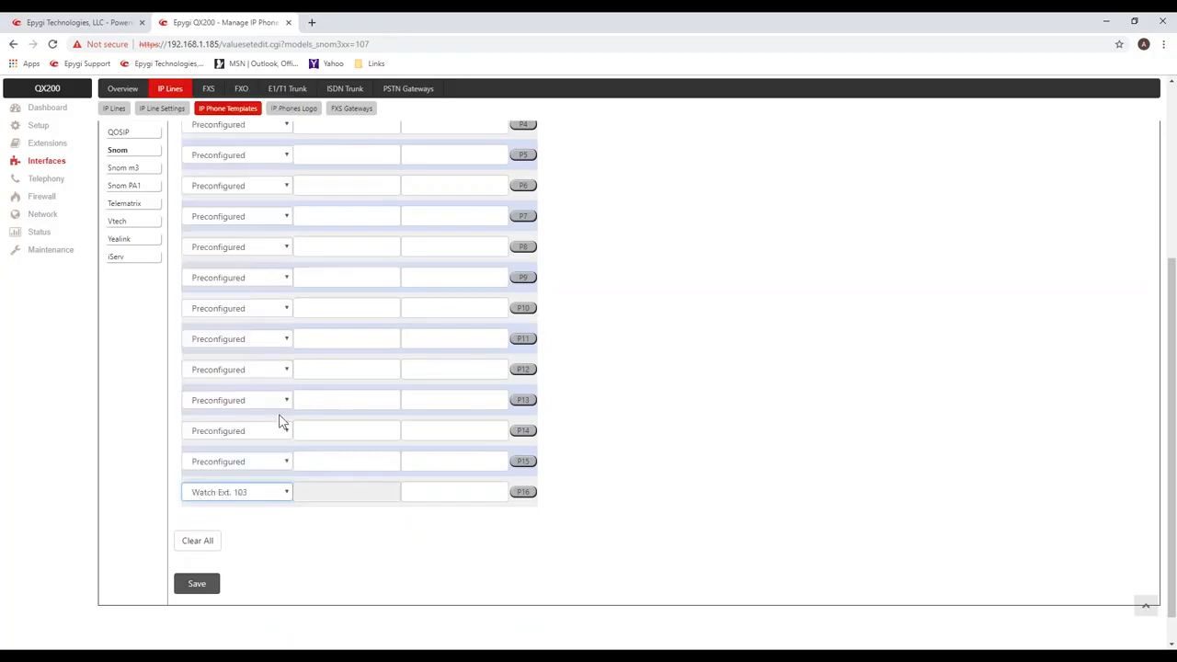
left_click(453, 493)
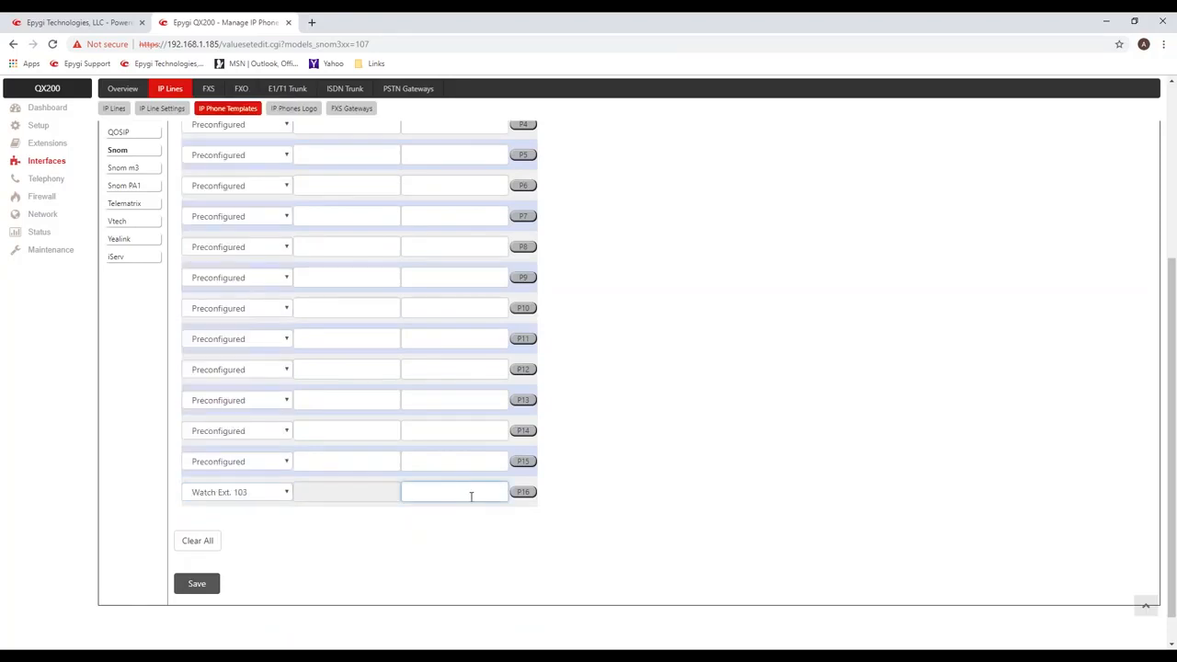
left_click(453, 493)
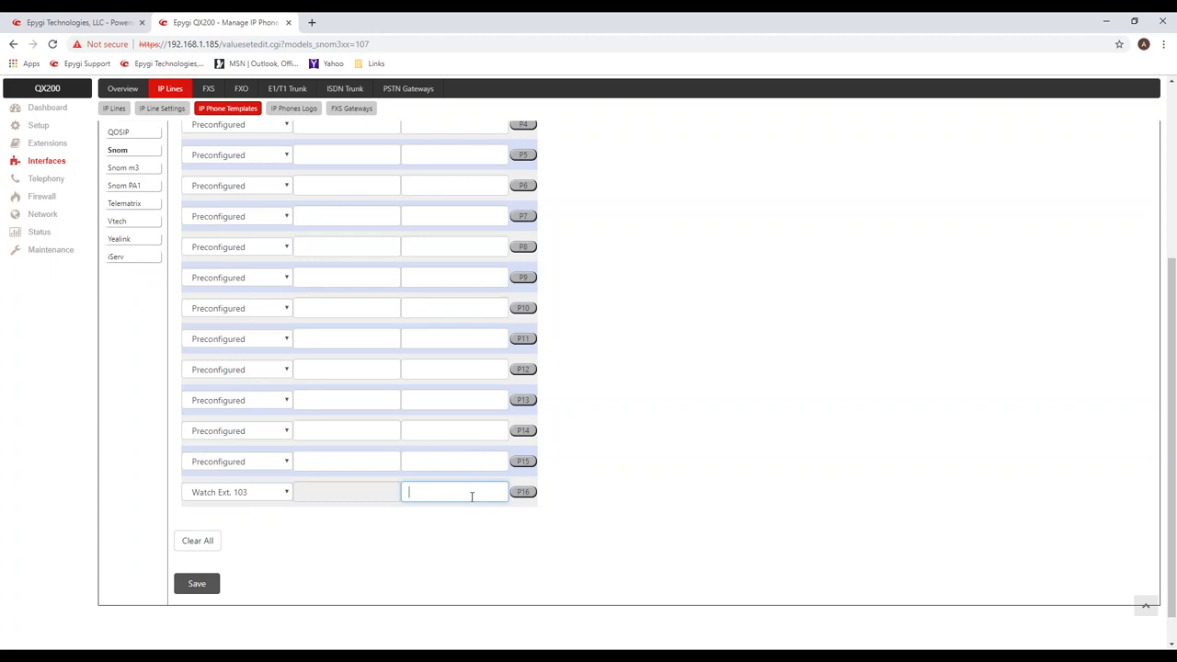
type("Andy")
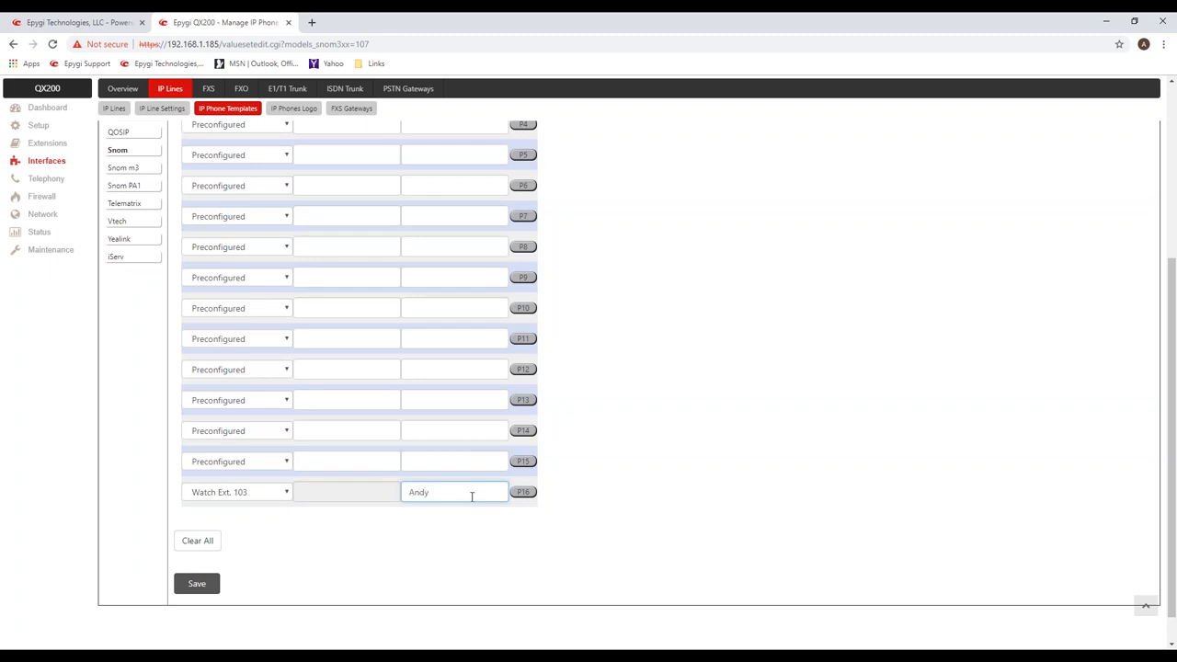
mouse_move(265, 507)
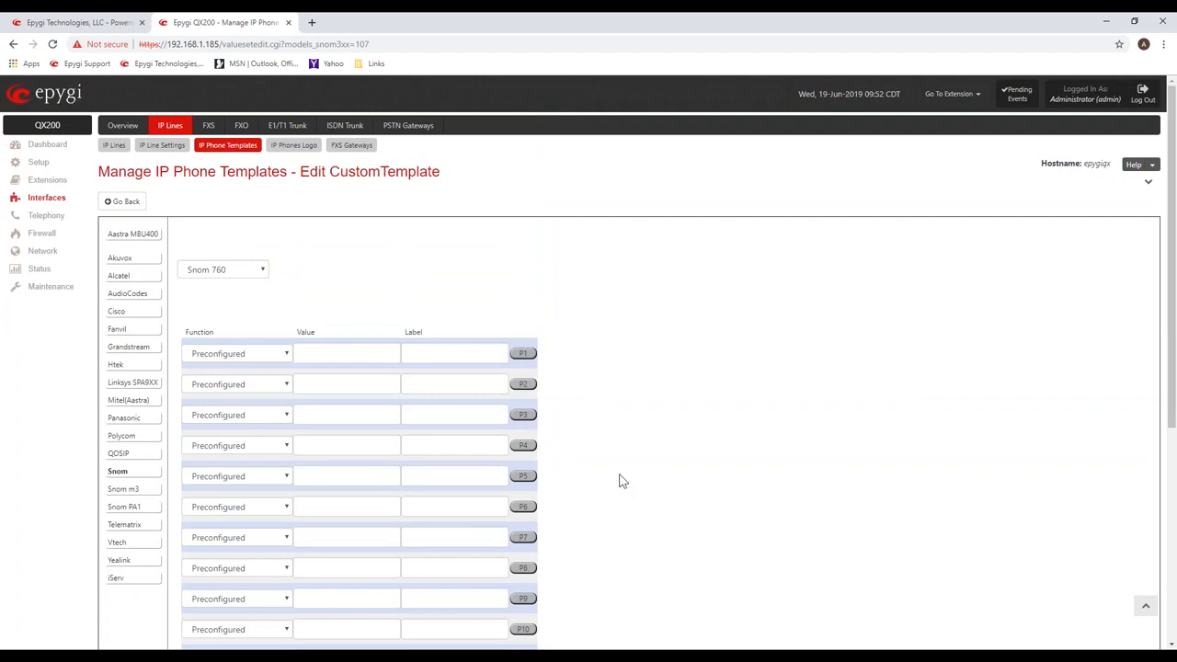
scroll("down", 3)
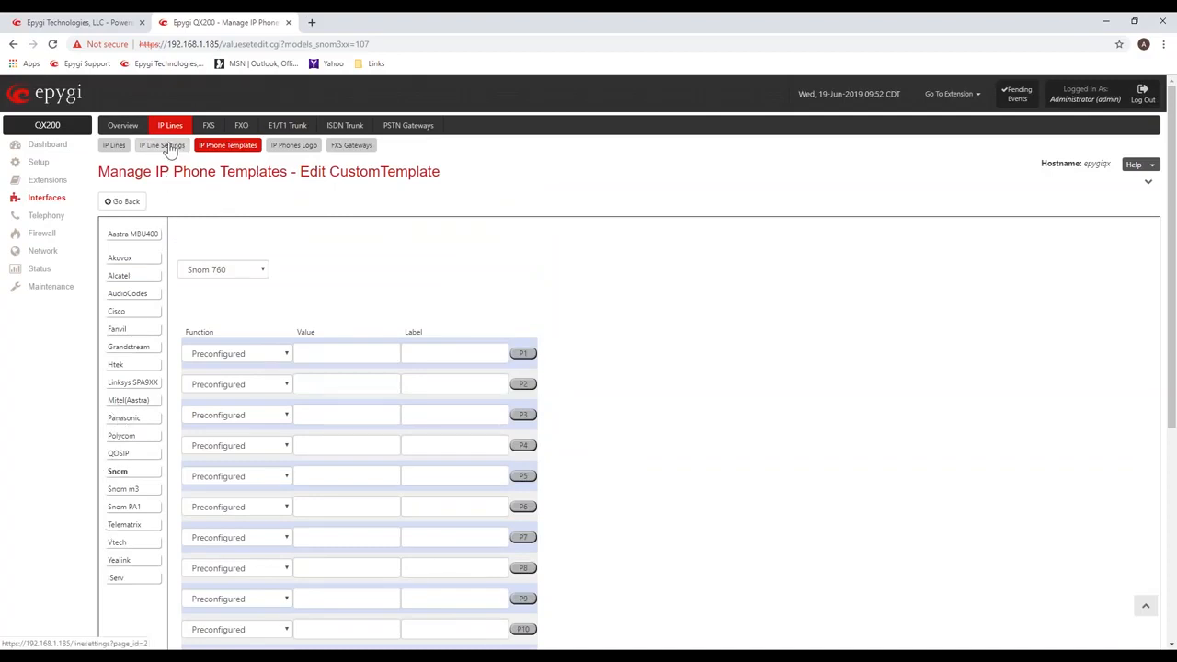
Keep CustomTemplate as the phones' default template in IP Line Settings, then return to the IP Lines list.
left_click(162, 143)
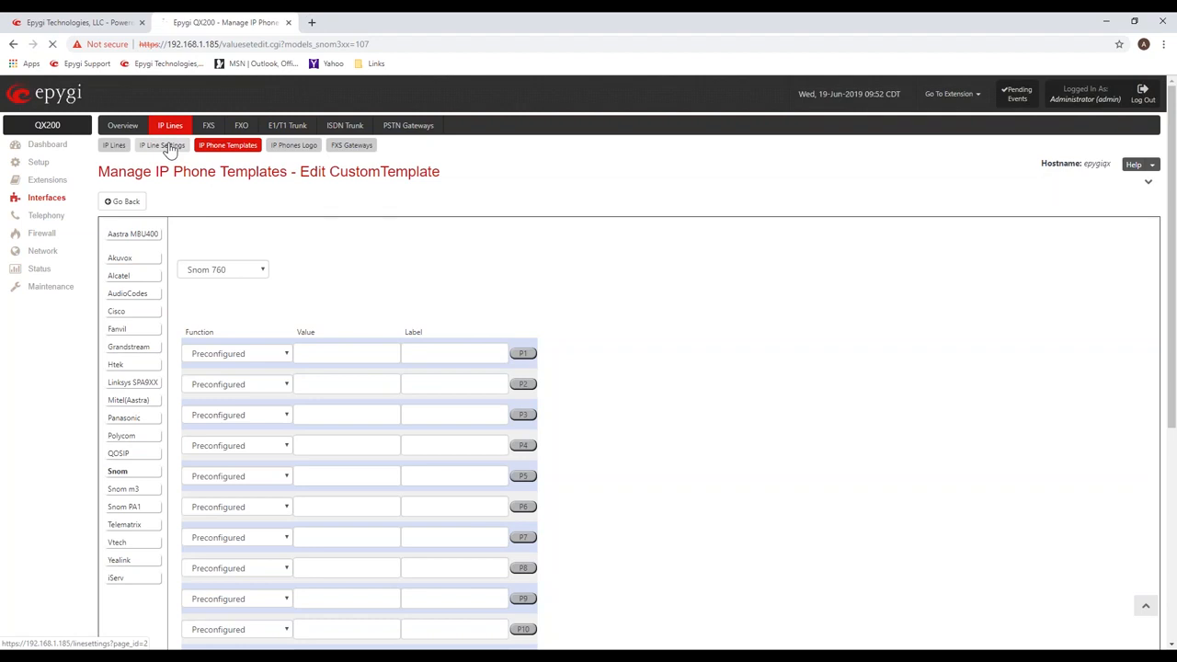
left_click(162, 143)
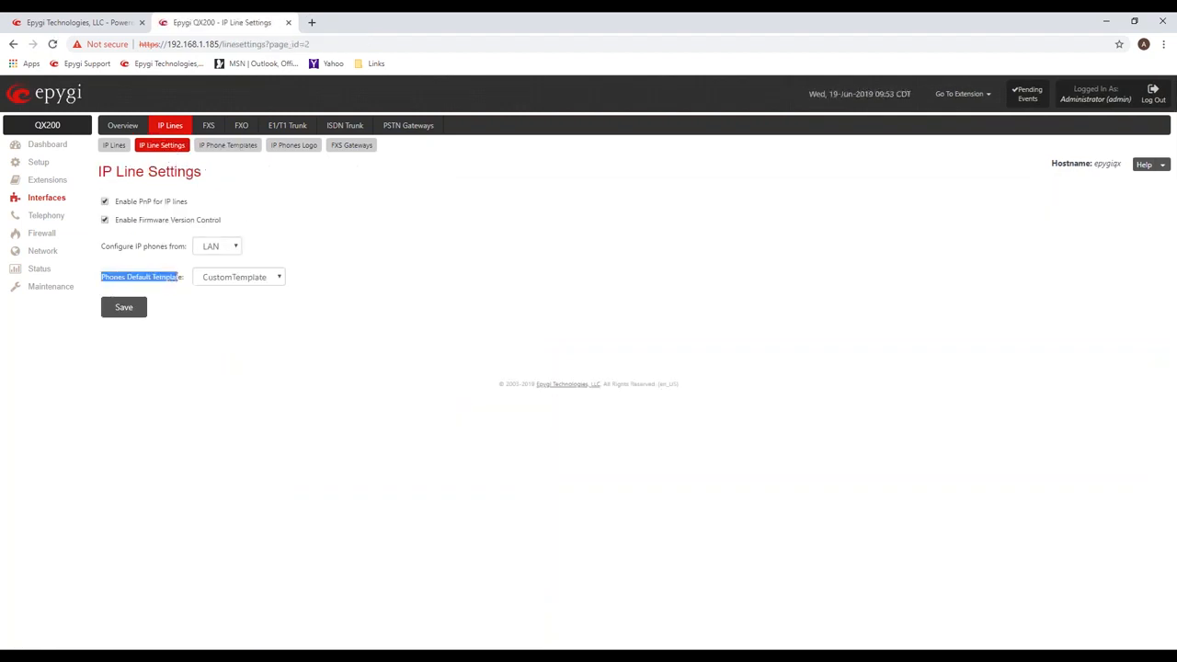
left_click(239, 275)
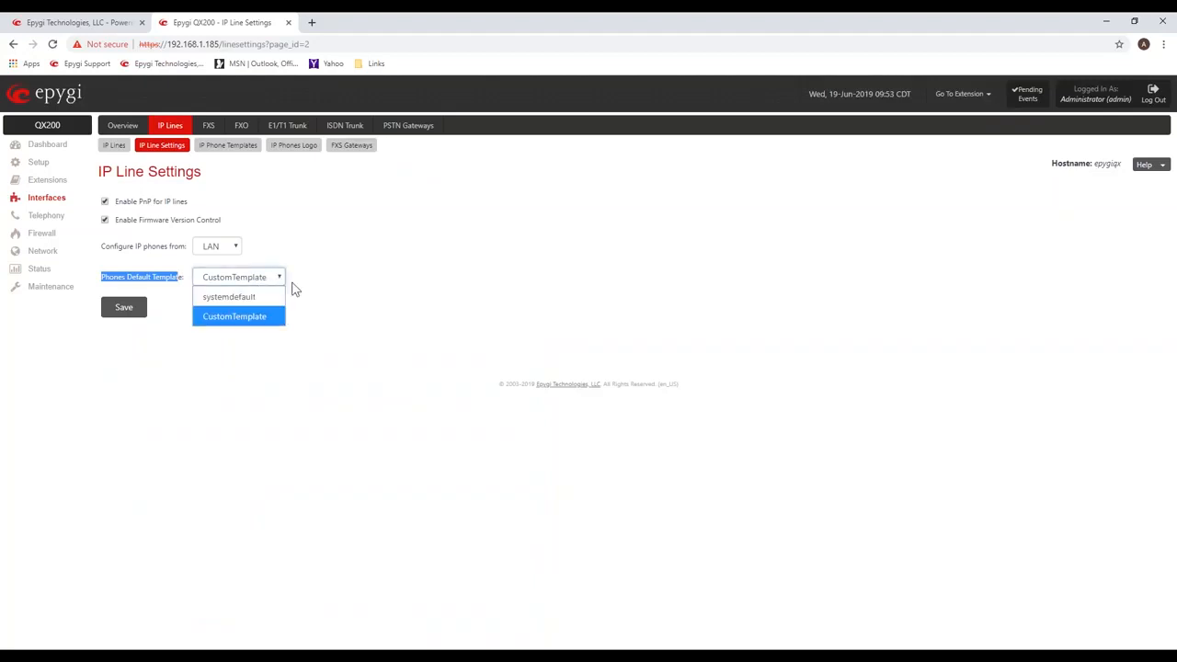
left_click(235, 316)
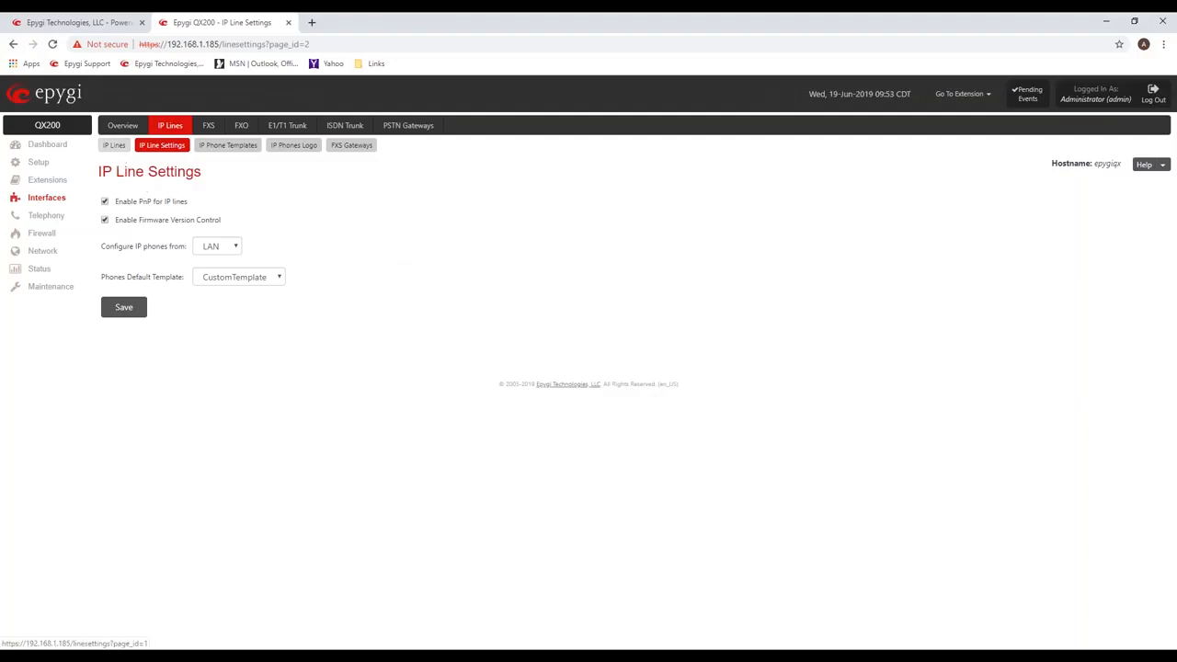
left_click(114, 146)
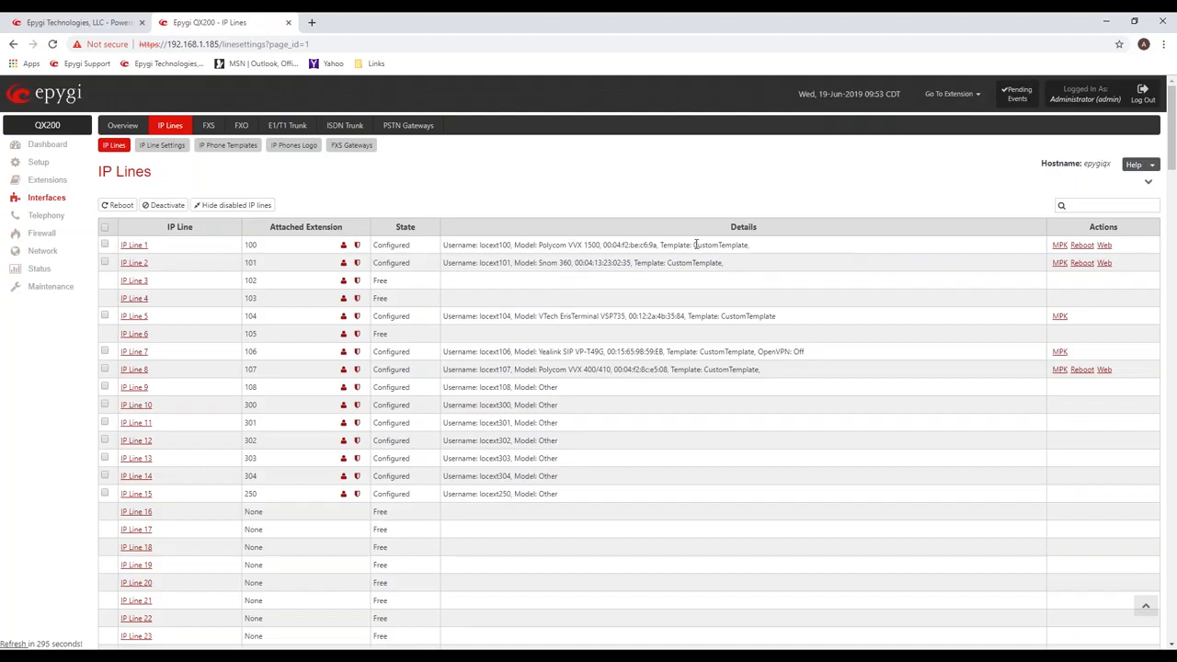
double_click(721, 244)
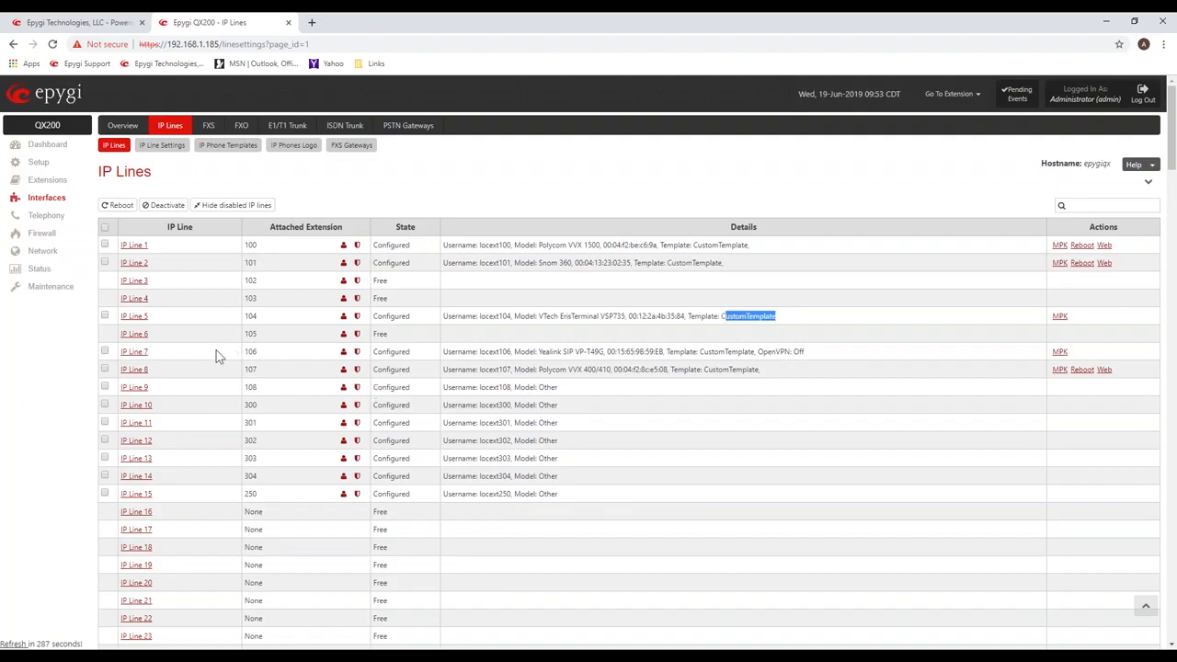
mouse_move(231, 384)
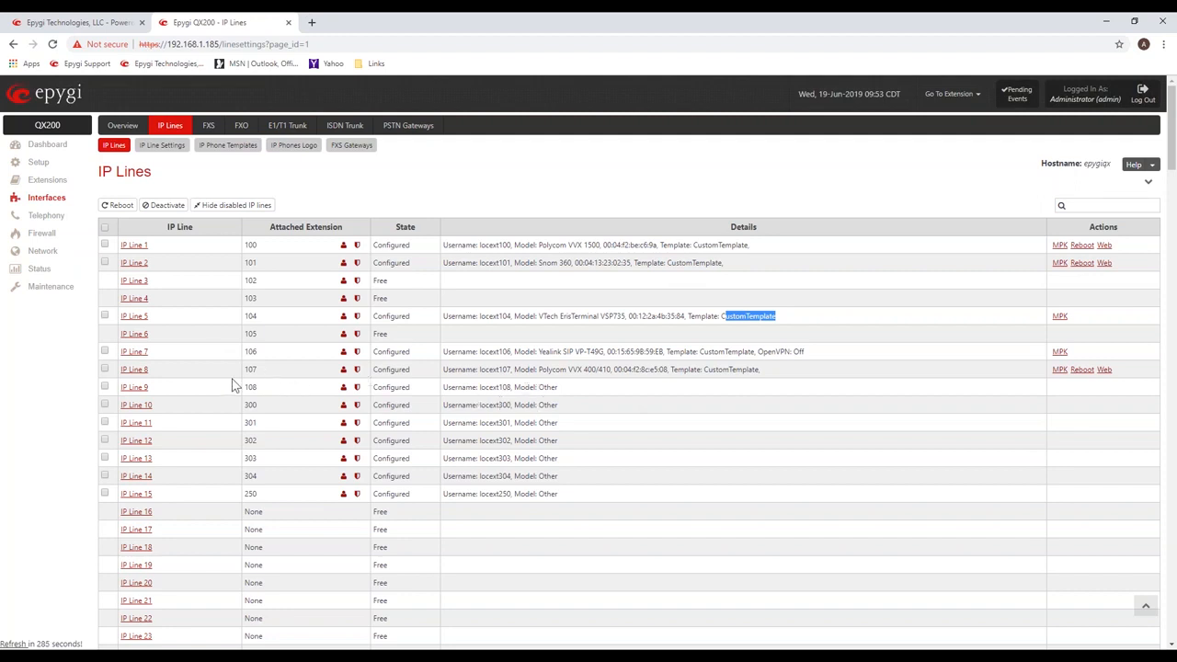
mouse_move(134, 368)
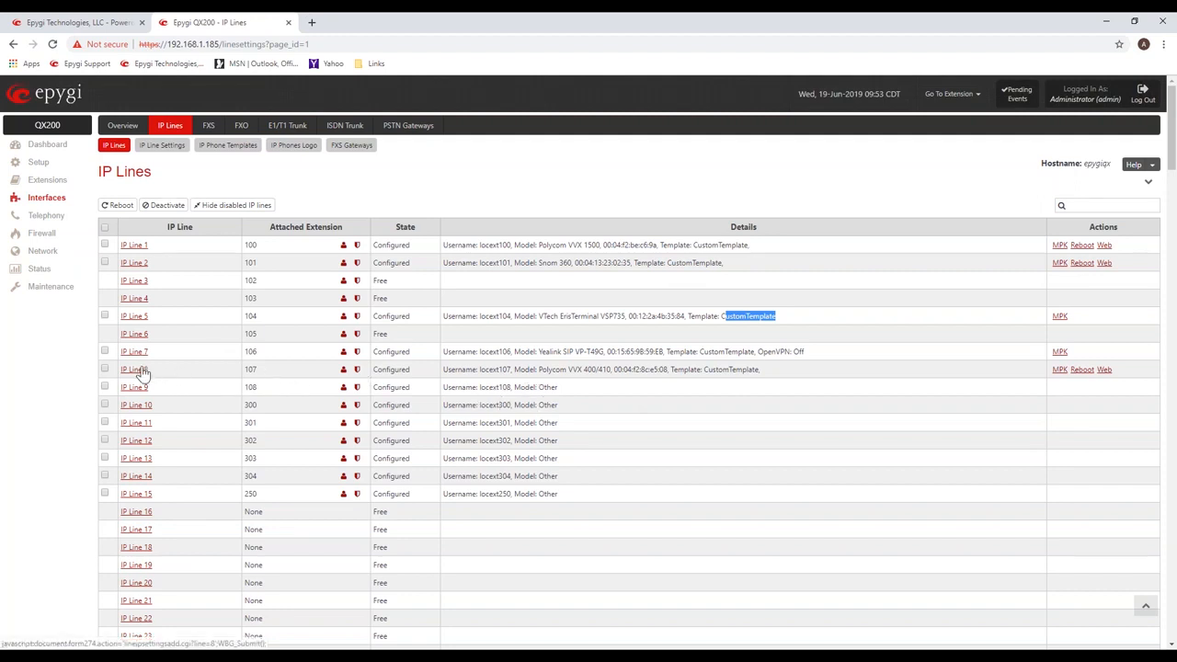
left_click(134, 368)
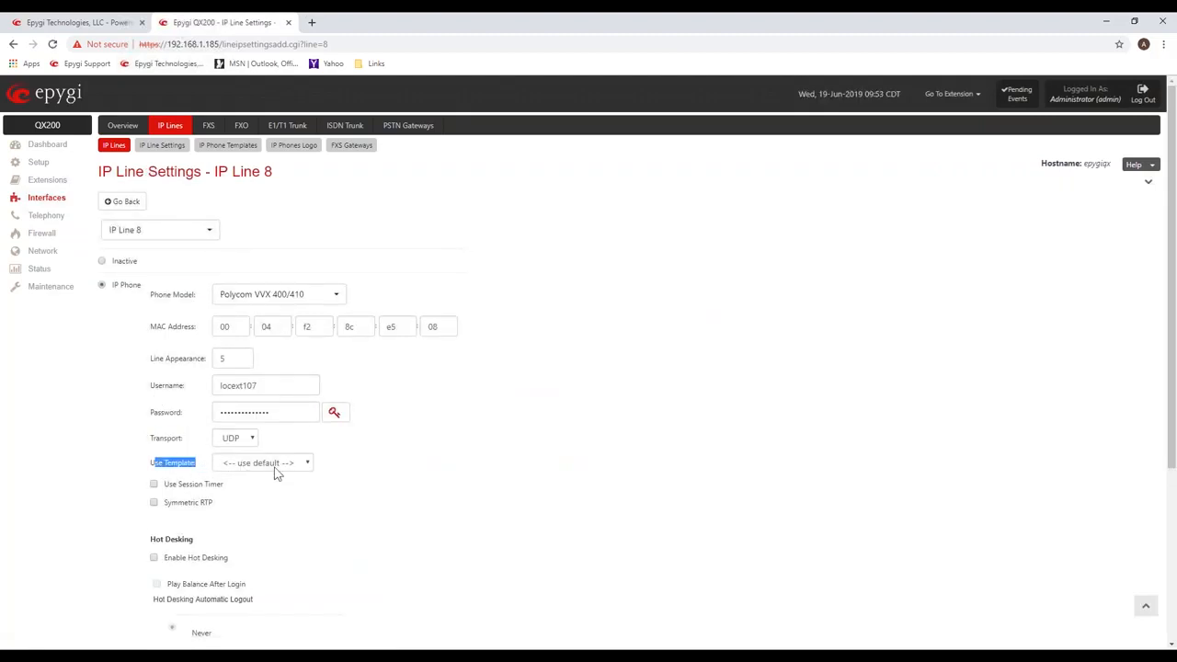
left_click(261, 463)
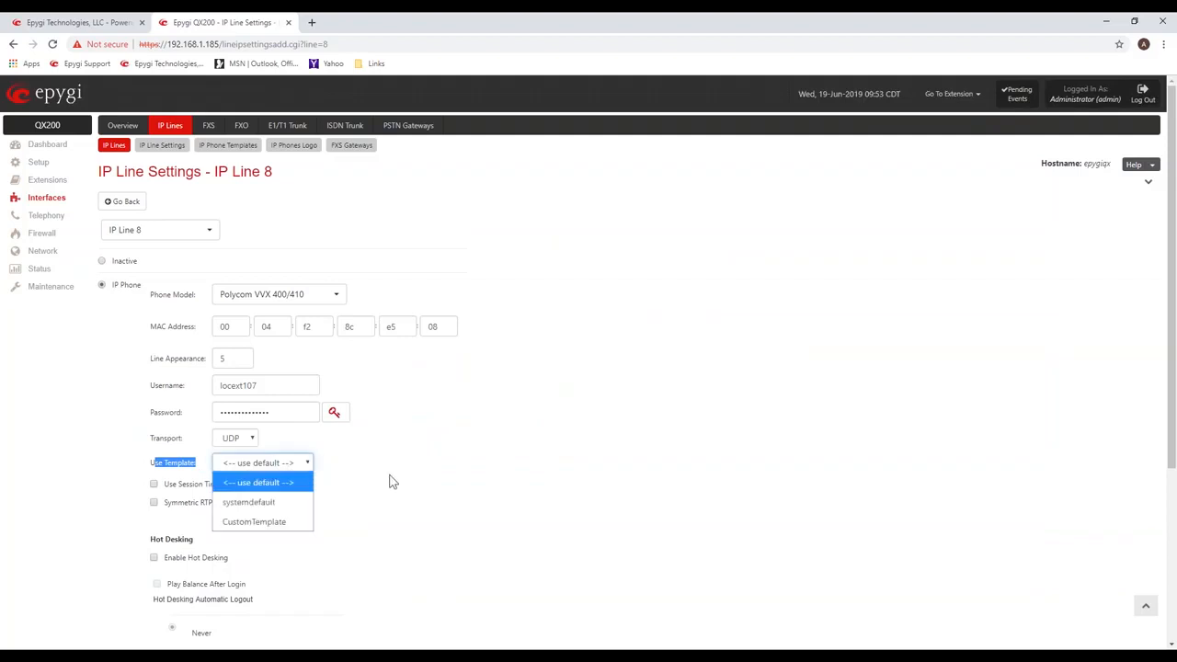
mouse_move(397, 479)
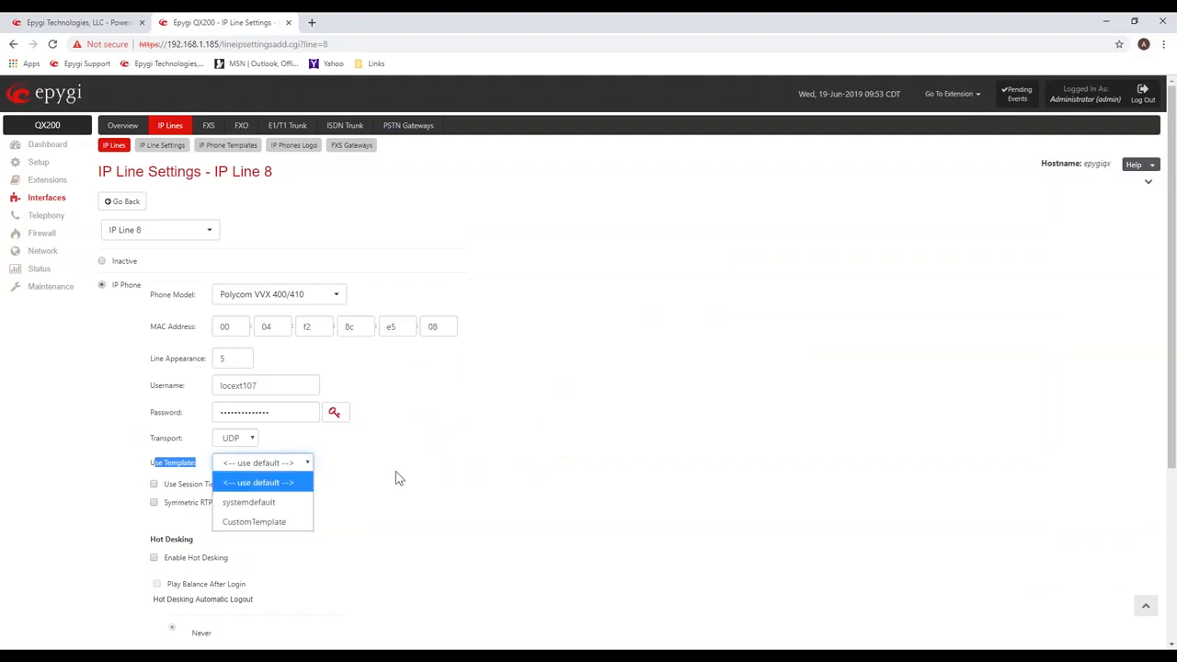
left_click(259, 482)
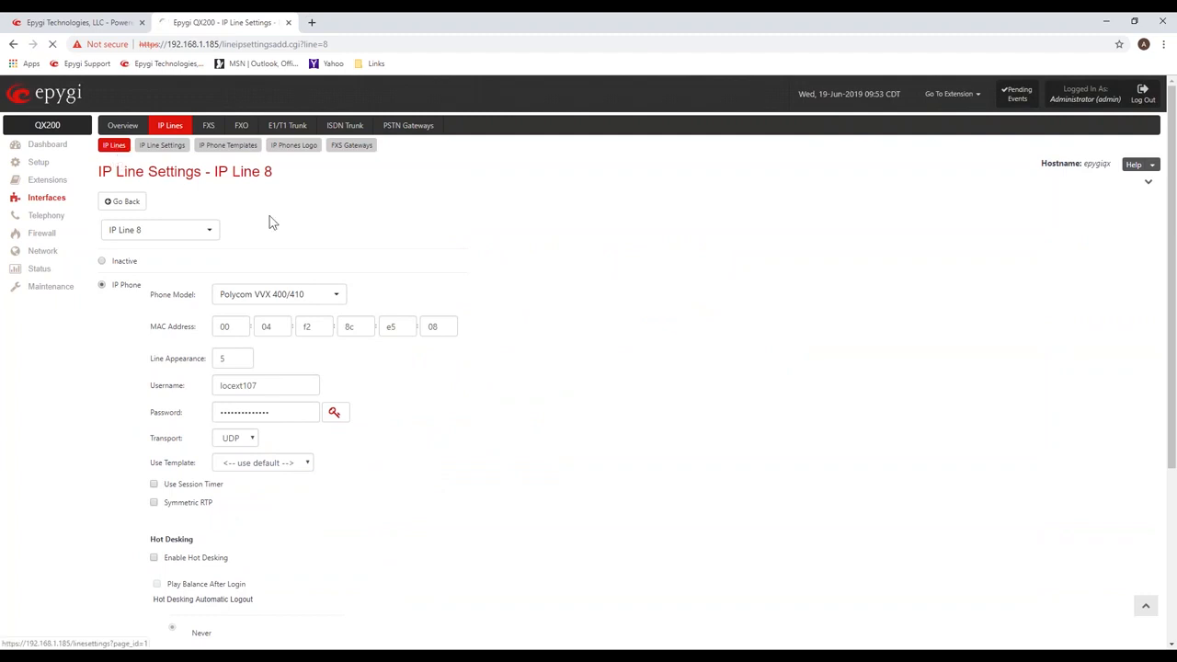
left_click(121, 201)
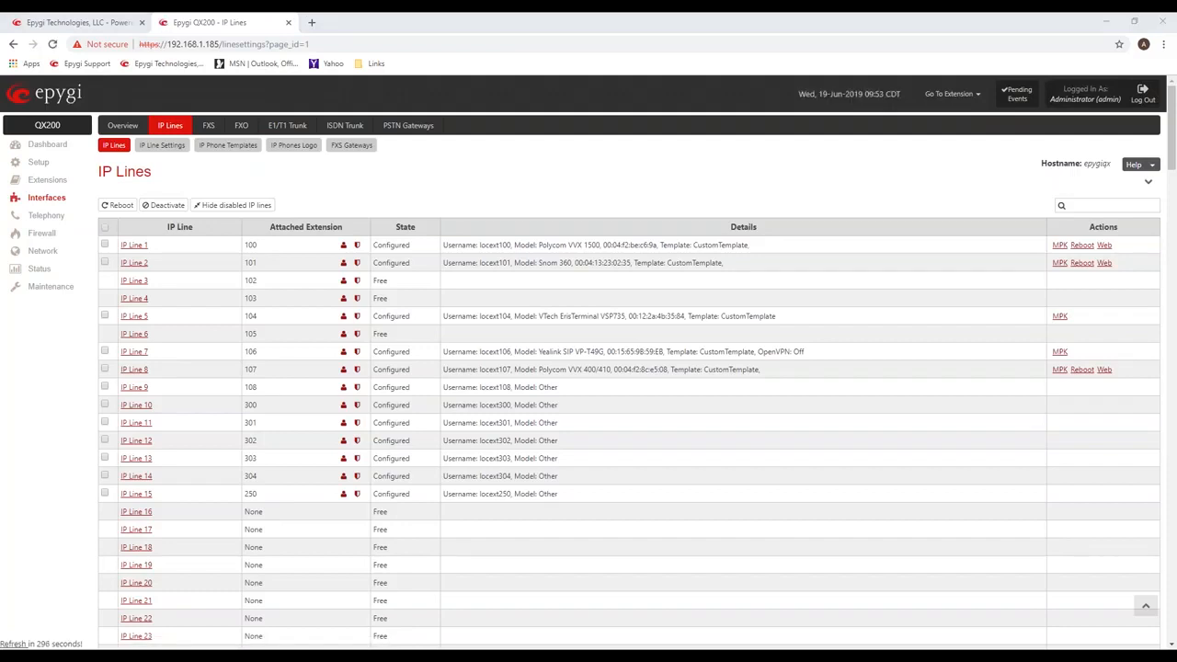
mouse_move(658, 504)
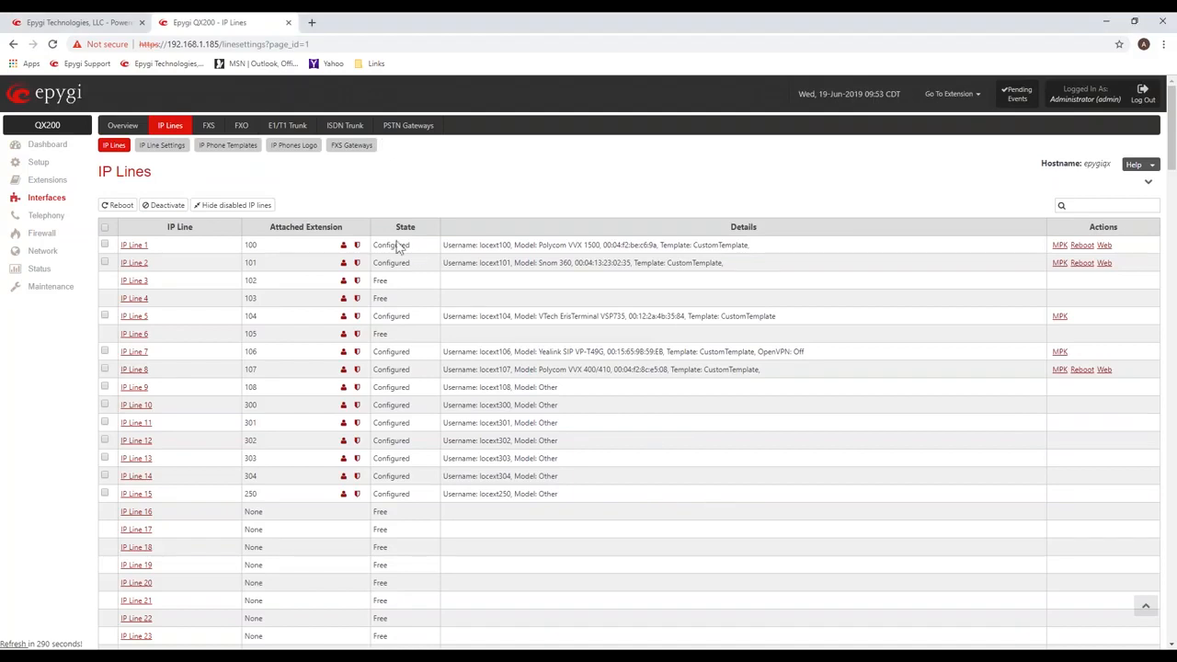
mouse_move(345, 200)
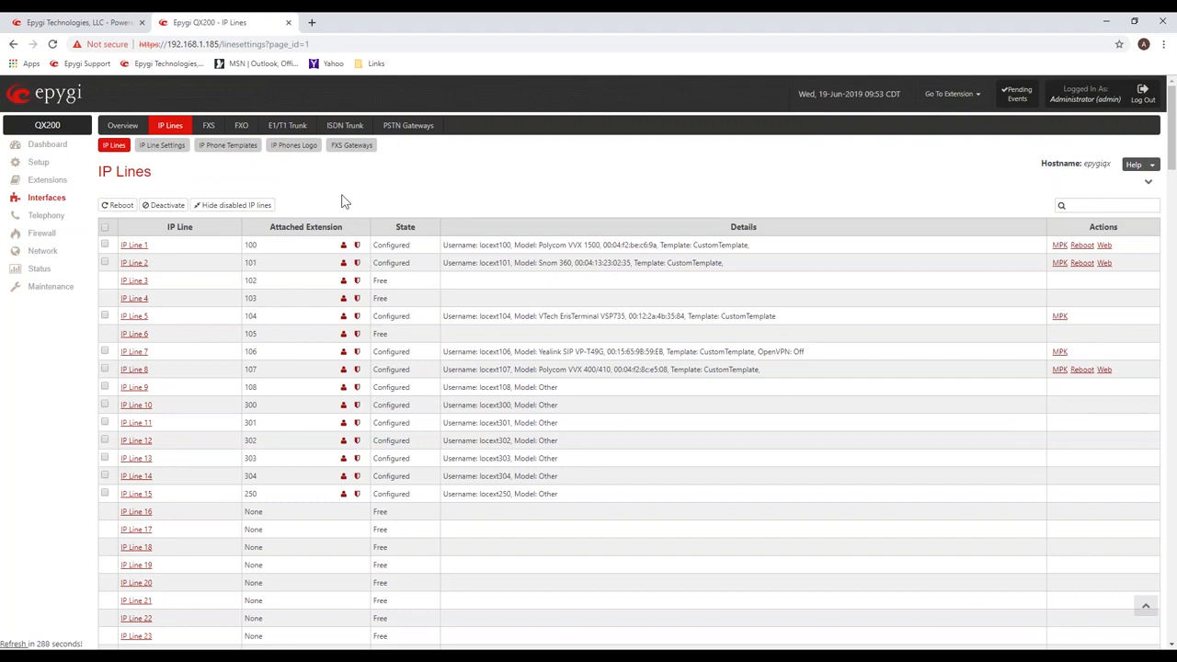
mouse_move(328, 189)
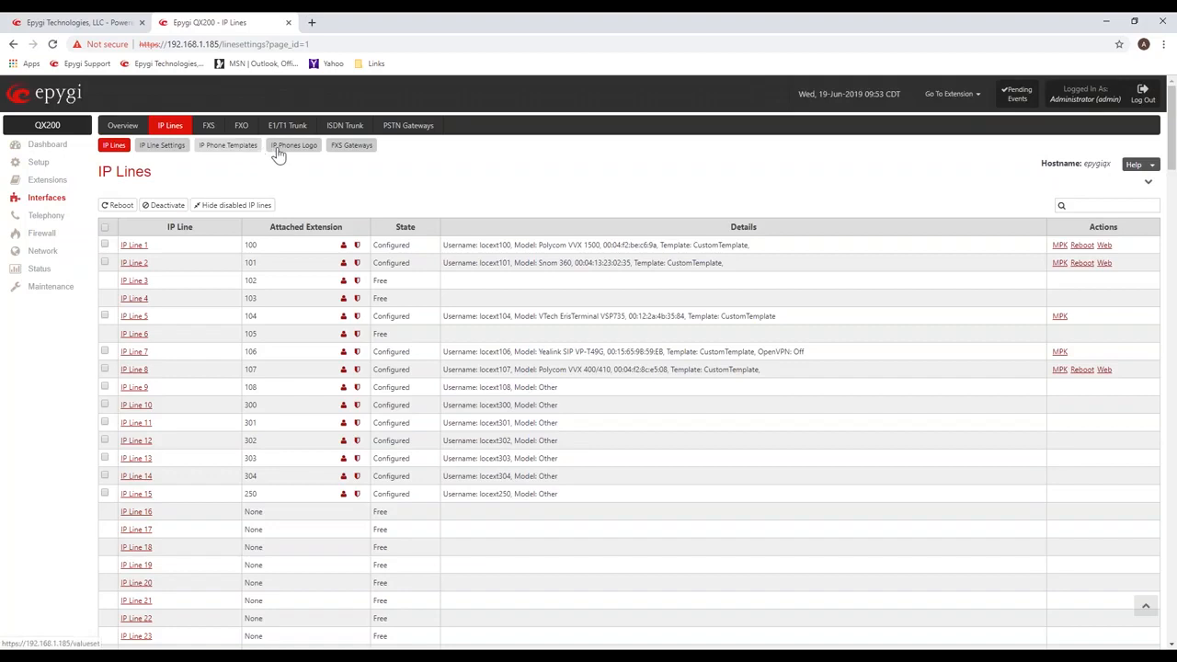
Show the IP Phones Logo page with per-model logo upload fields, then head back toward IP Lines.
left_click(294, 144)
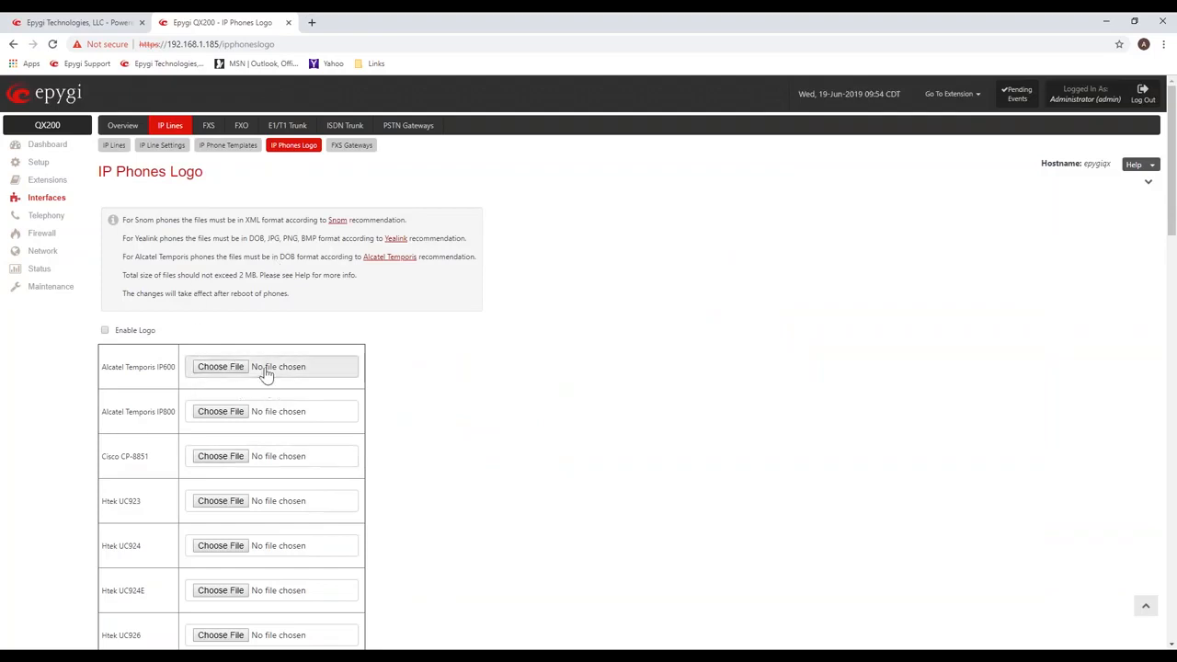
mouse_move(317, 321)
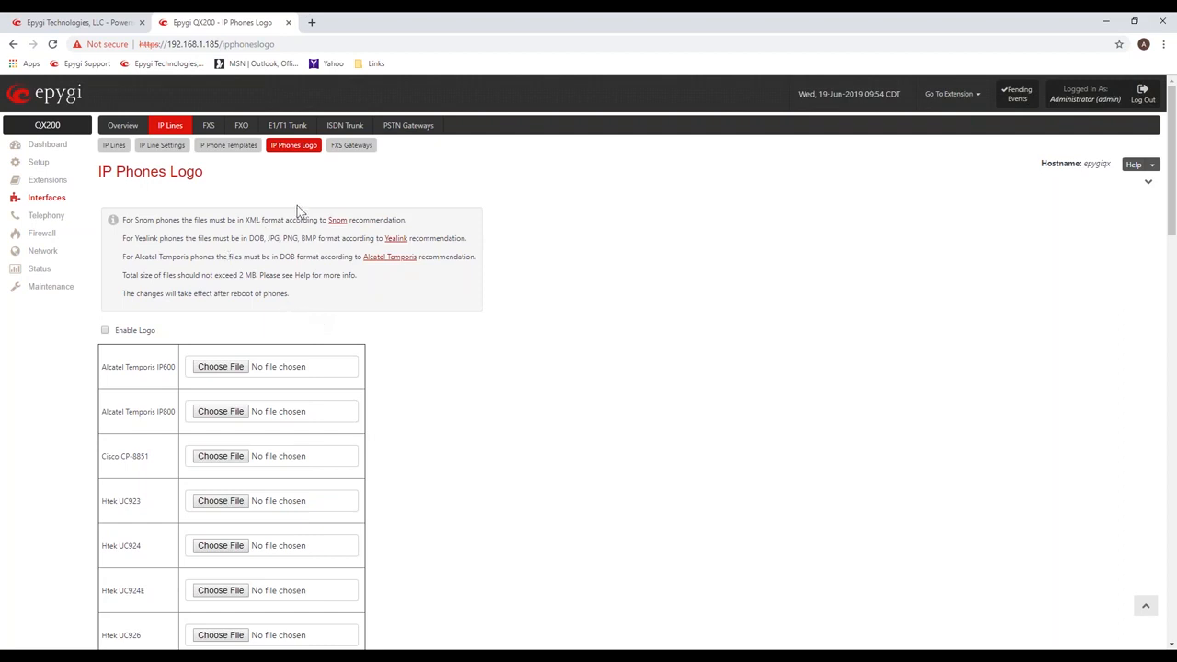
mouse_move(219, 158)
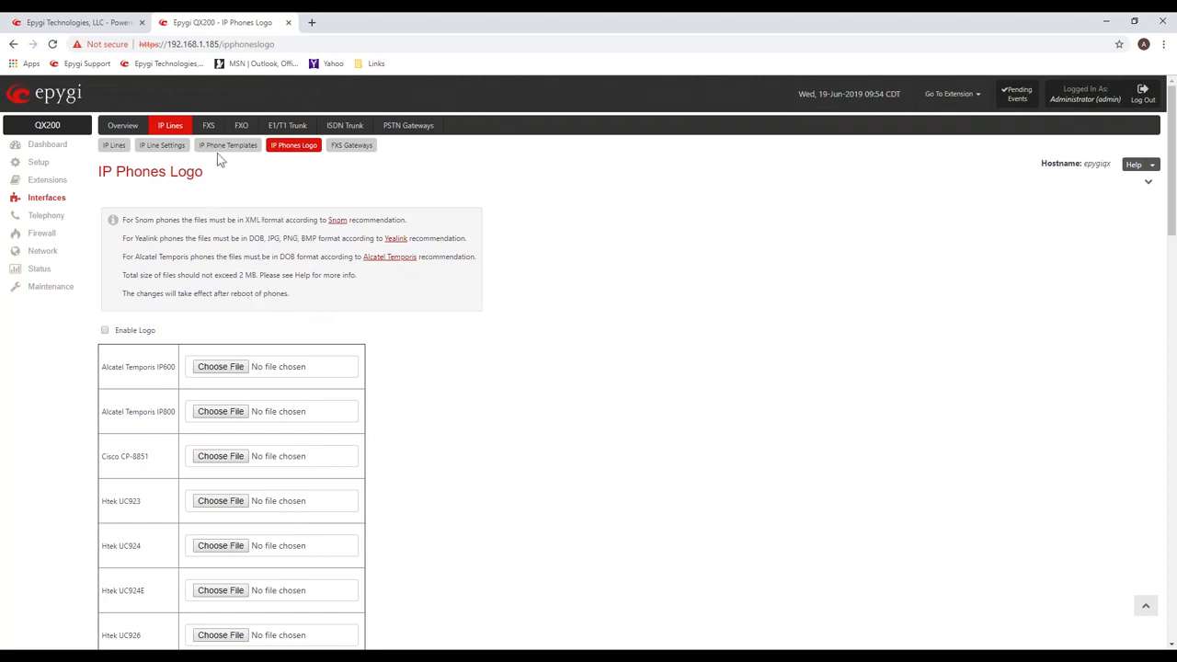
left_click(114, 144)
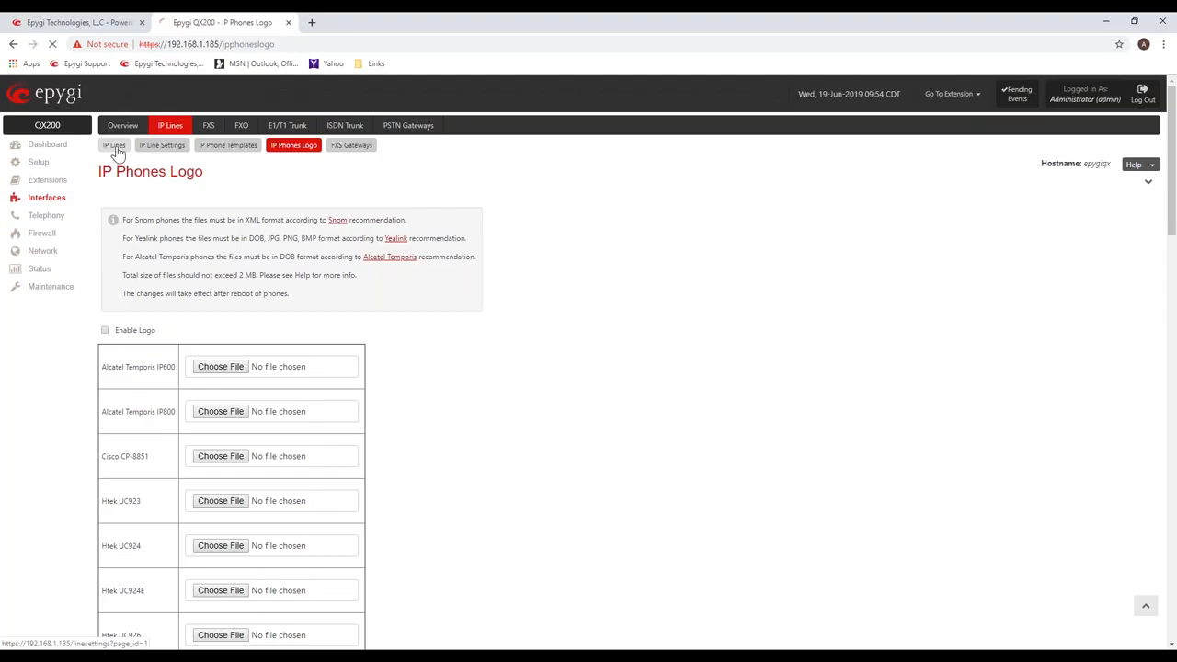
Return to the IP Lines list showing each line's extension, state and template.
left_click(114, 144)
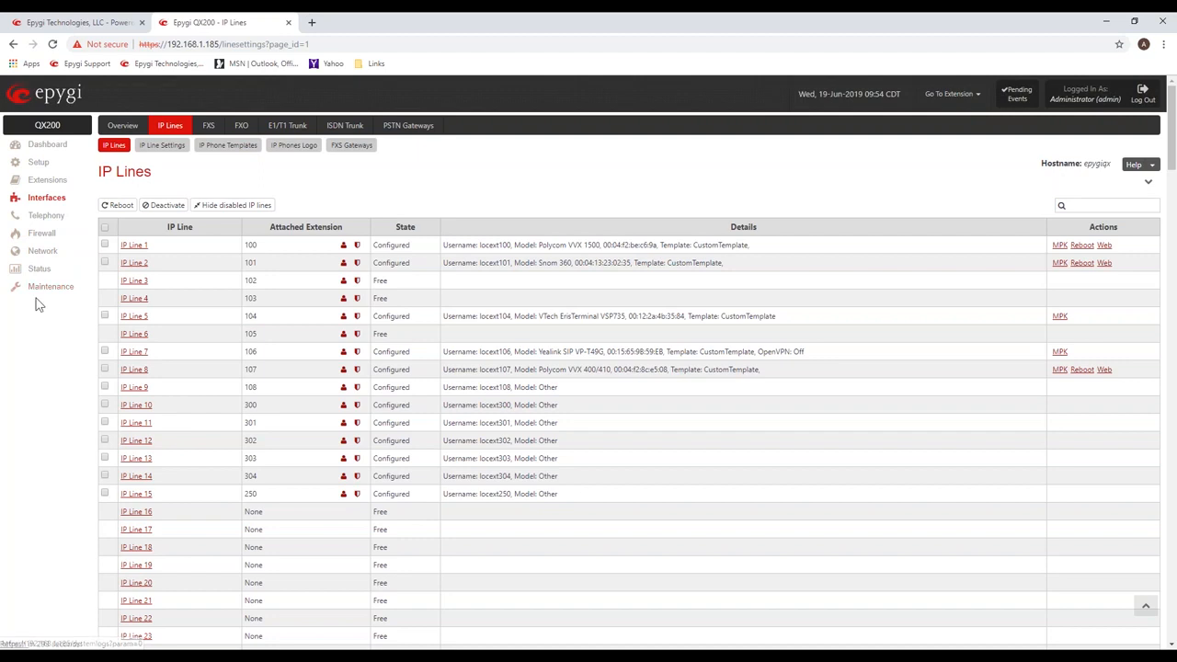
mouse_move(52, 287)
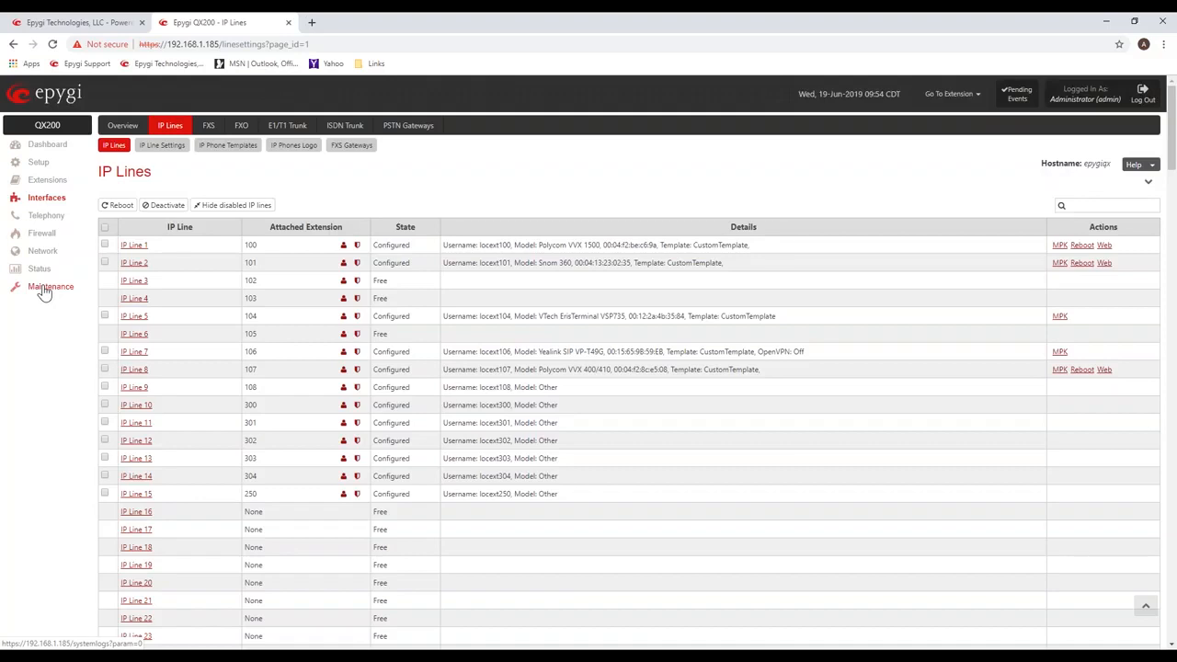
Go to Maintenance to reach the SIP Registration system log.
left_click(51, 287)
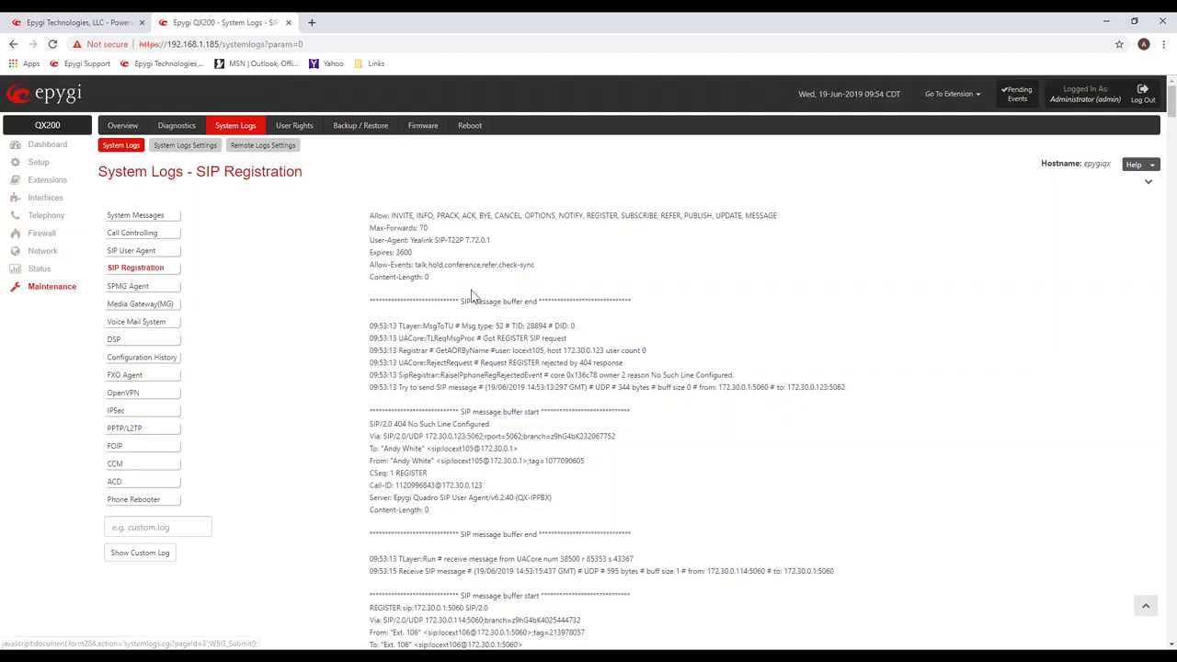
mouse_move(487, 303)
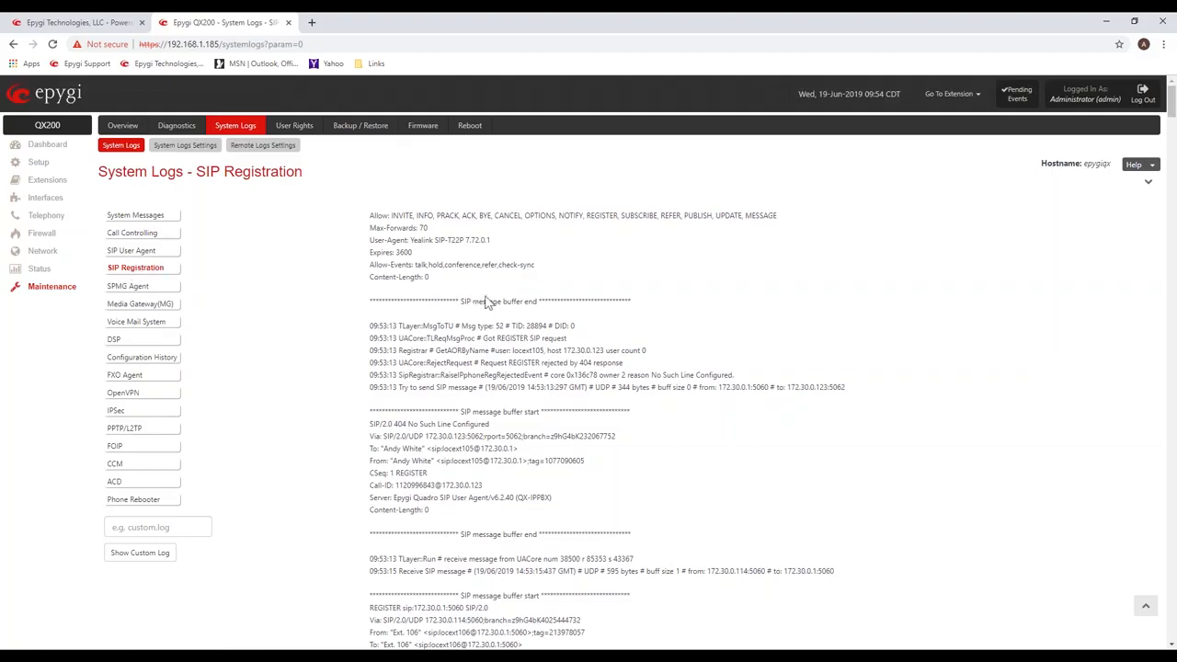
Scroll the SIP Registration log to Ext. 106's REGISTER request and its 401 Unauthorized reply.
scroll("down", 3)
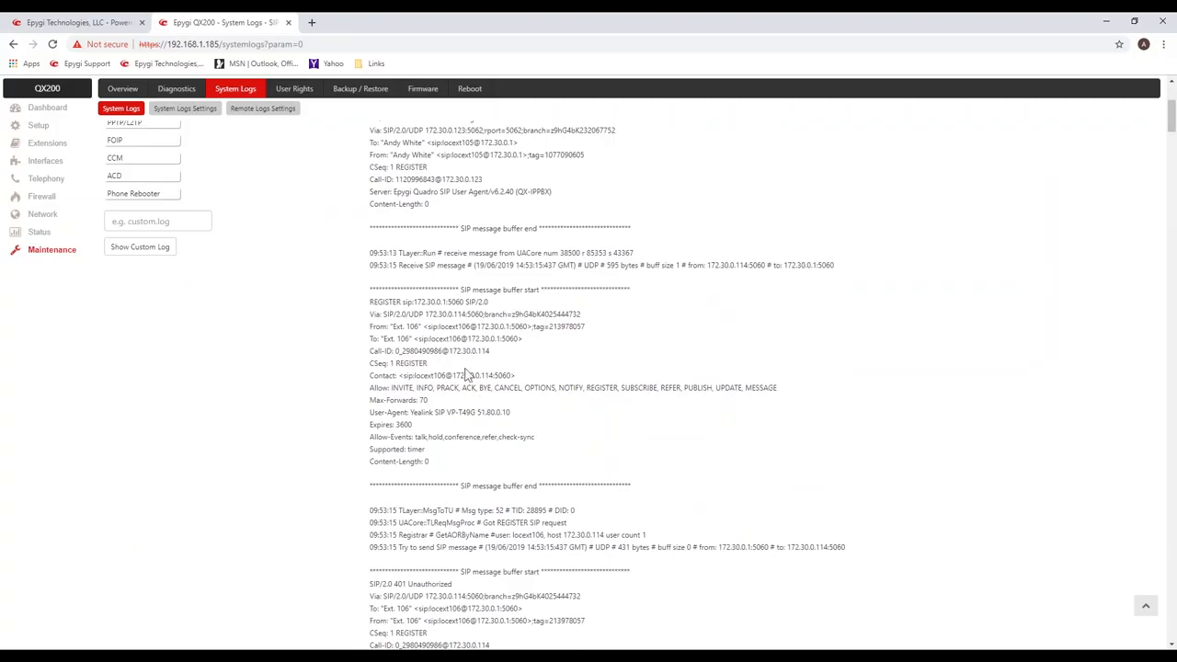
mouse_move(469, 375)
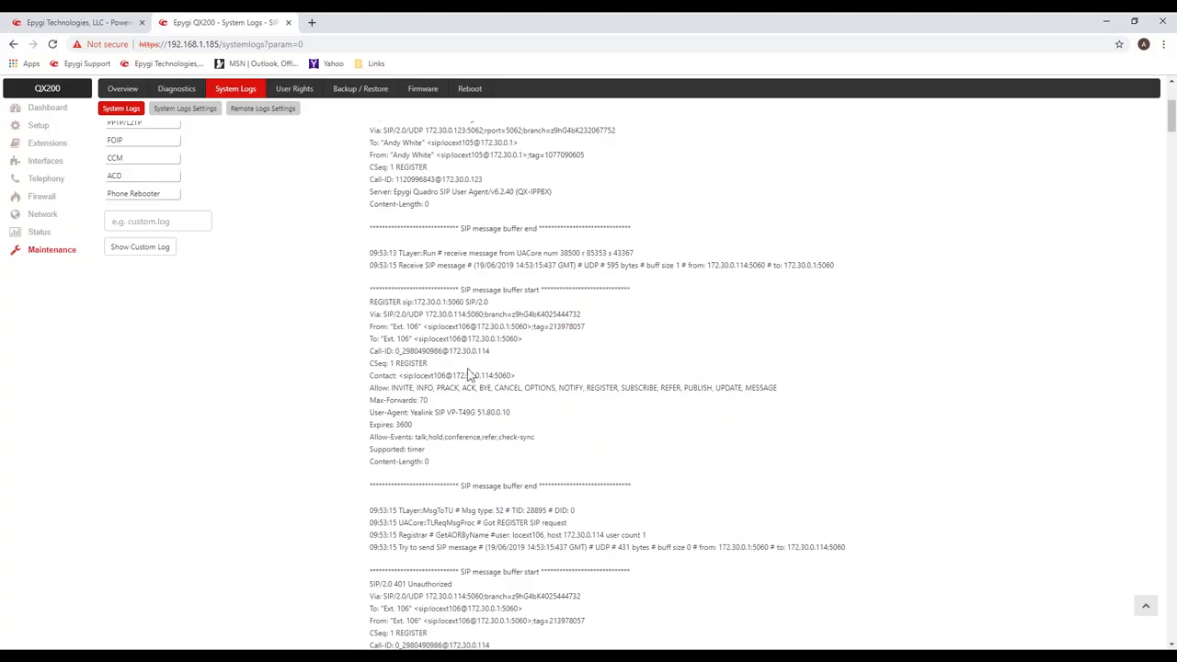
mouse_move(441, 284)
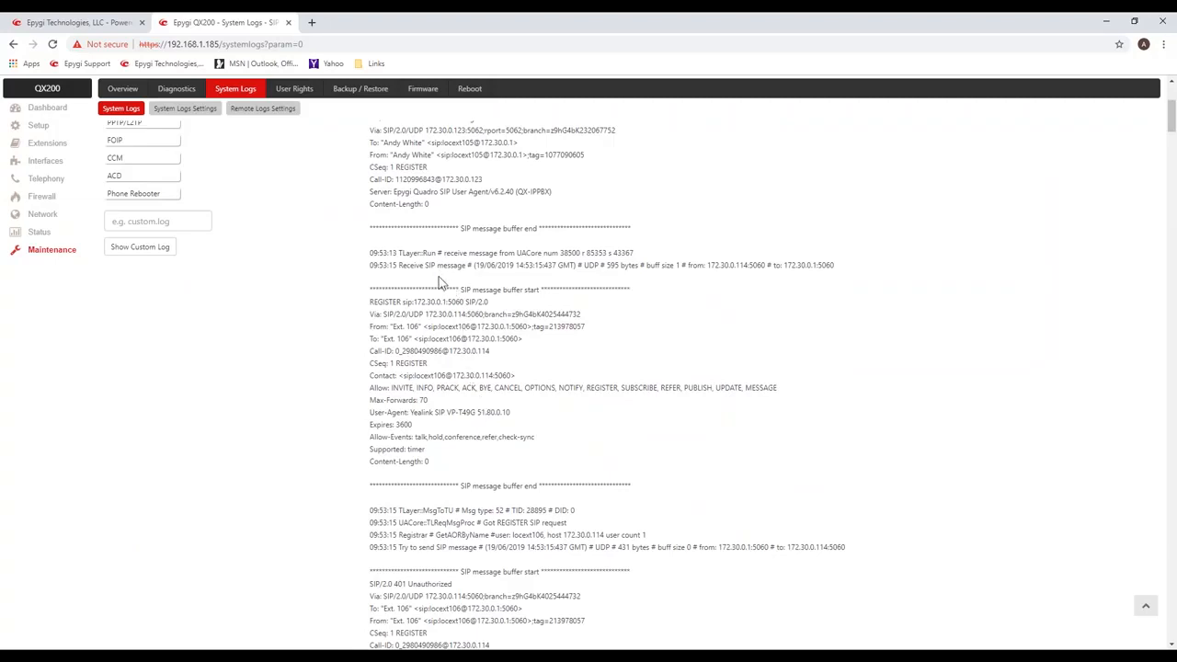
scroll("down", 3)
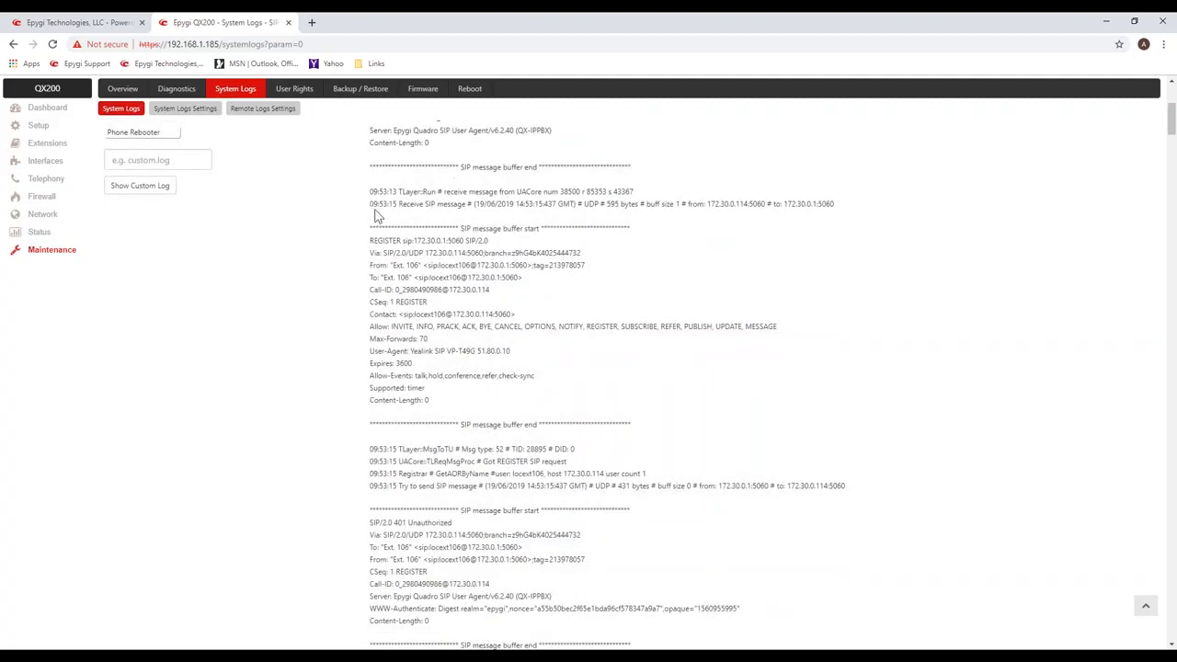
mouse_move(379, 217)
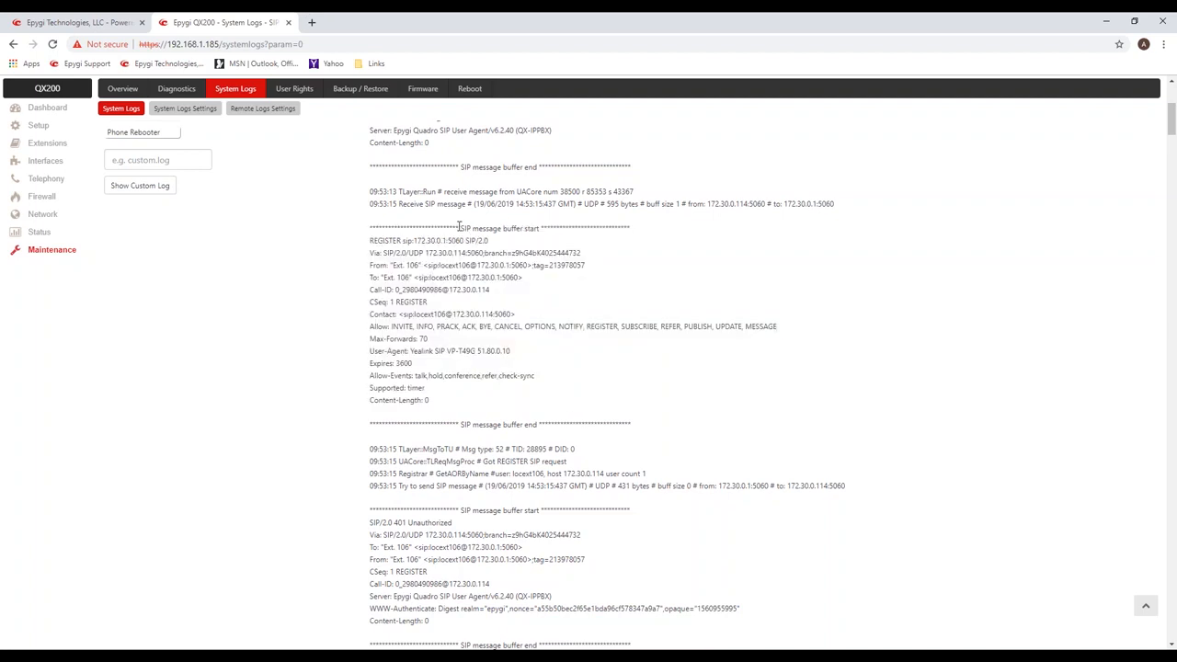
double_click(501, 228)
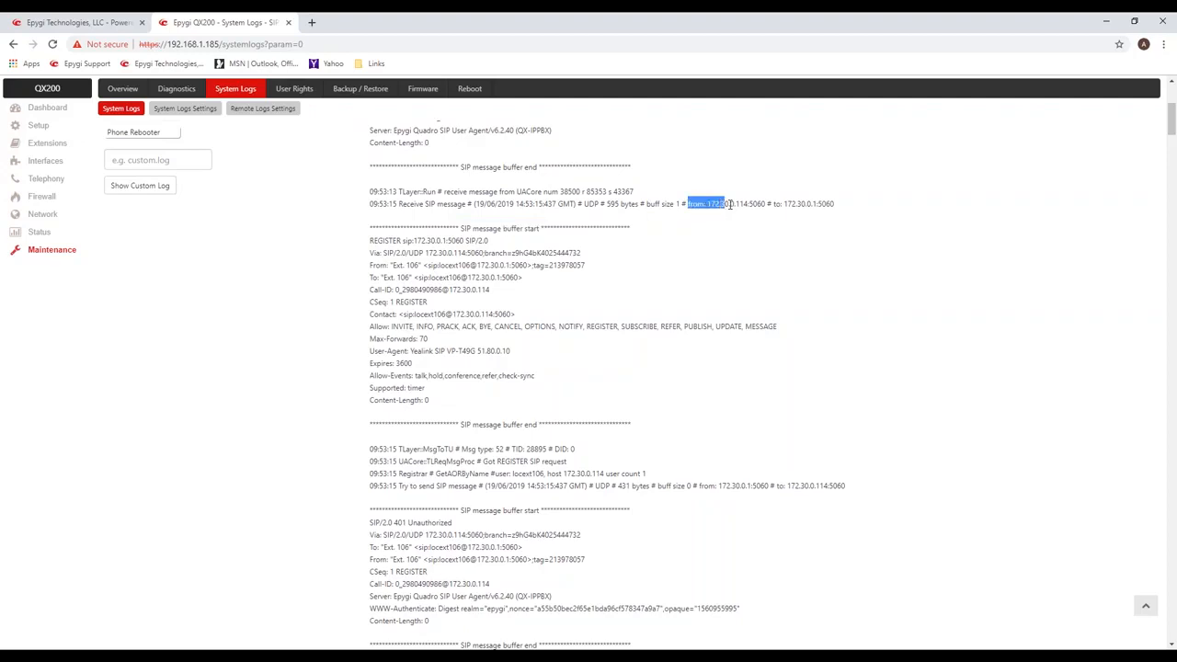
left_click_drag(708, 202, 747, 202)
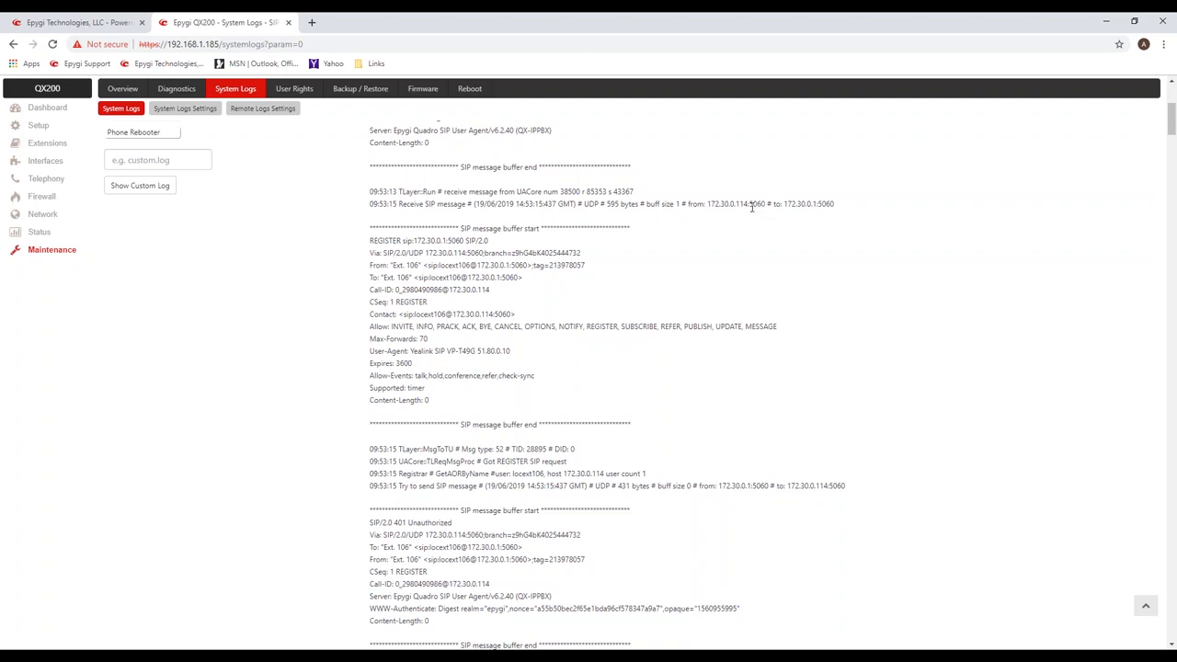
double_click(756, 202)
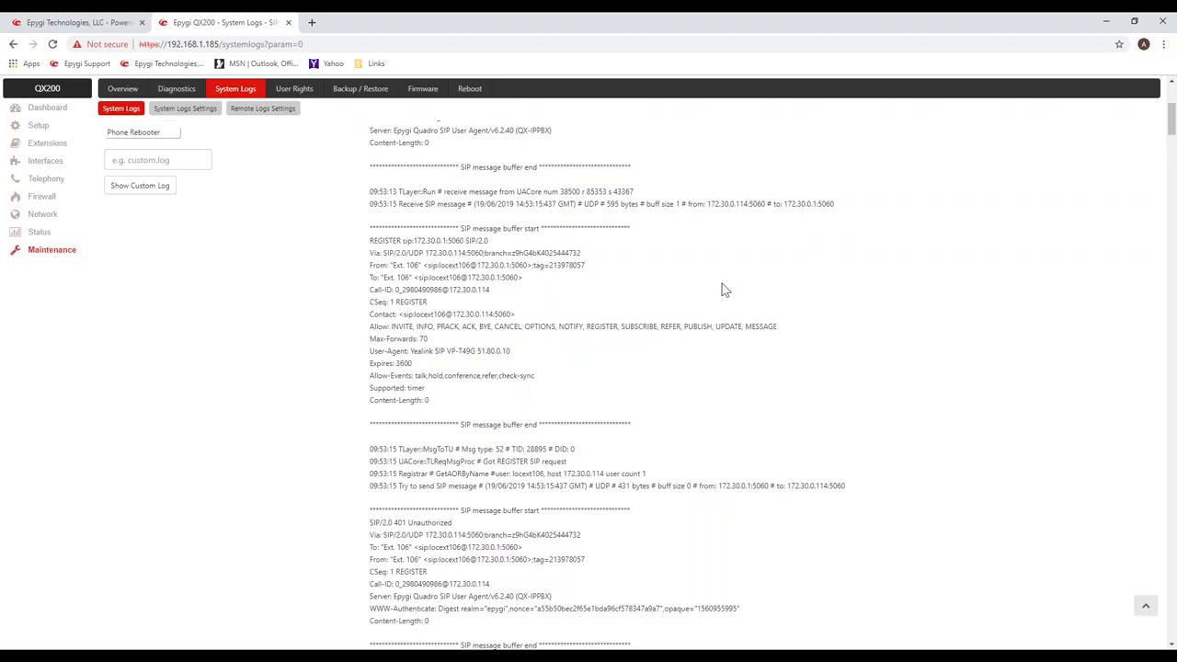
mouse_move(787, 230)
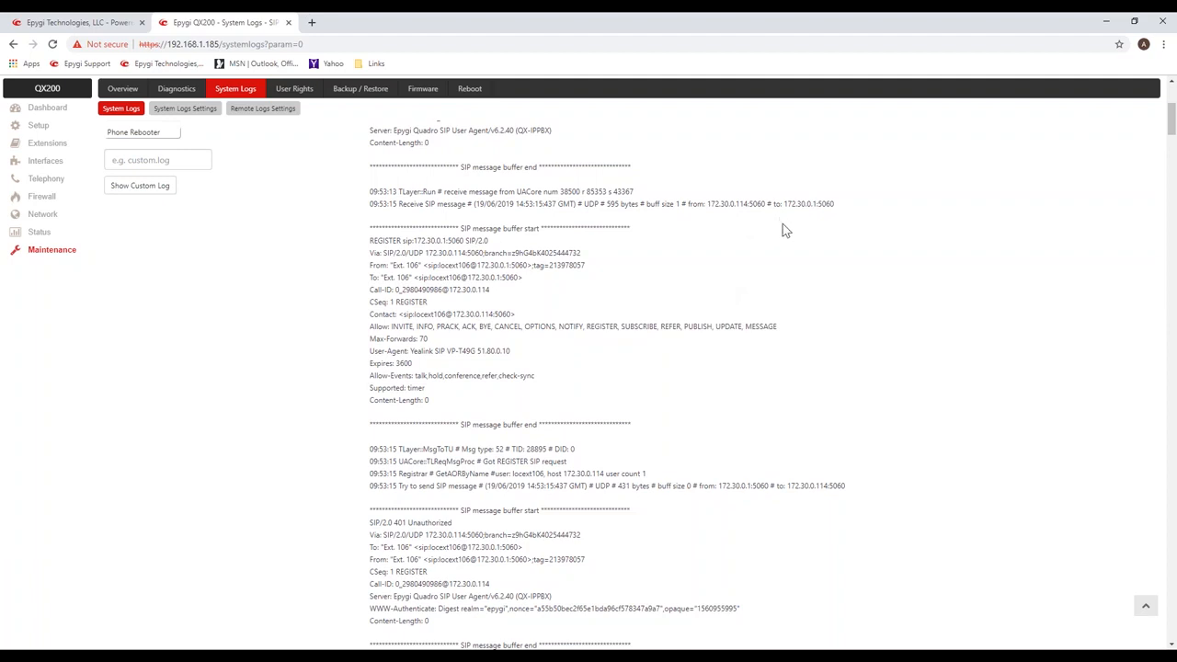
double_click(824, 202)
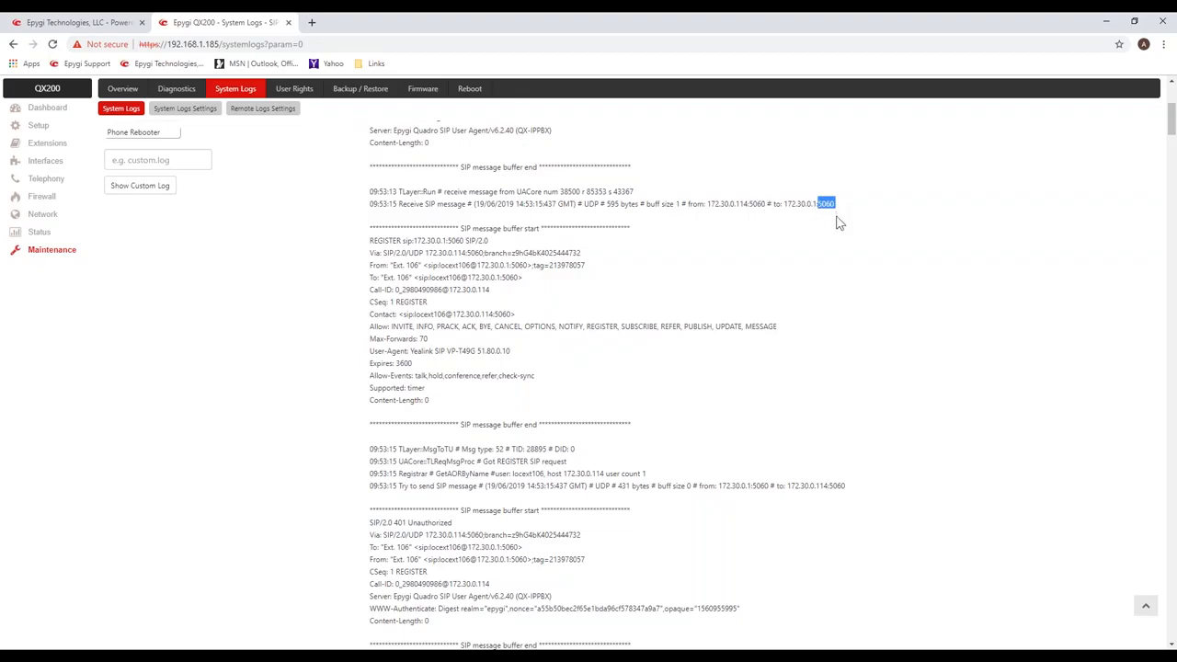
mouse_move(1041, 217)
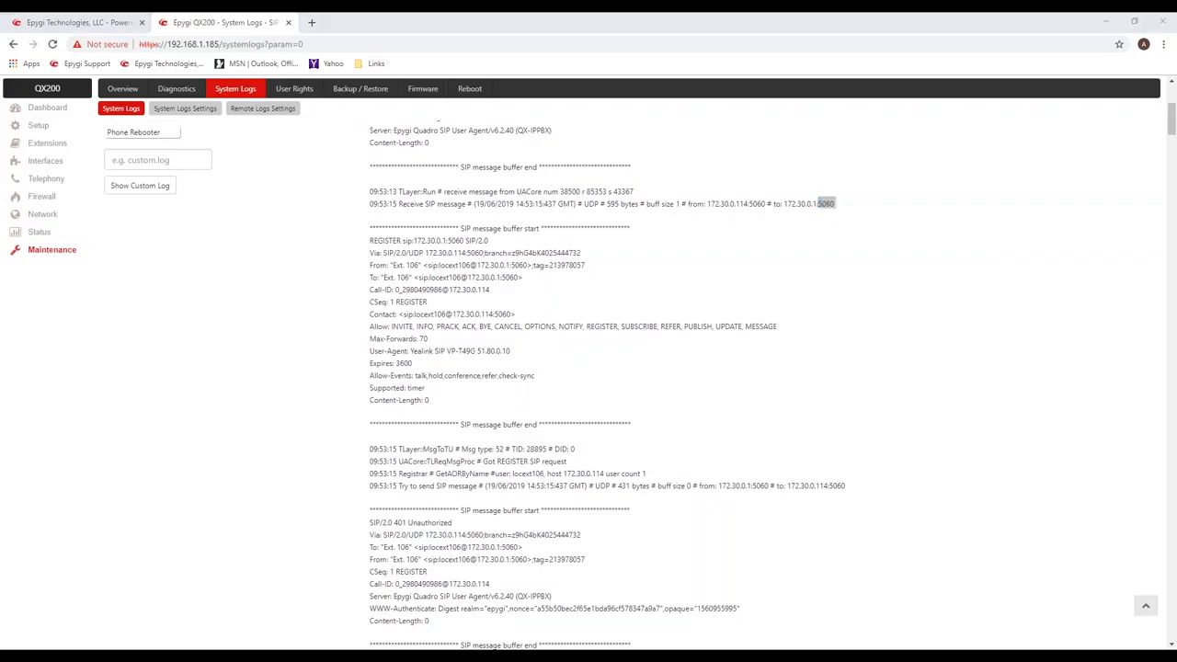
mouse_move(771, 257)
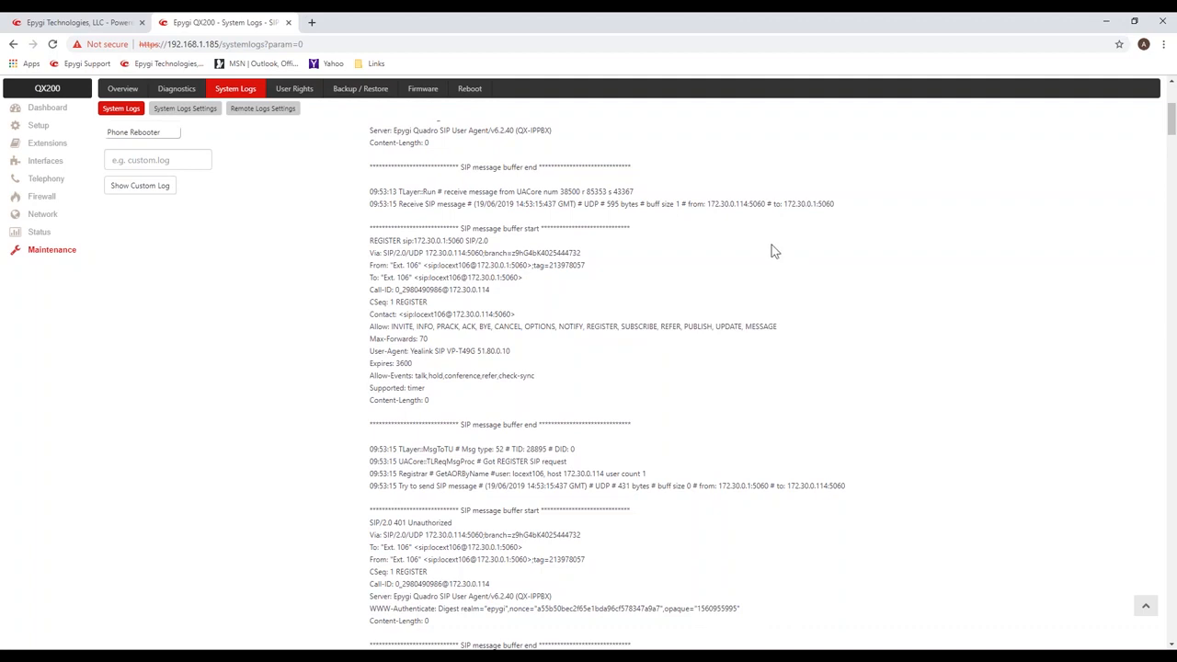
mouse_move(773, 250)
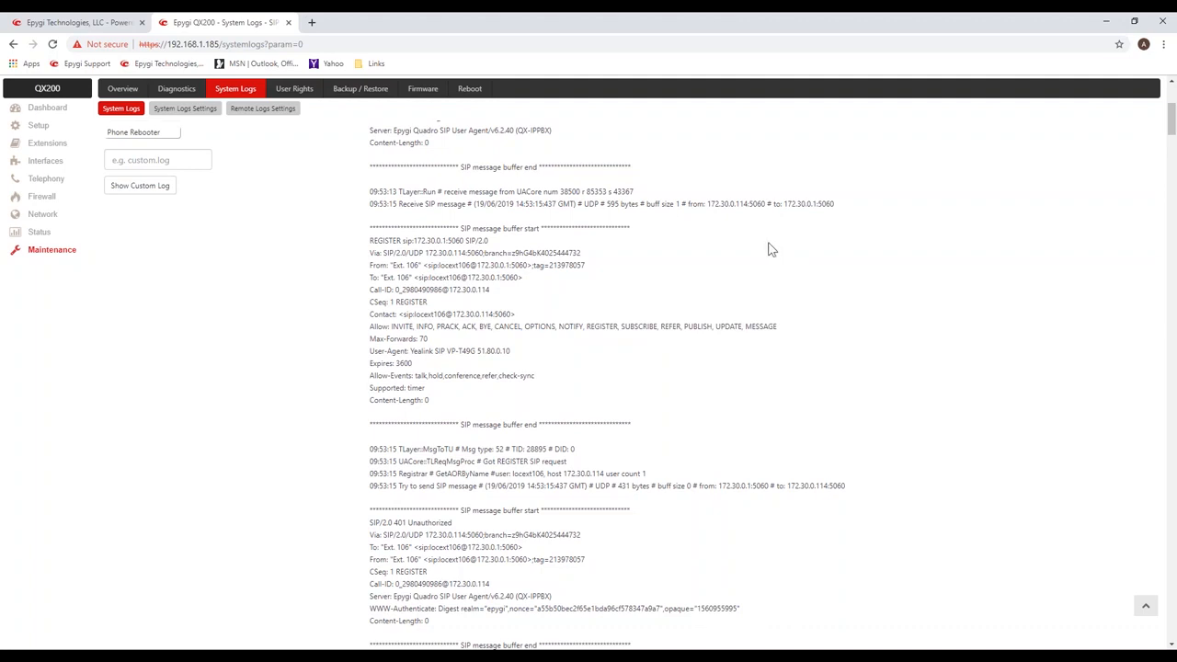
mouse_move(555, 280)
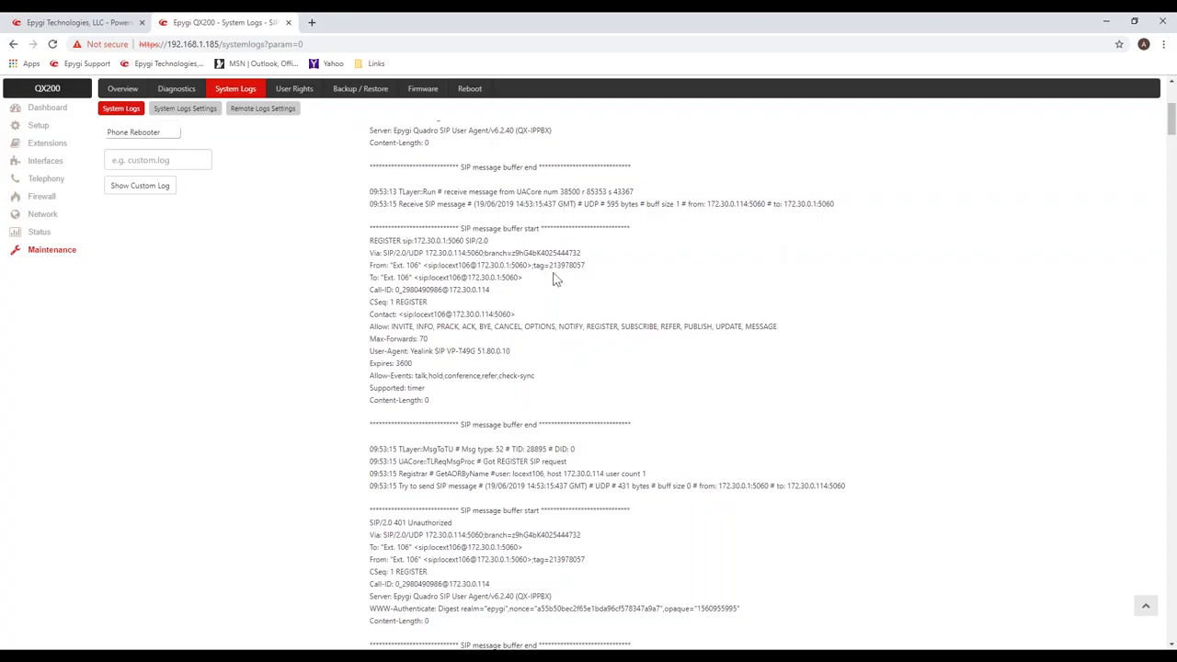
mouse_move(377, 241)
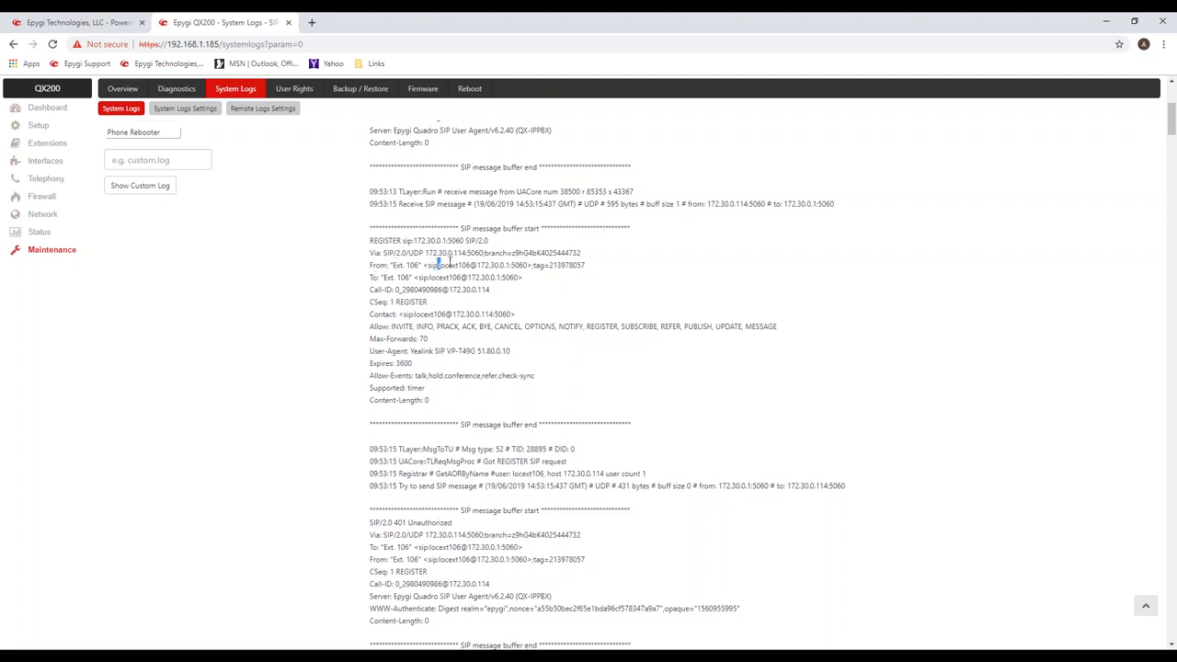
double_click(450, 265)
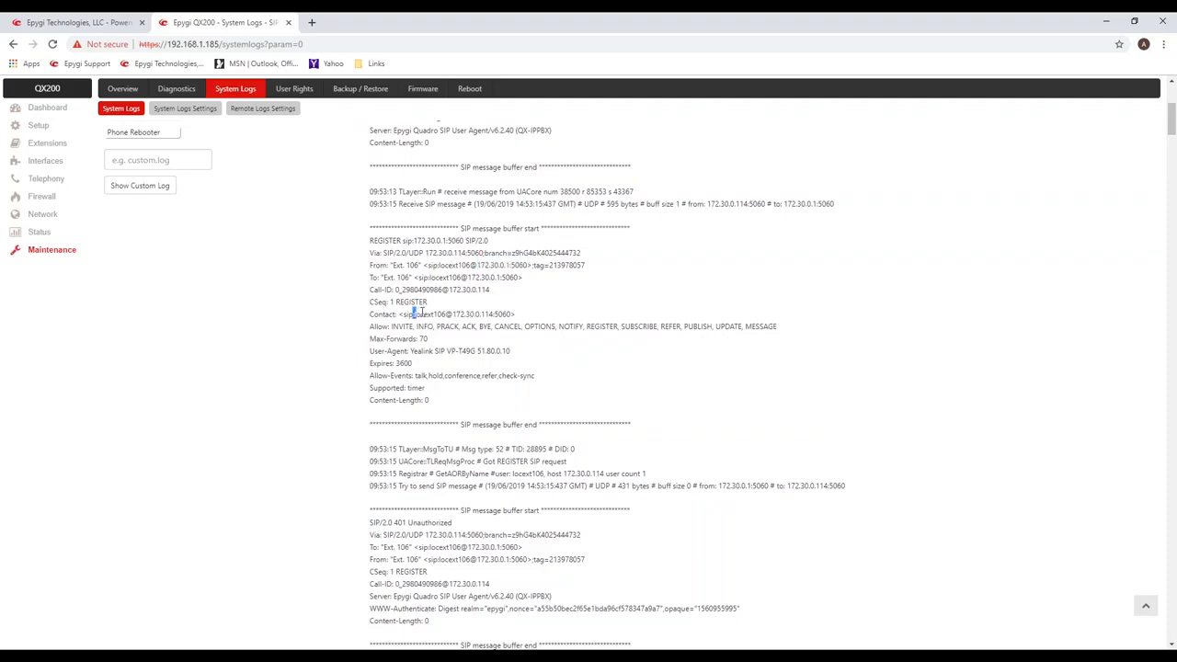
double_click(429, 314)
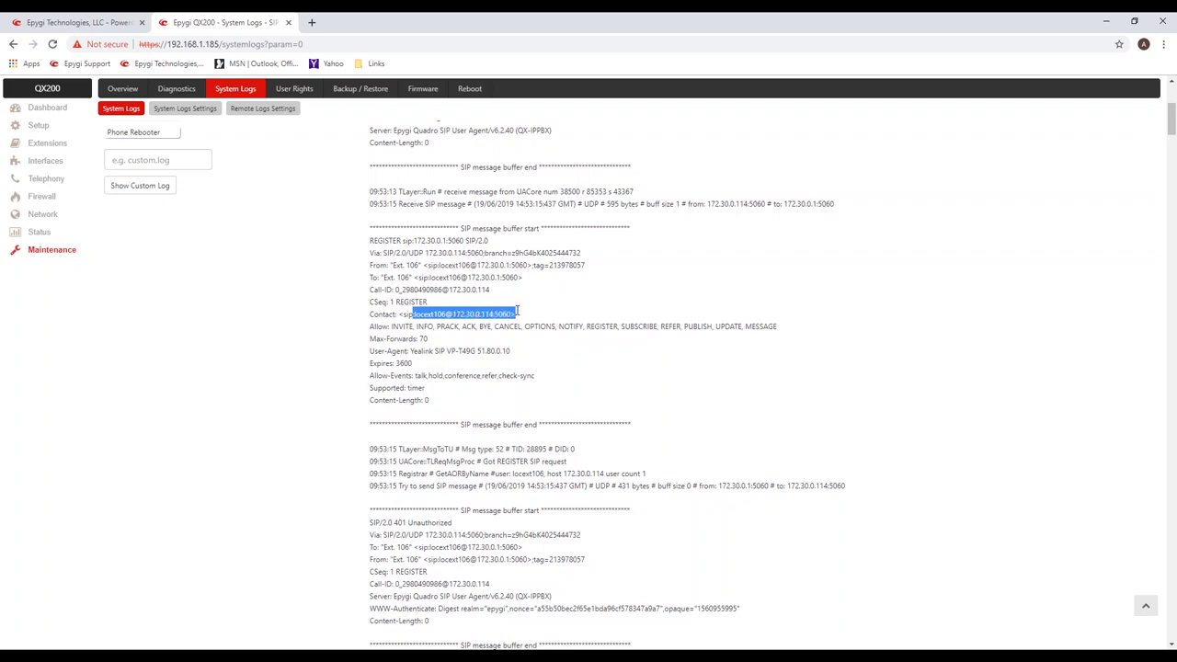
mouse_move(607, 316)
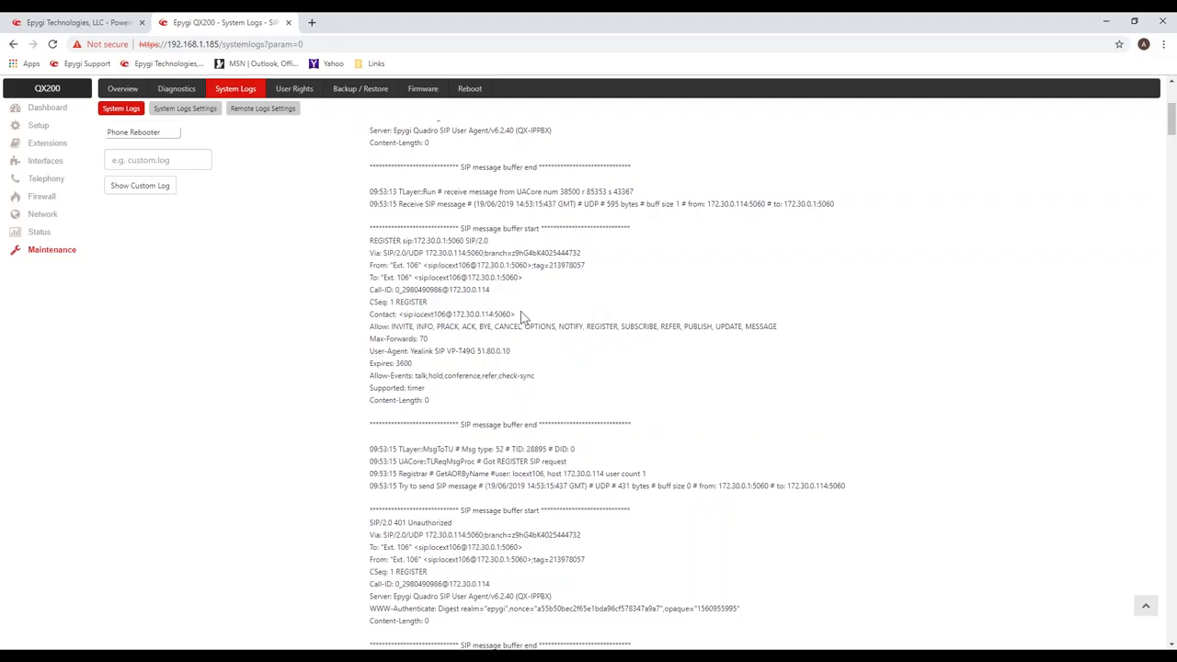
triple_click(442, 313)
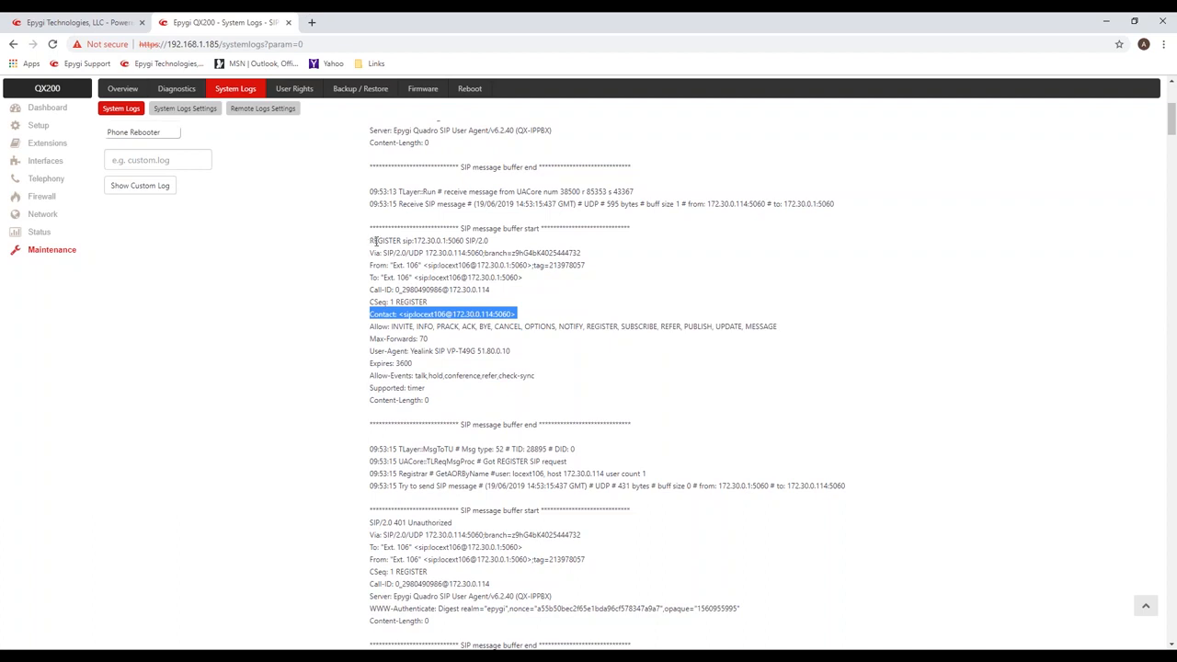
mouse_move(504, 339)
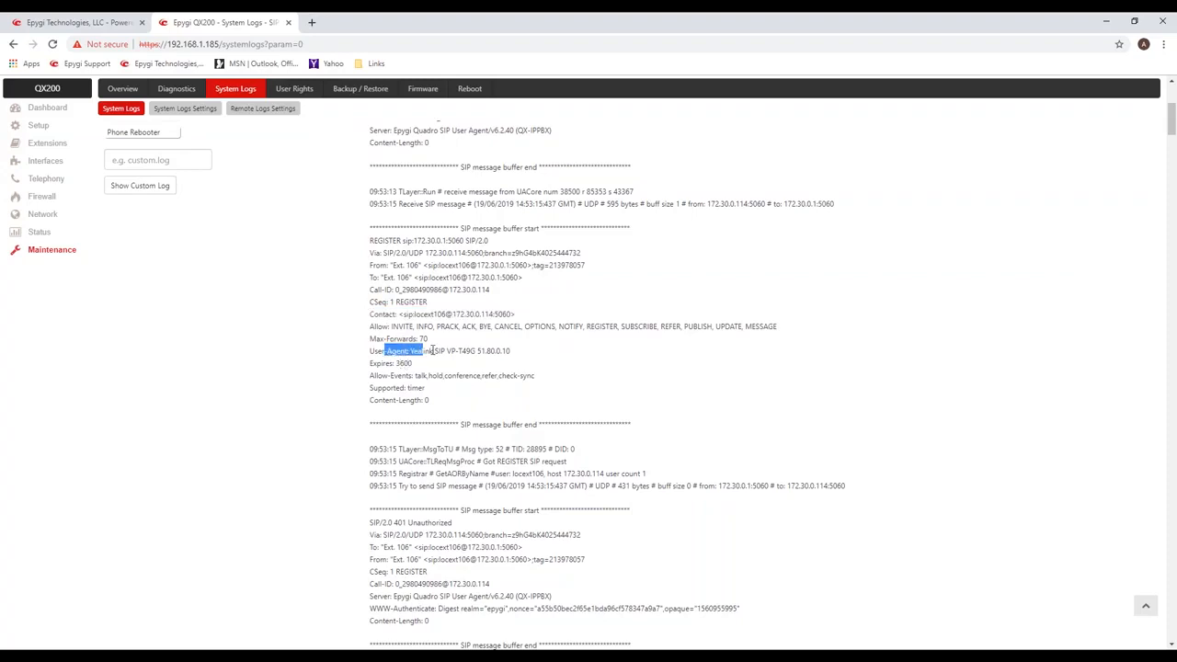
left_click_drag(431, 350, 512, 350)
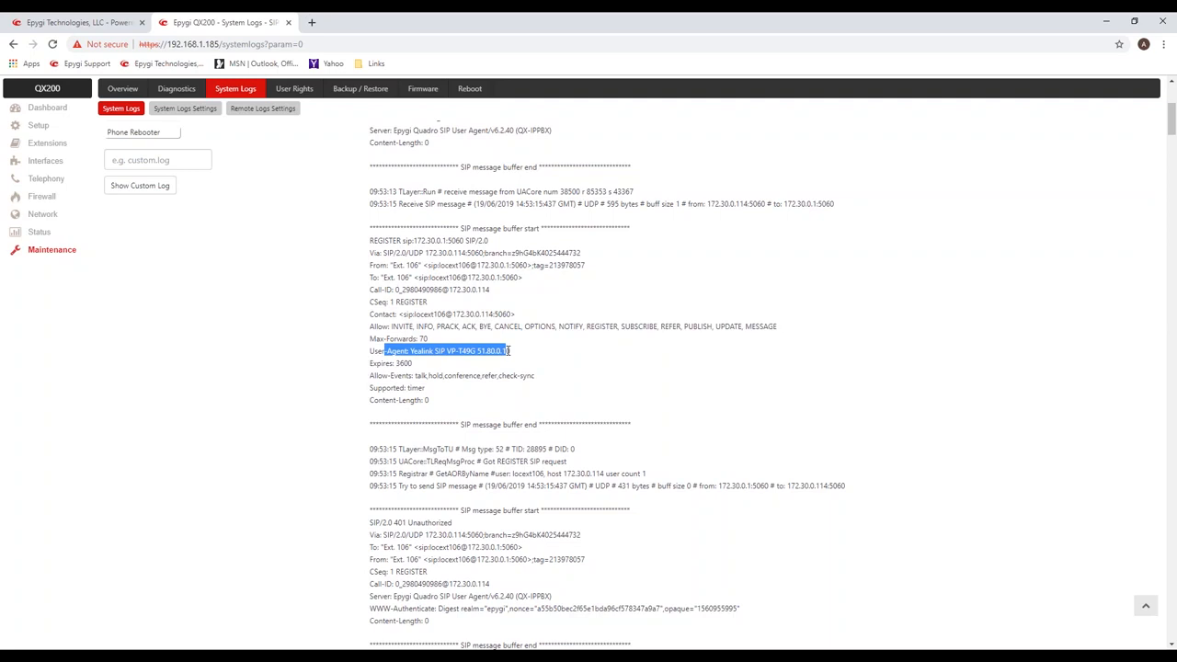
scroll("down", 3)
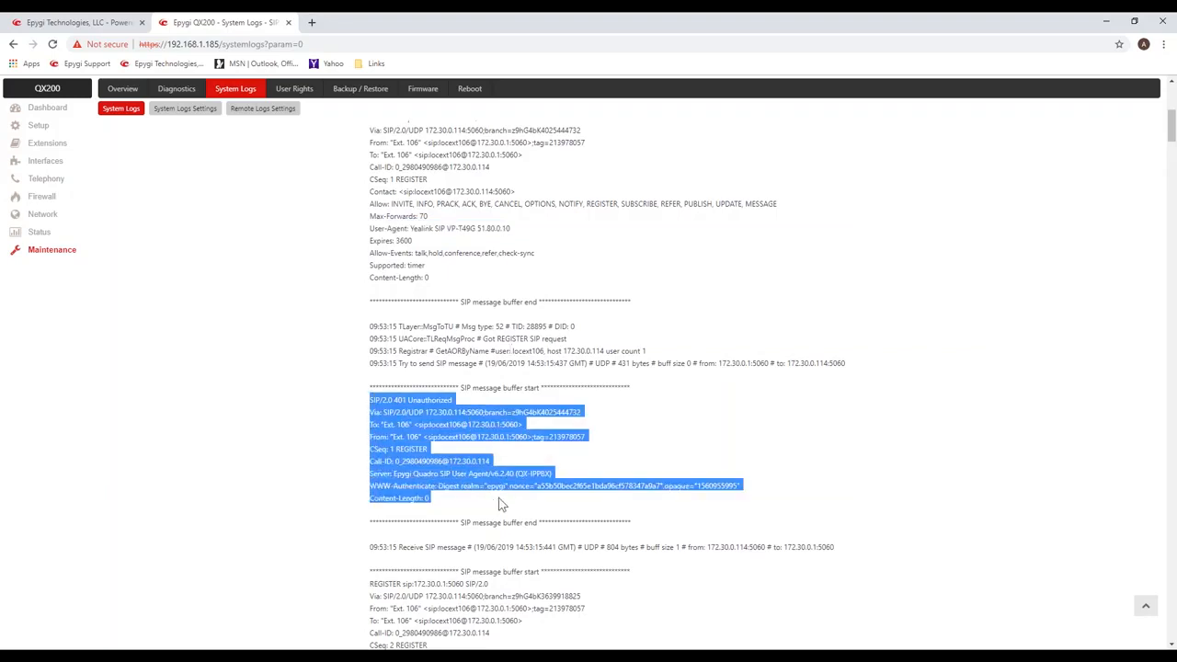
scroll("down", 3)
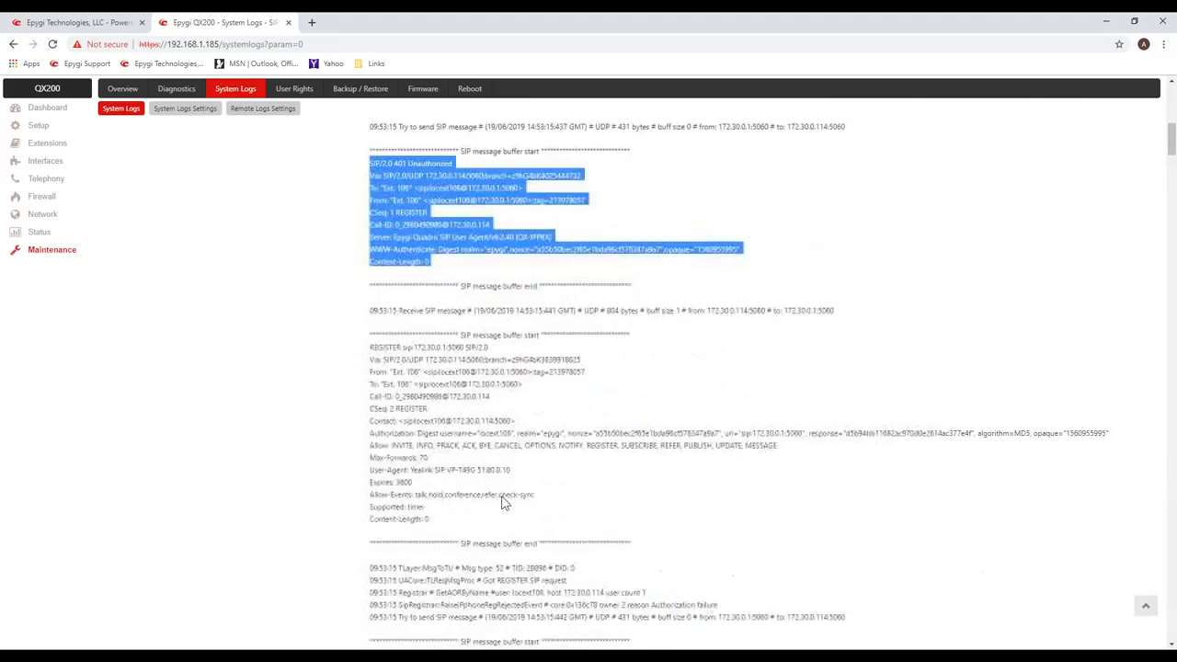
scroll("down", 3)
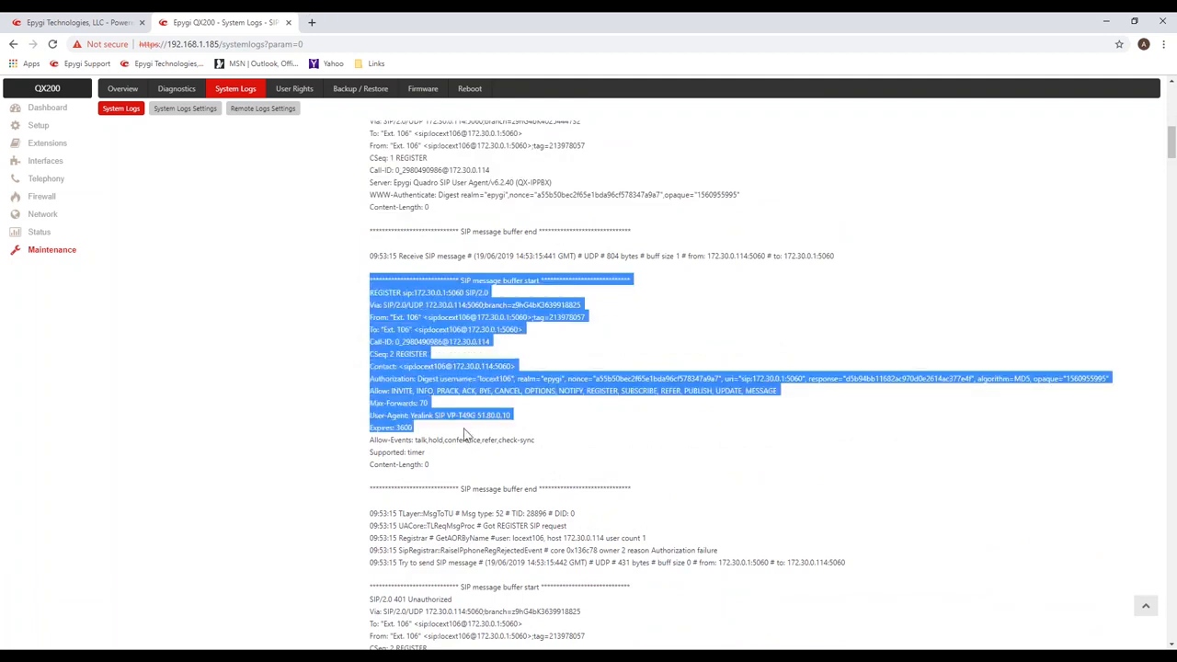
left_click_drag(464, 432, 477, 464)
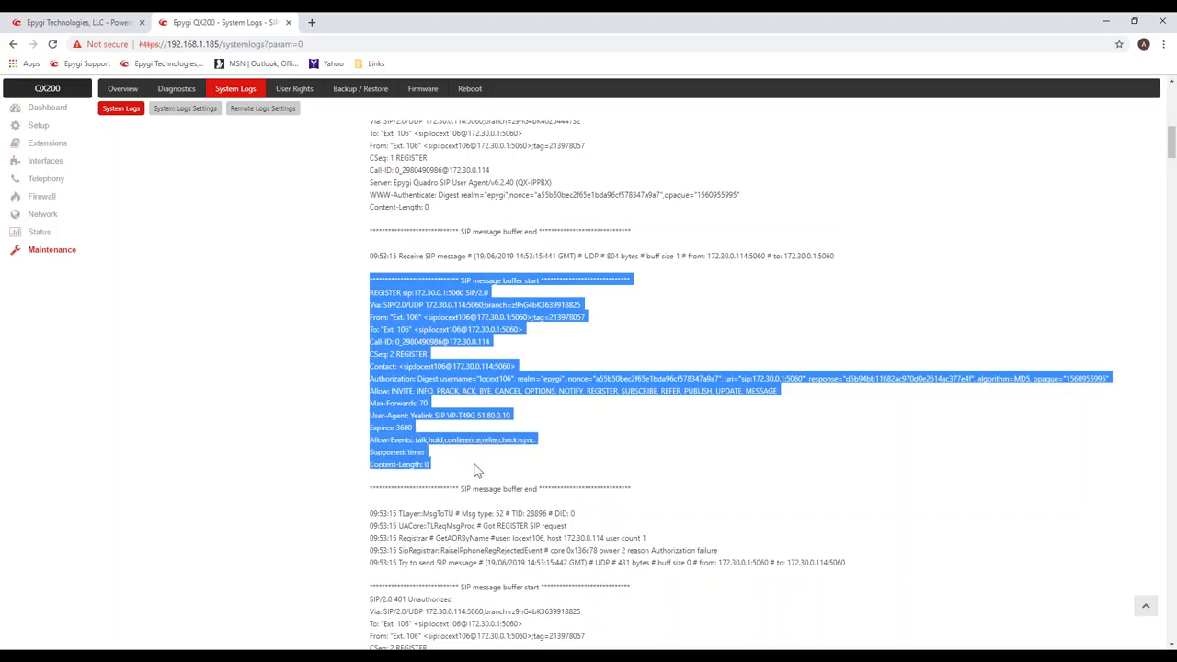
left_click(479, 469)
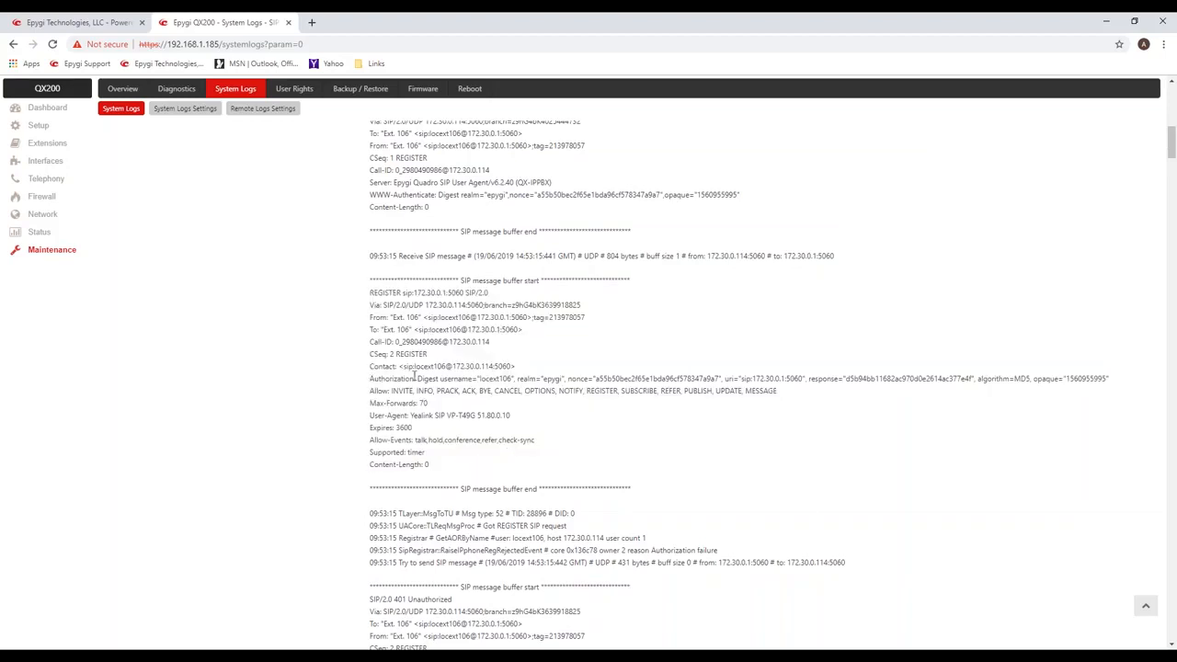
left_click_drag(368, 379, 850, 379)
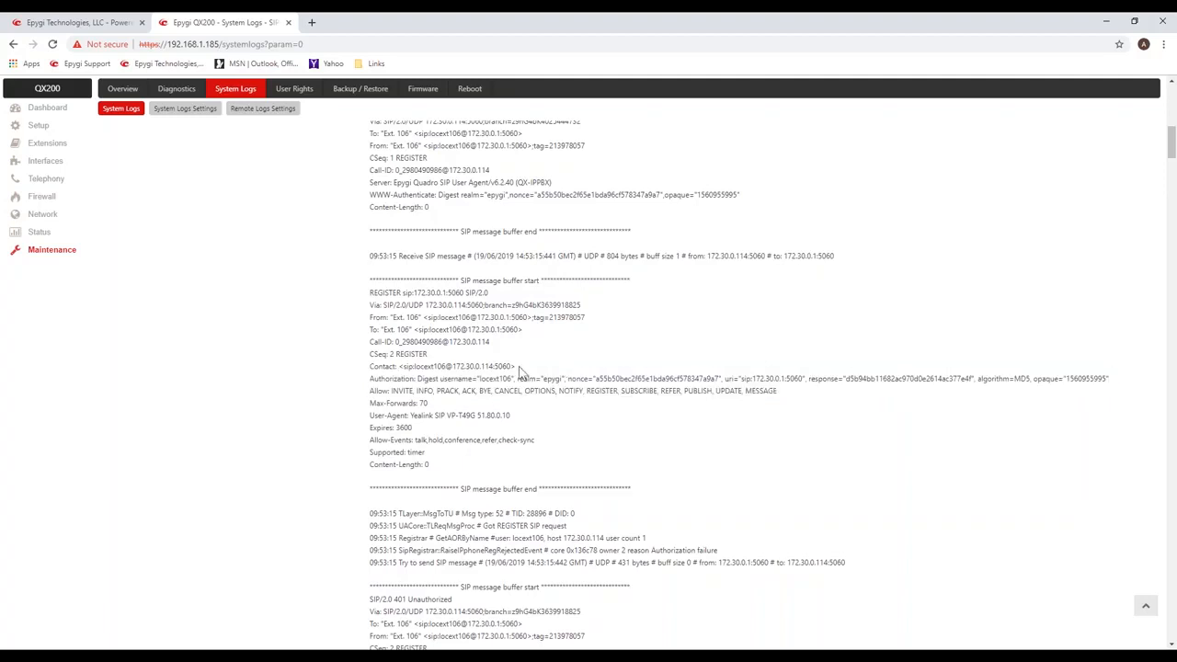
double_click(496, 379)
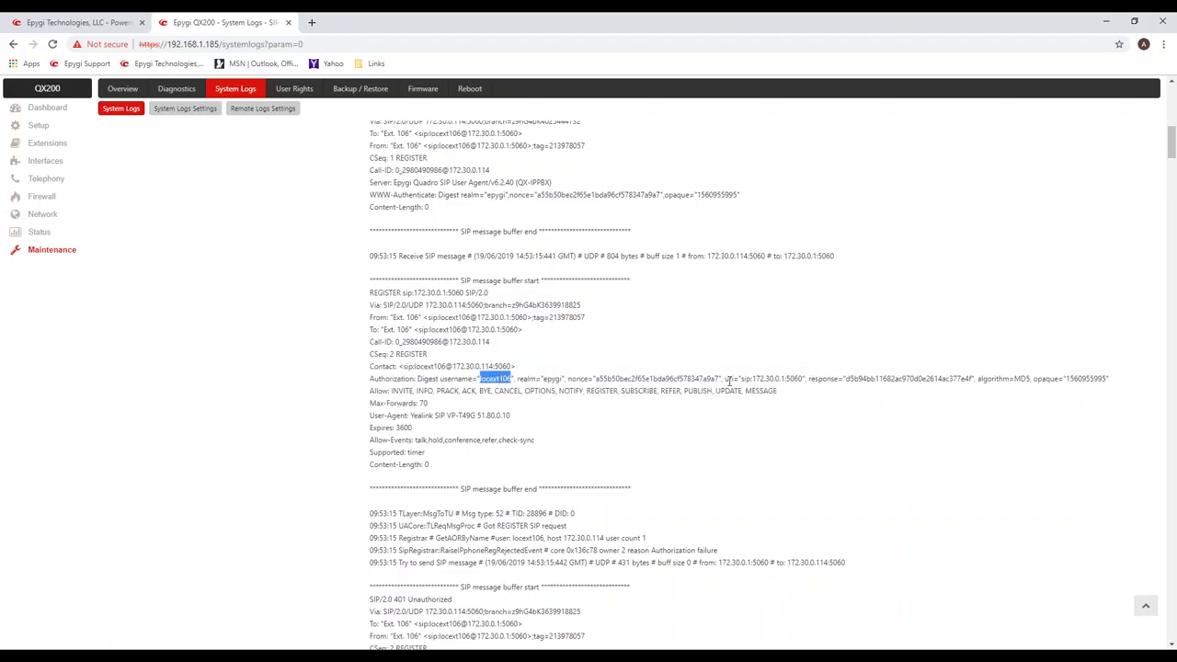
mouse_move(504, 508)
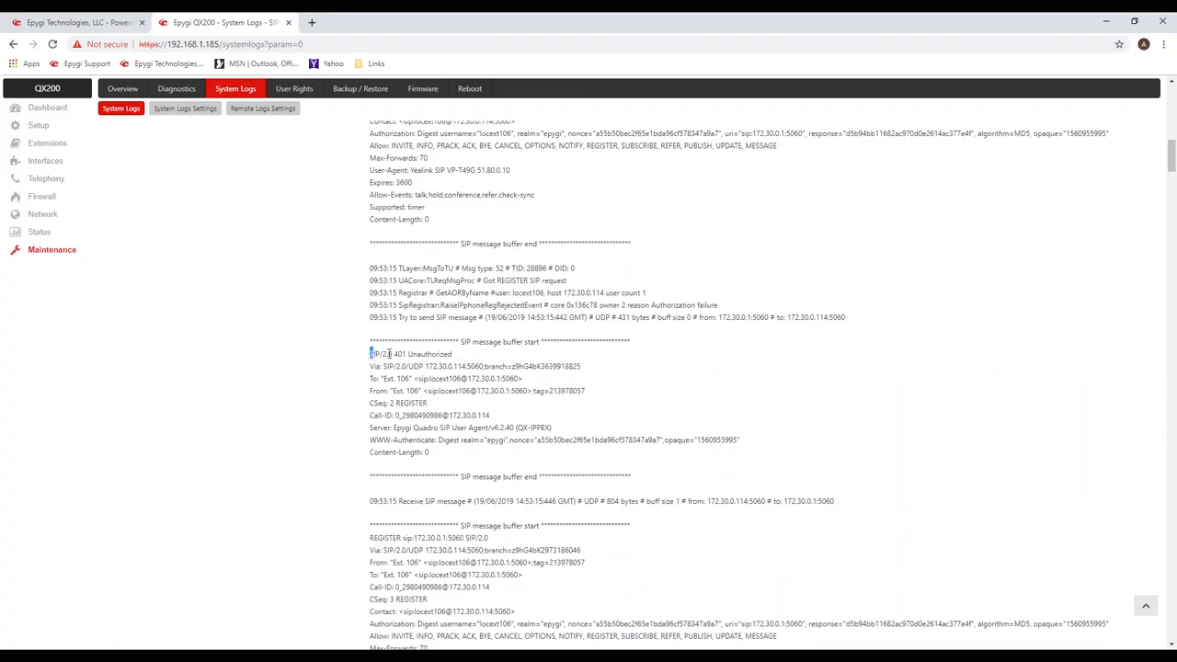
left_click_drag(370, 354, 532, 440)
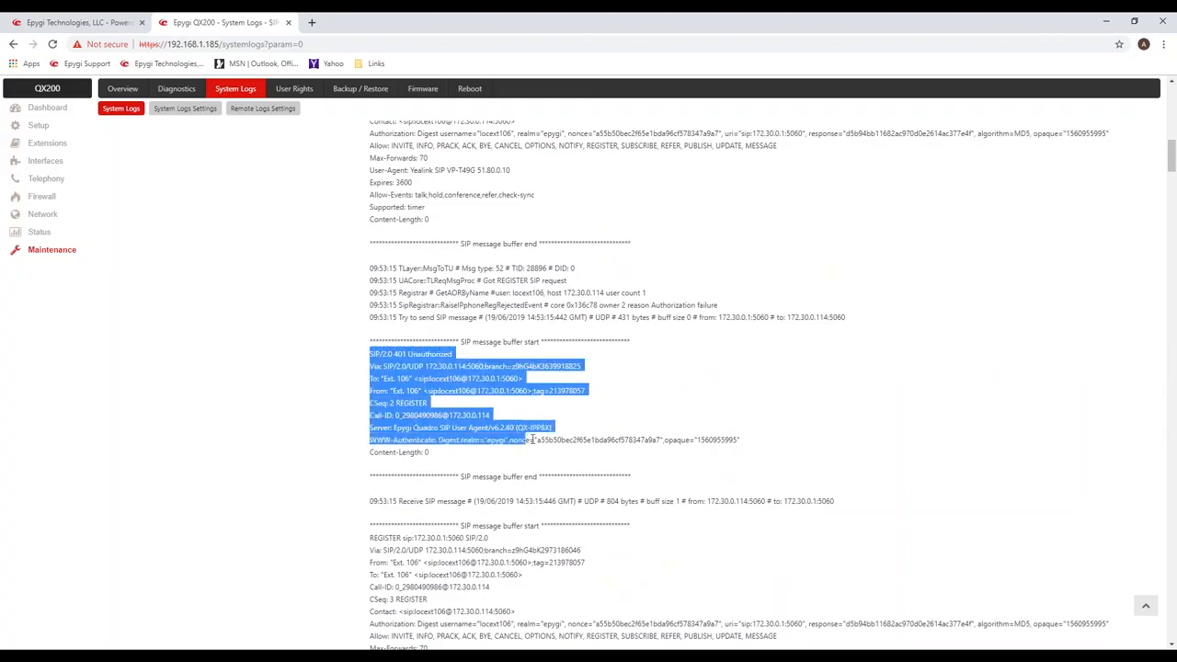
left_click_drag(530, 439, 543, 458)
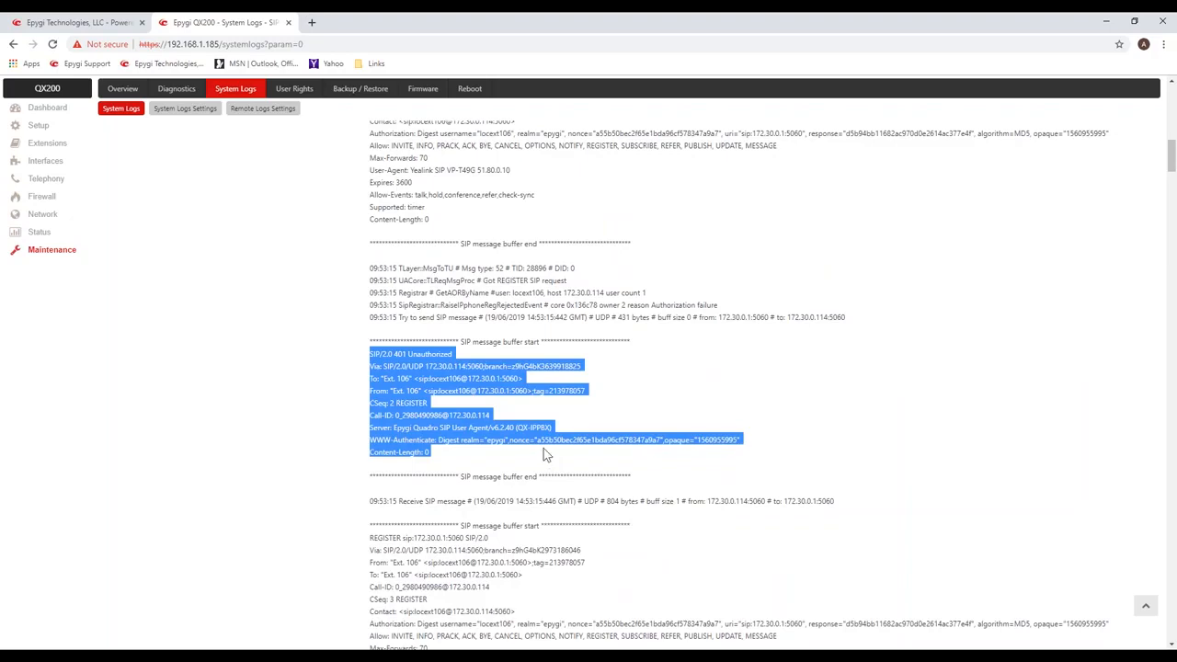
mouse_move(633, 407)
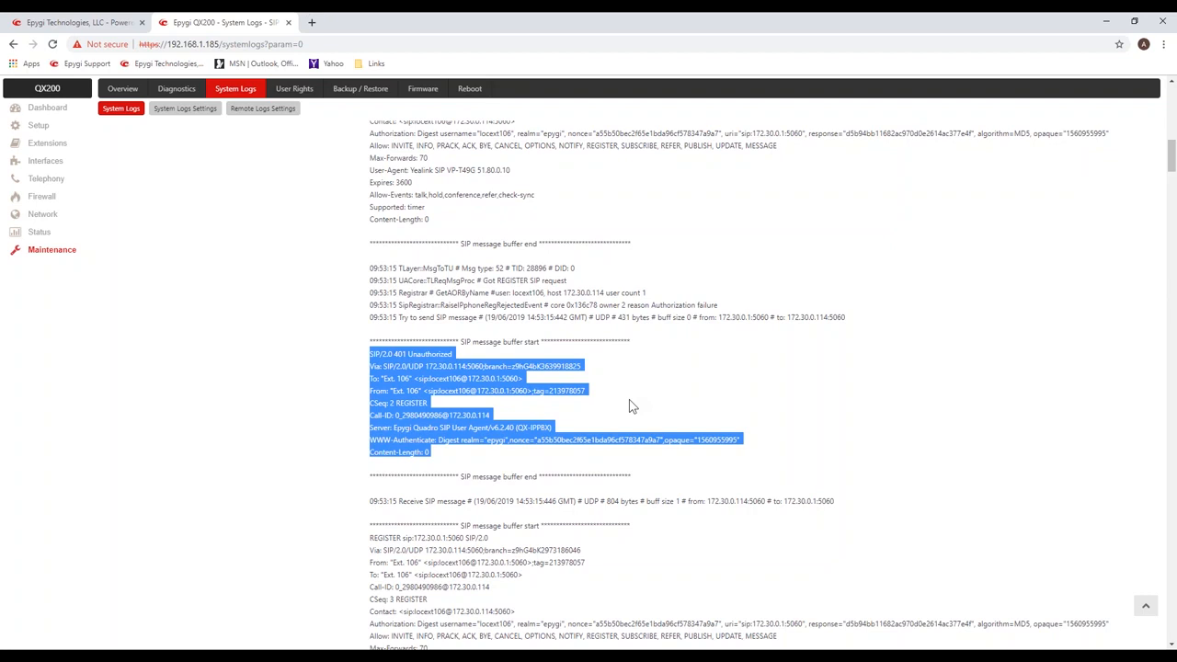
mouse_move(624, 412)
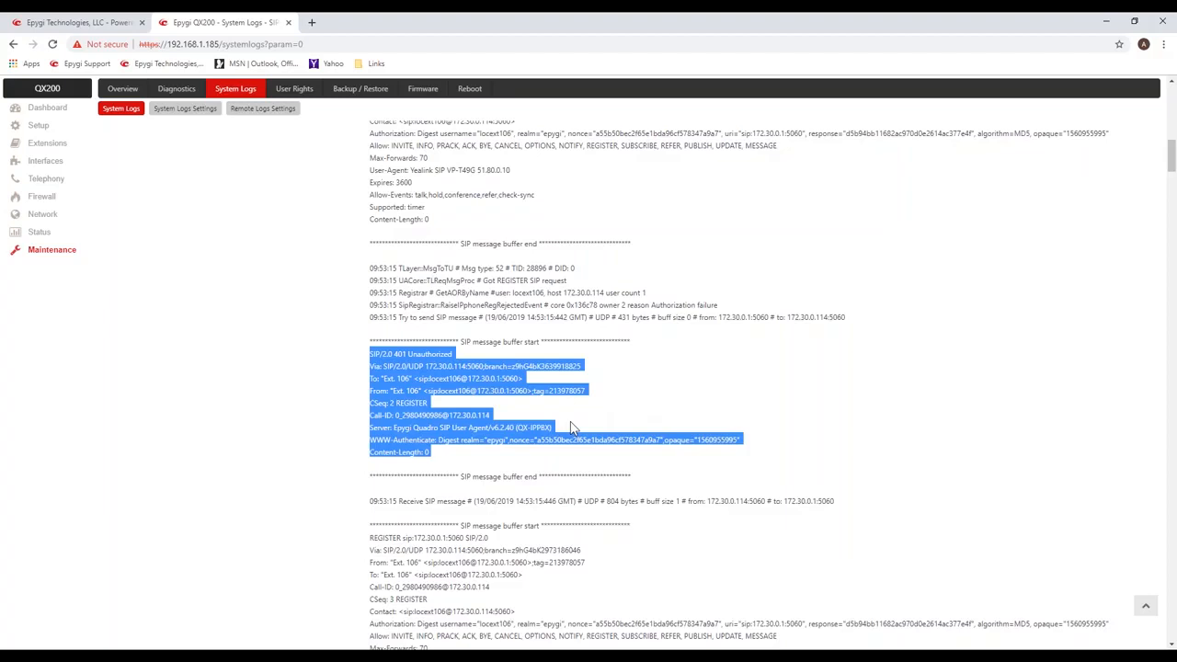
scroll("down", 3)
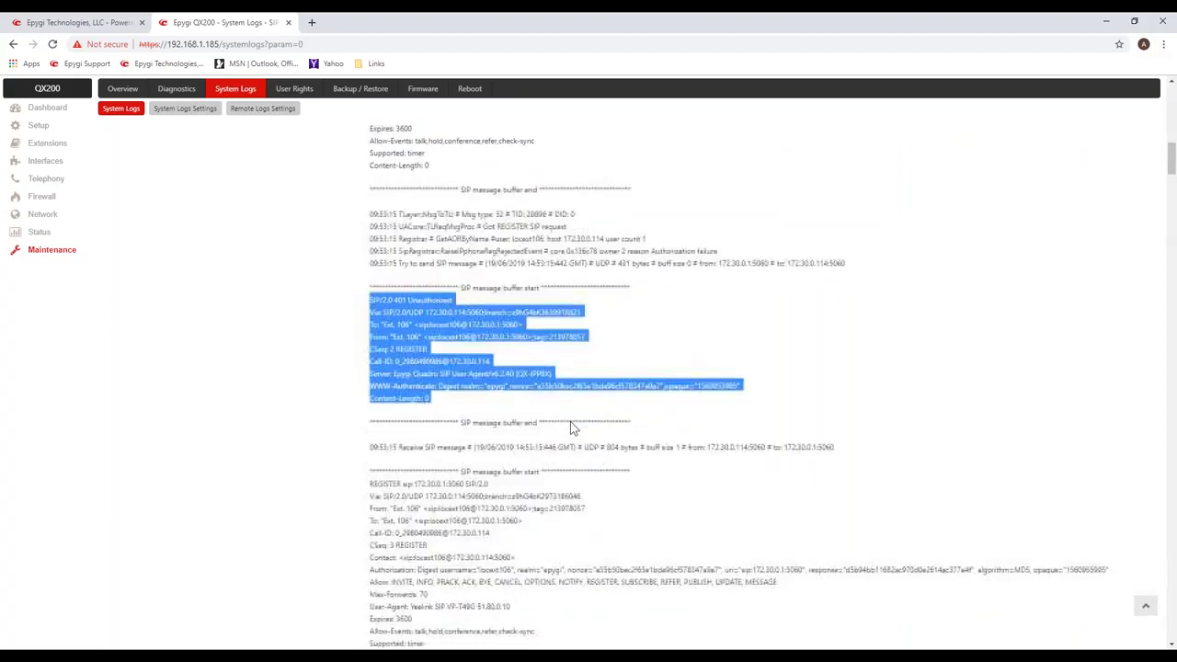
scroll("down", 3)
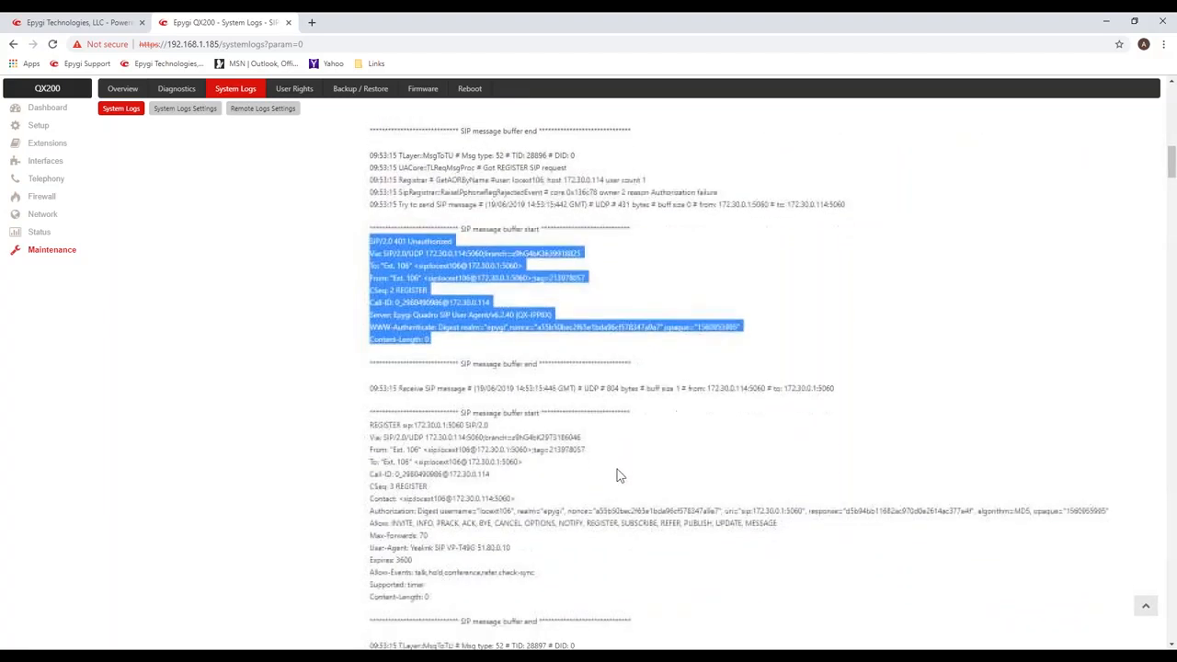
scroll("down", 3)
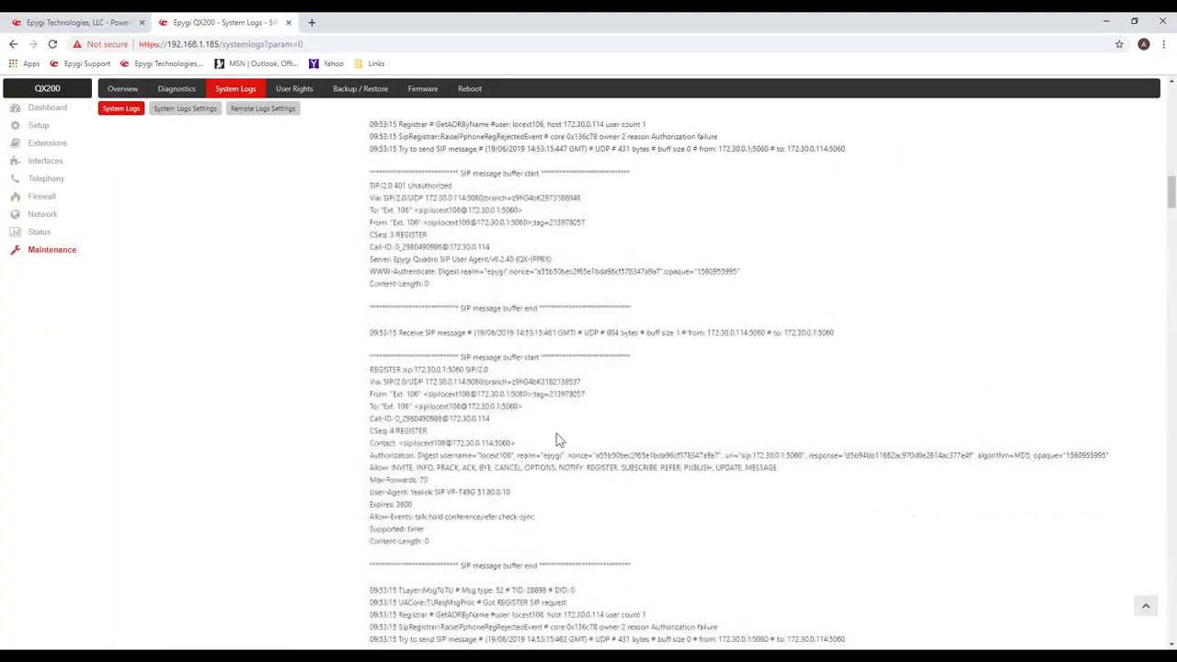
scroll("down", 3)
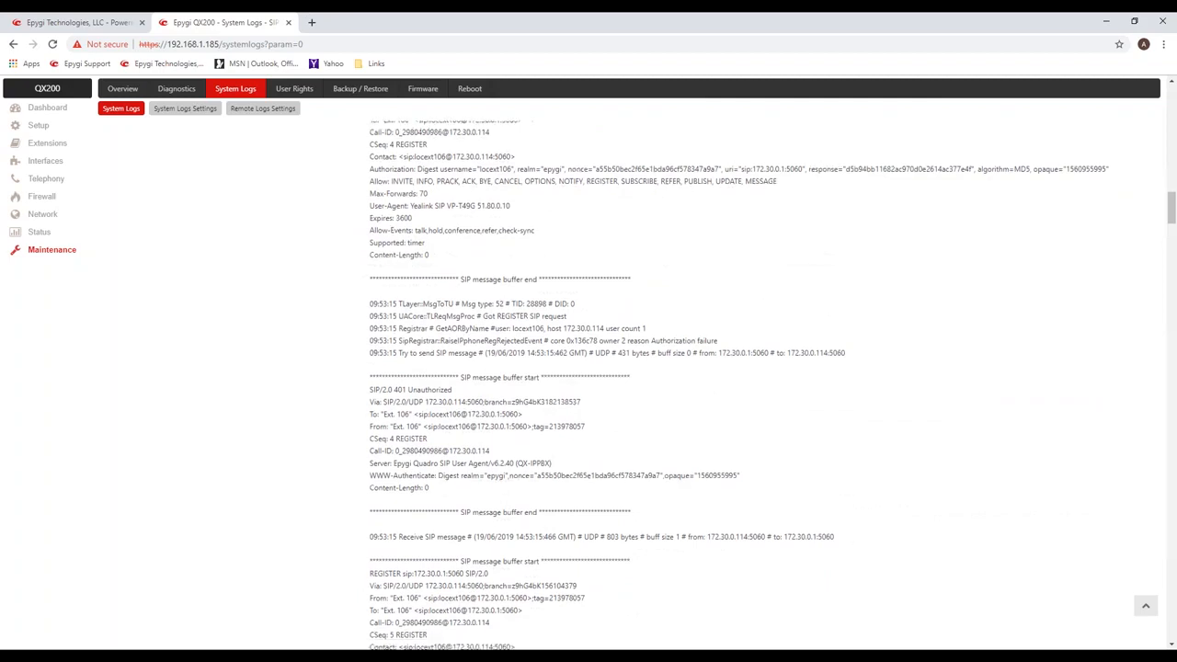
scroll("down", 3)
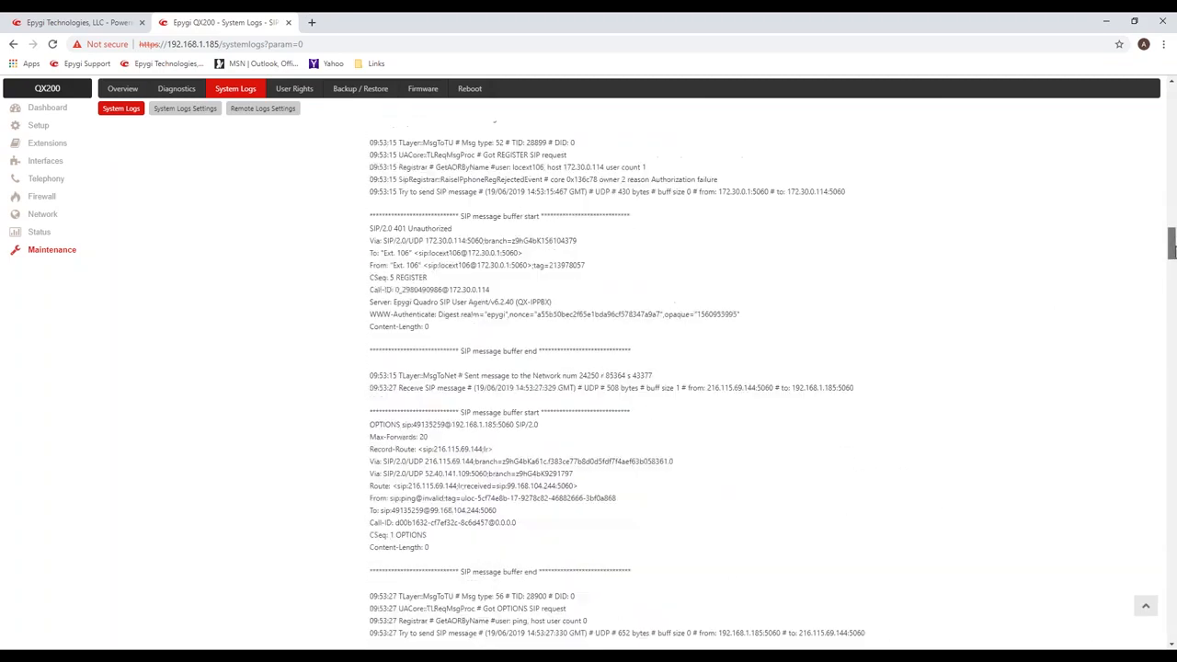
scroll("down", 3)
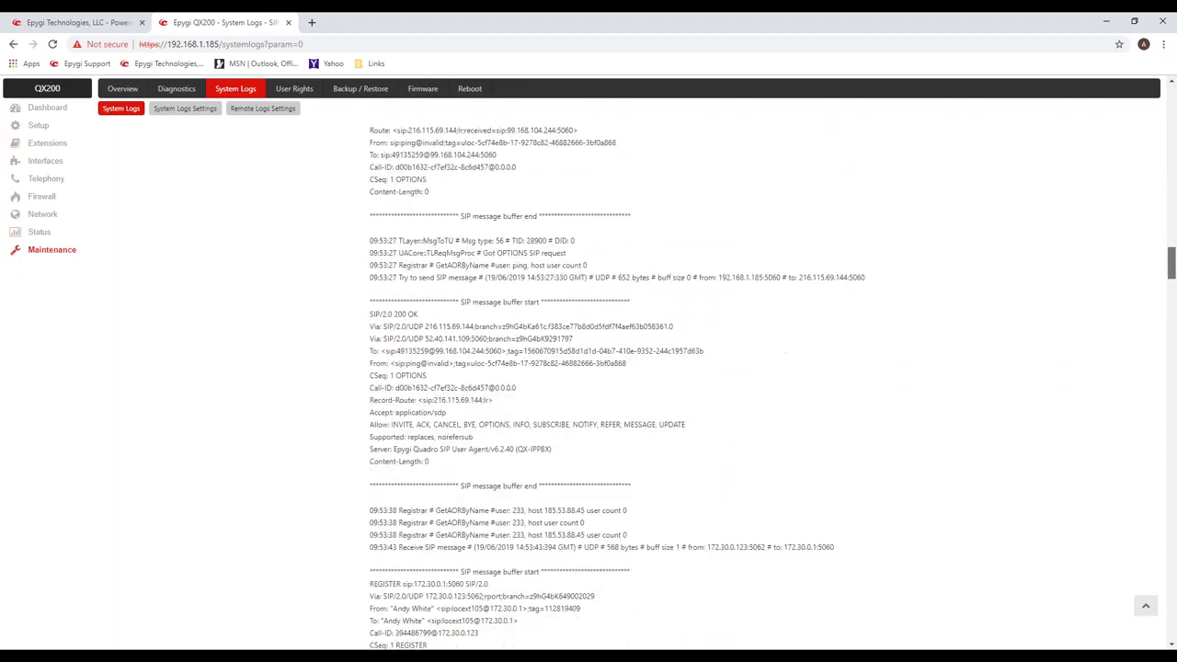
scroll("down", 3)
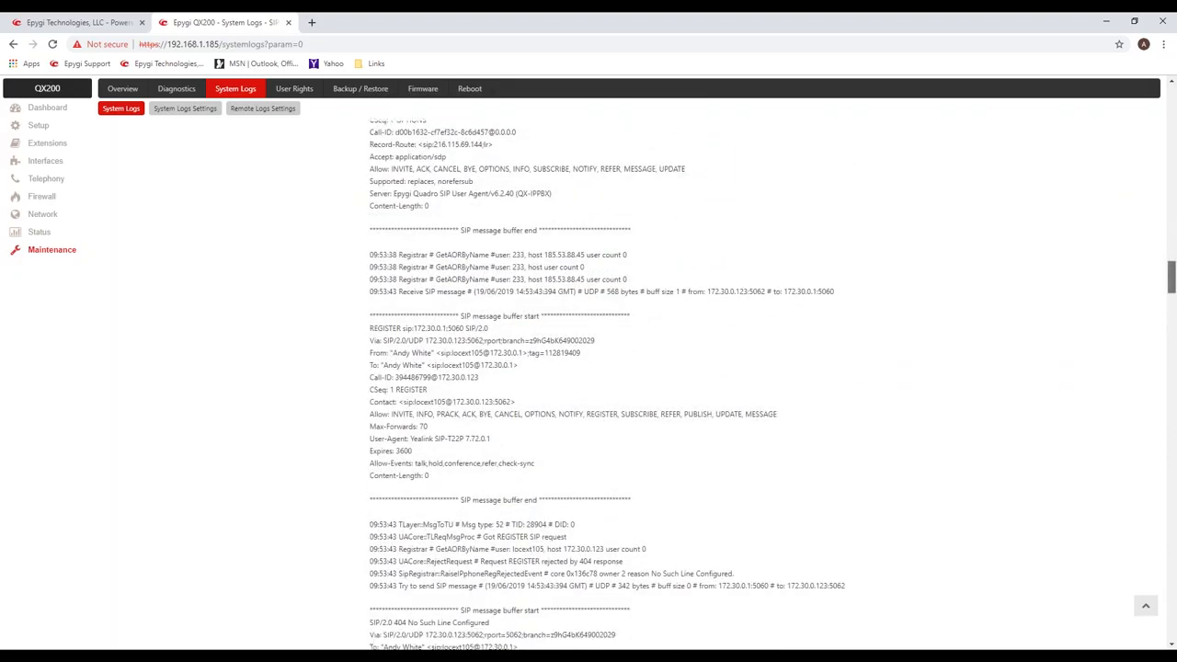
scroll("down", 3)
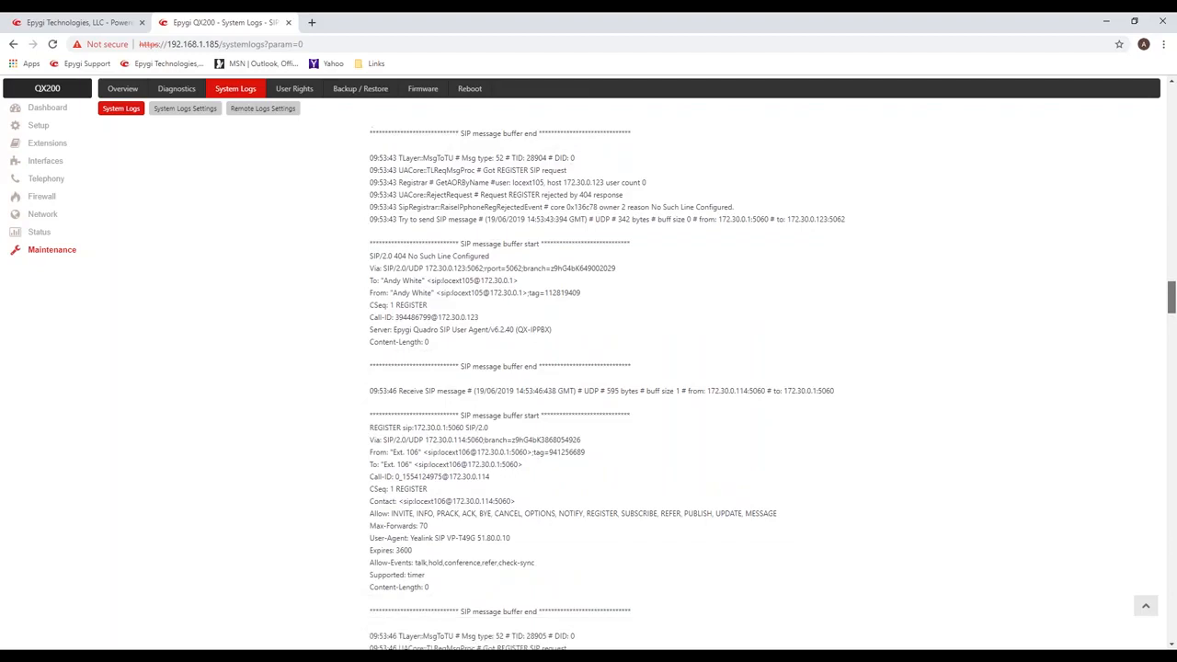
scroll("down", 3)
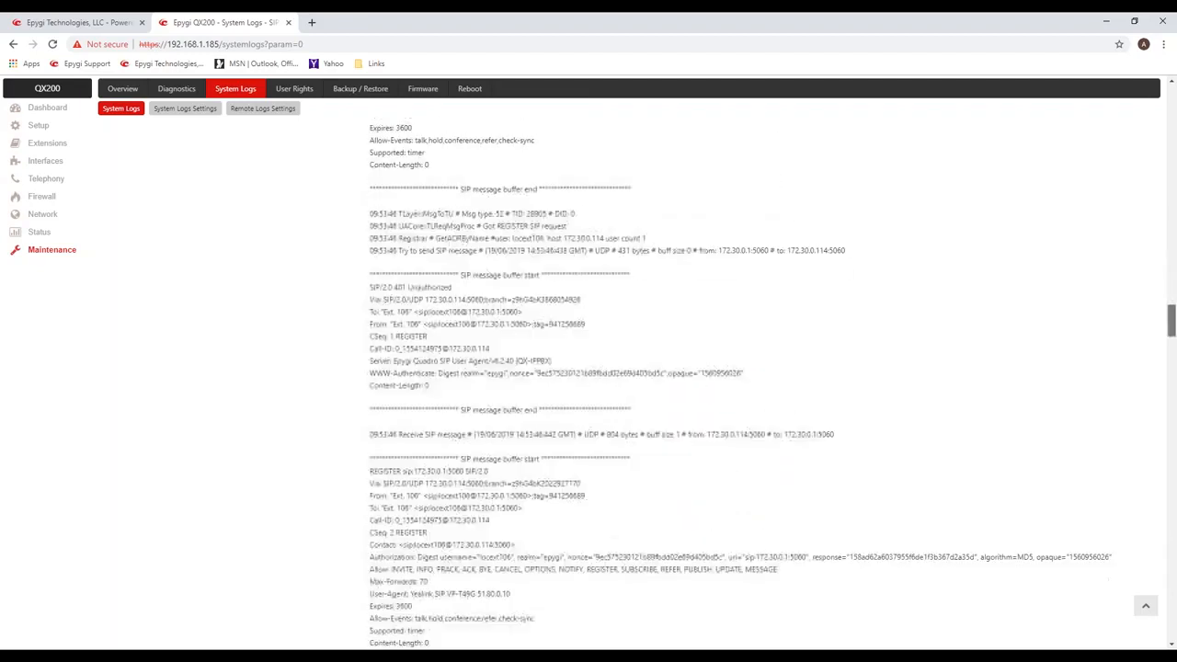
scroll("down", 3)
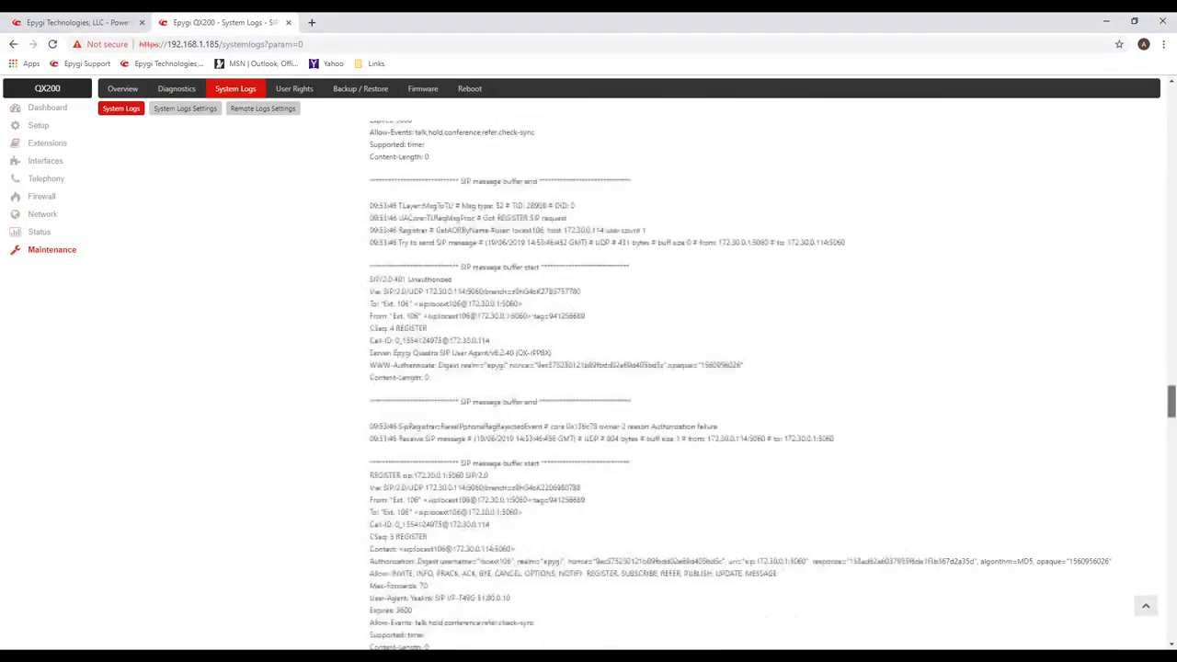
scroll("down", 3)
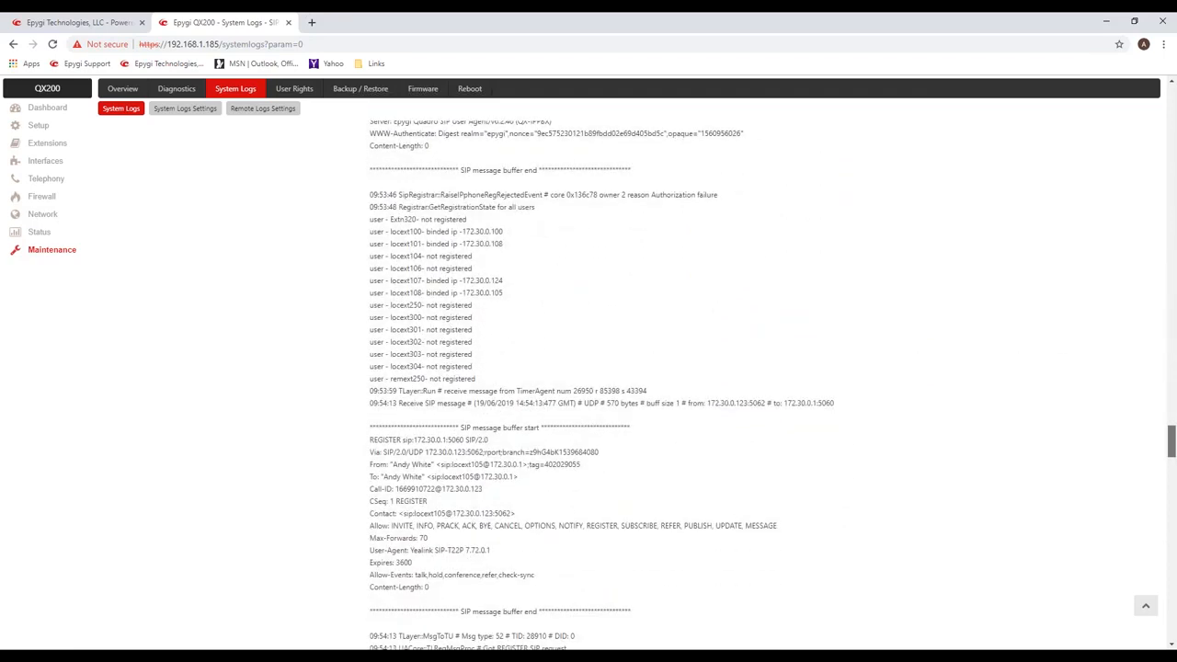
scroll("down", 3)
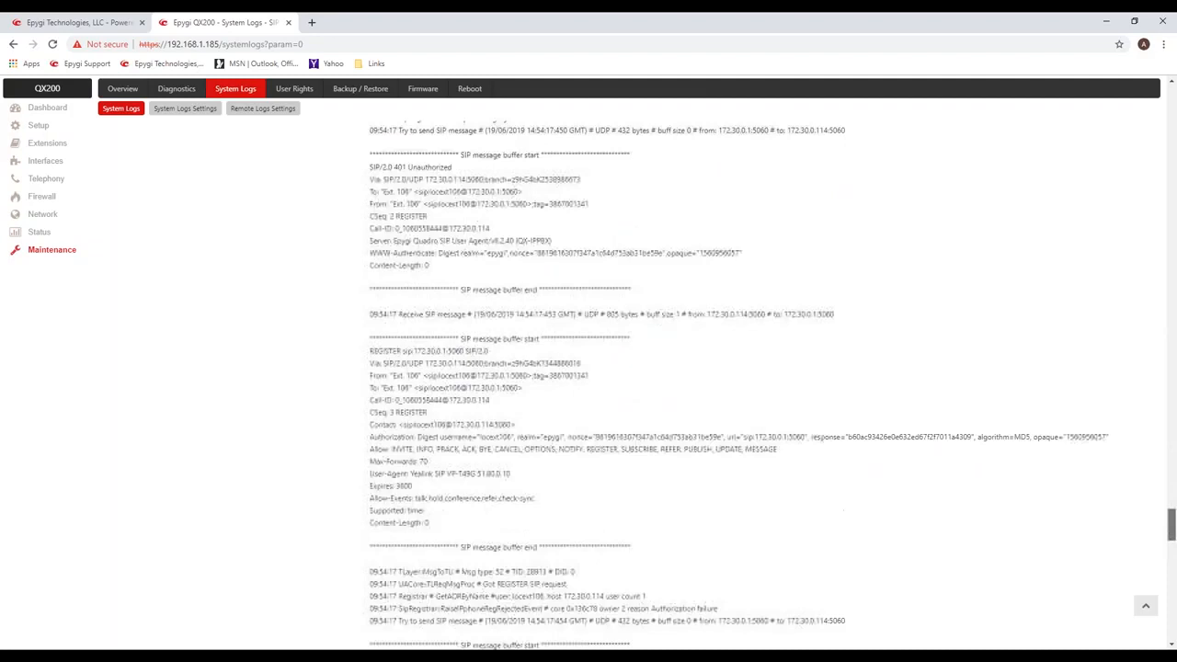
scroll("down", 3)
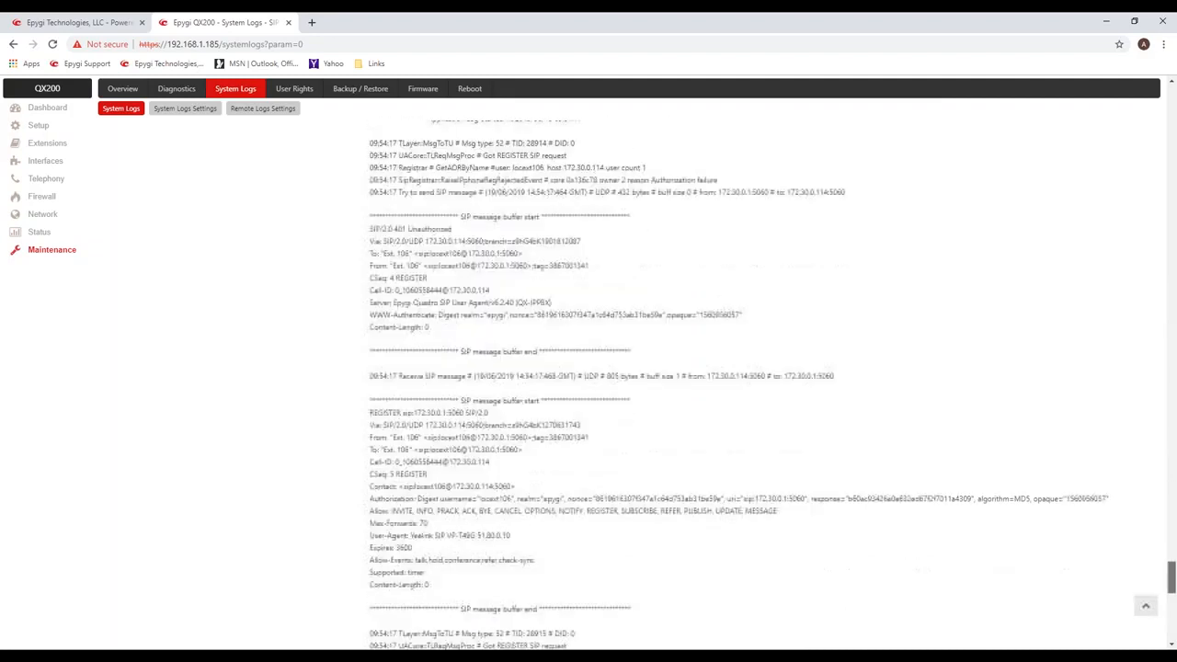
Reopen the SIP Registration log and scroll to extension 101's REGISTER and 401 Unauthorized reply.
left_click(533, 541)
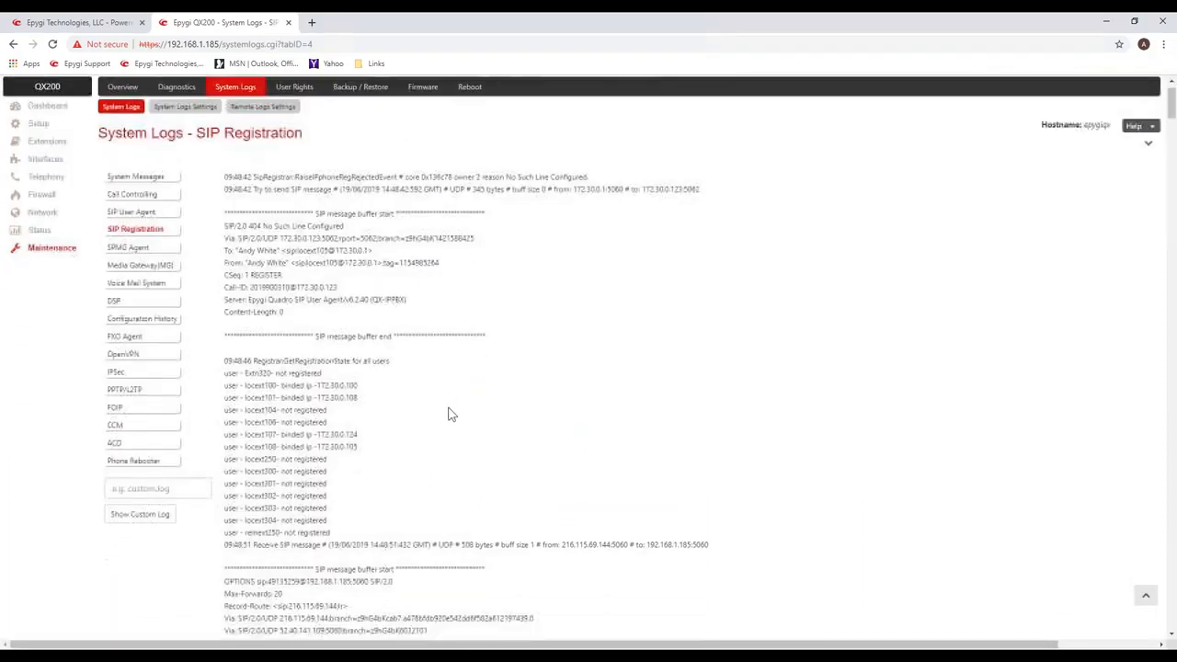
scroll("down", 3)
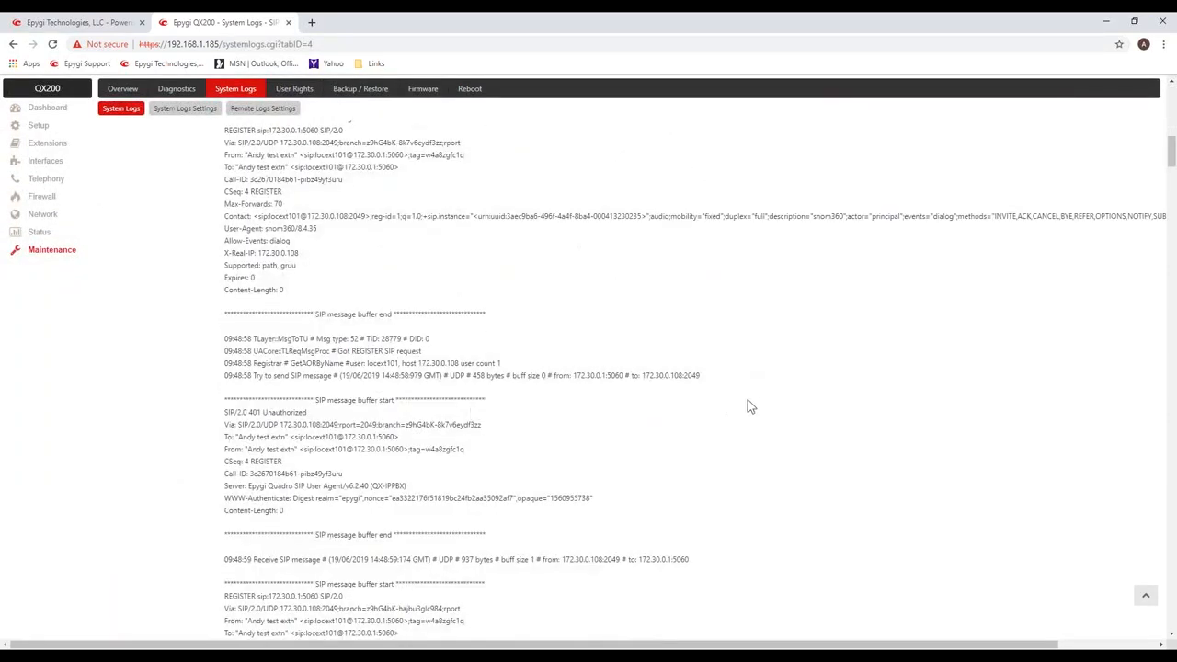
mouse_move(828, 463)
type("s")
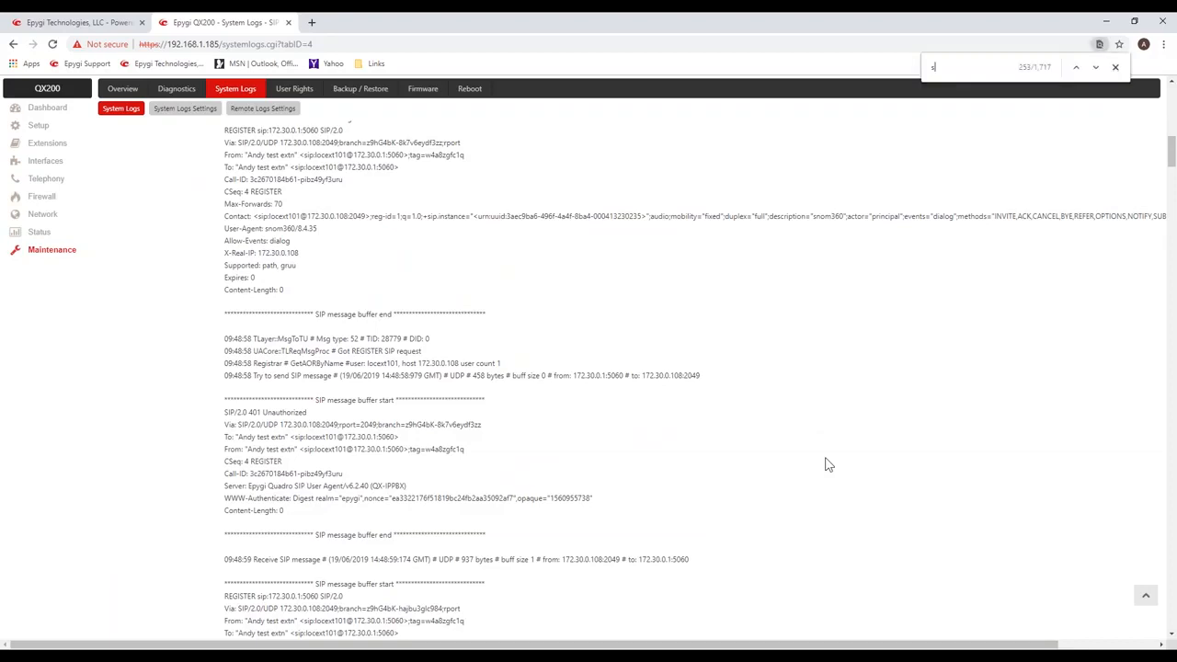
type("nom")
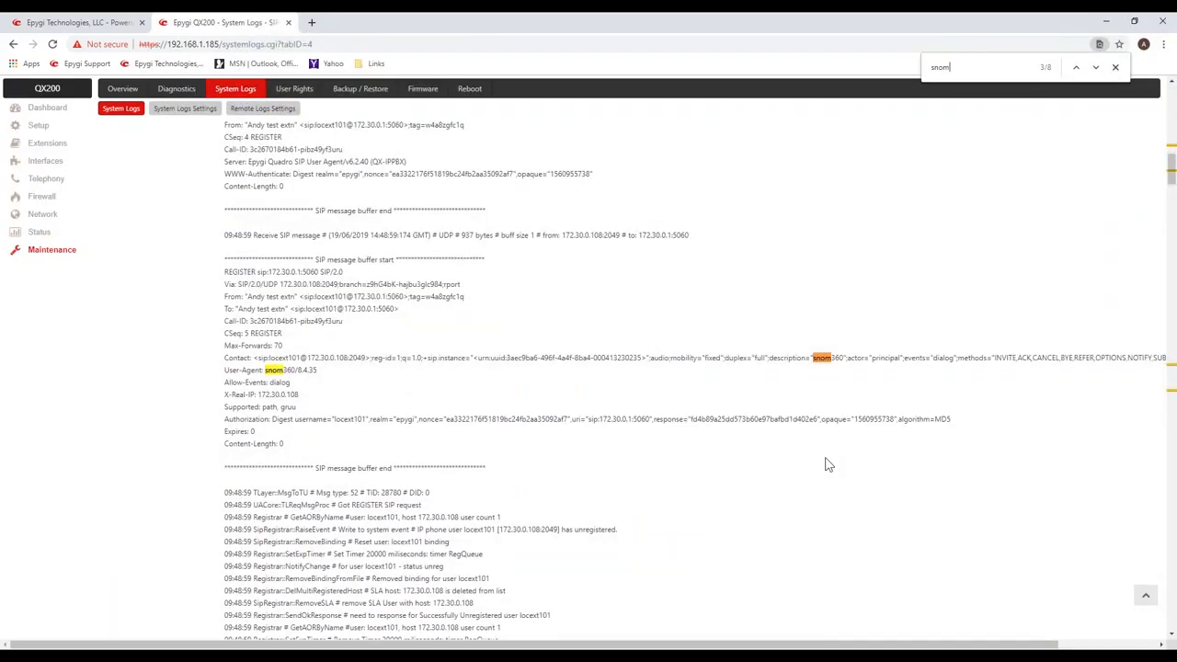
mouse_move(763, 331)
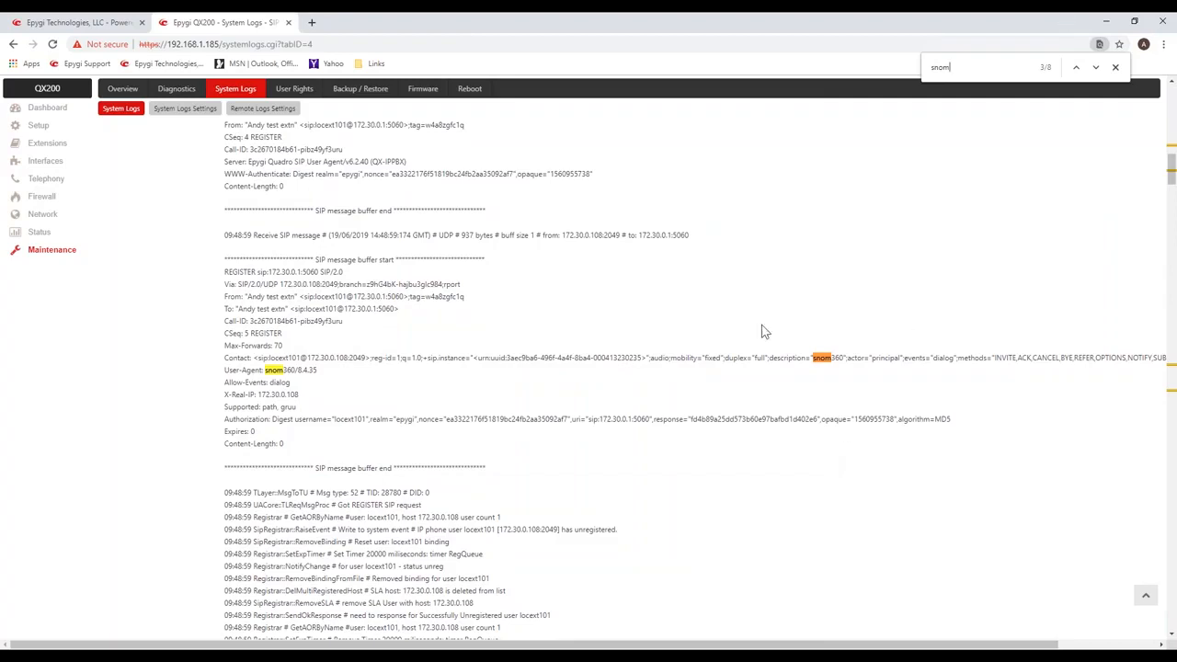
scroll("down", 3)
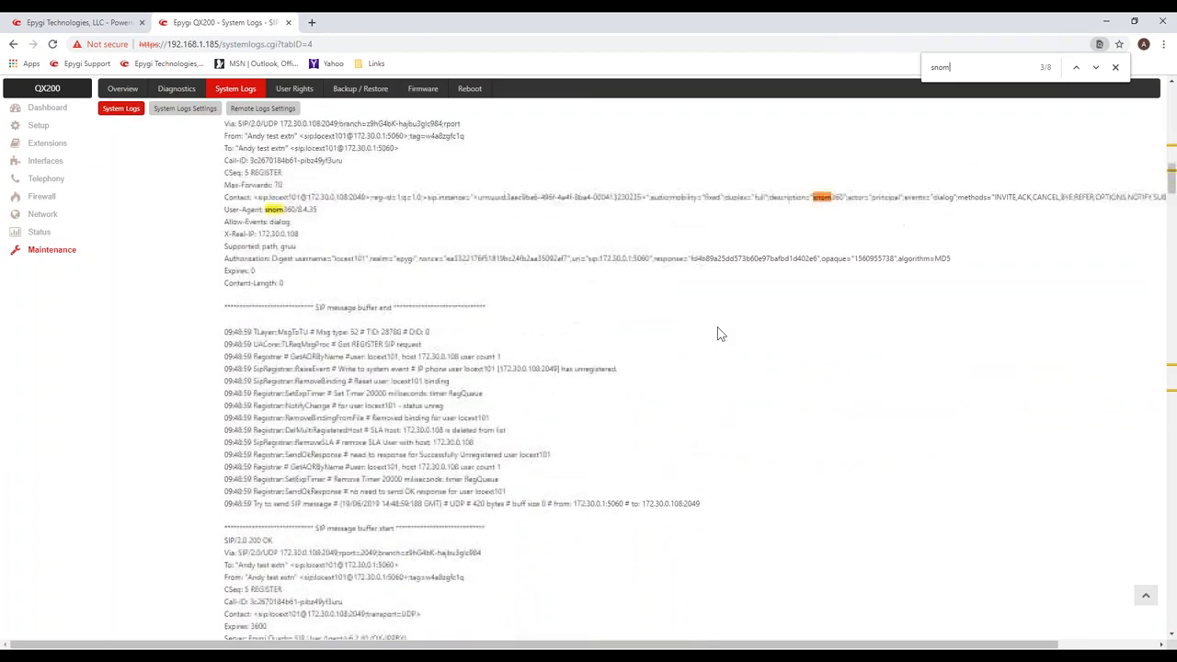
scroll("down", 3)
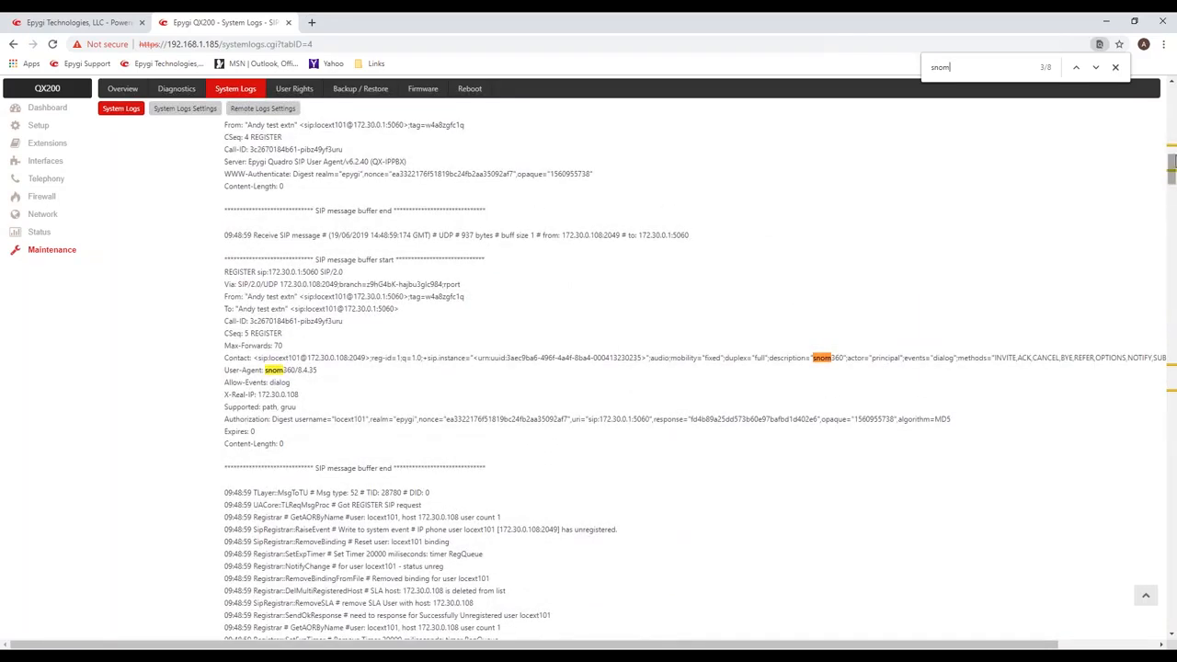
scroll("down", 3)
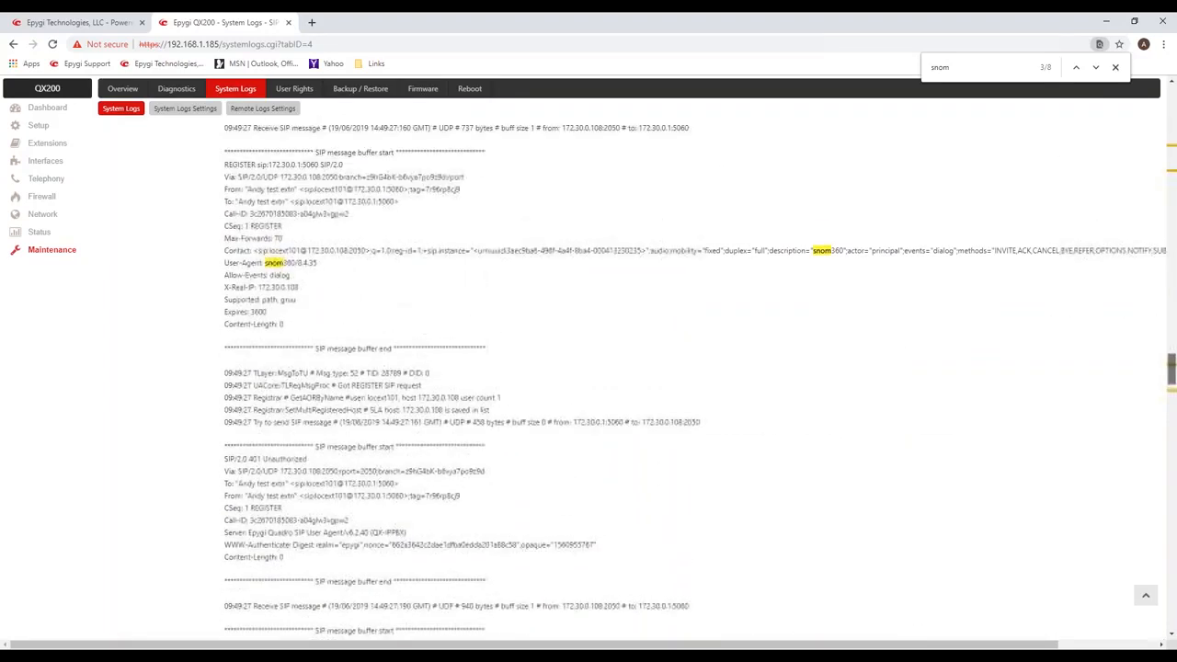
scroll("down", 3)
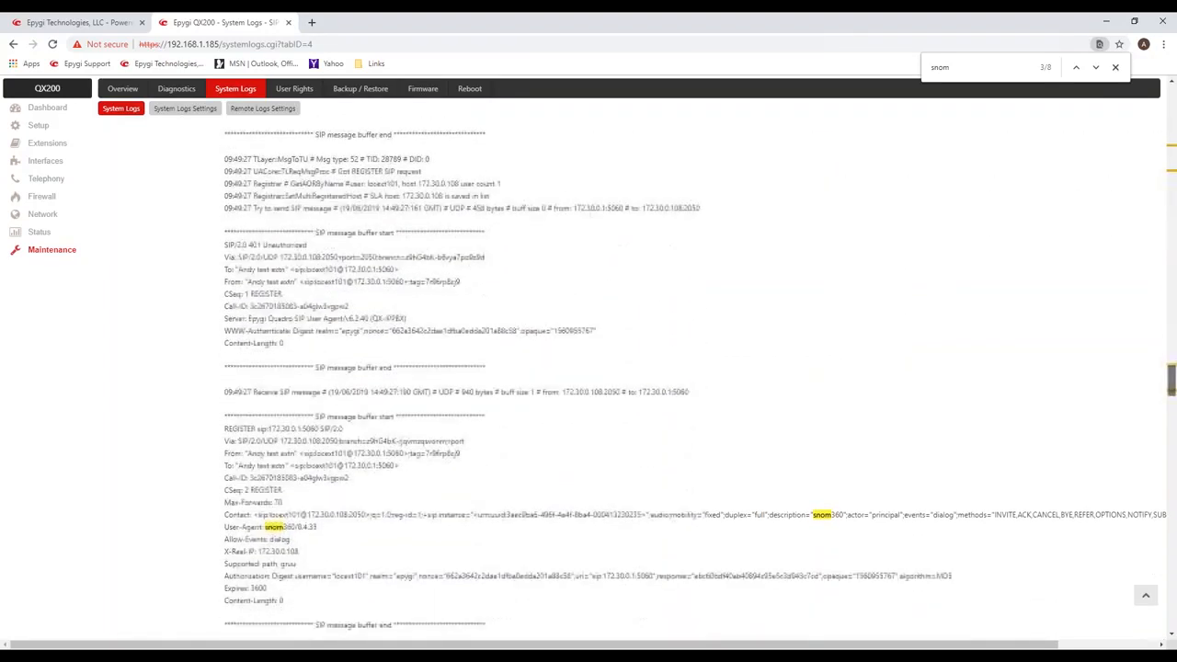
scroll("down", 3)
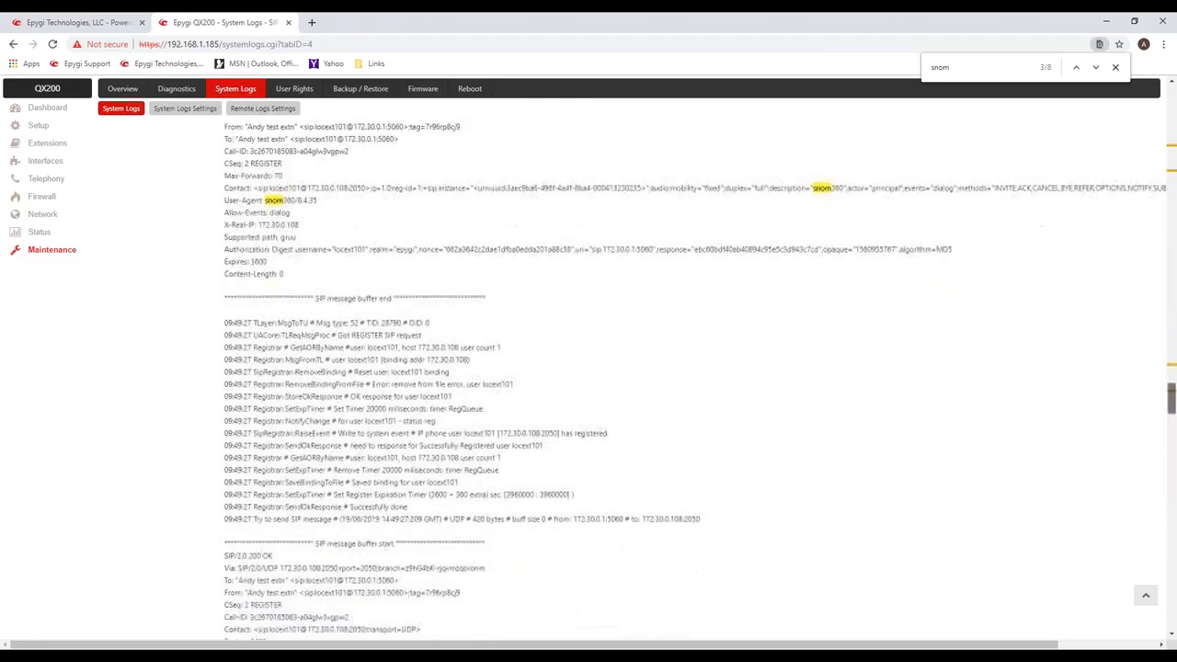
scroll("down", 3)
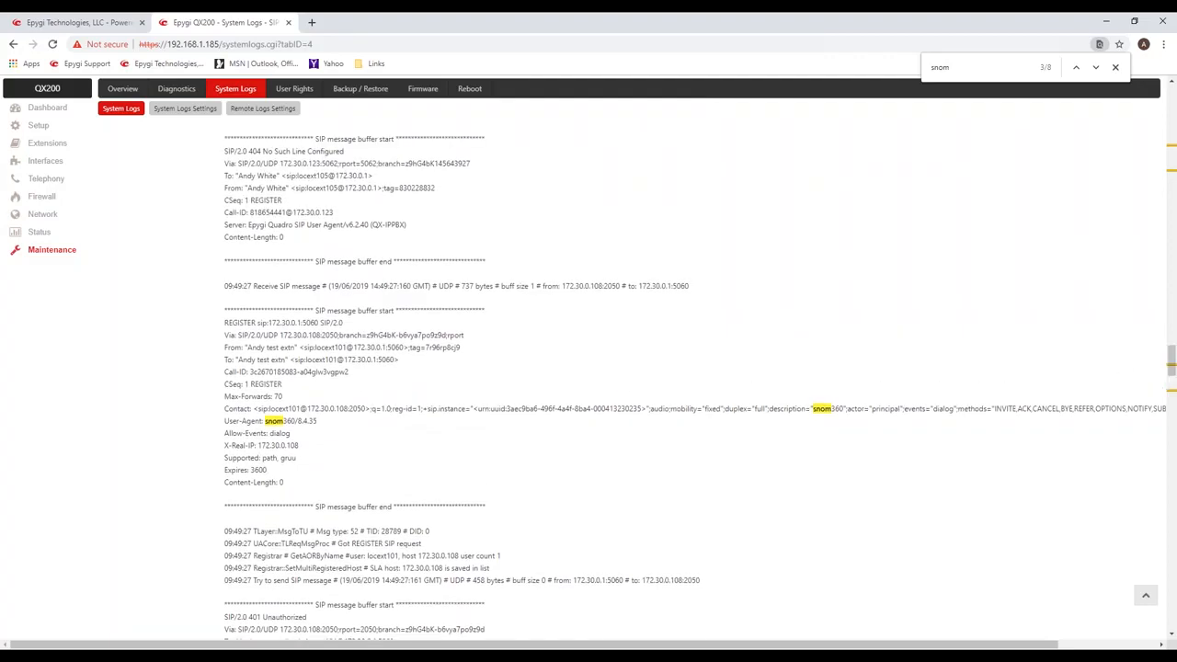
mouse_move(305, 394)
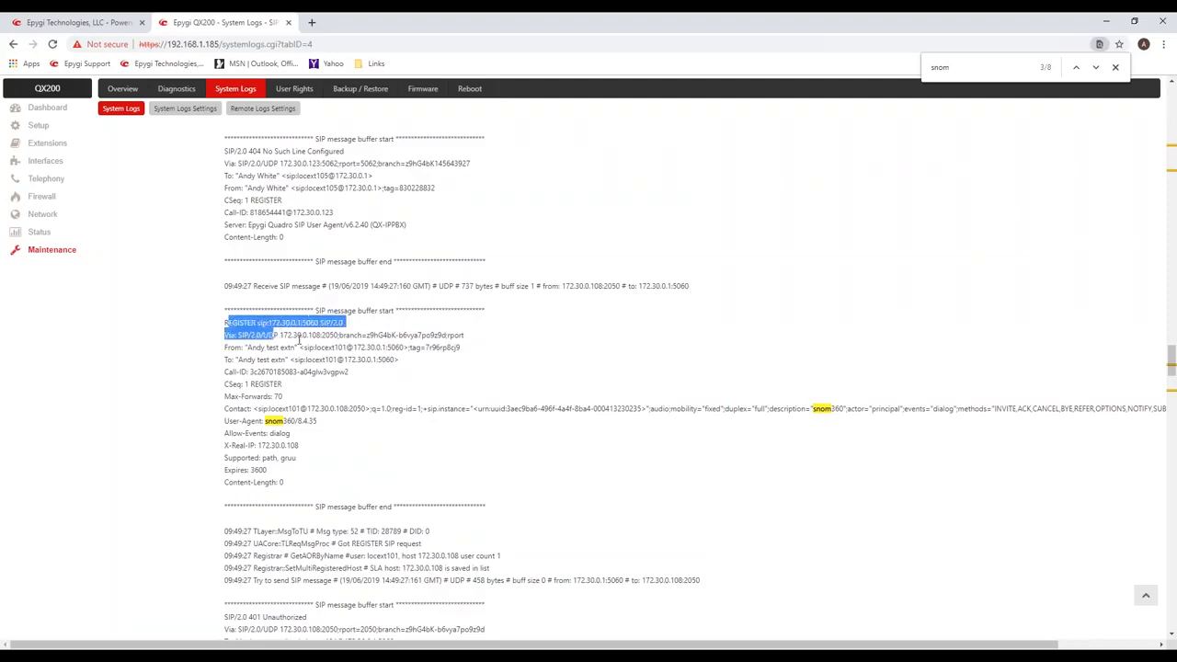
left_click_drag(224, 323, 331, 421)
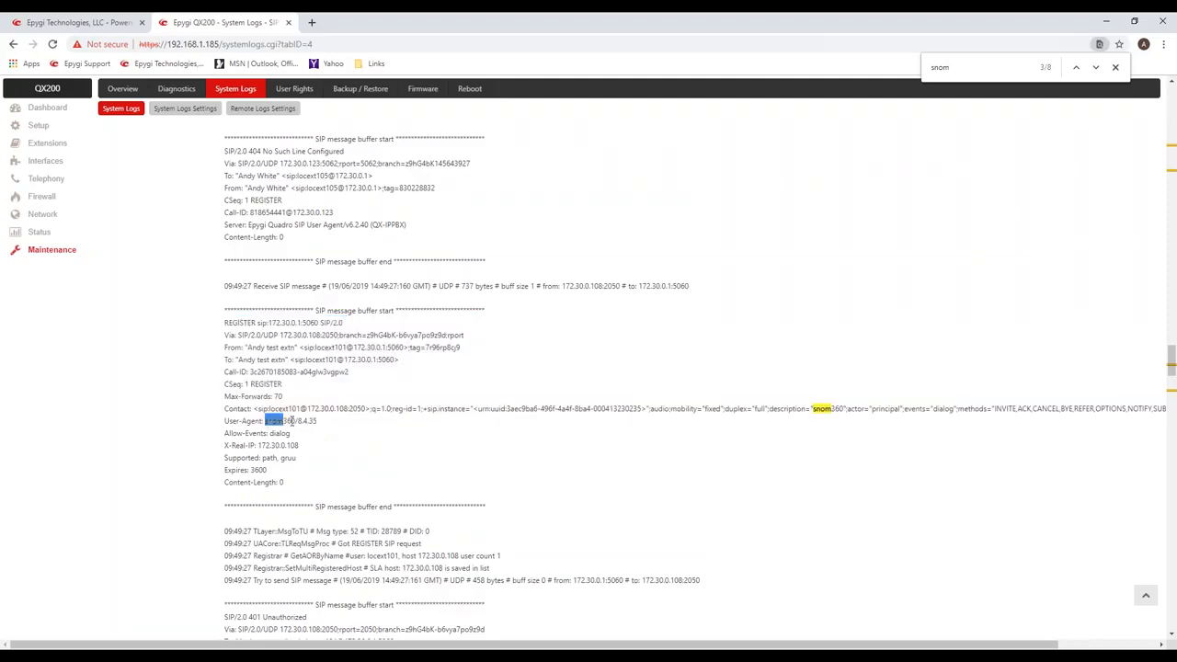
scroll("down", 3)
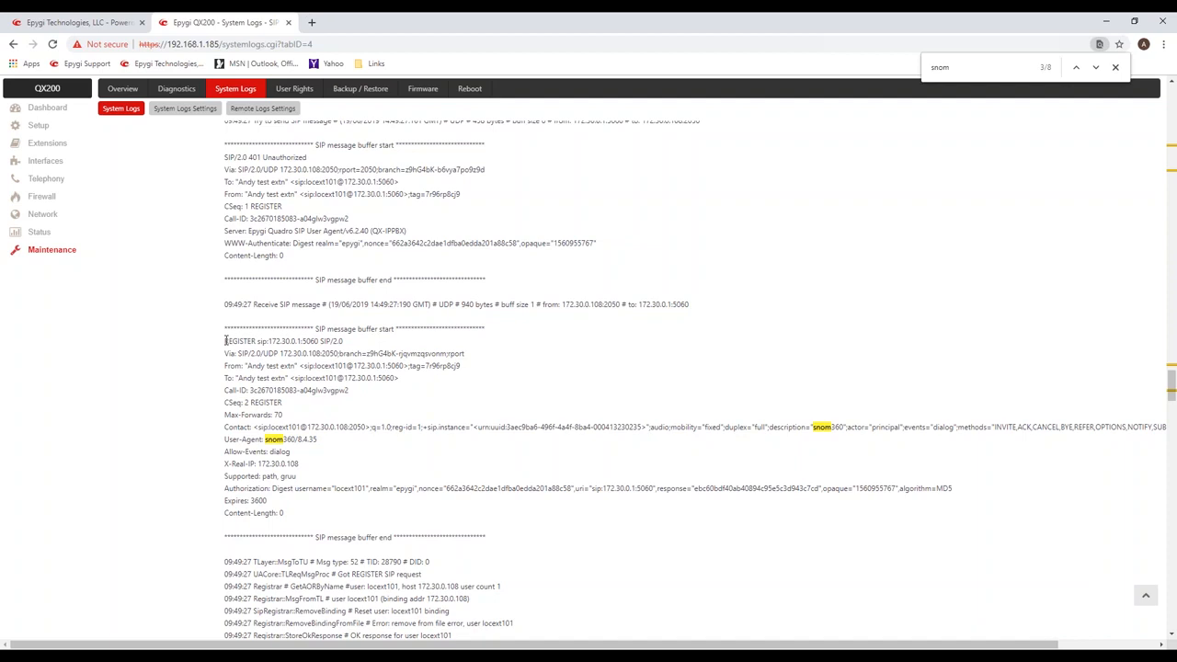
mouse_move(230, 439)
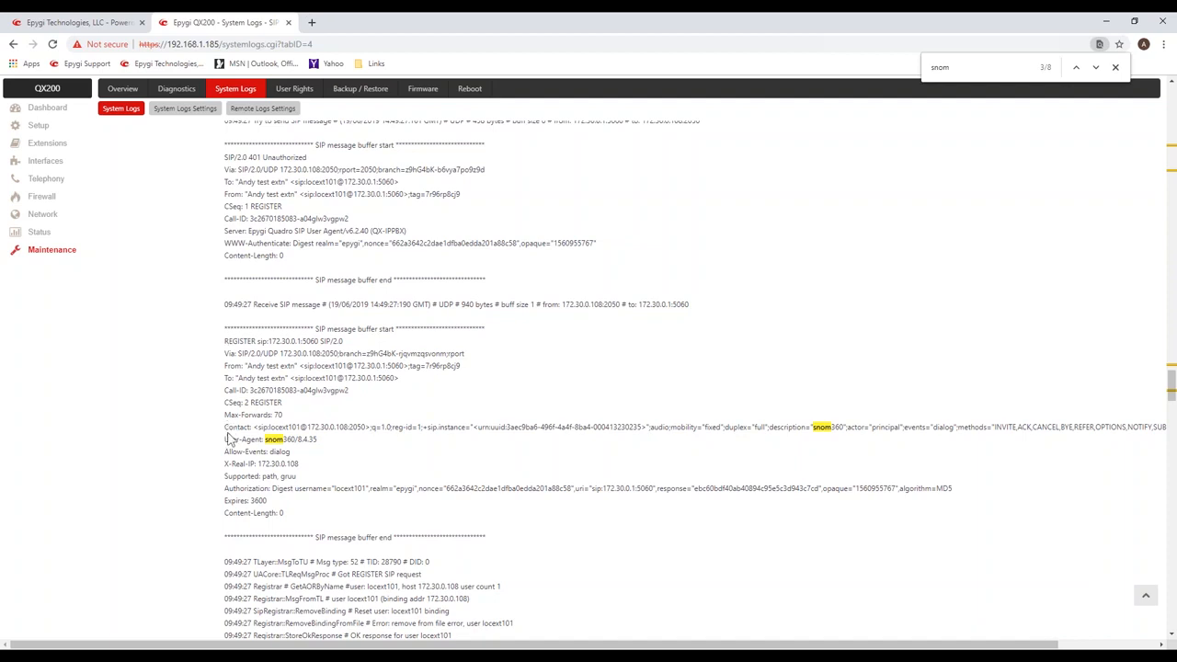
scroll("down", 3)
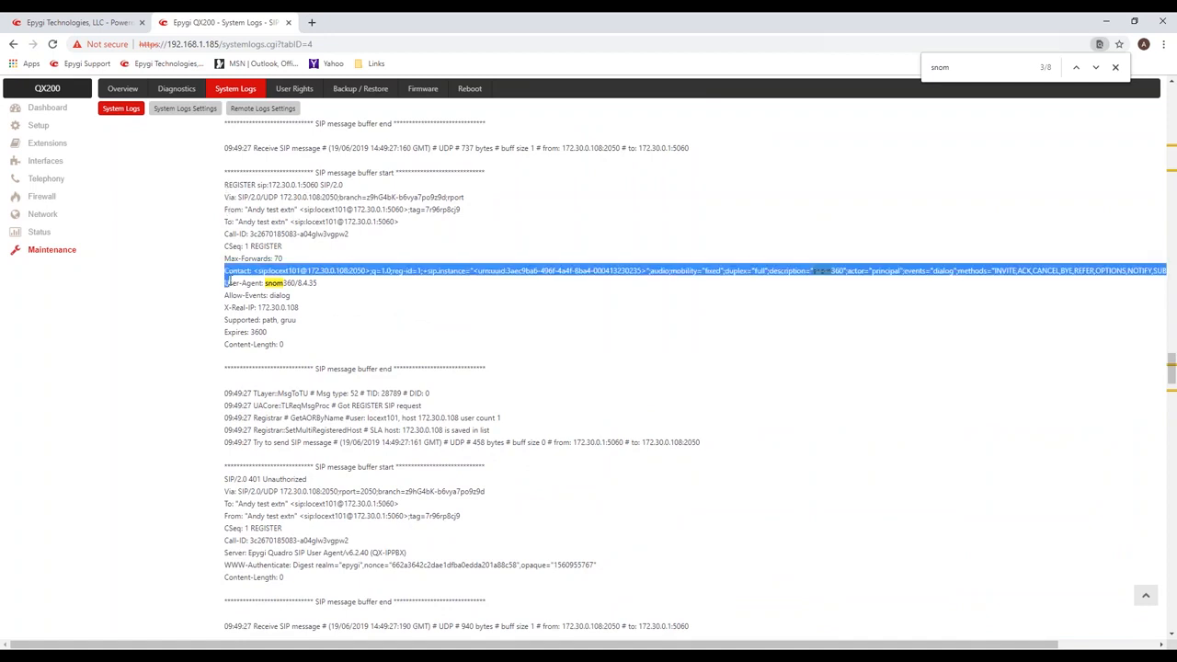
scroll("down", 3)
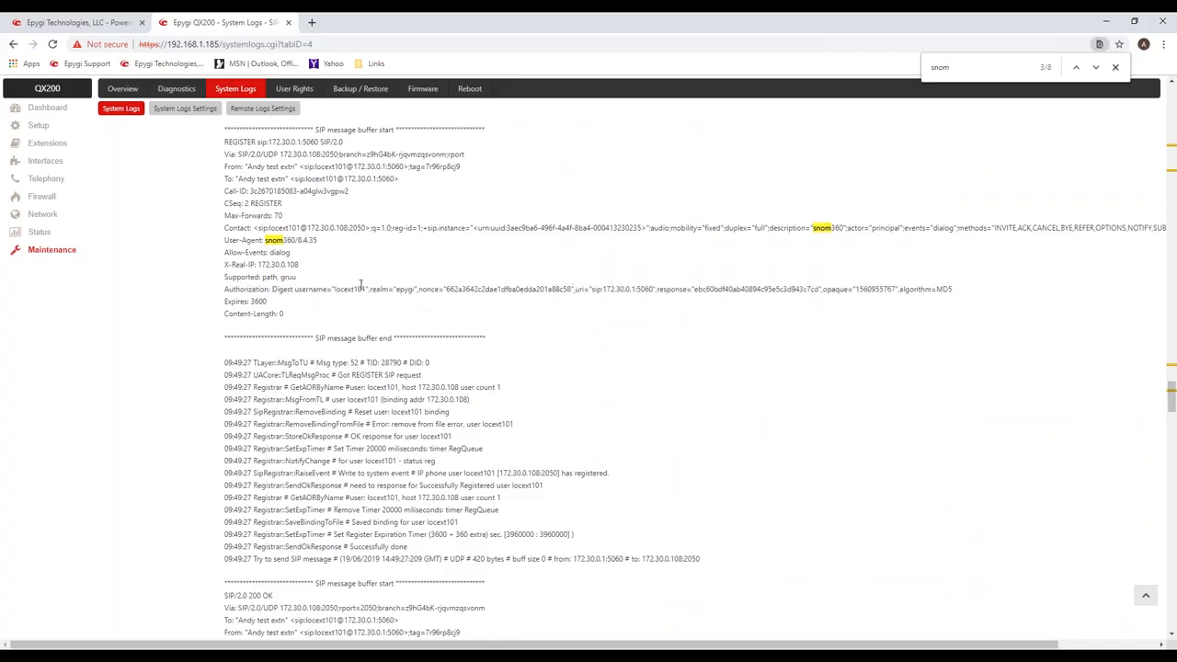
double_click(350, 289)
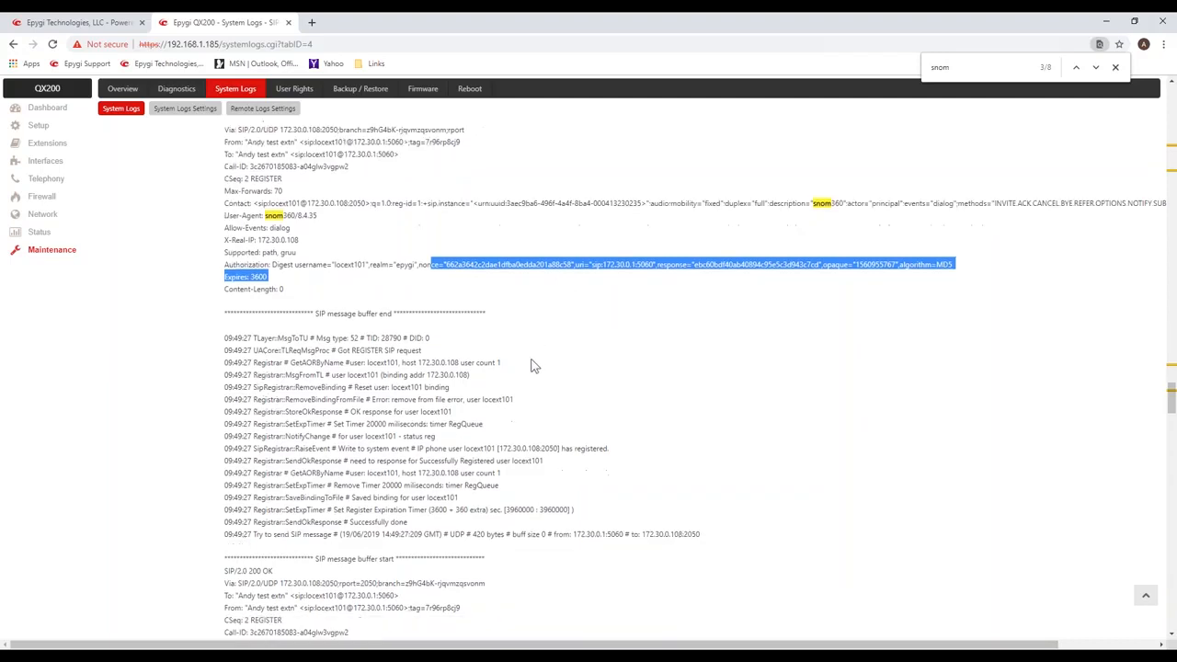
scroll("down", 3)
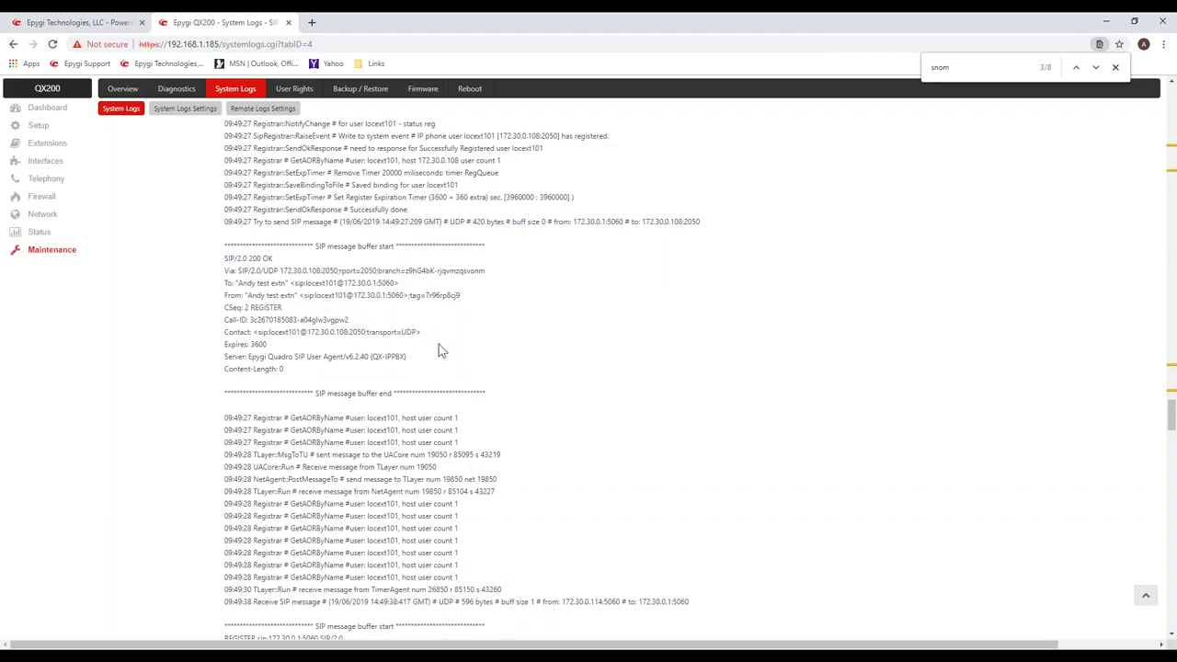
mouse_move(430, 353)
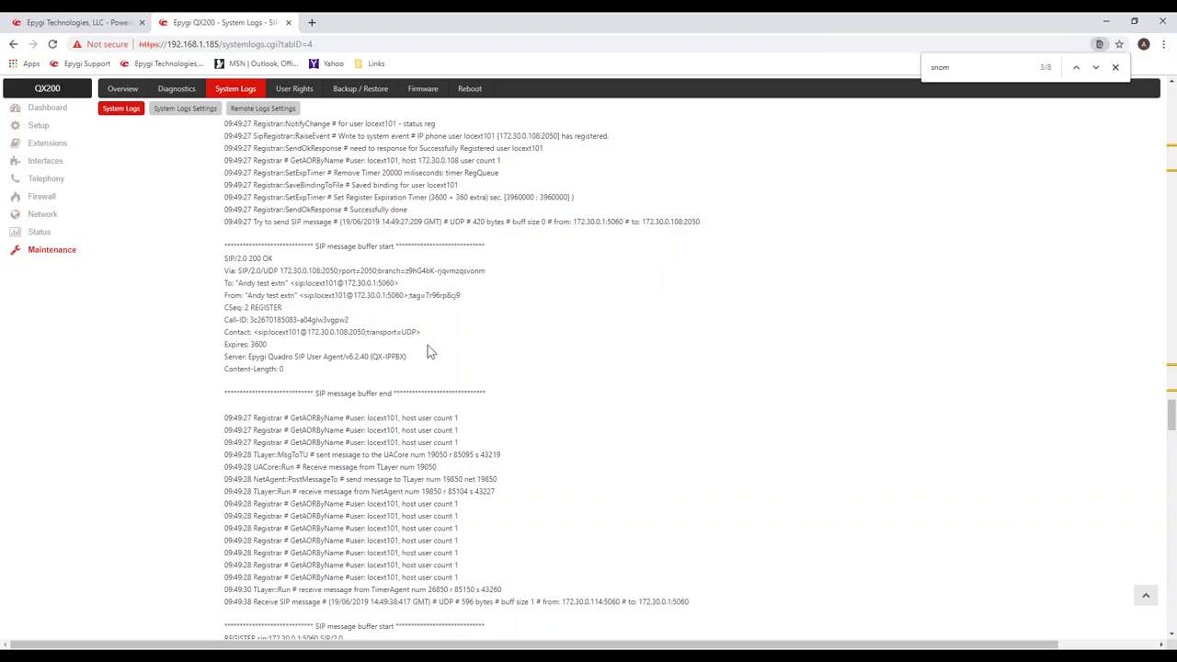
mouse_move(429, 350)
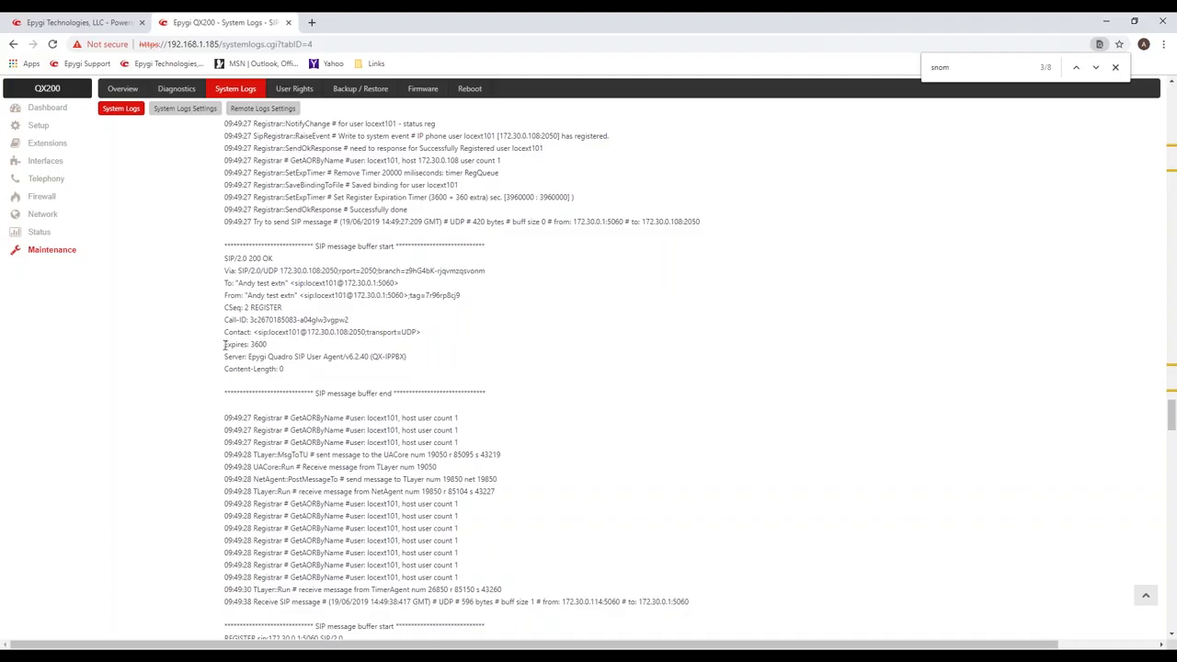
double_click(243, 344)
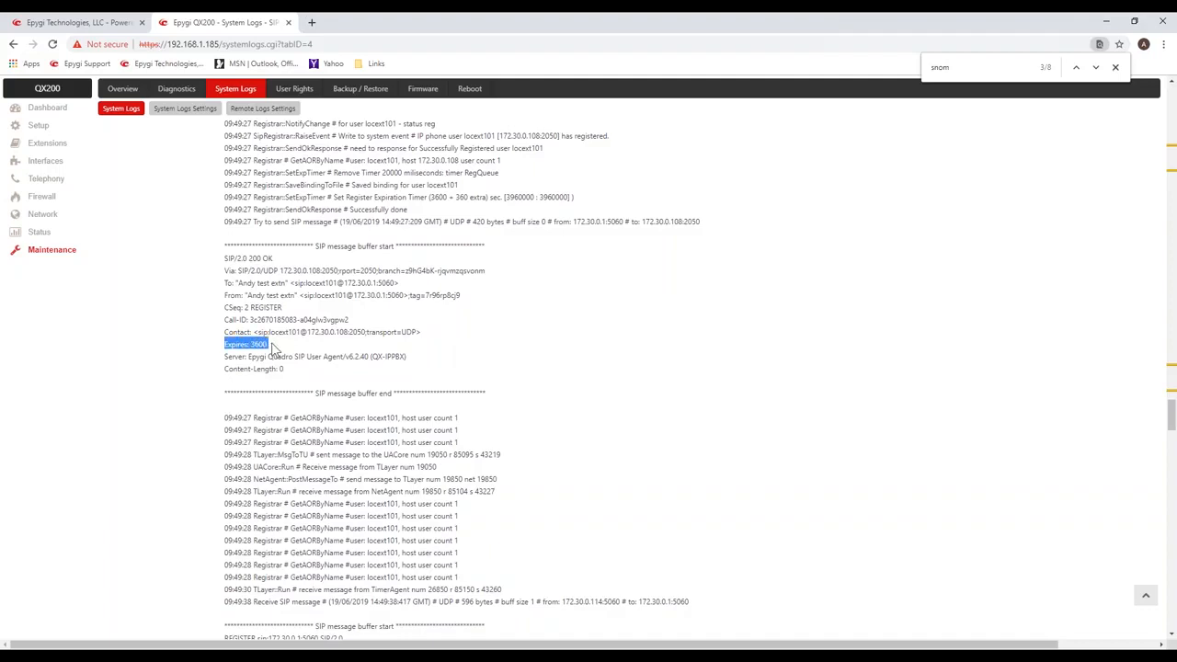
mouse_move(420, 331)
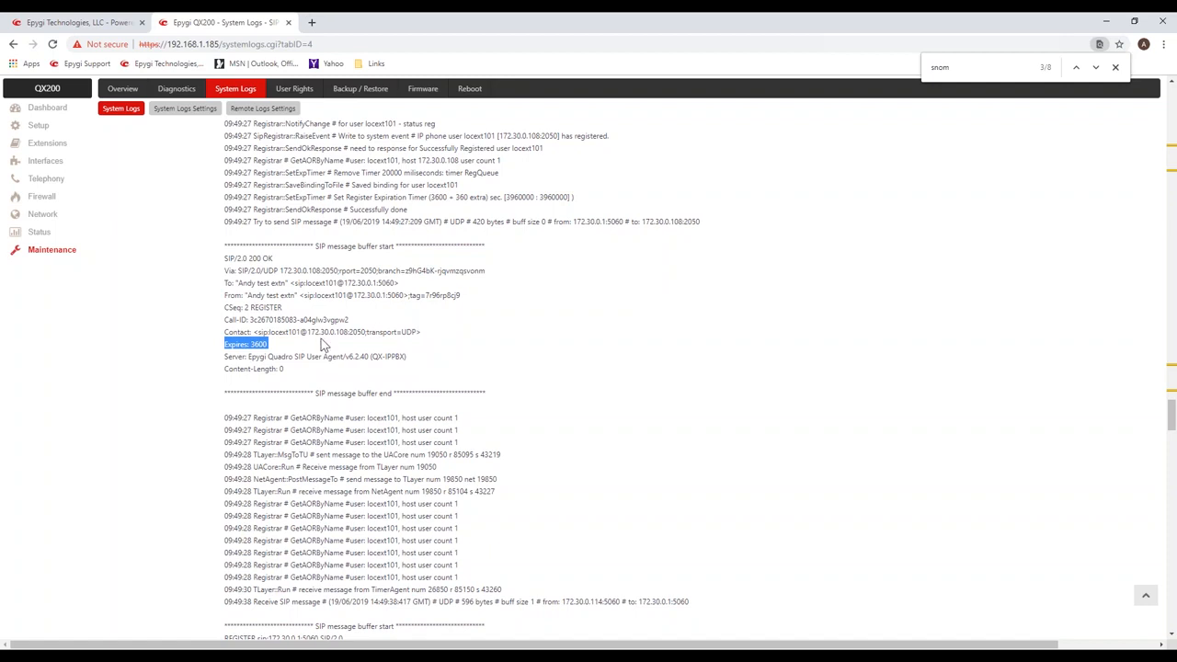
mouse_move(280, 346)
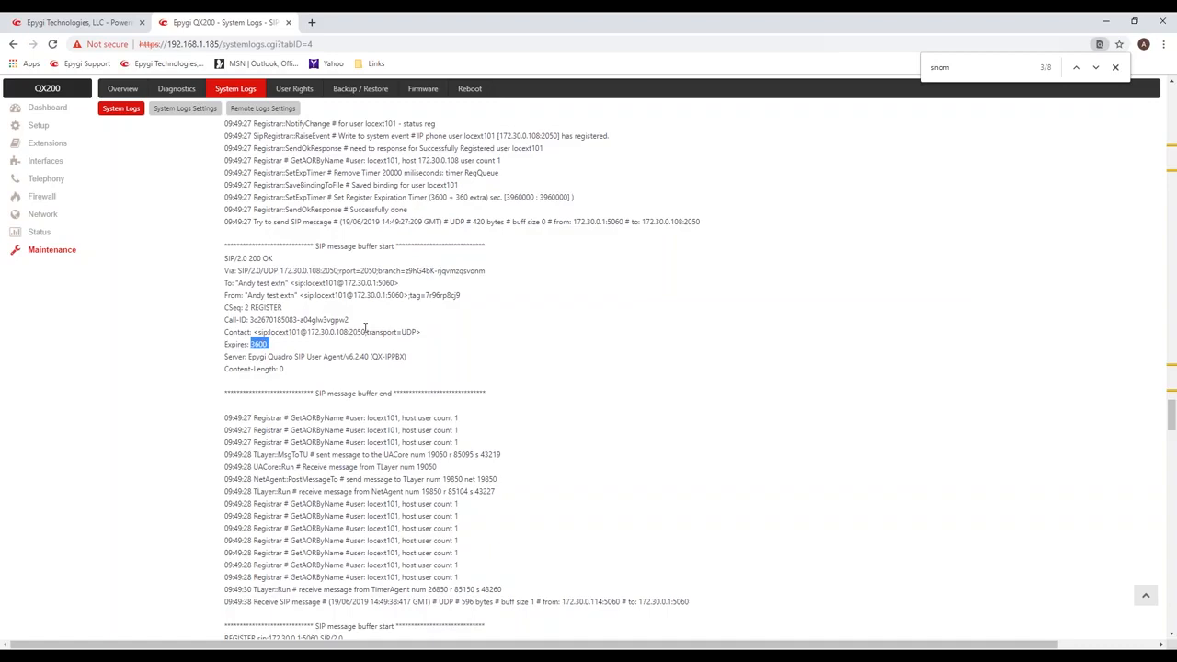
mouse_move(416, 446)
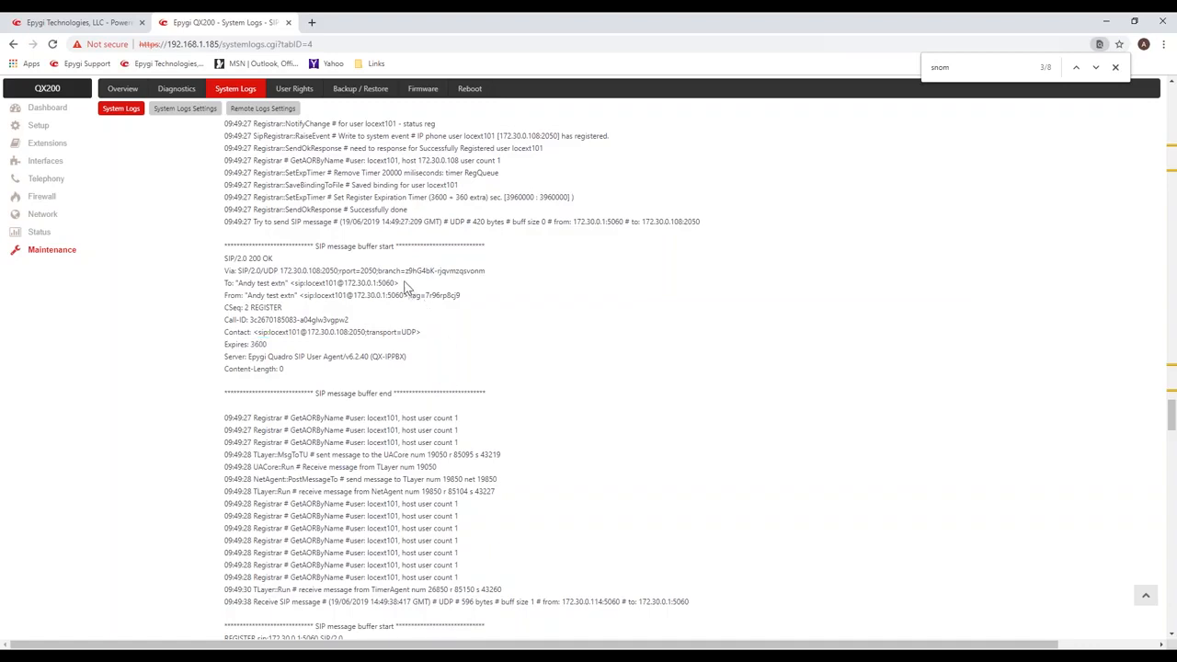
scroll("down", 3)
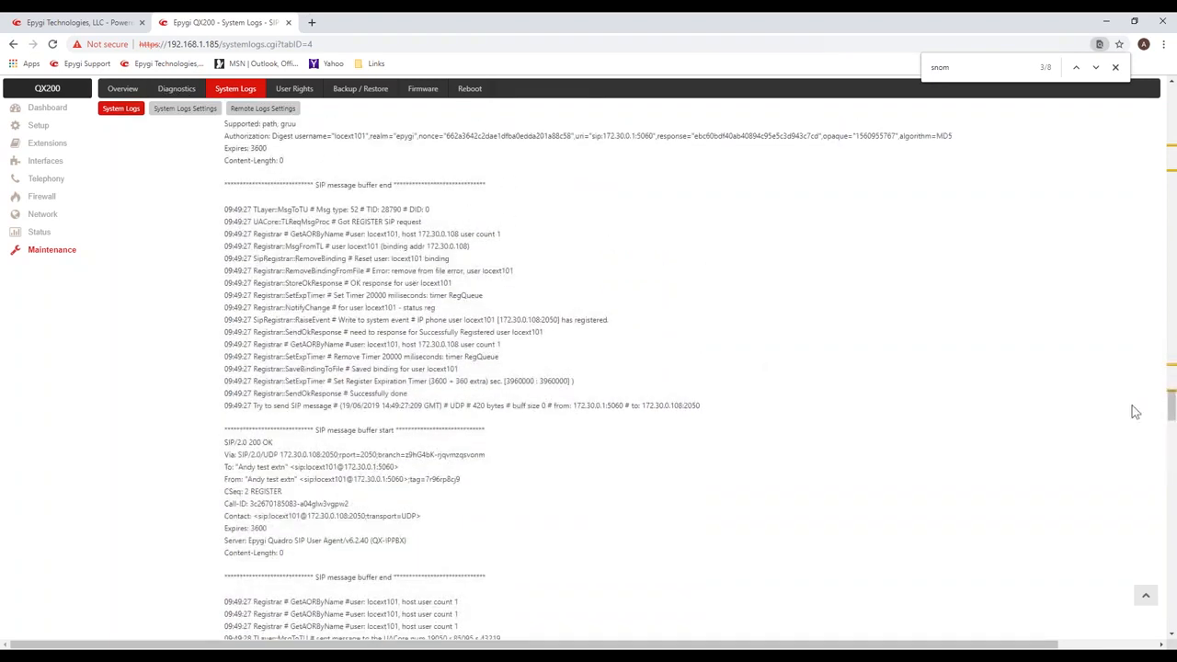
scroll("down", 3)
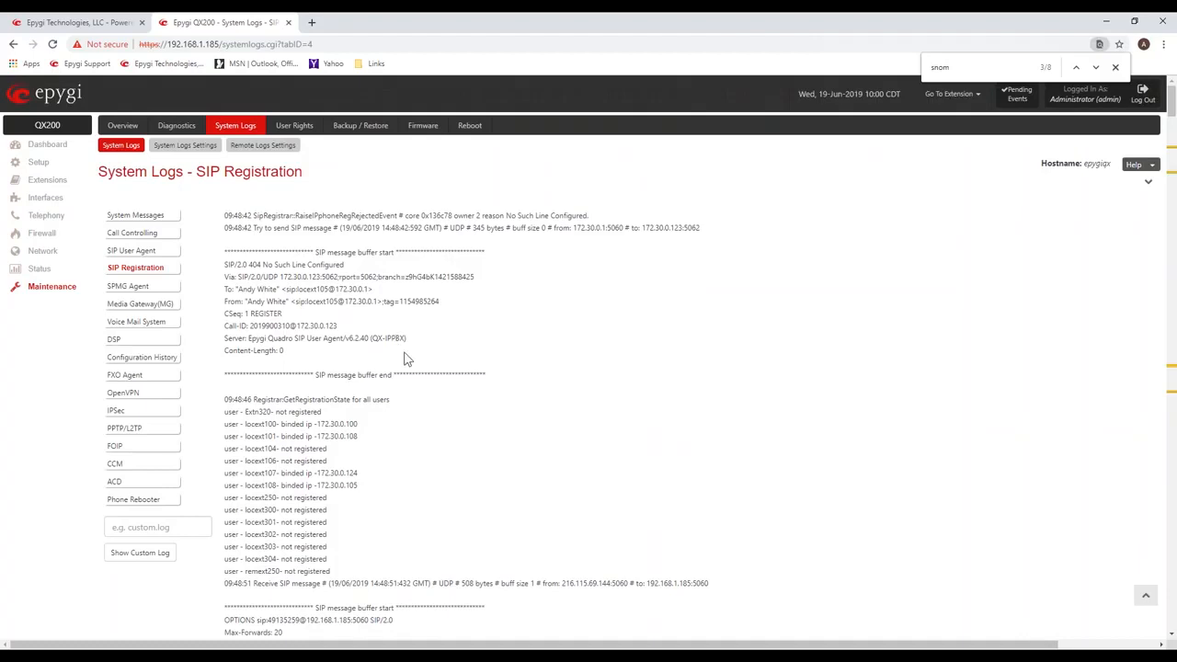
mouse_move(43, 250)
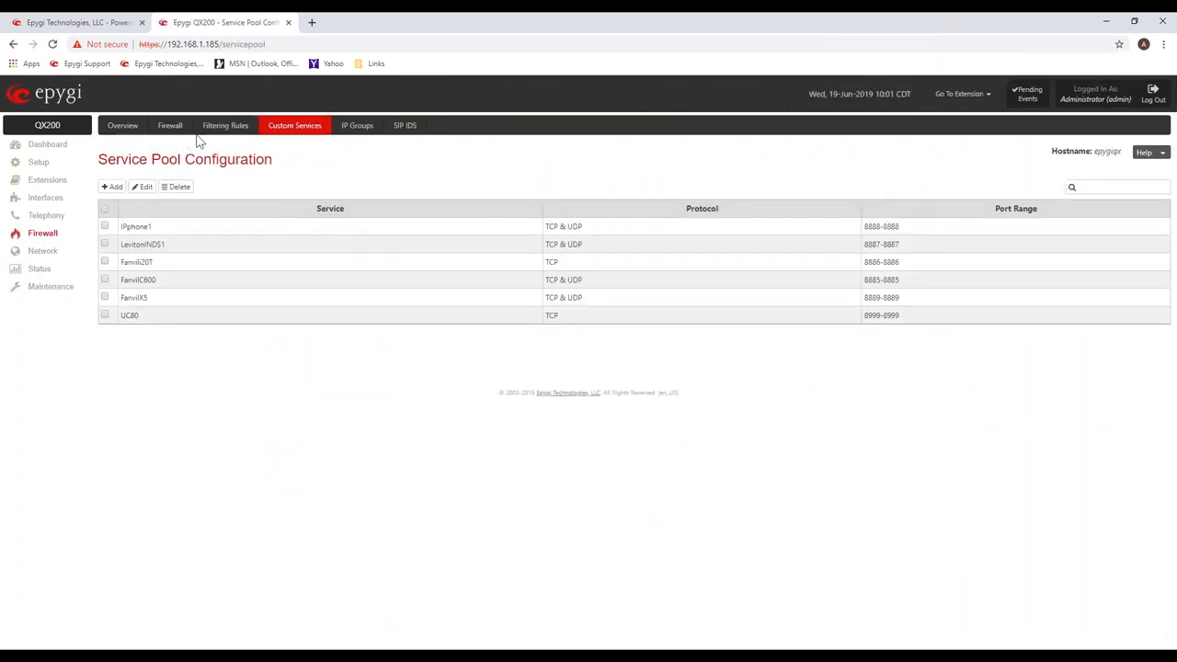
Show the firewall's Incoming Traffic / Port Forwarding filtering rules.
left_click(224, 125)
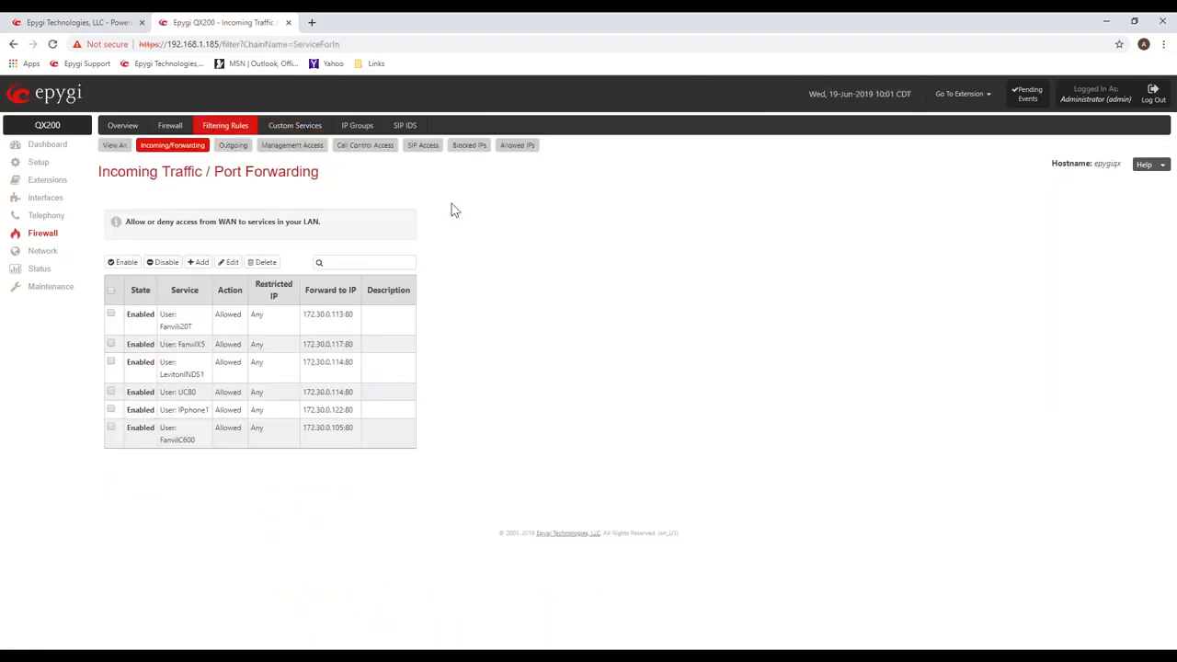
mouse_move(527, 252)
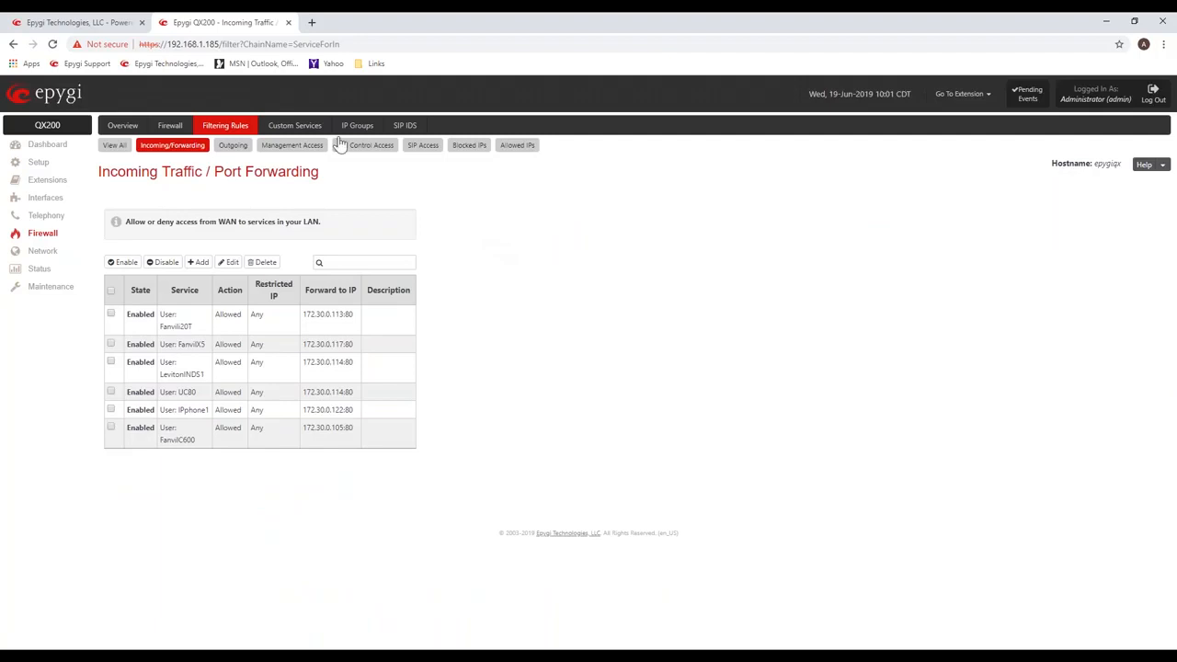
Show the SIP IDS Settings with detection enabled, IP blocking and 32-second message discard.
left_click(404, 125)
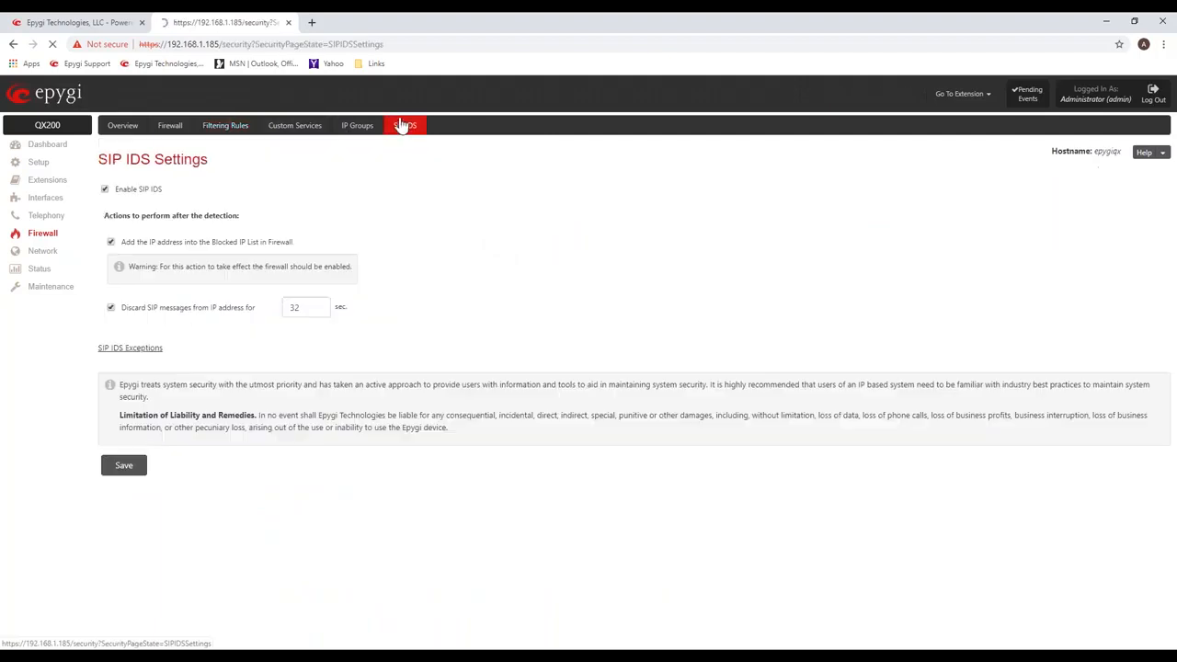
left_click(405, 125)
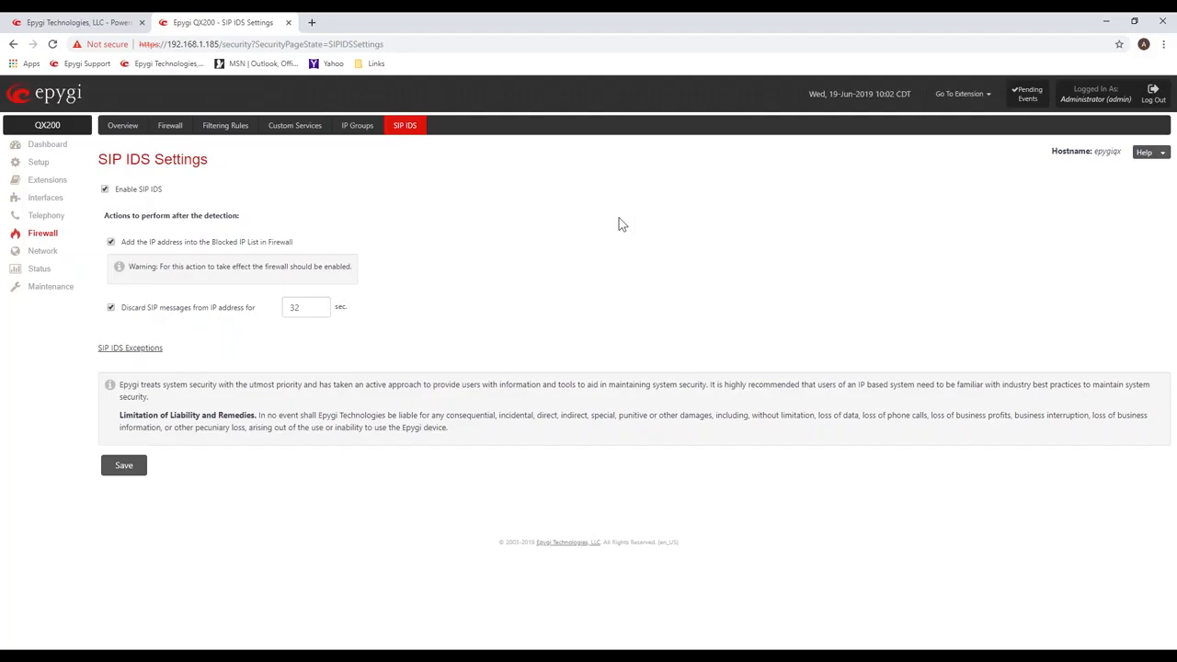
mouse_move(468, 257)
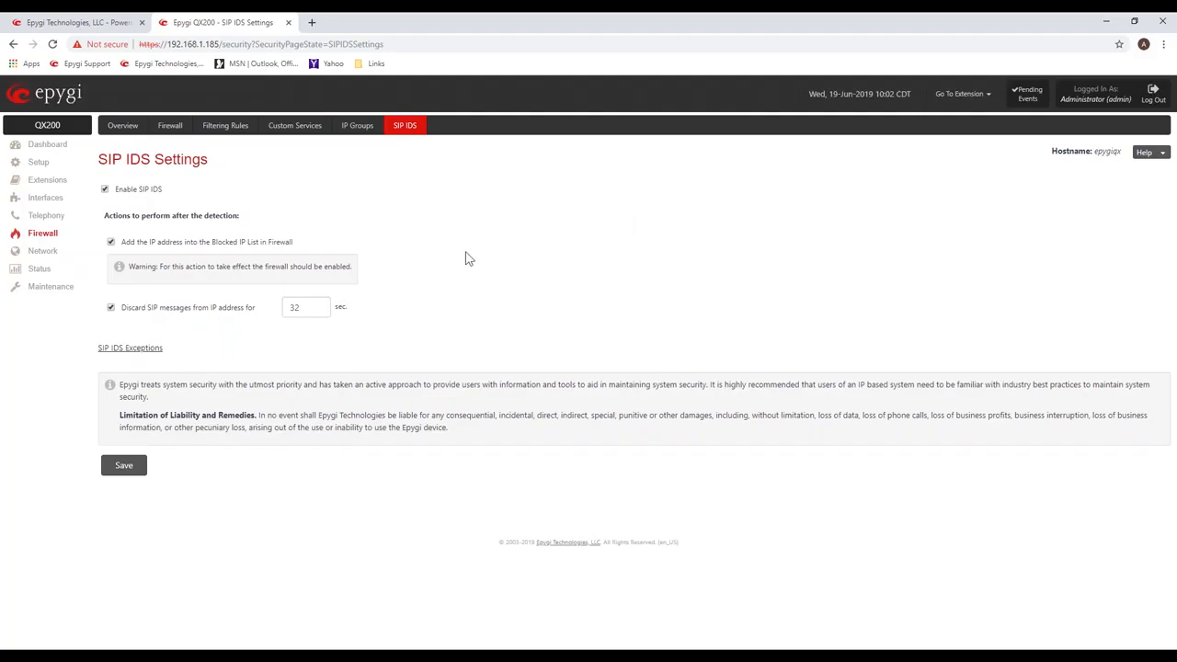
mouse_move(535, 271)
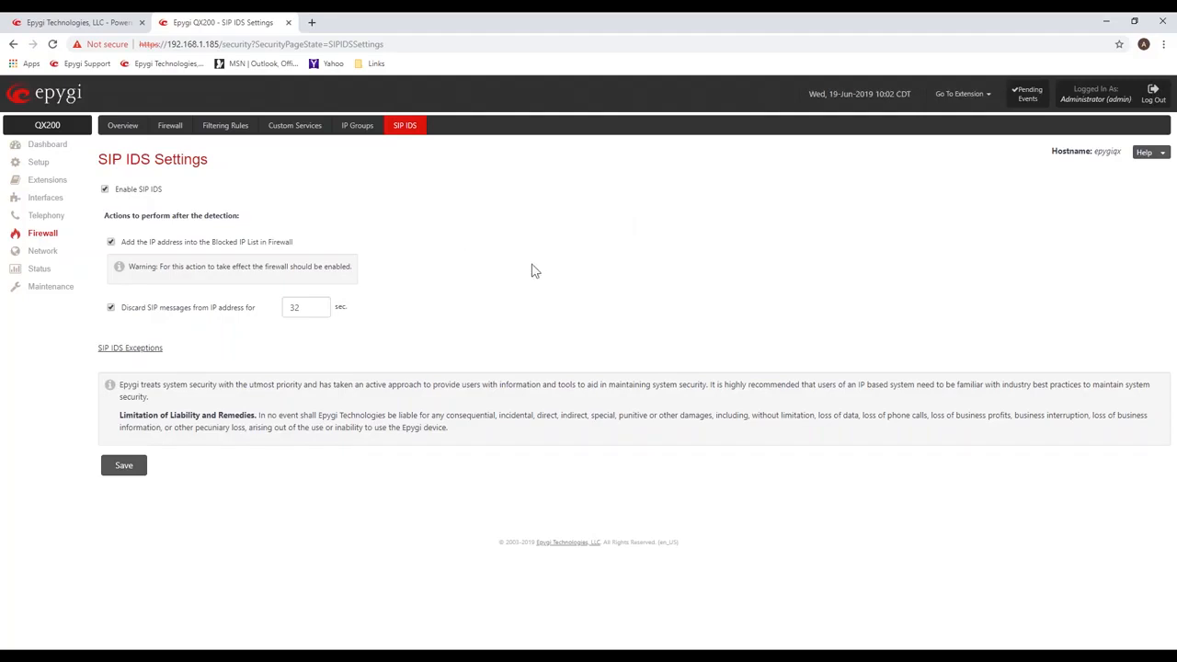
mouse_move(519, 273)
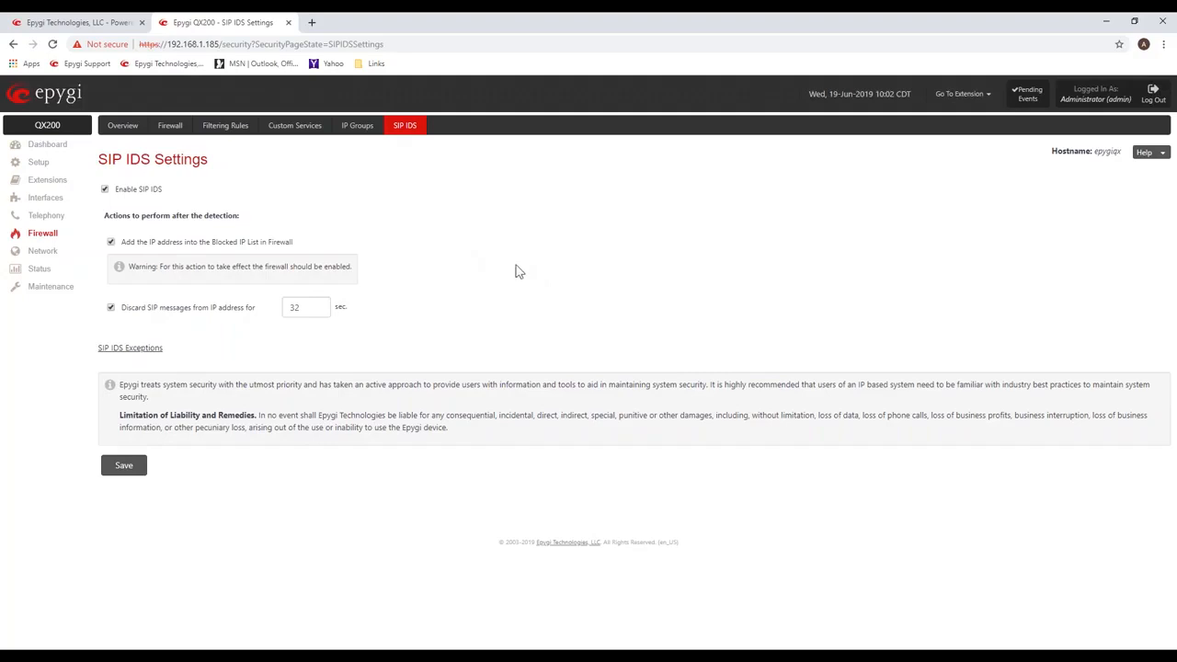
mouse_move(128, 348)
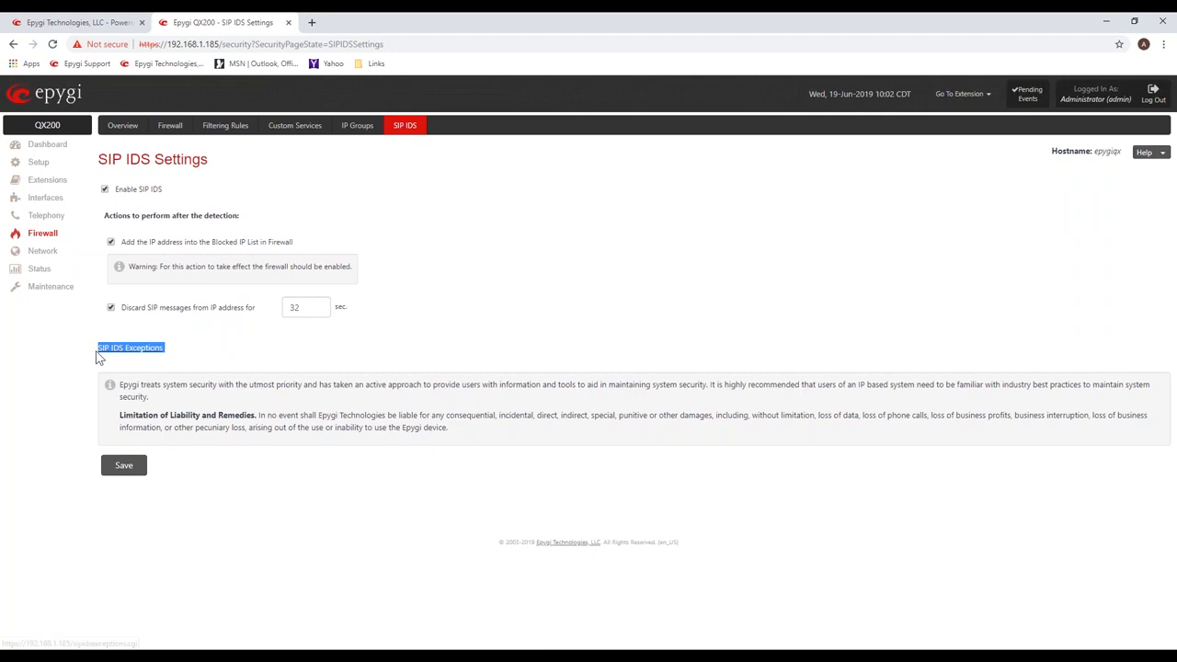
Show the SIP IDS Exceptions list with its four excepted IP/mask subnets.
left_click(129, 346)
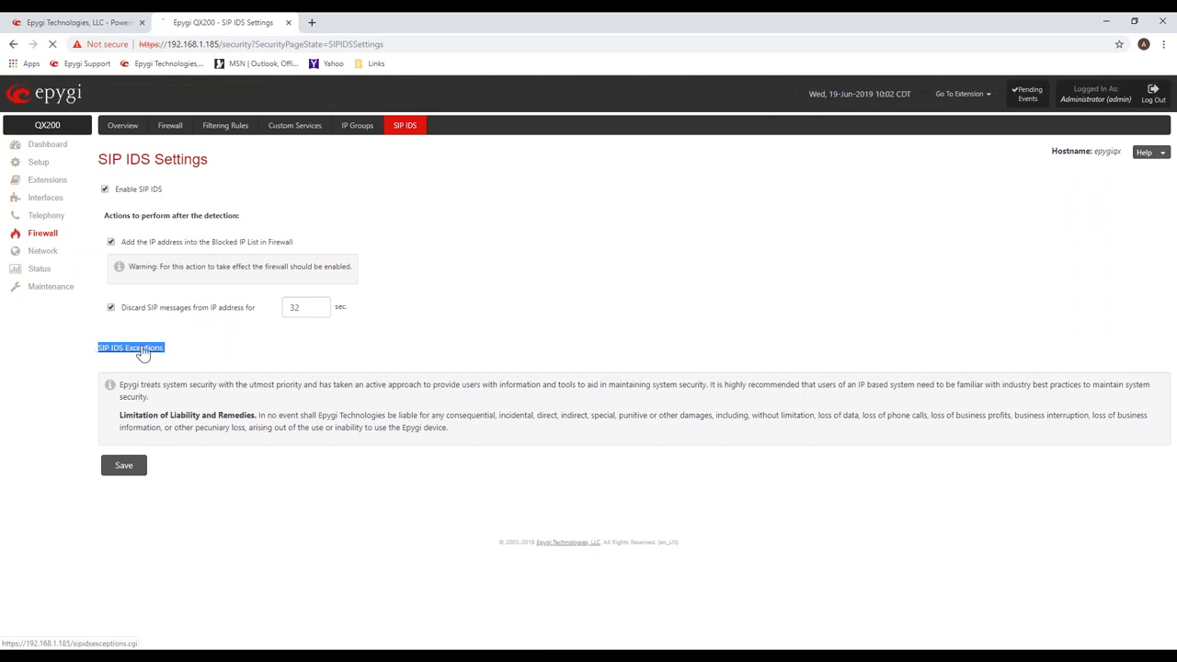
left_click(129, 348)
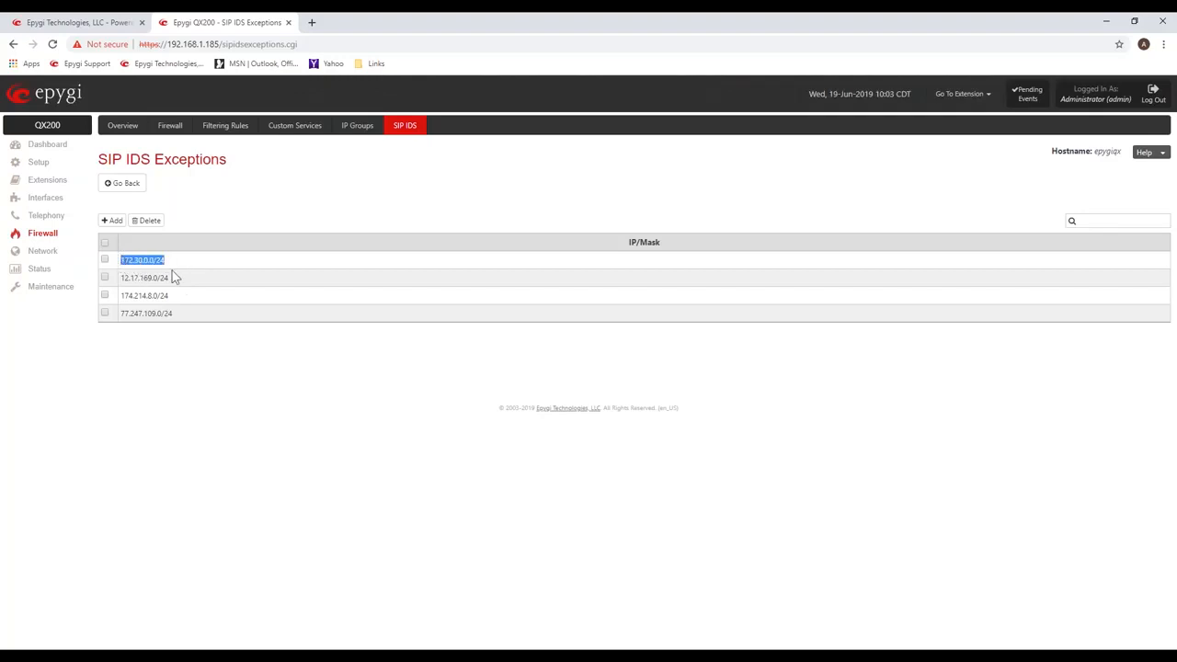
mouse_move(191, 269)
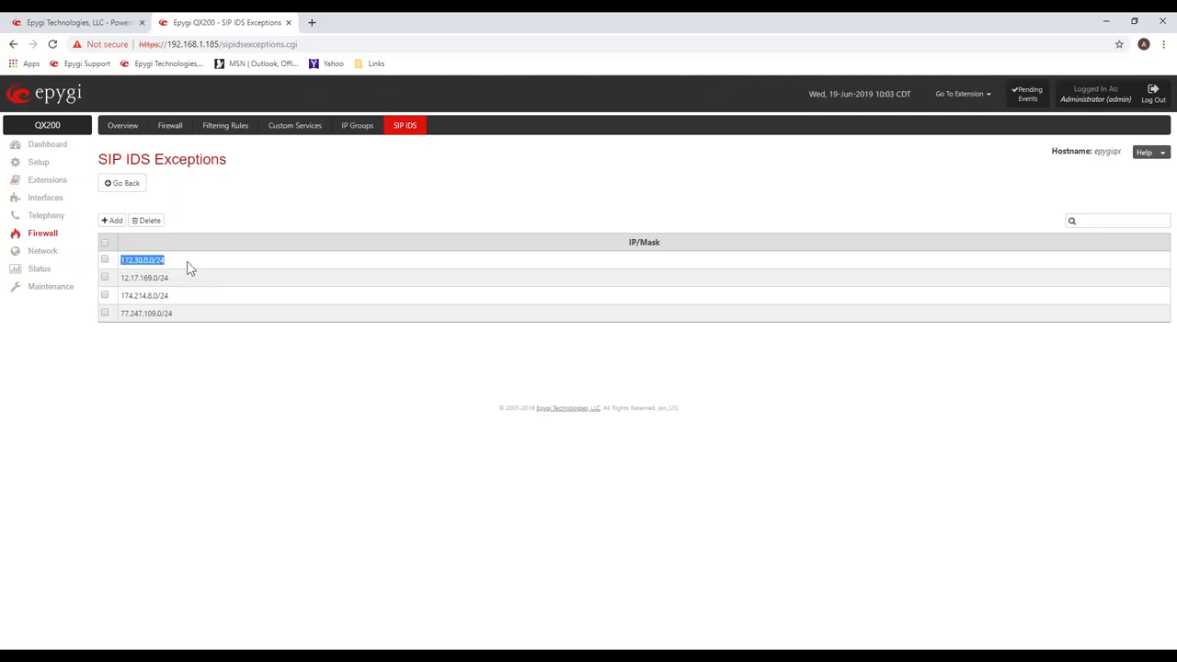
mouse_move(199, 268)
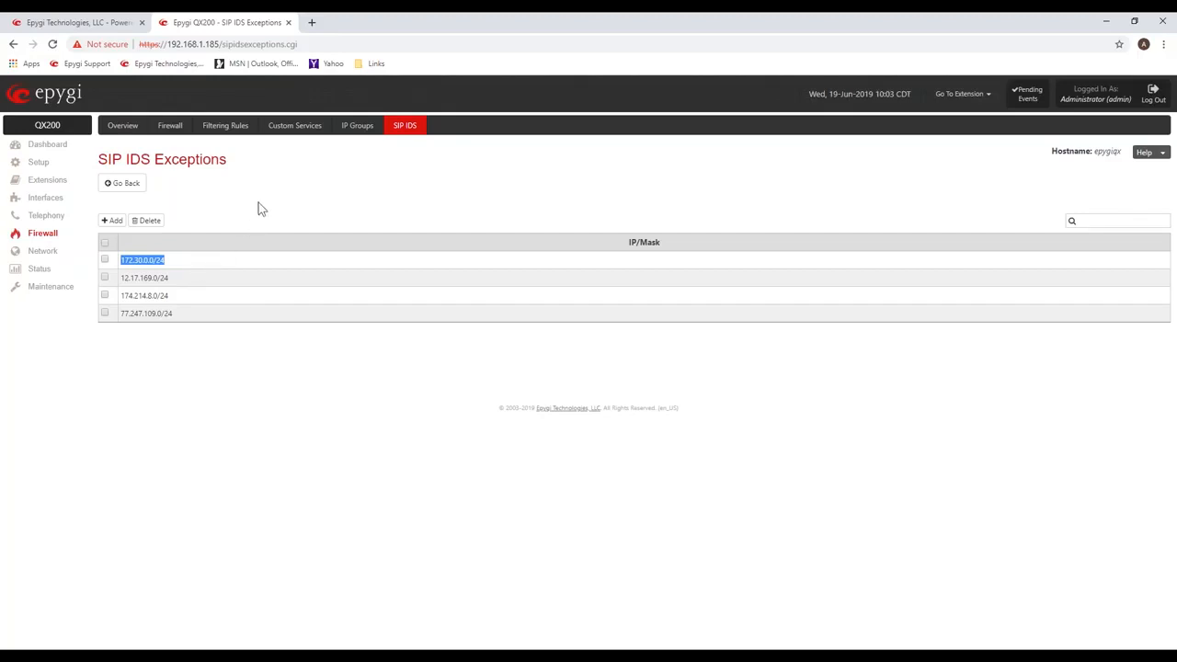
mouse_move(283, 198)
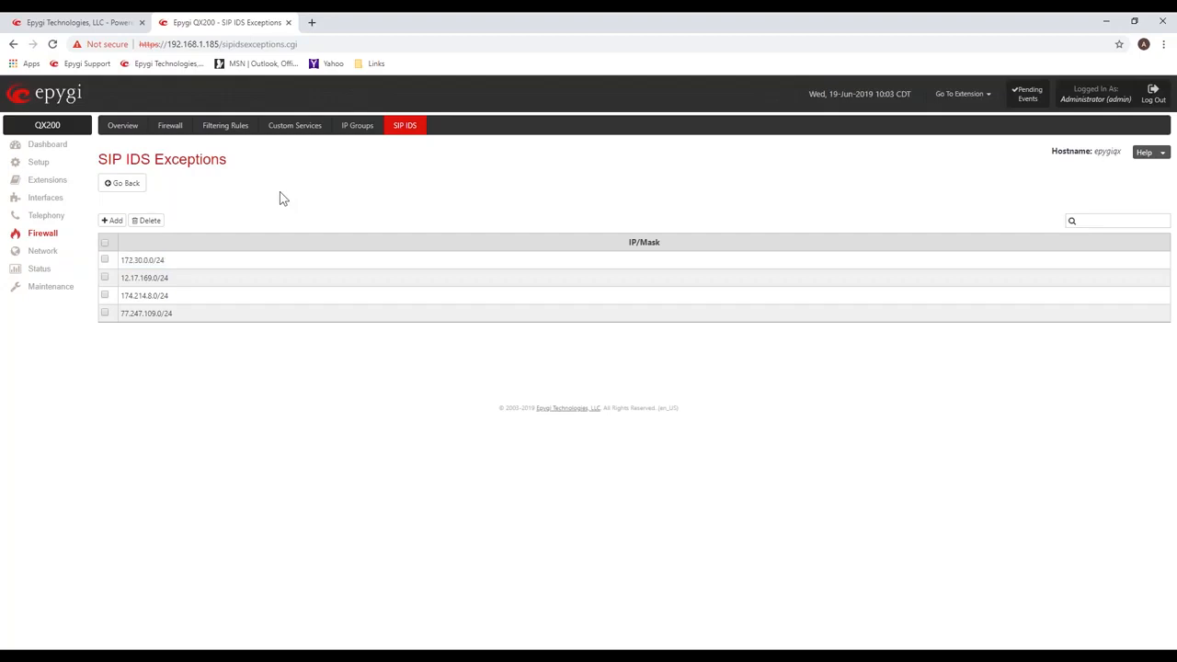
left_click(224, 125)
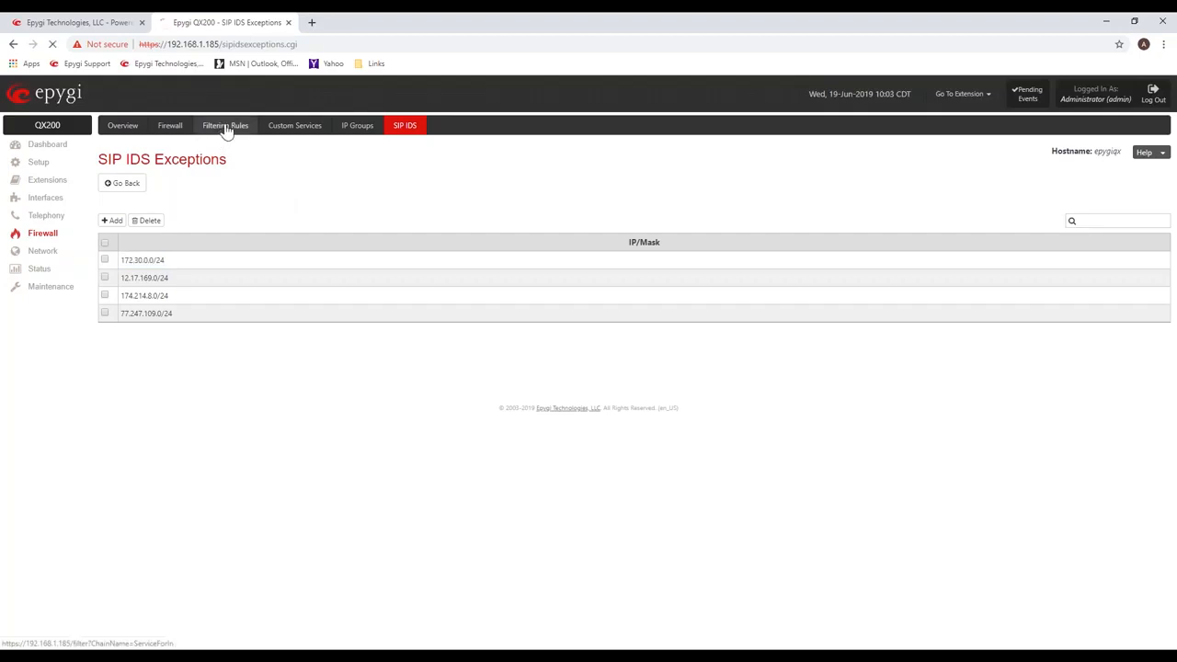
Show the firewall's Blocked IPs list and scroll through SIP-blocked addresses to the latest 2019 entries.
left_click(224, 125)
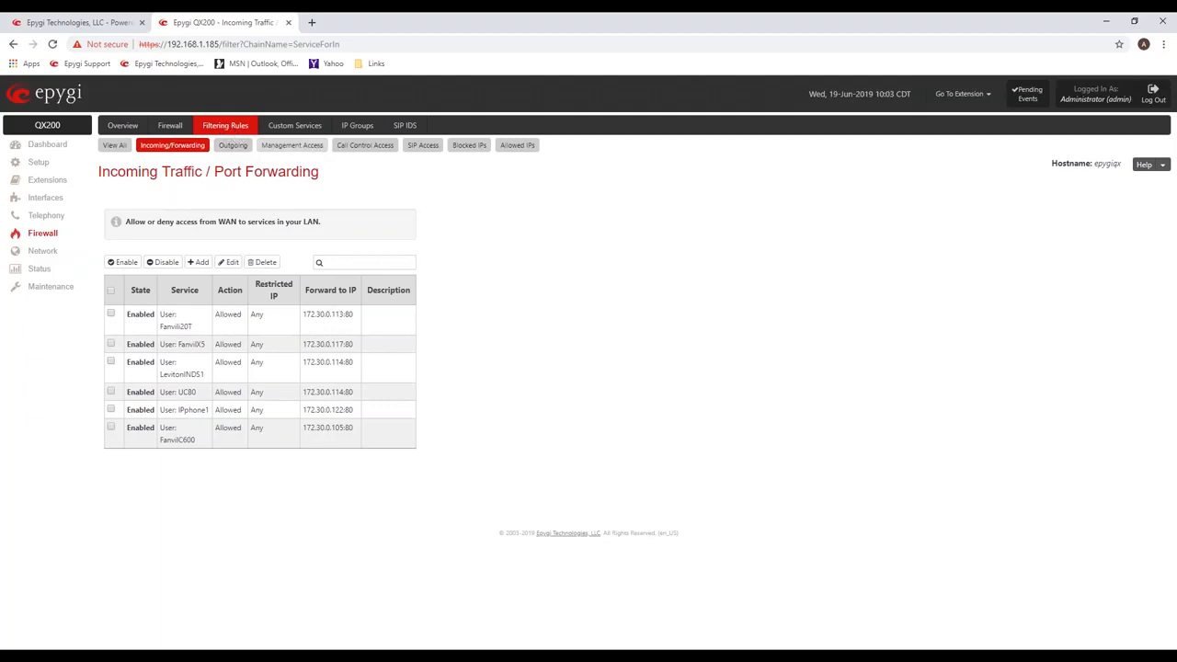
left_click(469, 145)
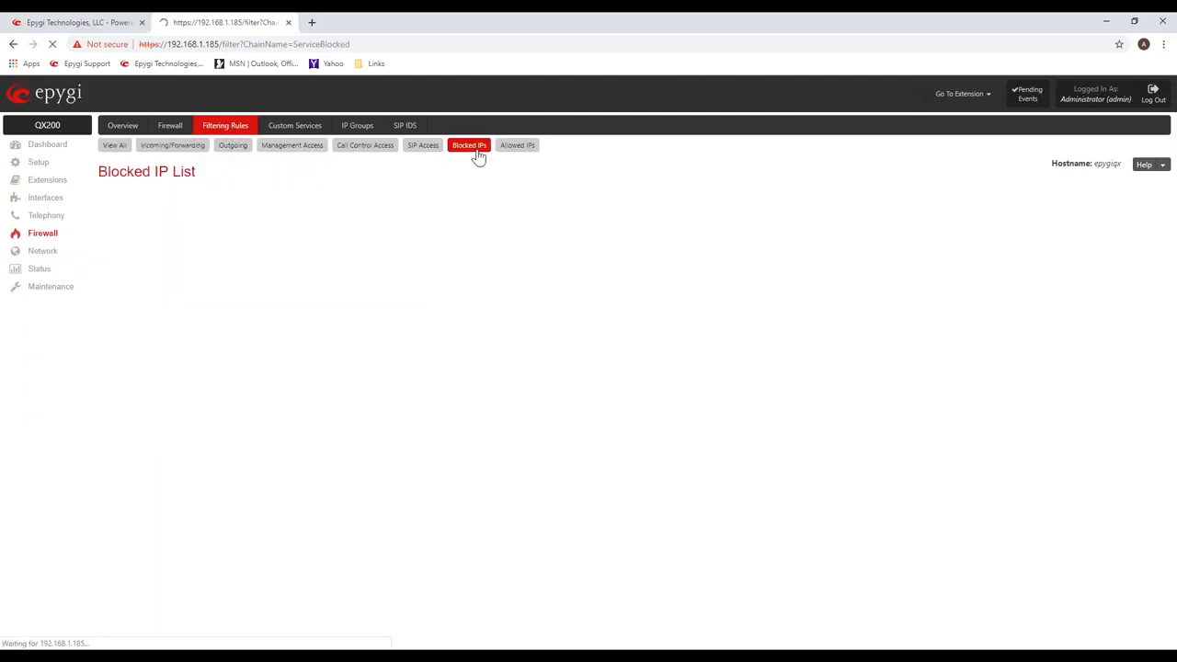
left_click(469, 143)
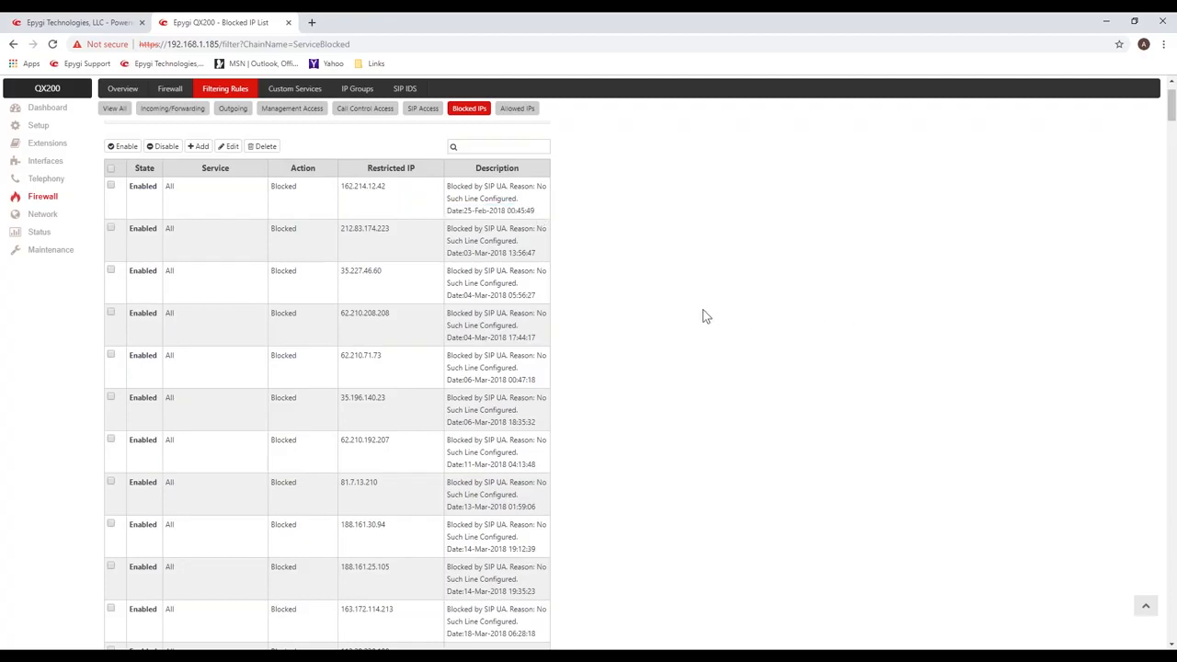
mouse_move(695, 314)
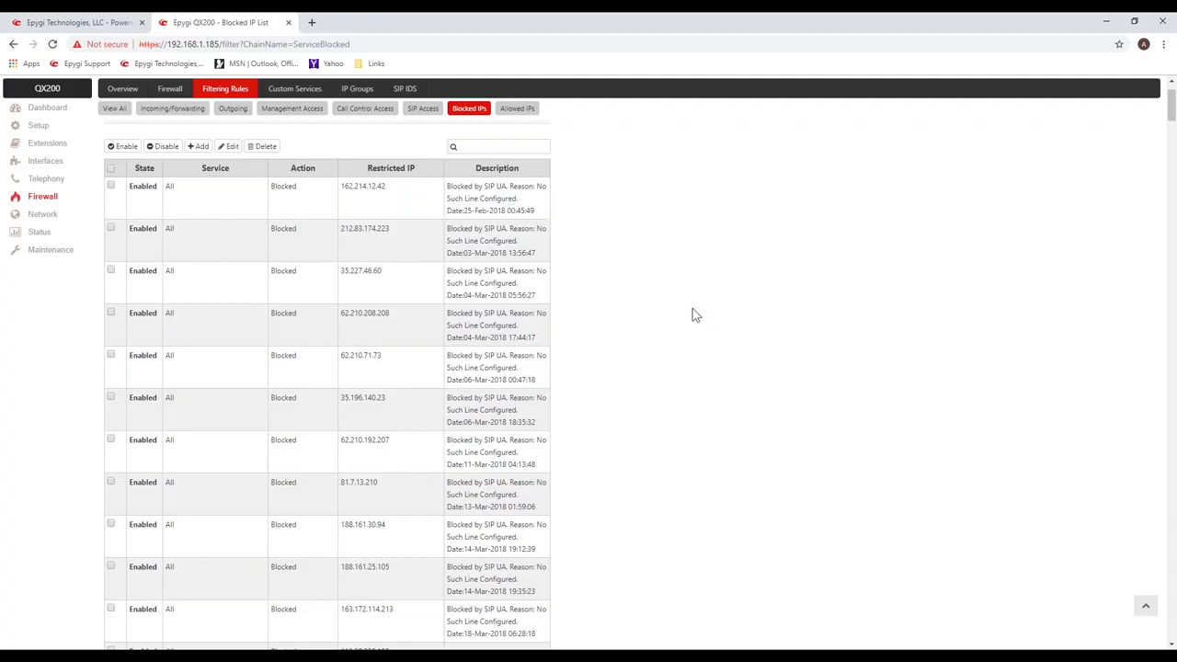
mouse_move(721, 300)
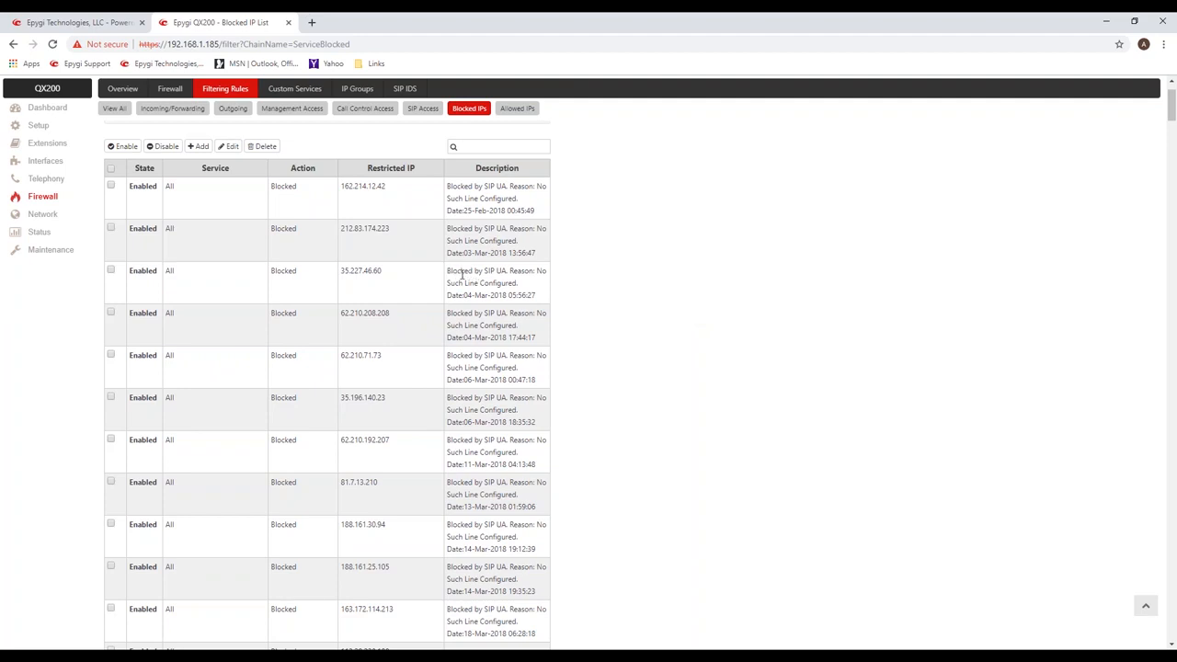
mouse_move(986, 222)
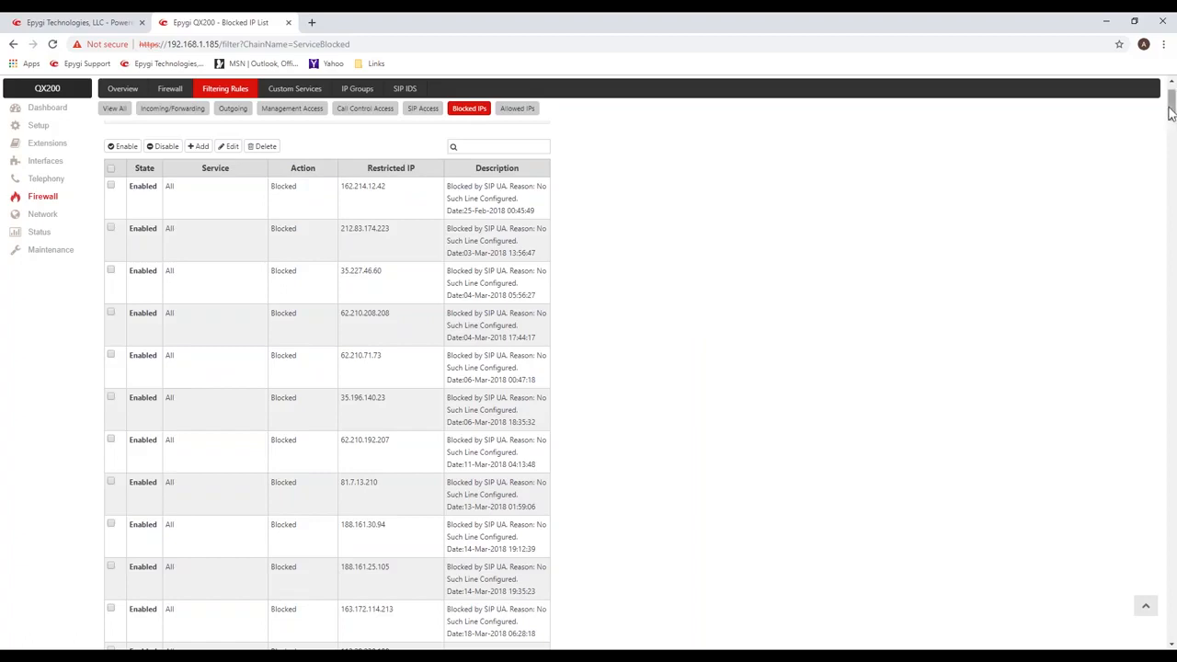
scroll("down", 3)
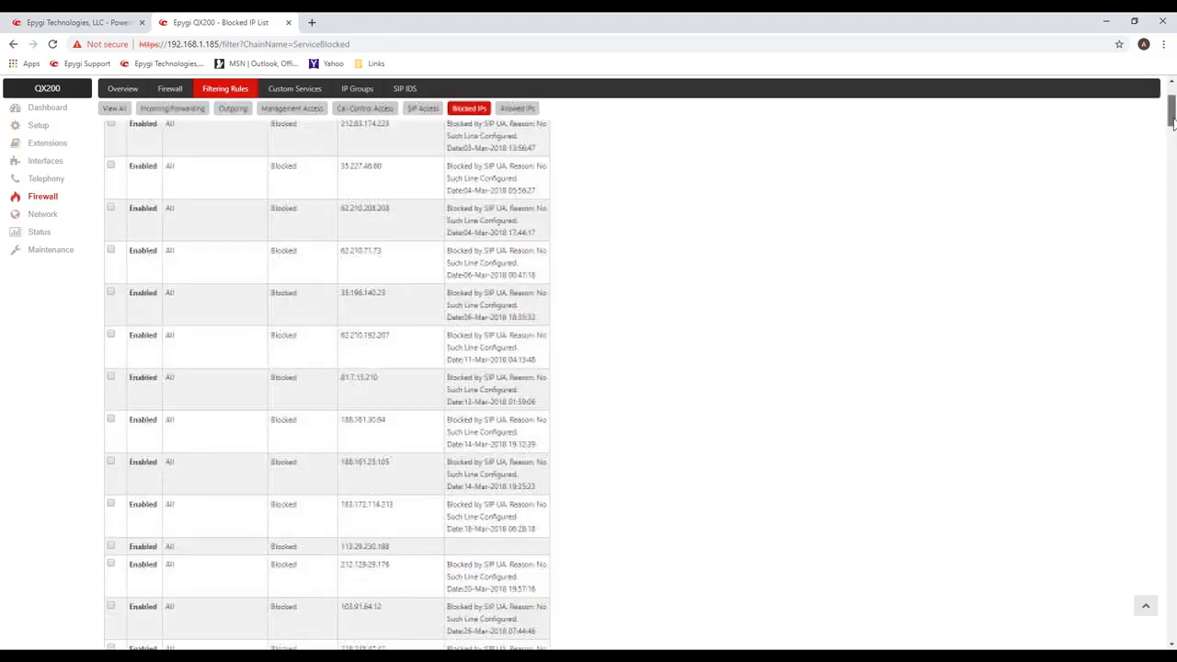
scroll("down", 3)
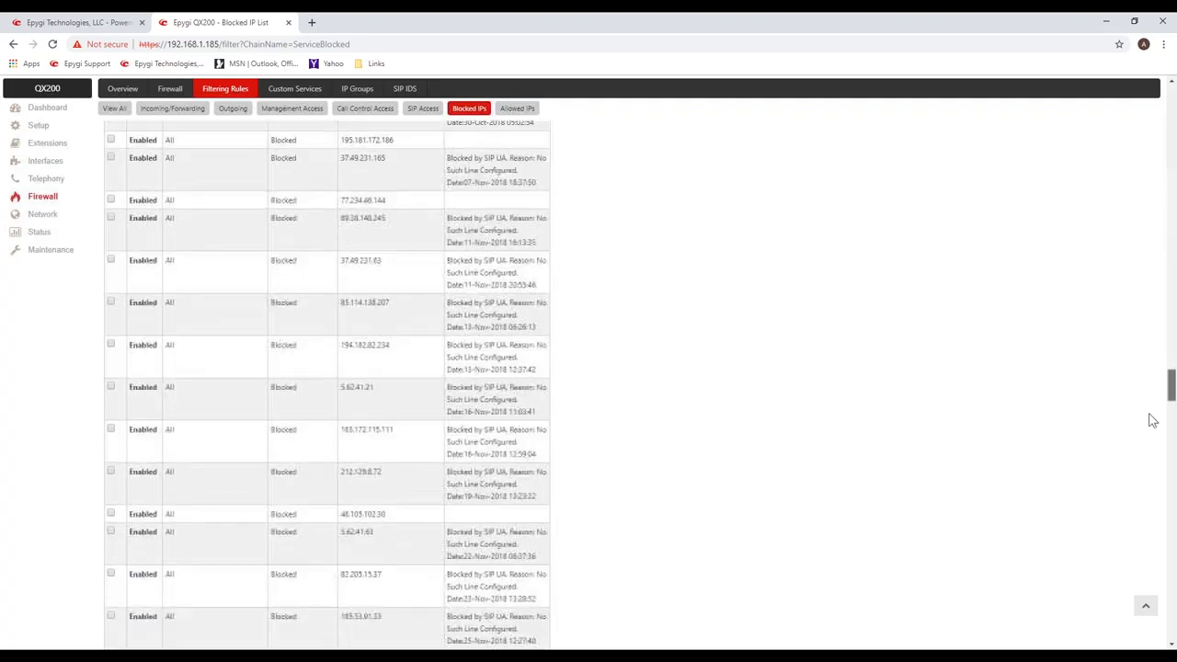
scroll("down", 3)
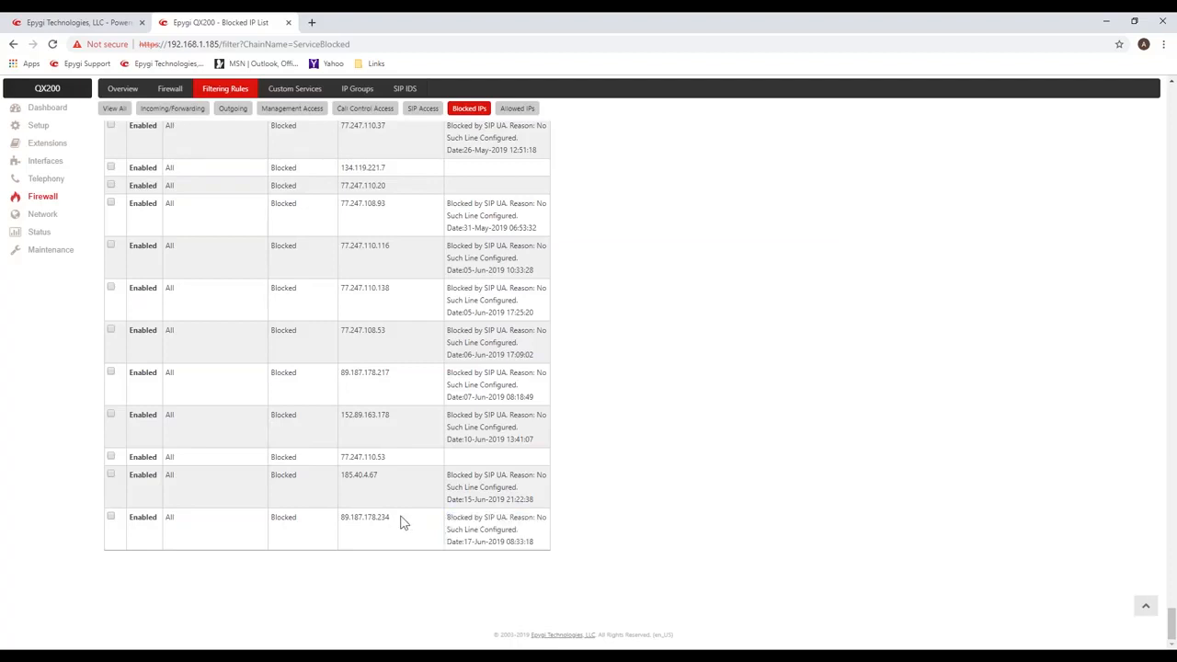
double_click(364, 517)
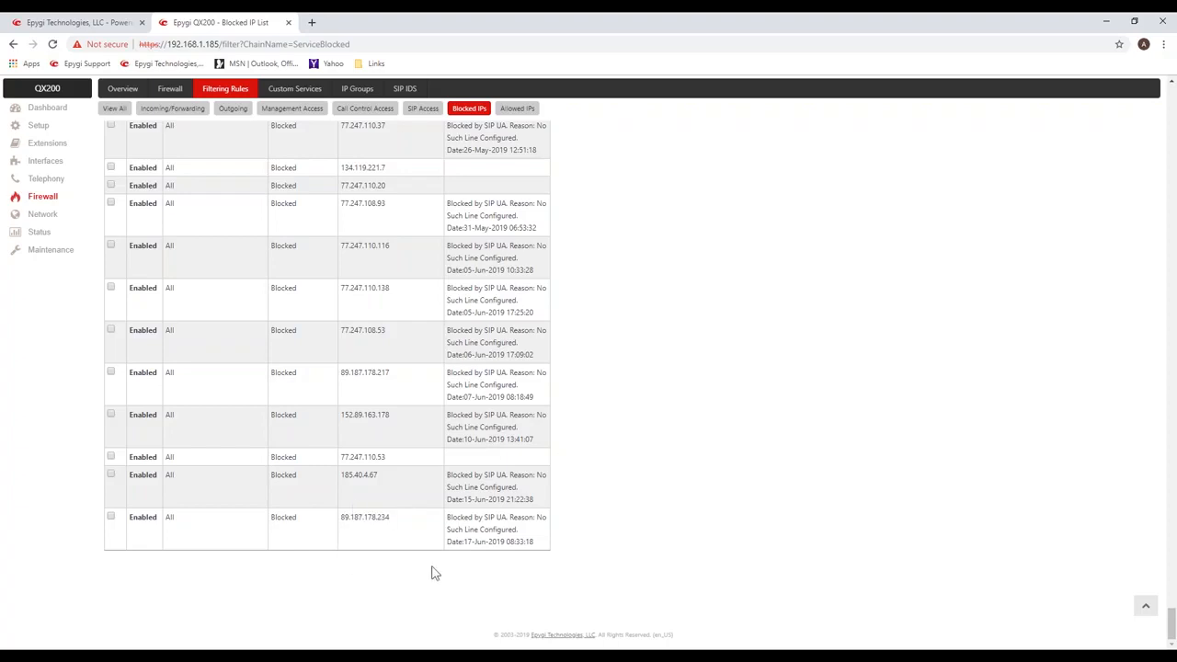
mouse_move(653, 409)
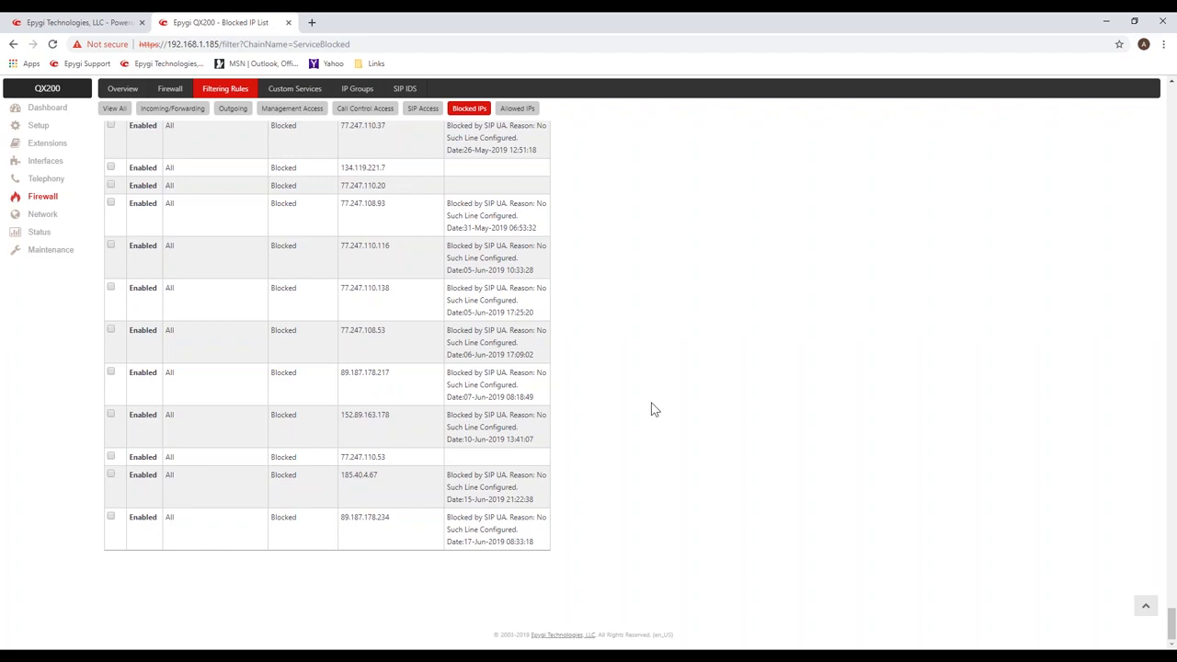
mouse_move(188, 387)
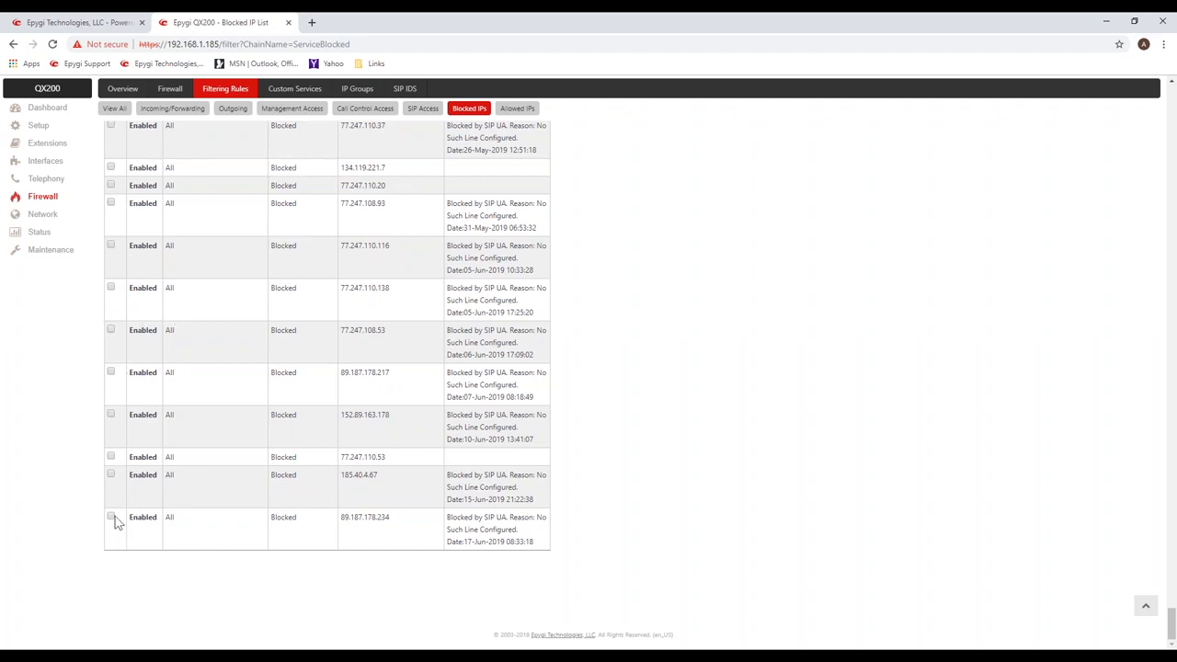
mouse_move(677, 285)
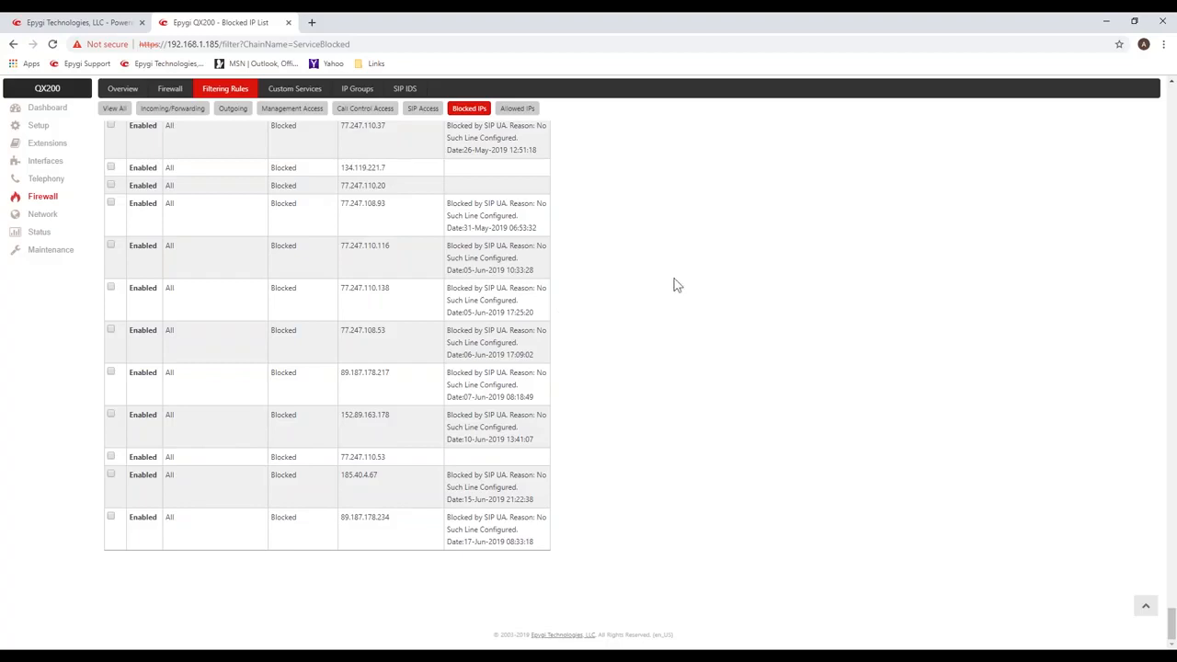
mouse_move(1096, 578)
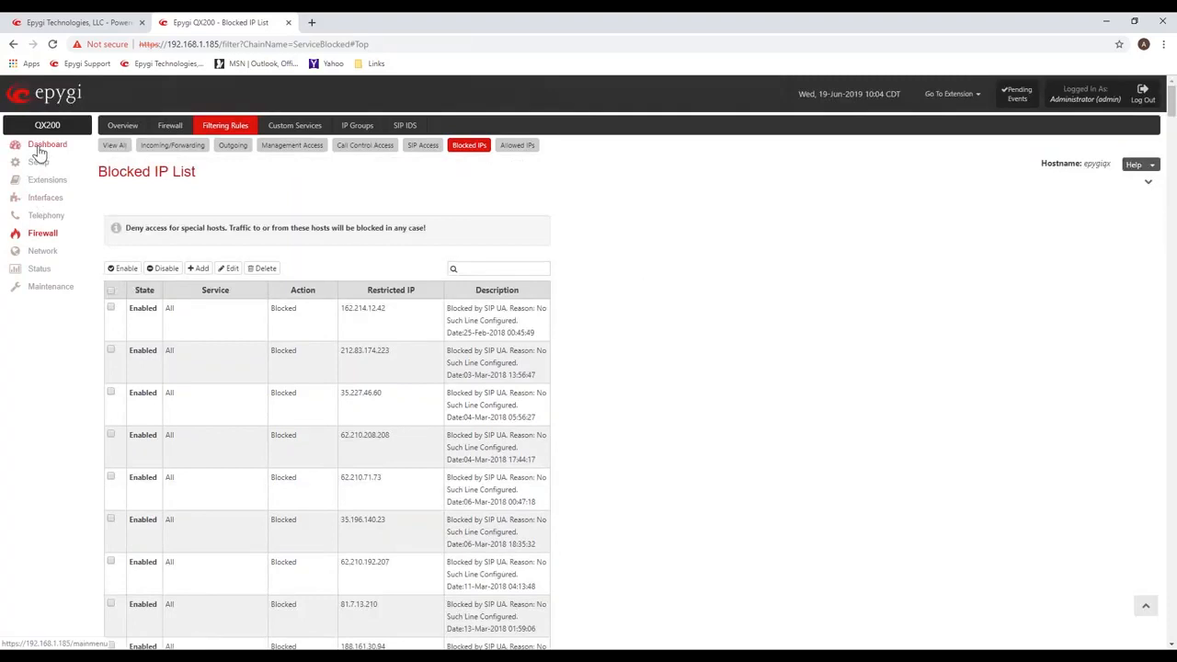
Return to the QX200 Management dashboard showing no active calls and firmware 6.2.40.
left_click(48, 144)
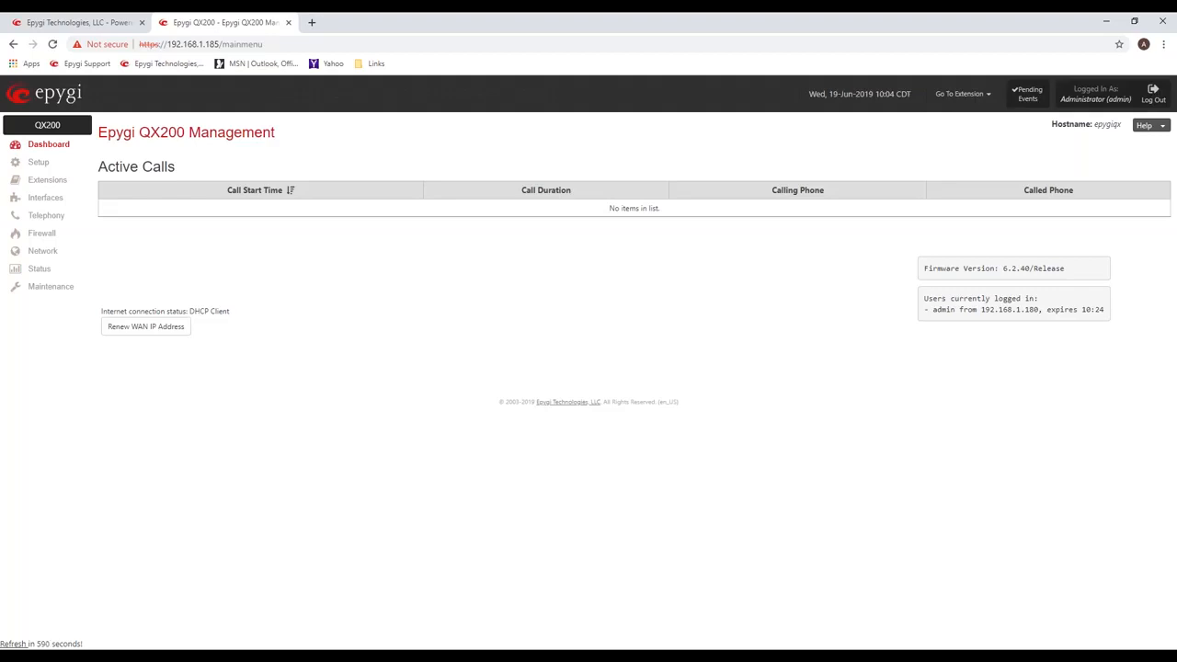
mouse_move(655, 585)
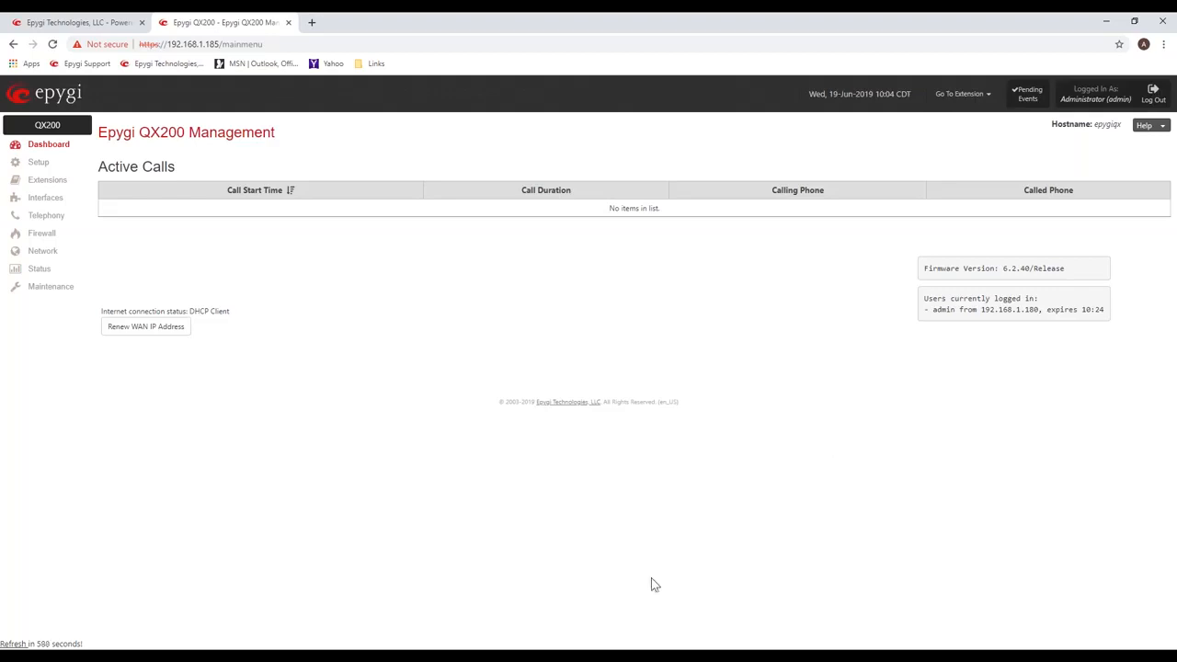